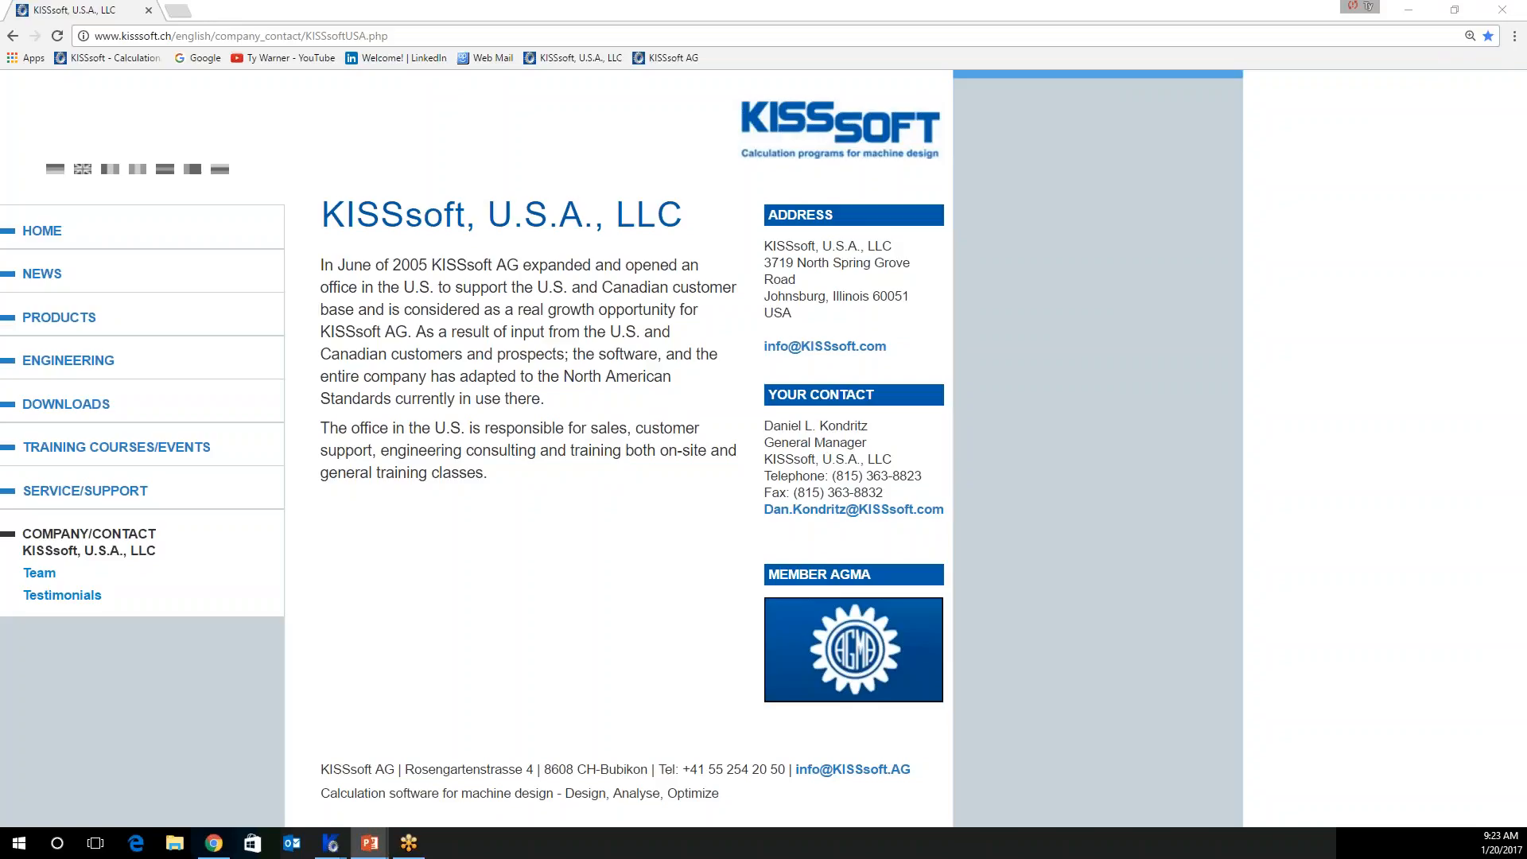
Start a new Crossed helical gears and Precision mechanics worms calculation from the Modules tree
{"action": "left_click", "coordinate": [329, 843]}
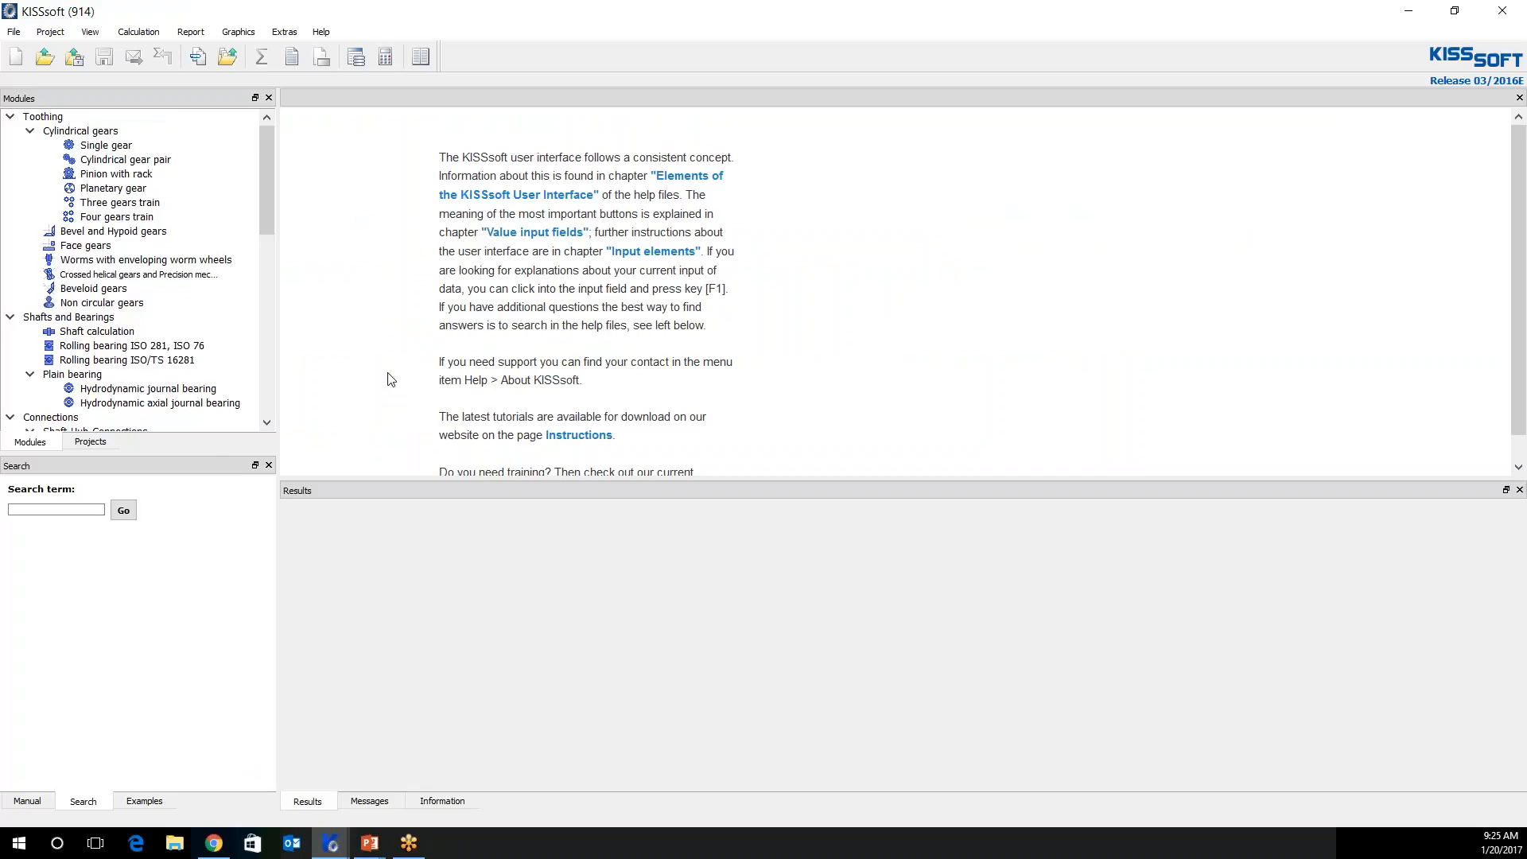
{"action": "mouse_move", "coordinate": [439, 358]}
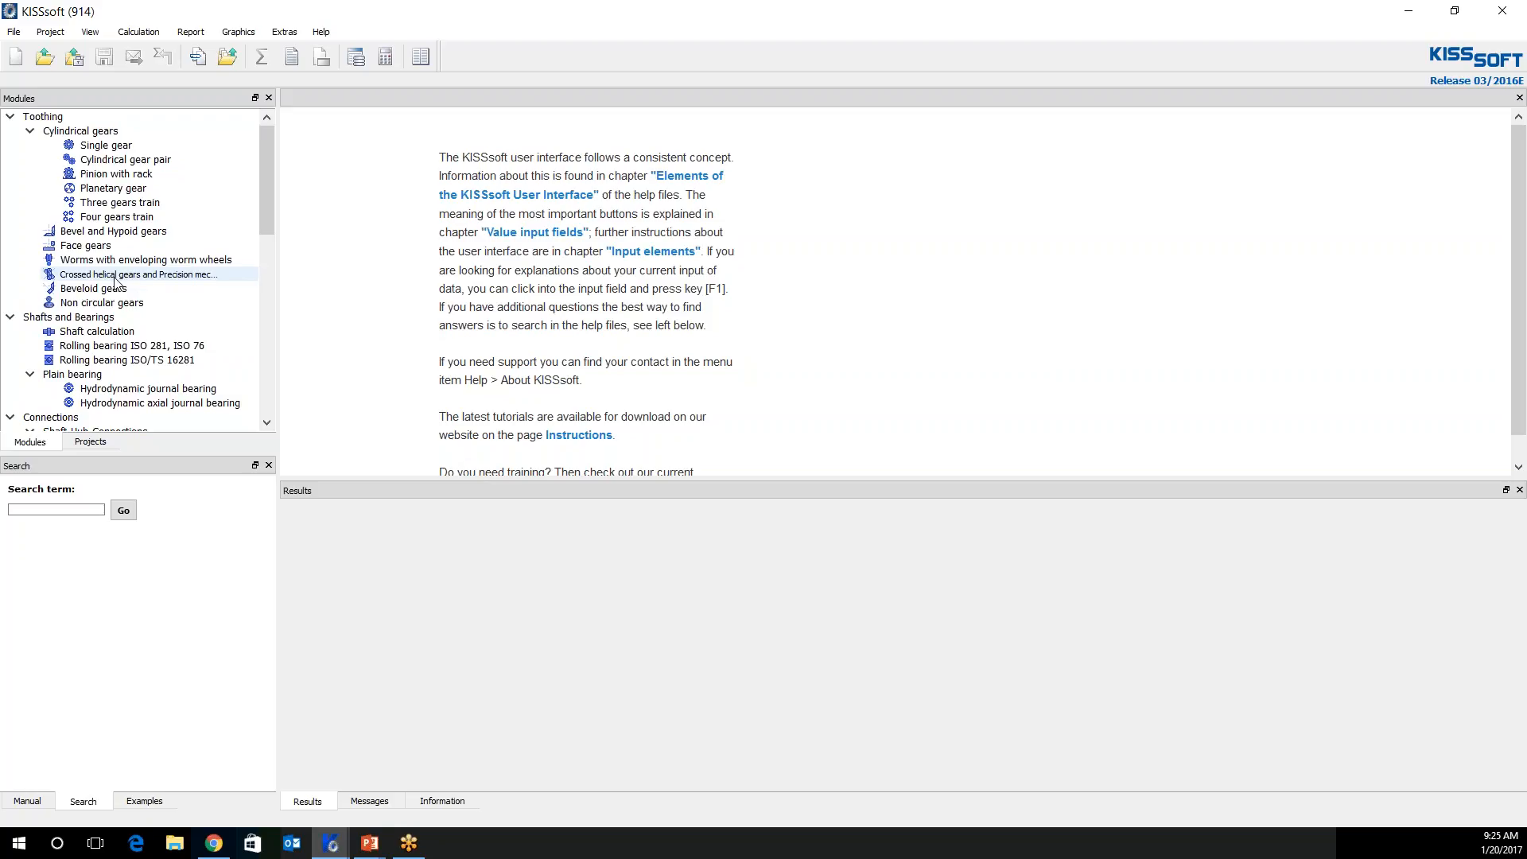
{"action": "left_click", "coordinate": [139, 273]}
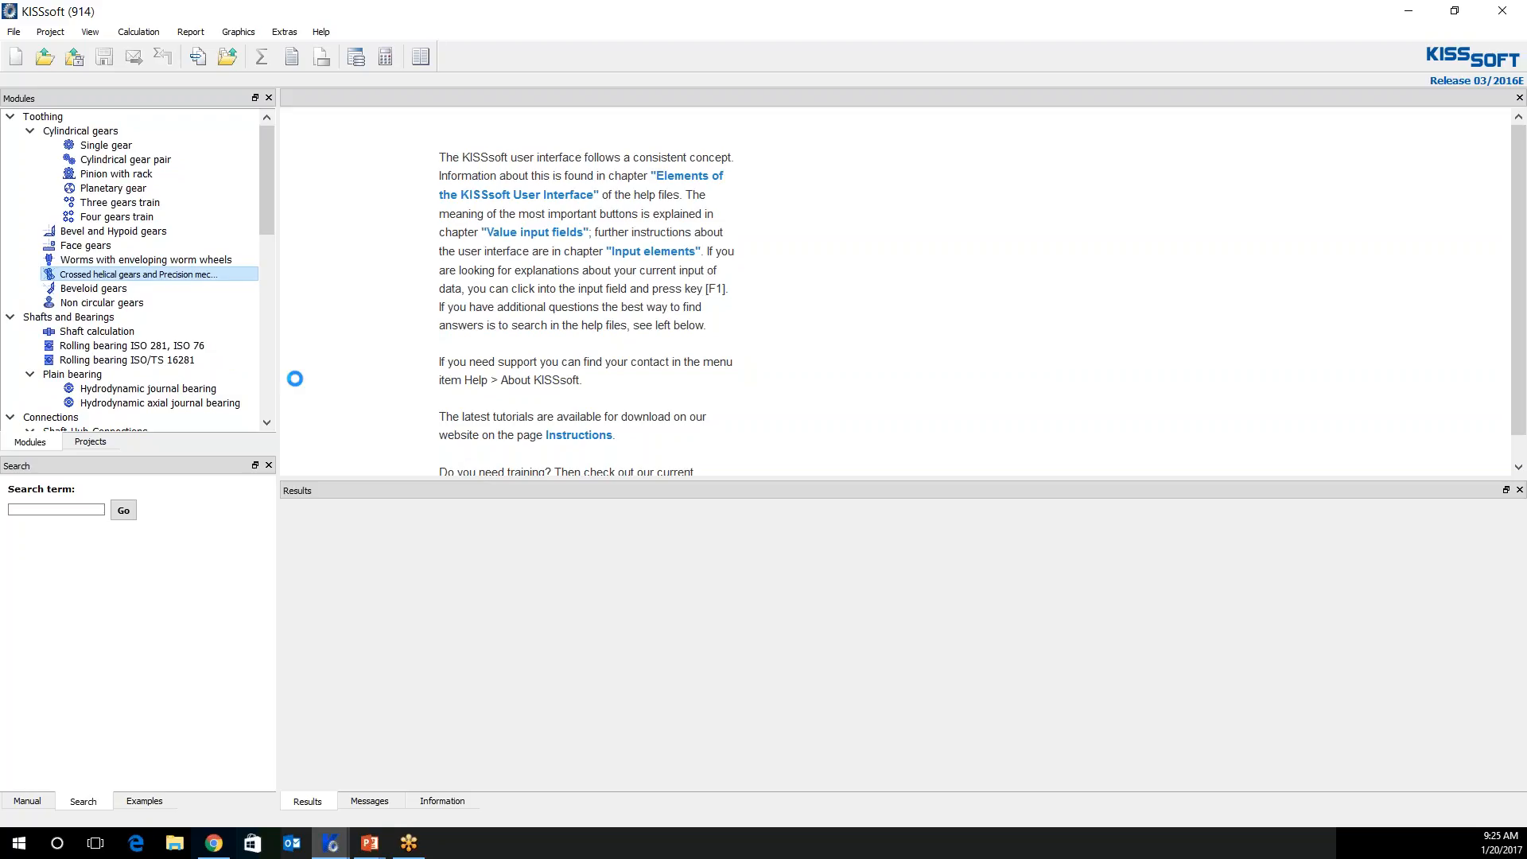
{"action": "double_click", "coordinate": [140, 274]}
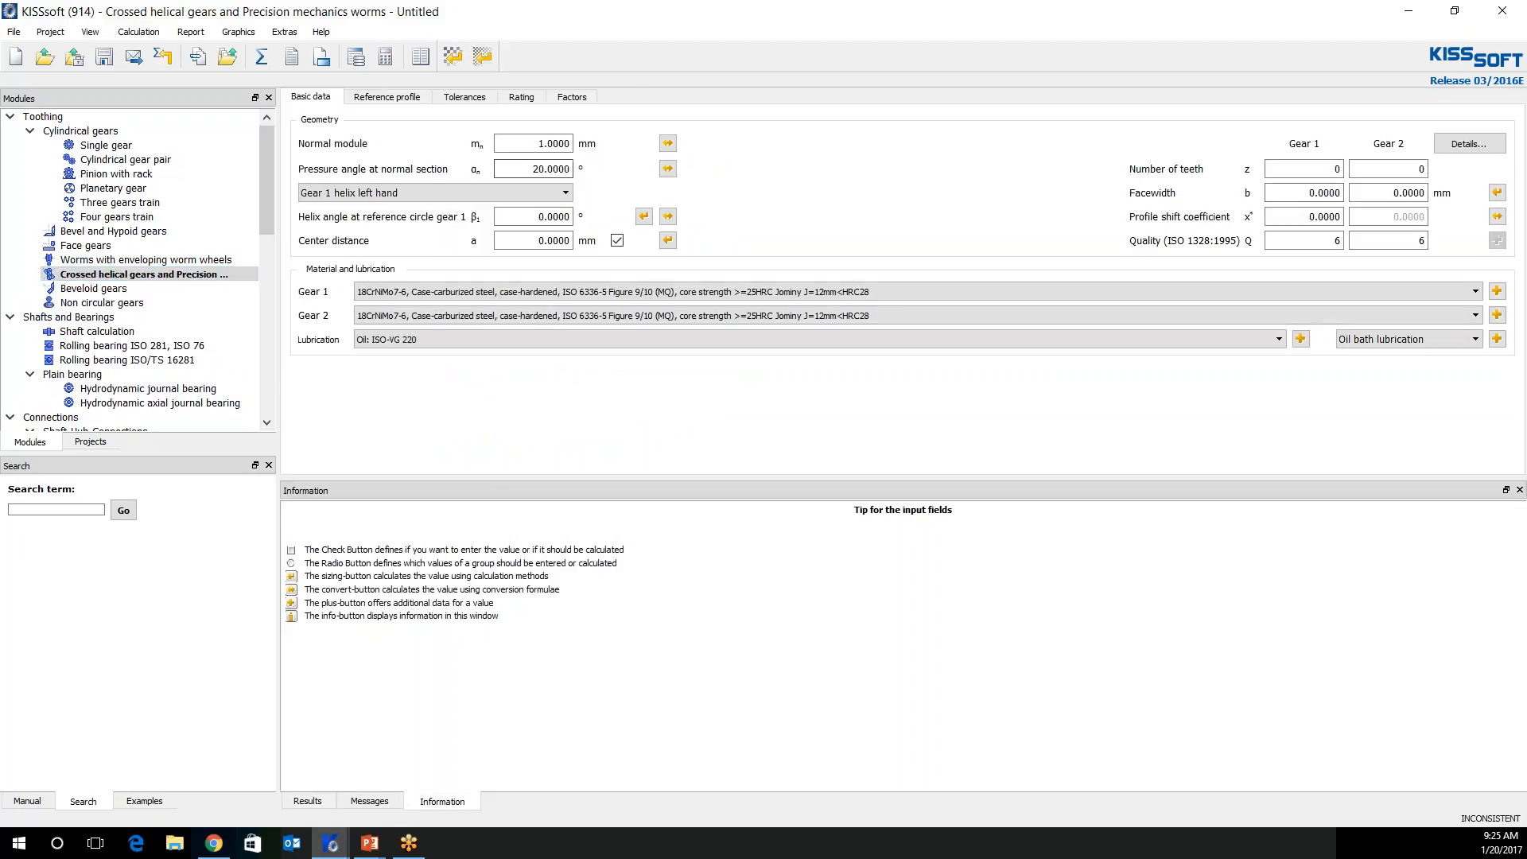
{"action": "mouse_move", "coordinate": [833, 237]}
{"action": "type", "text": "1"}
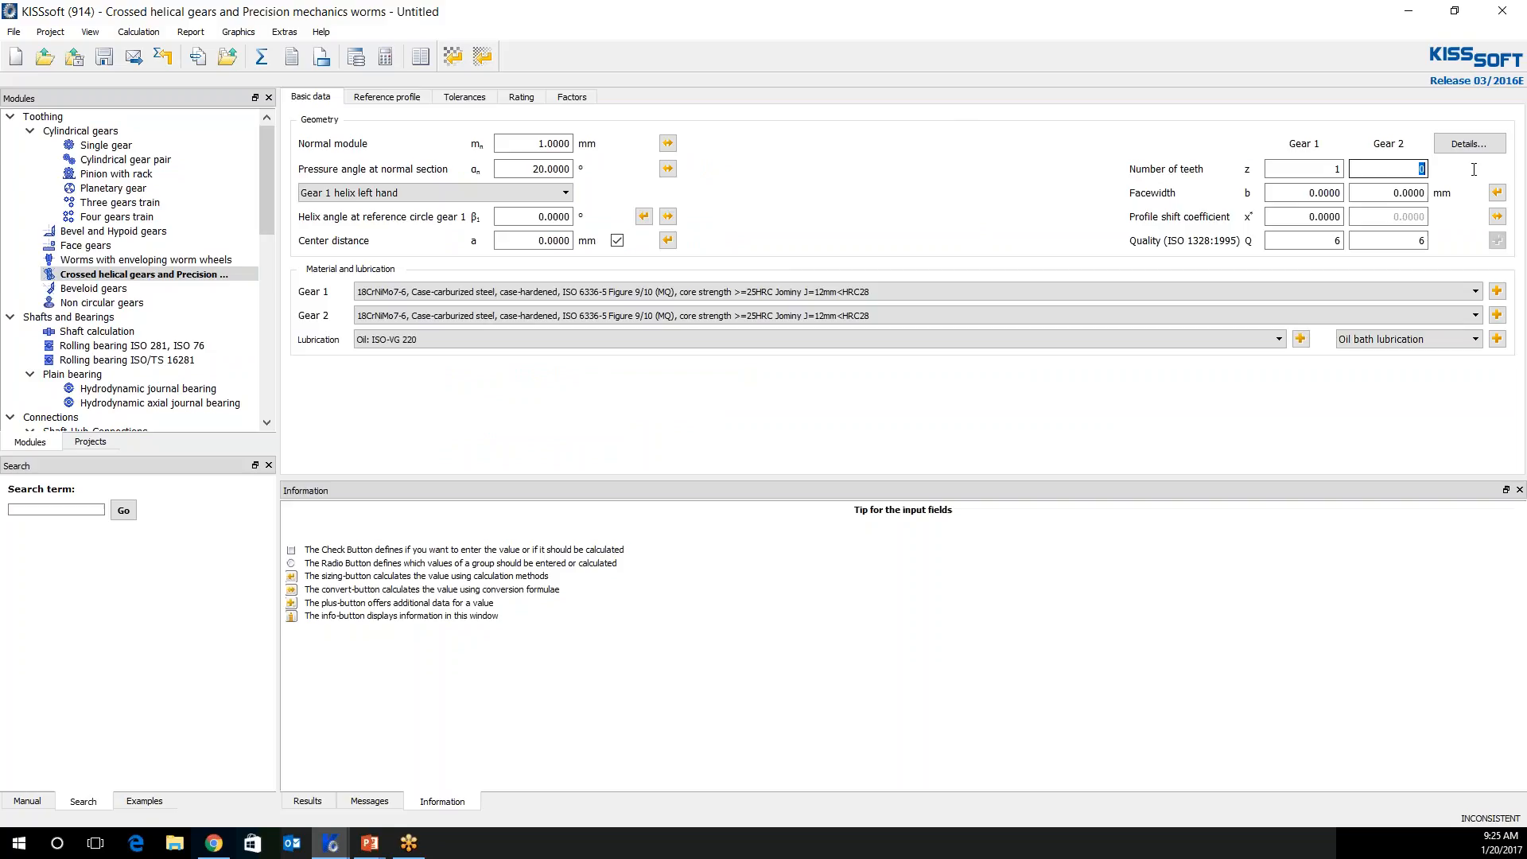
{"action": "mouse_move", "coordinate": [1473, 176]}
{"action": "type", "text": "60"}
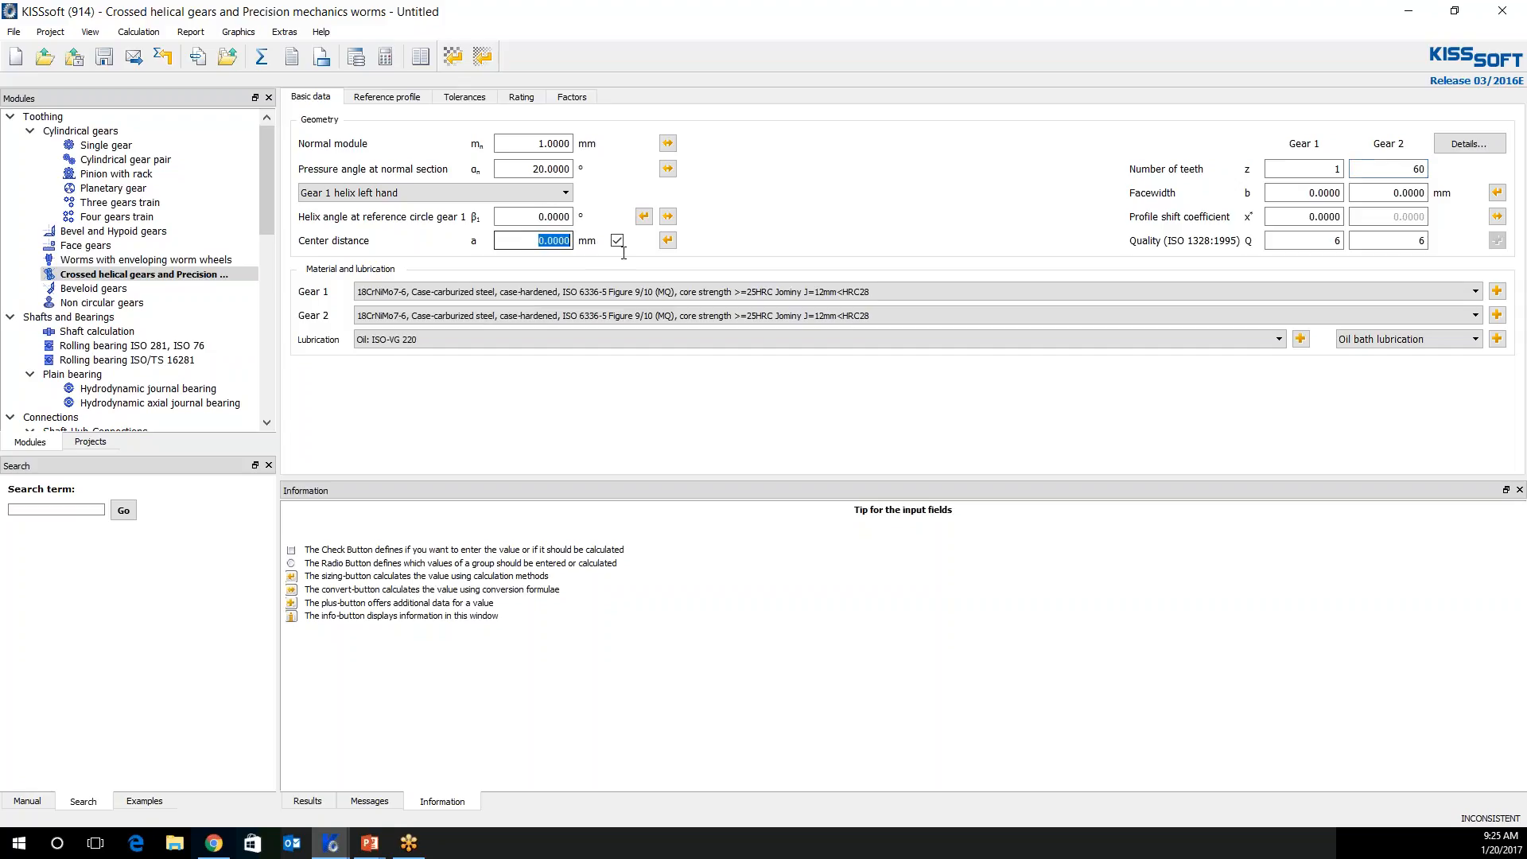
Enter the 35.2 mm centre distance for the 1/60-tooth worm pair
{"action": "type", "text": "35."}
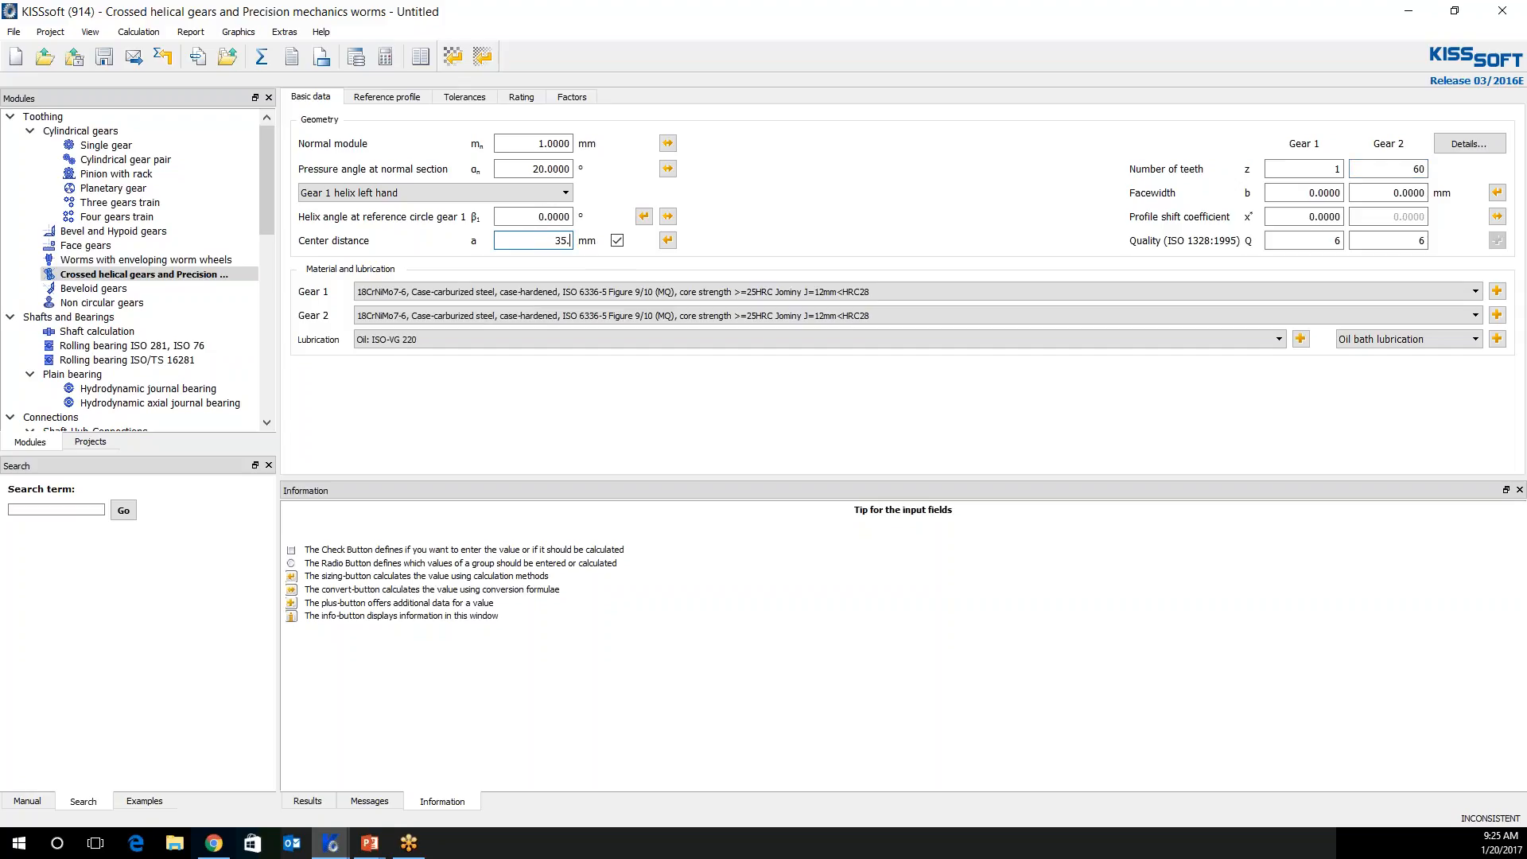
{"action": "type", "text": "2000"}
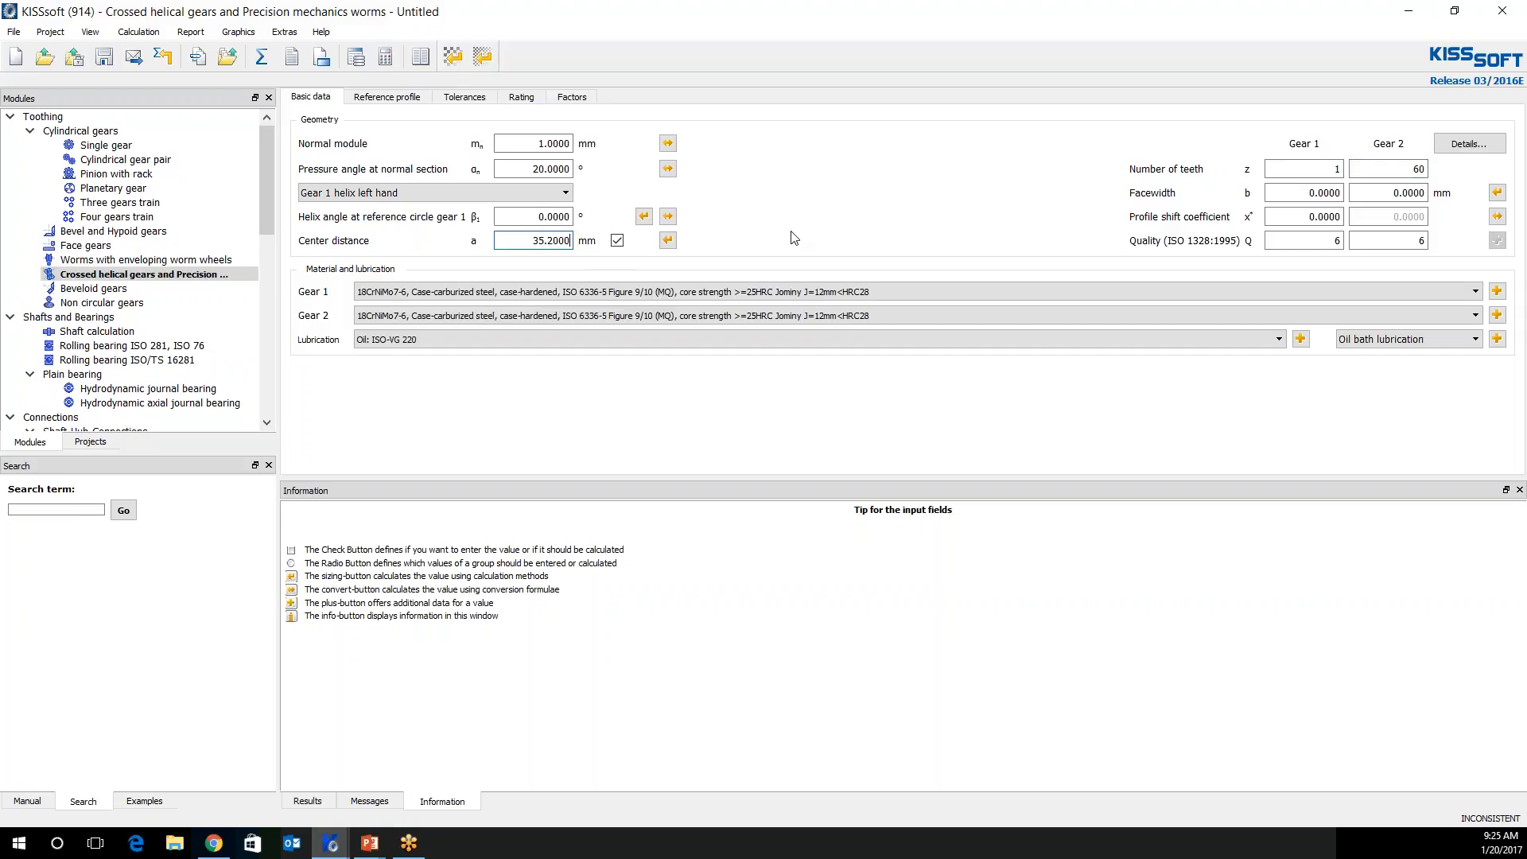
{"action": "mouse_move", "coordinate": [617, 241]}
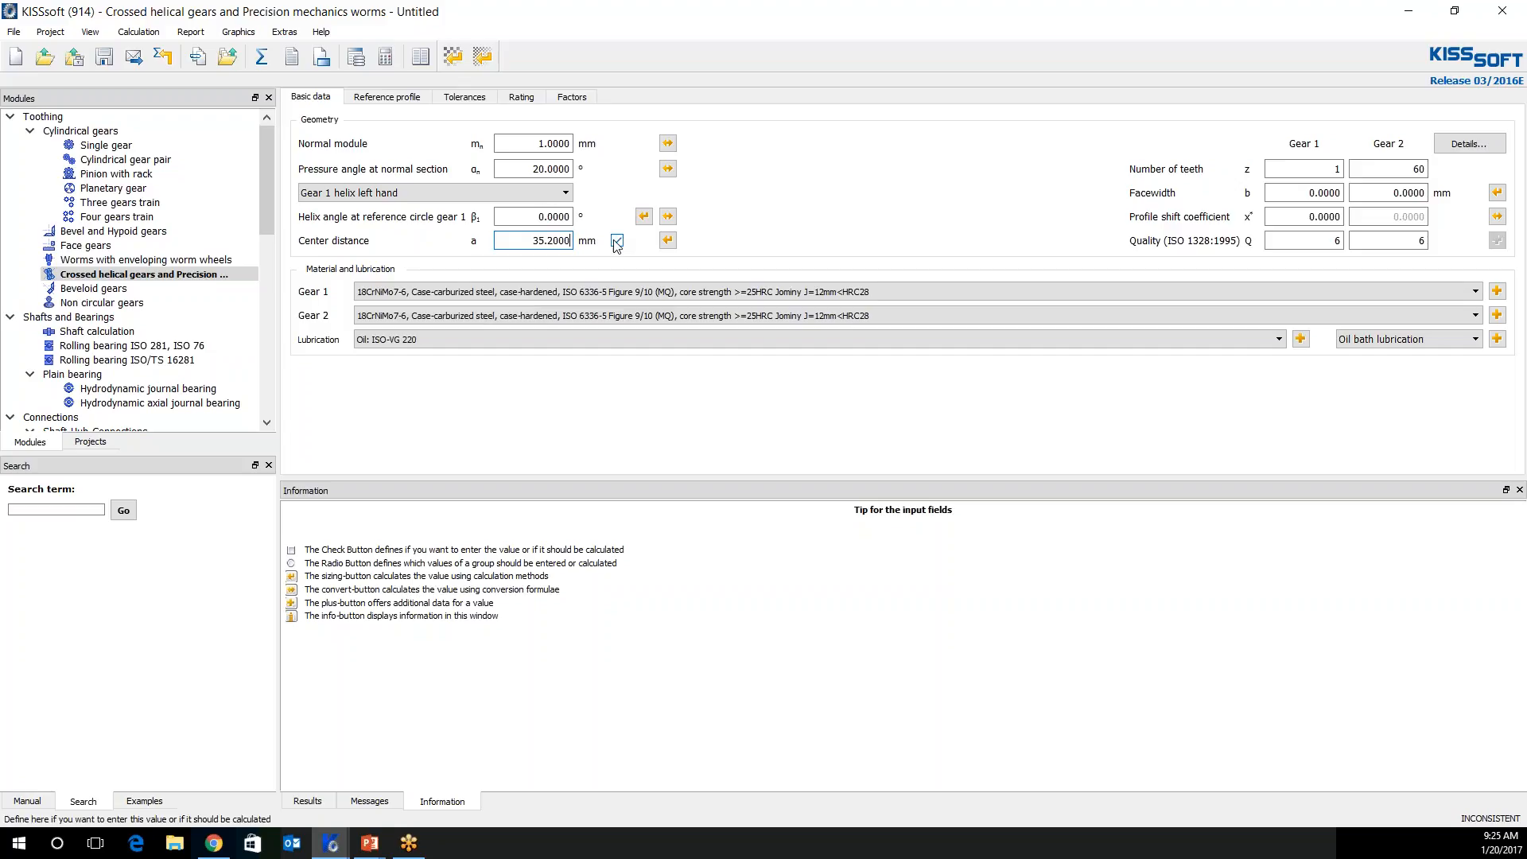
{"action": "left_click", "coordinate": [618, 240]}
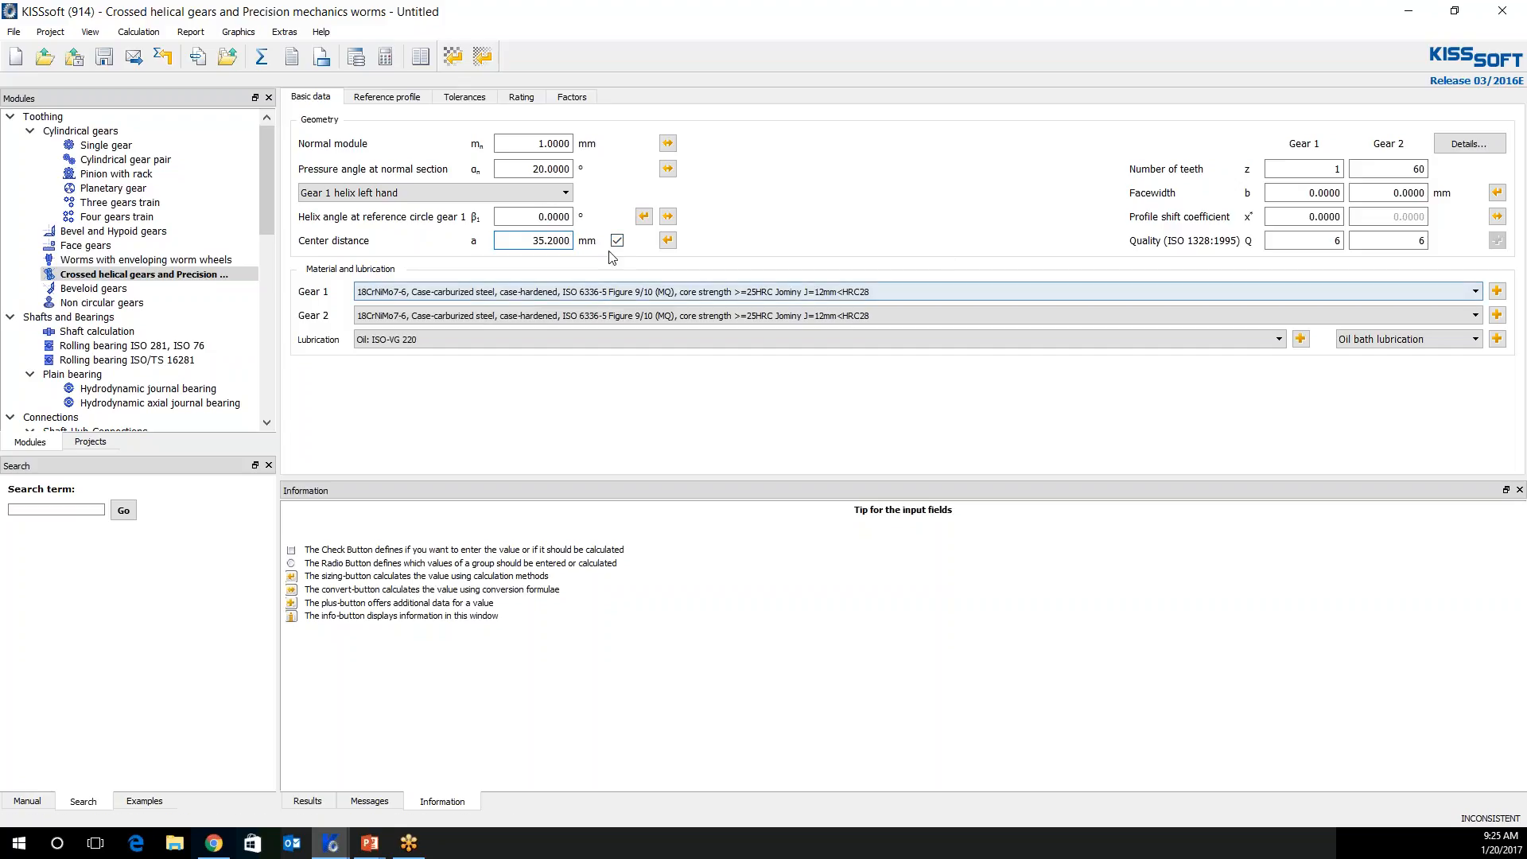
{"action": "mouse_move", "coordinate": [1498, 192]}
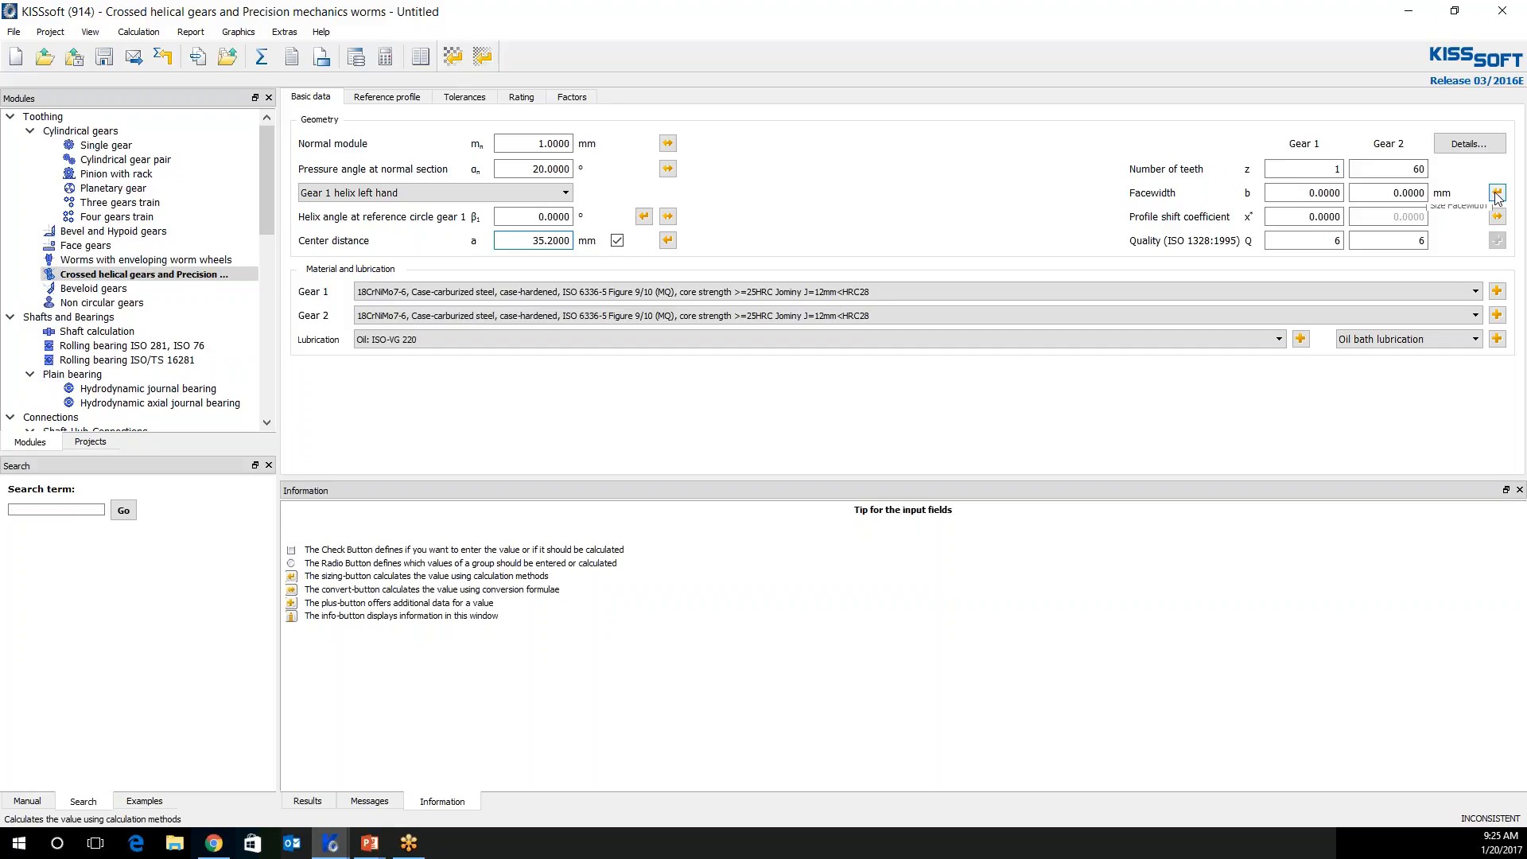
Size the facewidth to 6 mm and accept the calculated 84.3201° helix angle
{"action": "left_click", "coordinate": [1497, 193]}
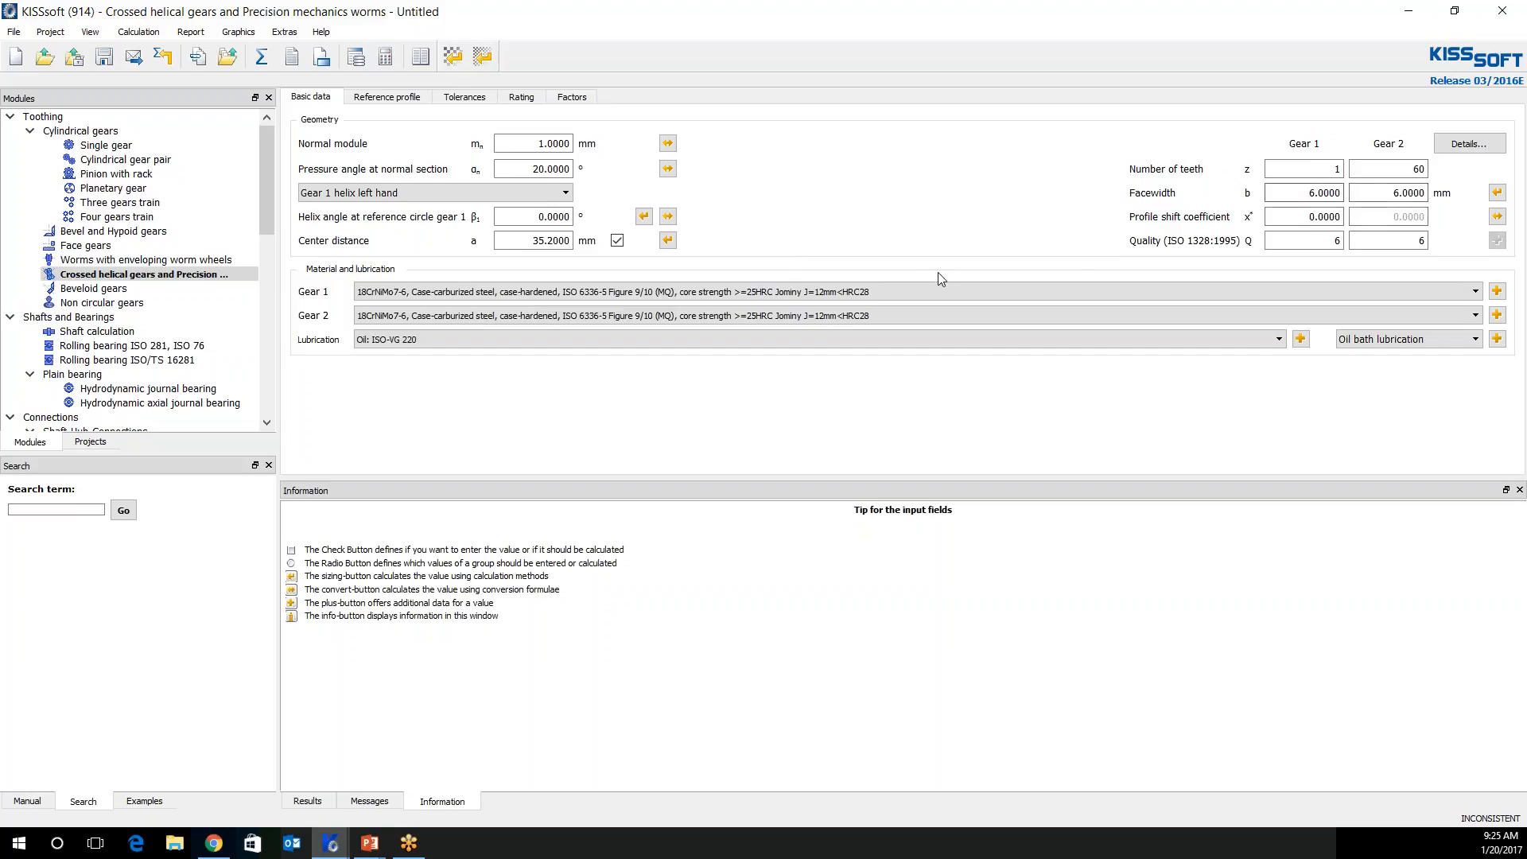
{"action": "mouse_move", "coordinate": [644, 214]}
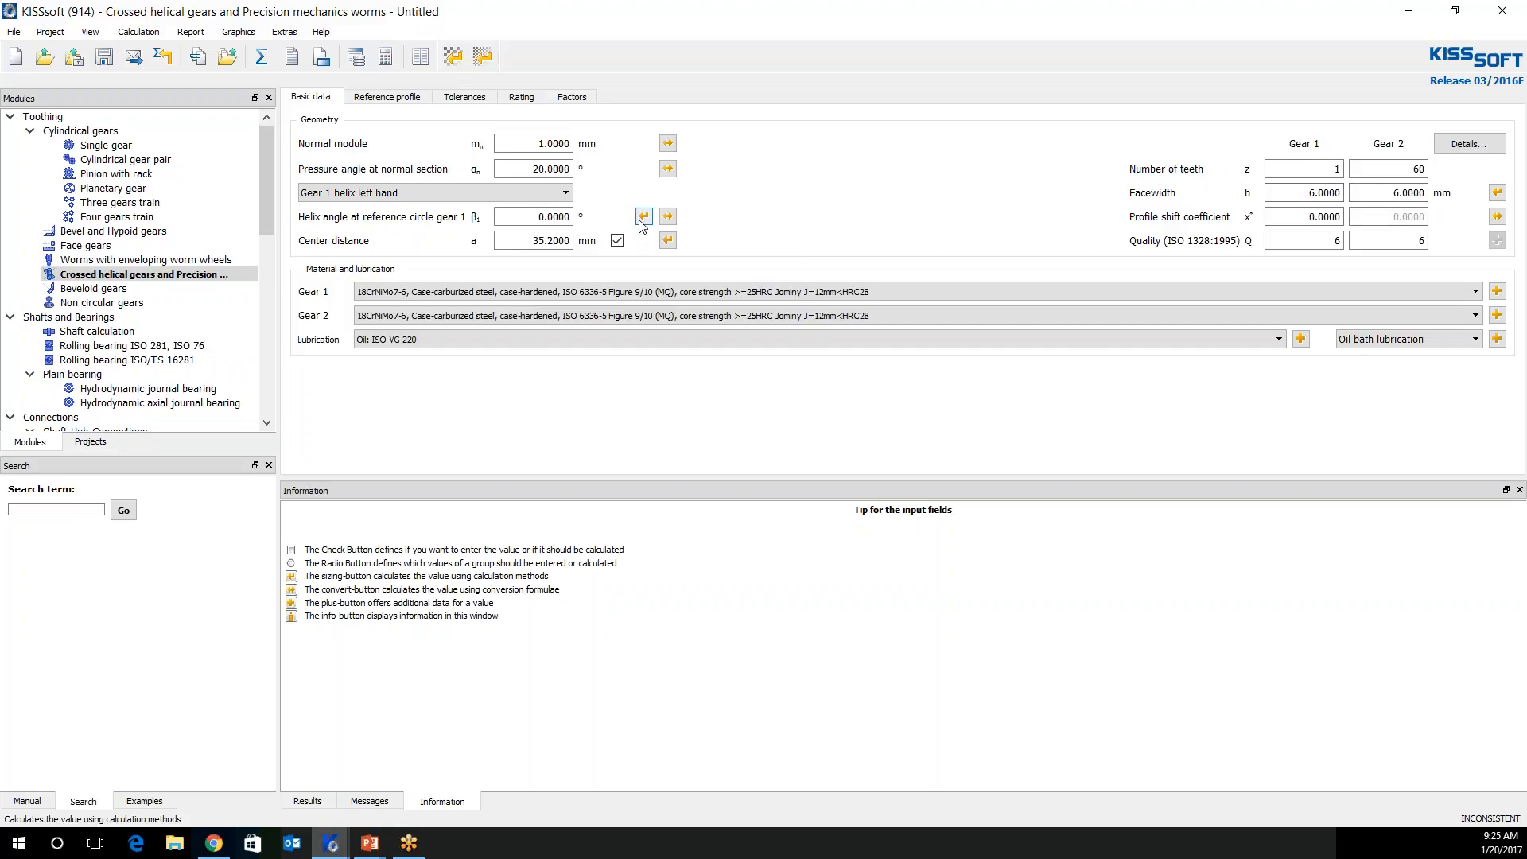
{"action": "left_click", "coordinate": [644, 216]}
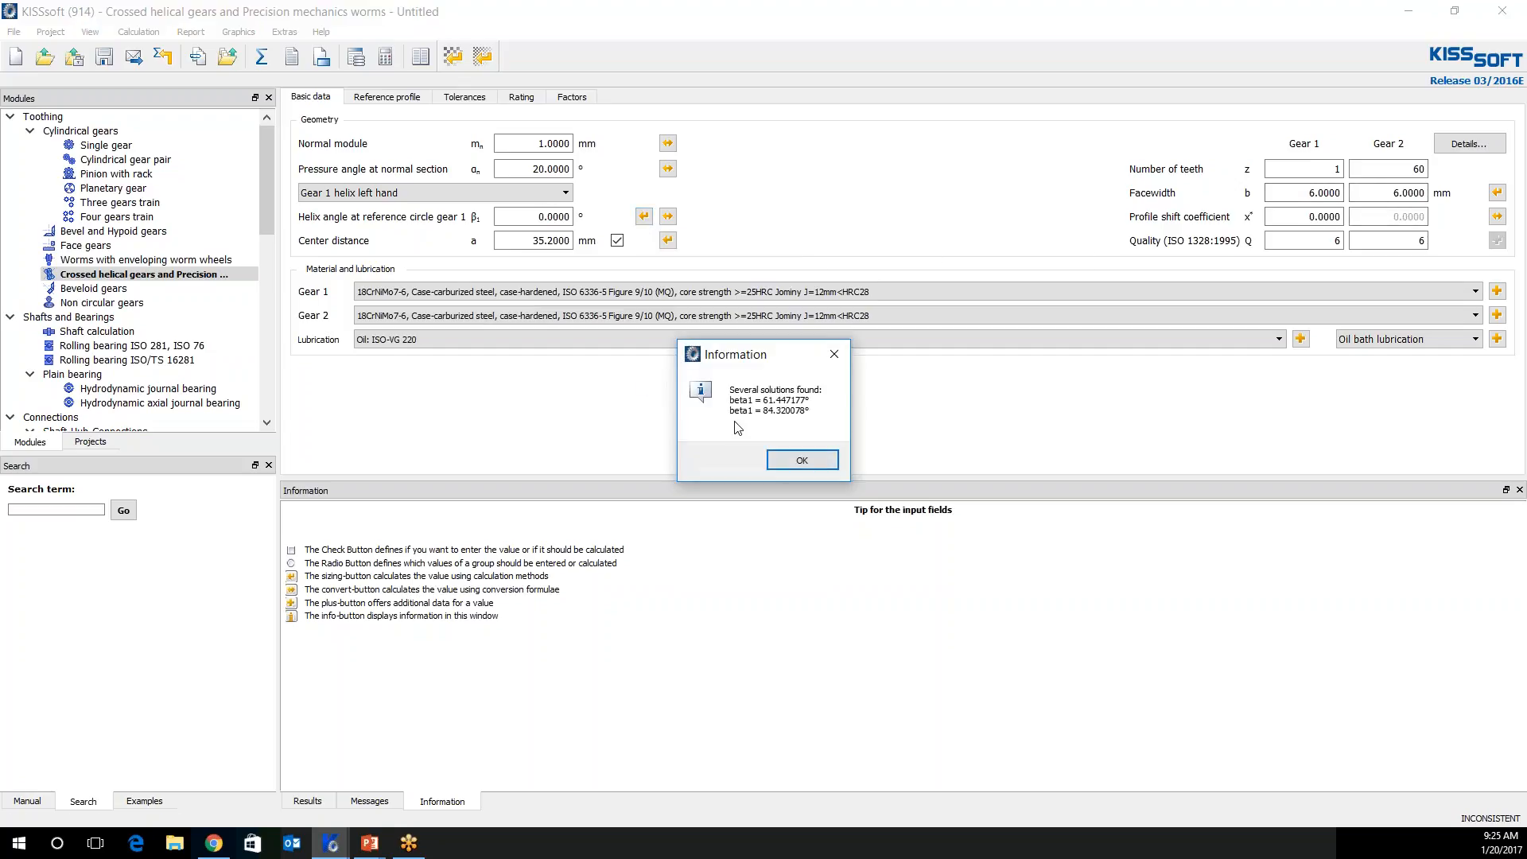
{"action": "mouse_move", "coordinate": [798, 418]}
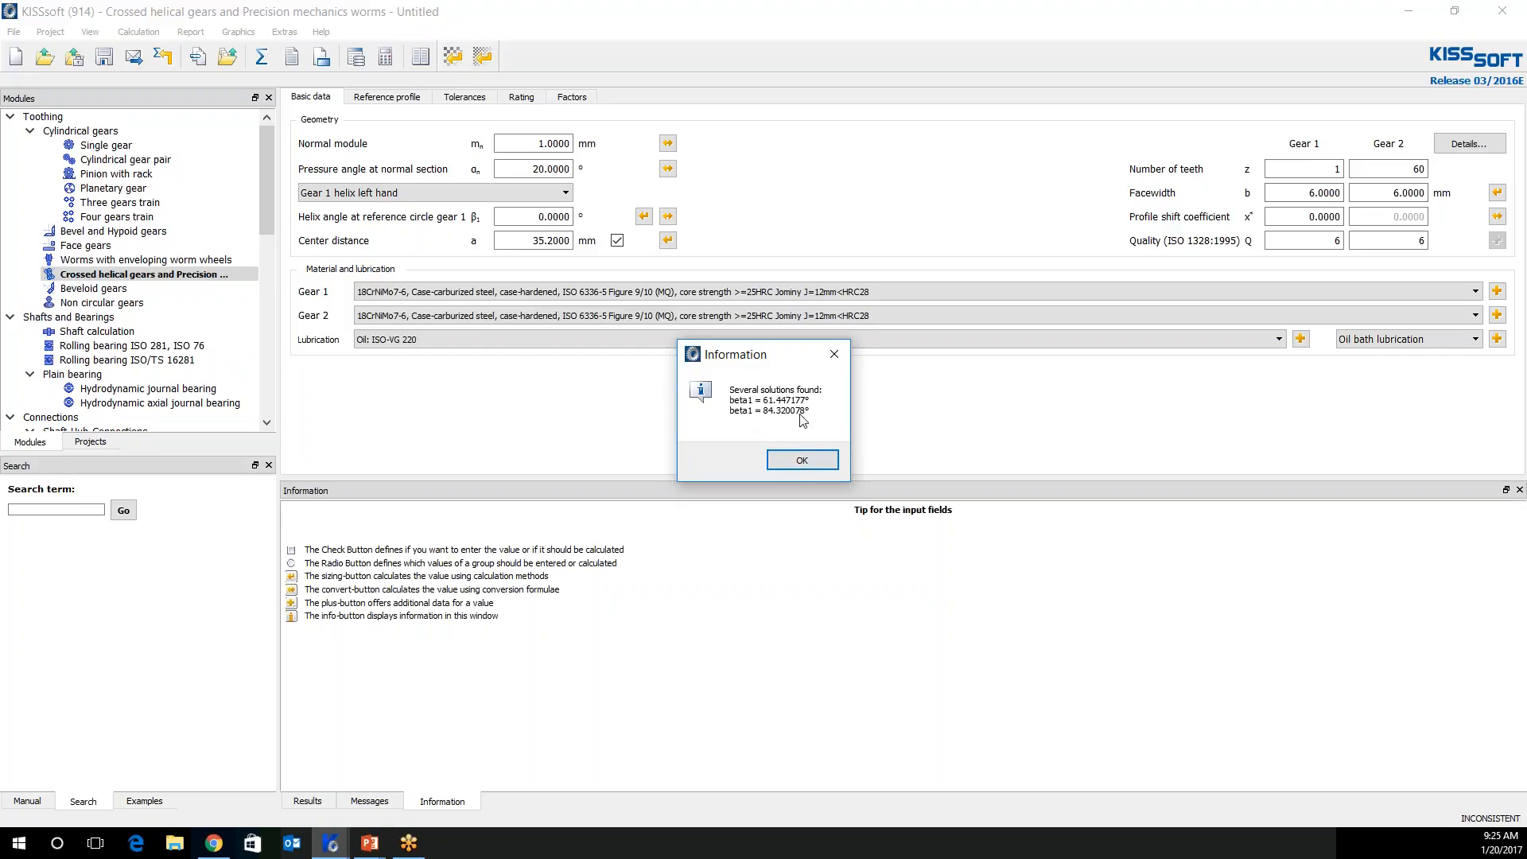
{"action": "left_click", "coordinate": [800, 458]}
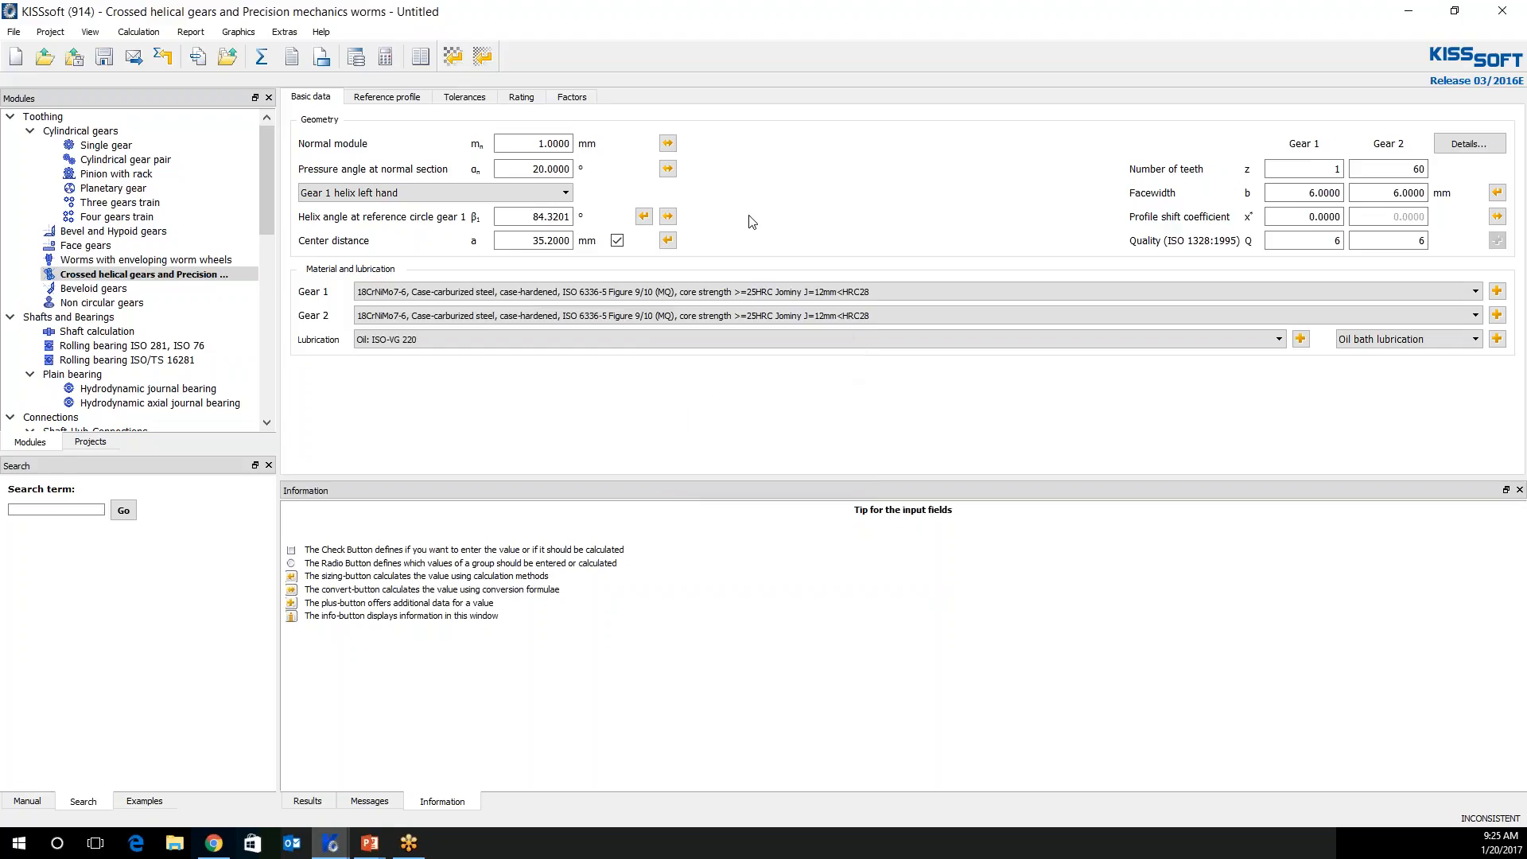
{"action": "mouse_move", "coordinate": [827, 207]}
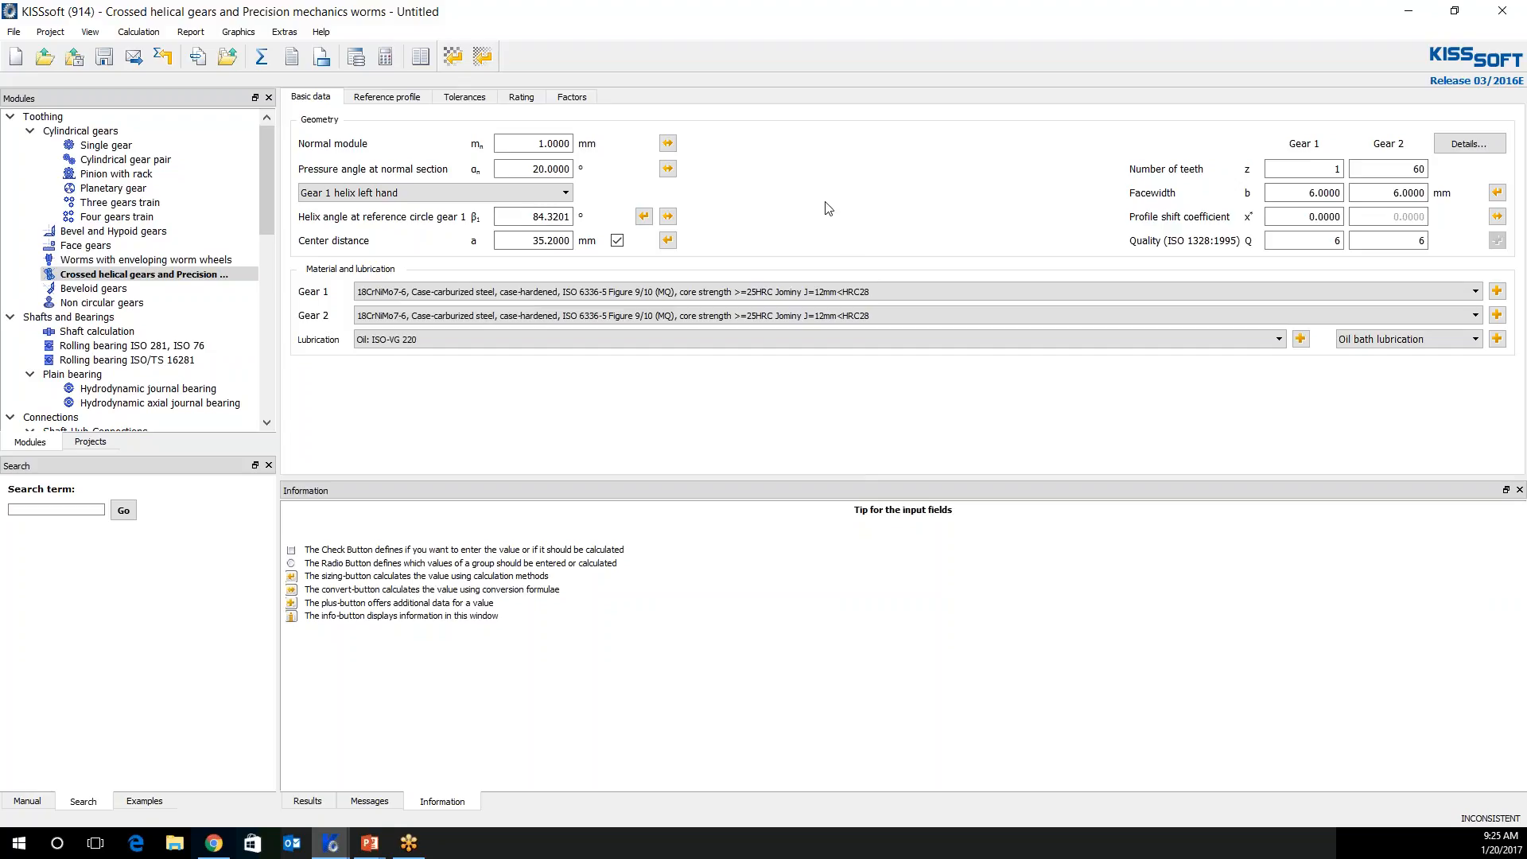
{"action": "mouse_move", "coordinate": [1224, 267]}
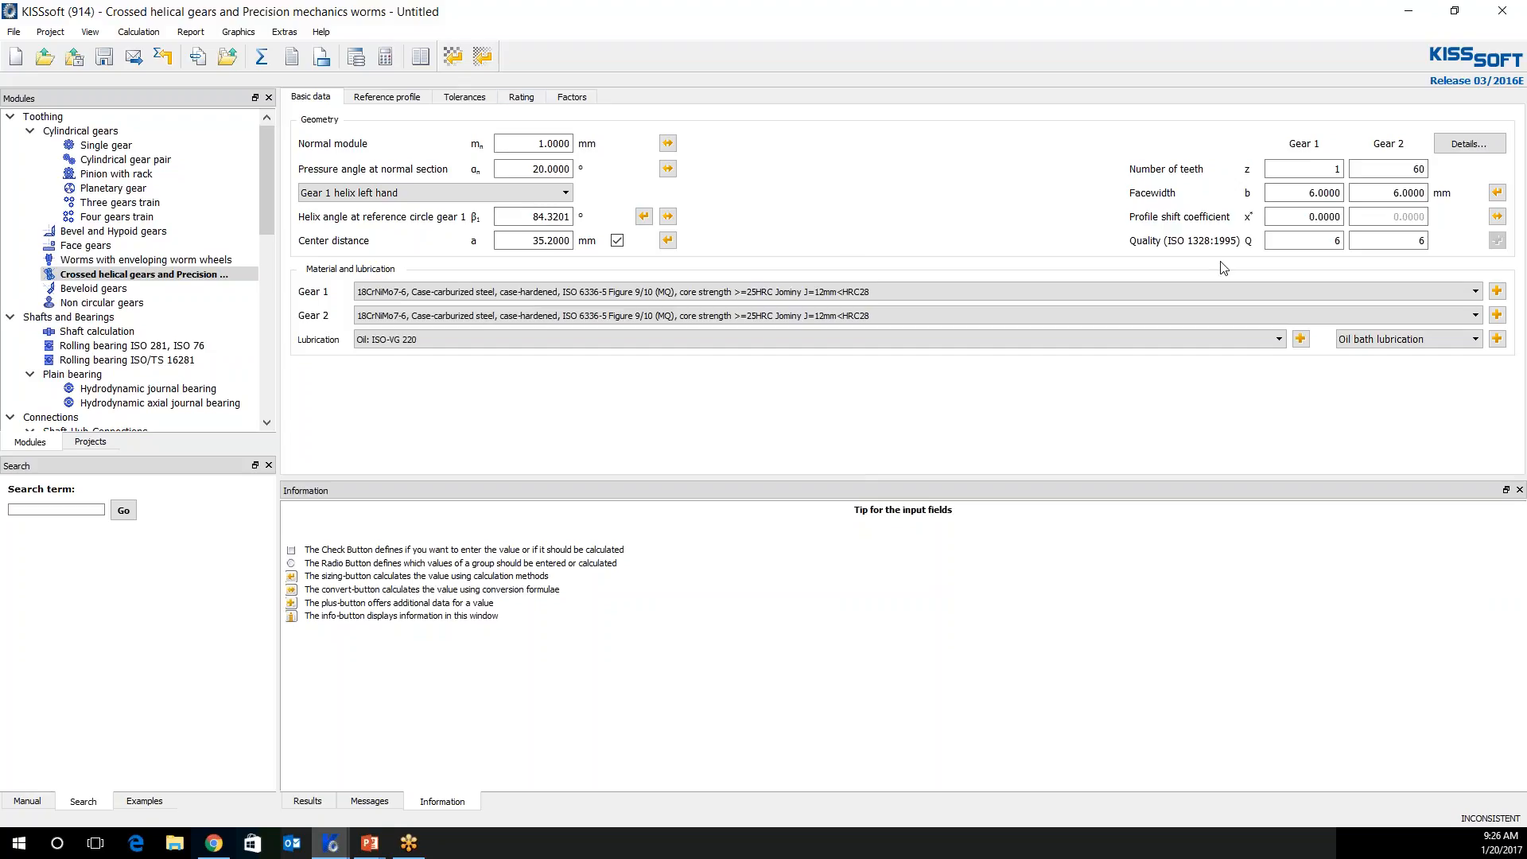
Assign POM (VDI2545) plastic as the gear 1 material
{"action": "left_click", "coordinate": [1497, 289]}
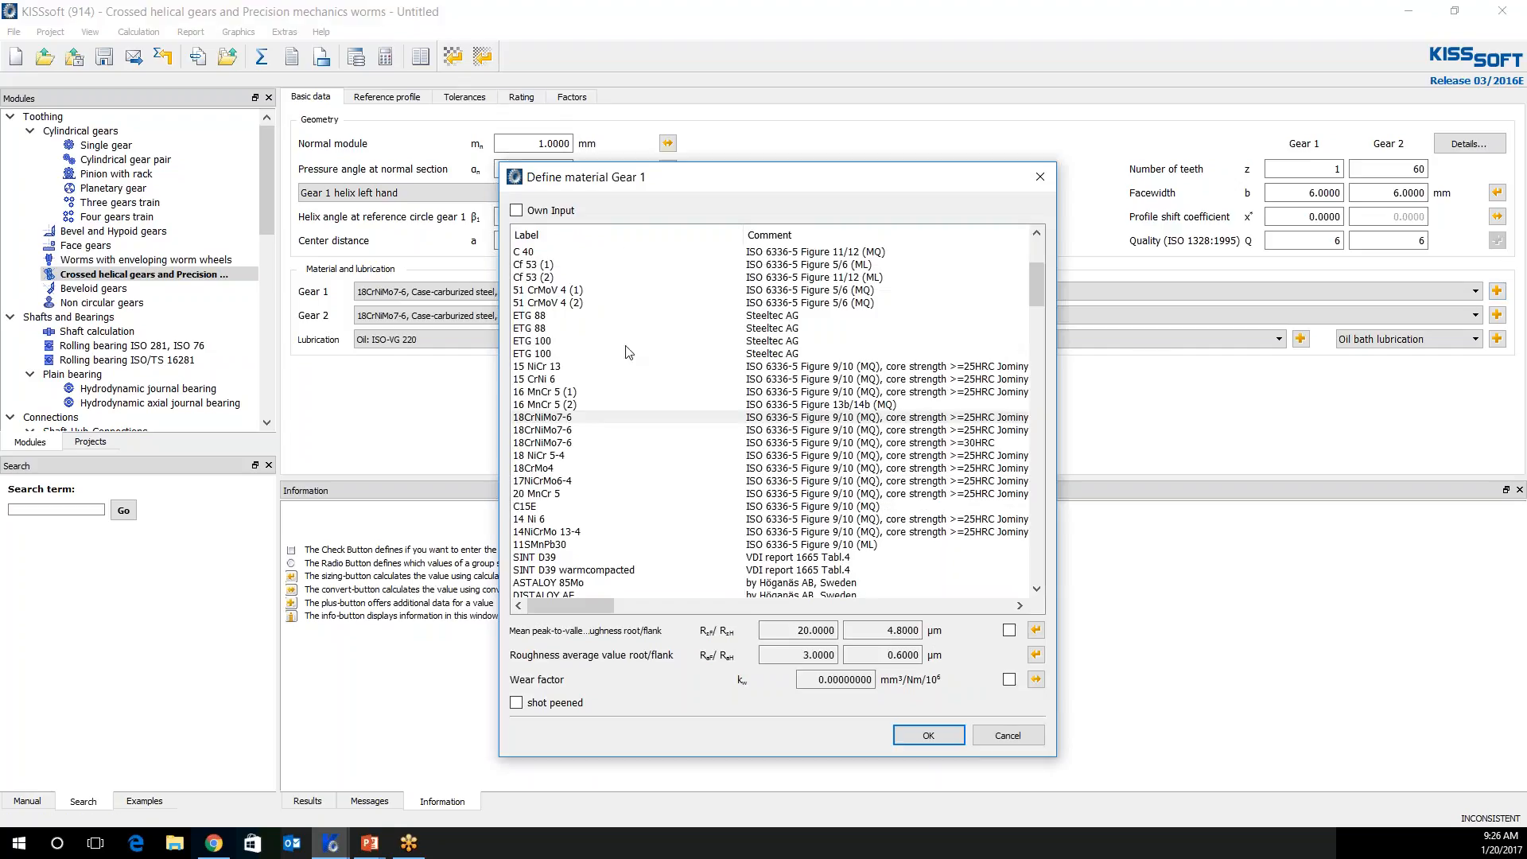
{"action": "scroll", "scroll_direction": "down", "scroll_amount": 3}
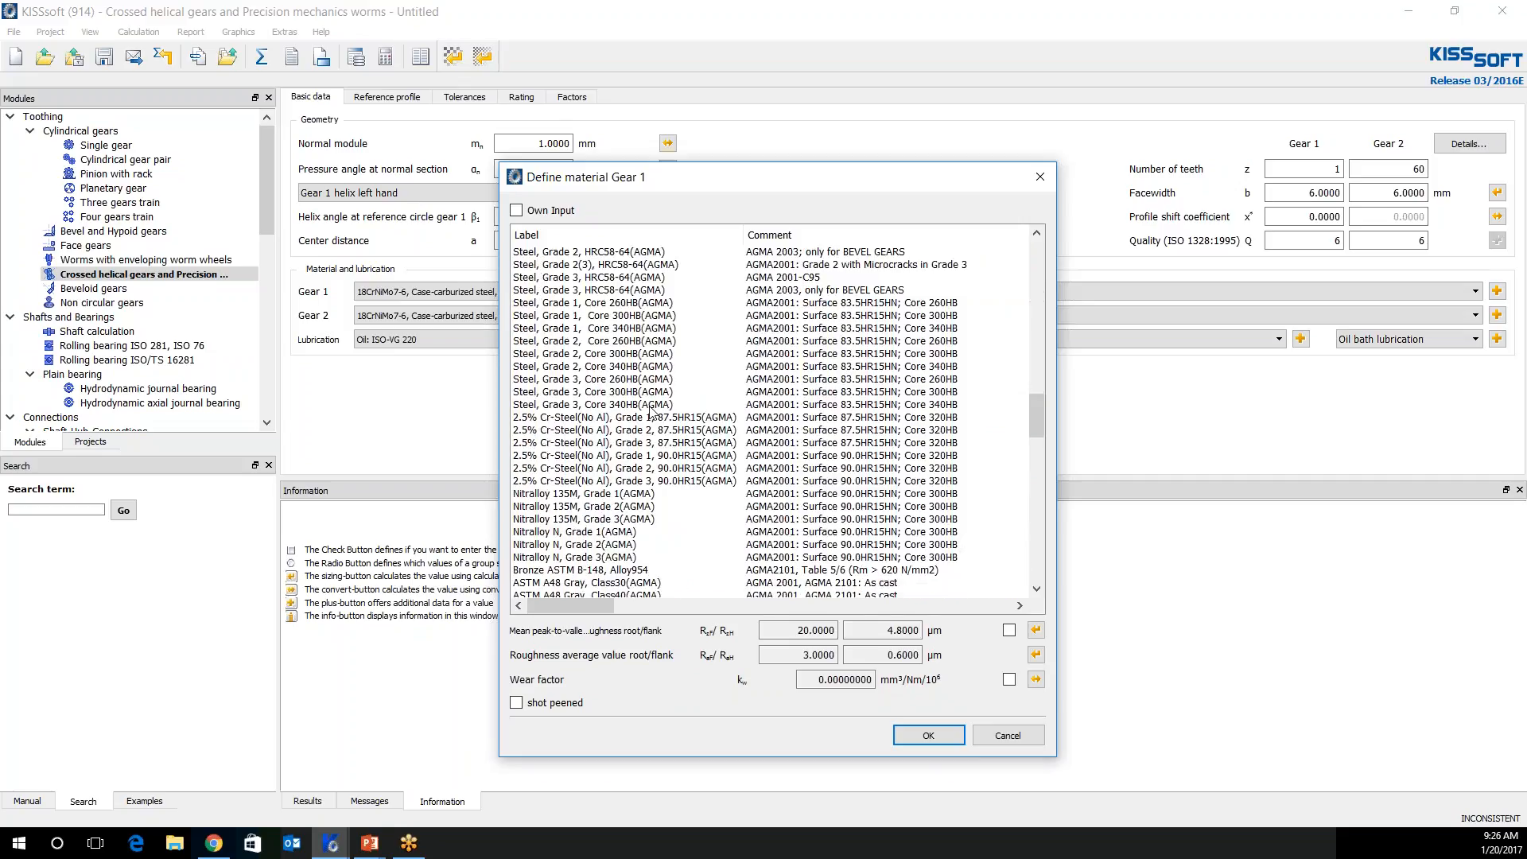
{"action": "scroll", "scroll_direction": "down", "scroll_amount": 3}
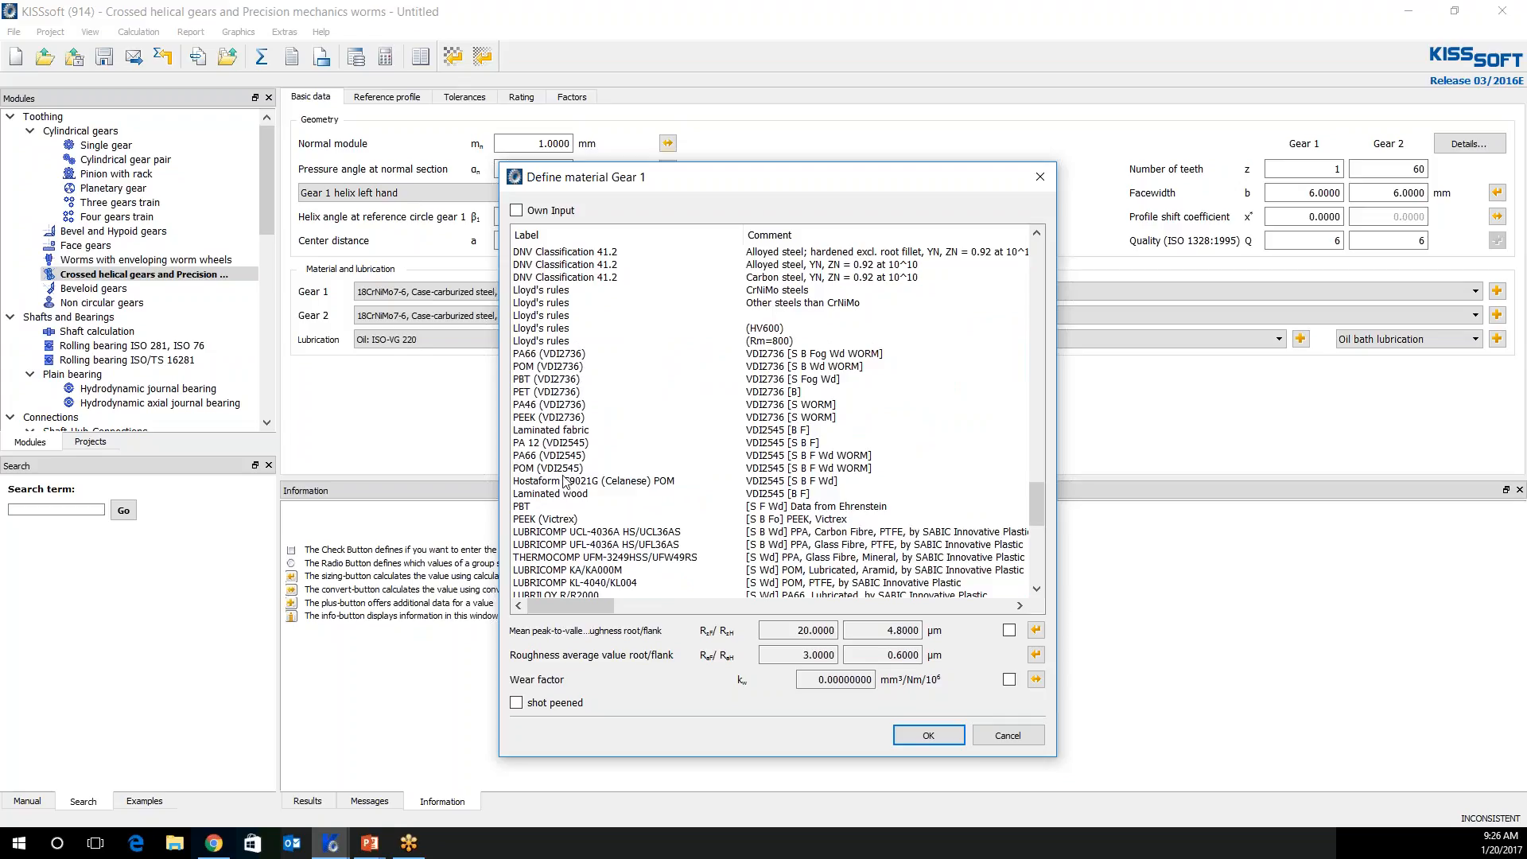
{"action": "left_click", "coordinate": [549, 468]}
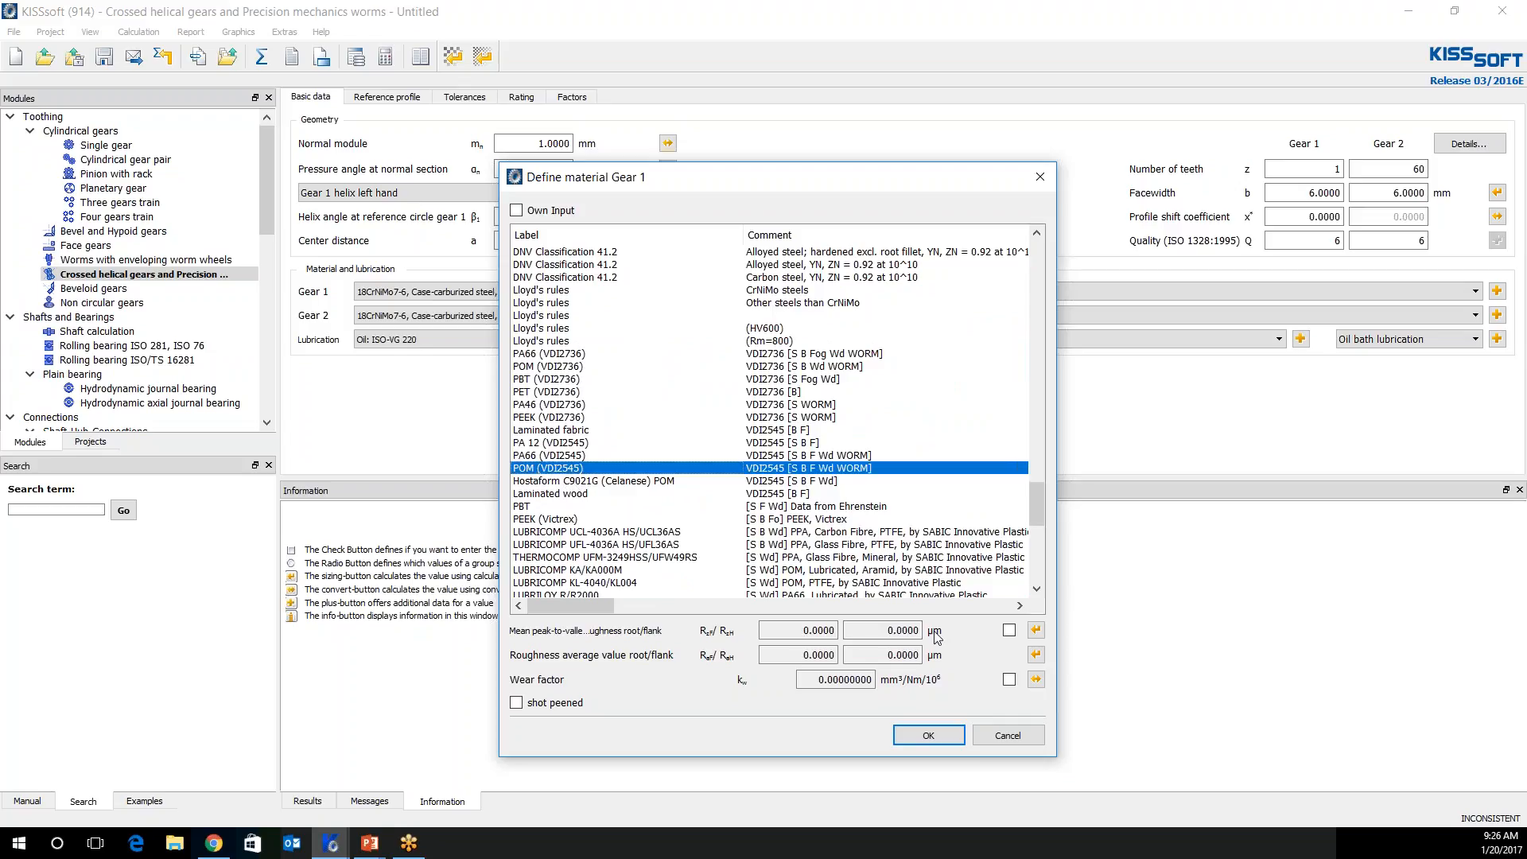
{"action": "left_click", "coordinate": [926, 735]}
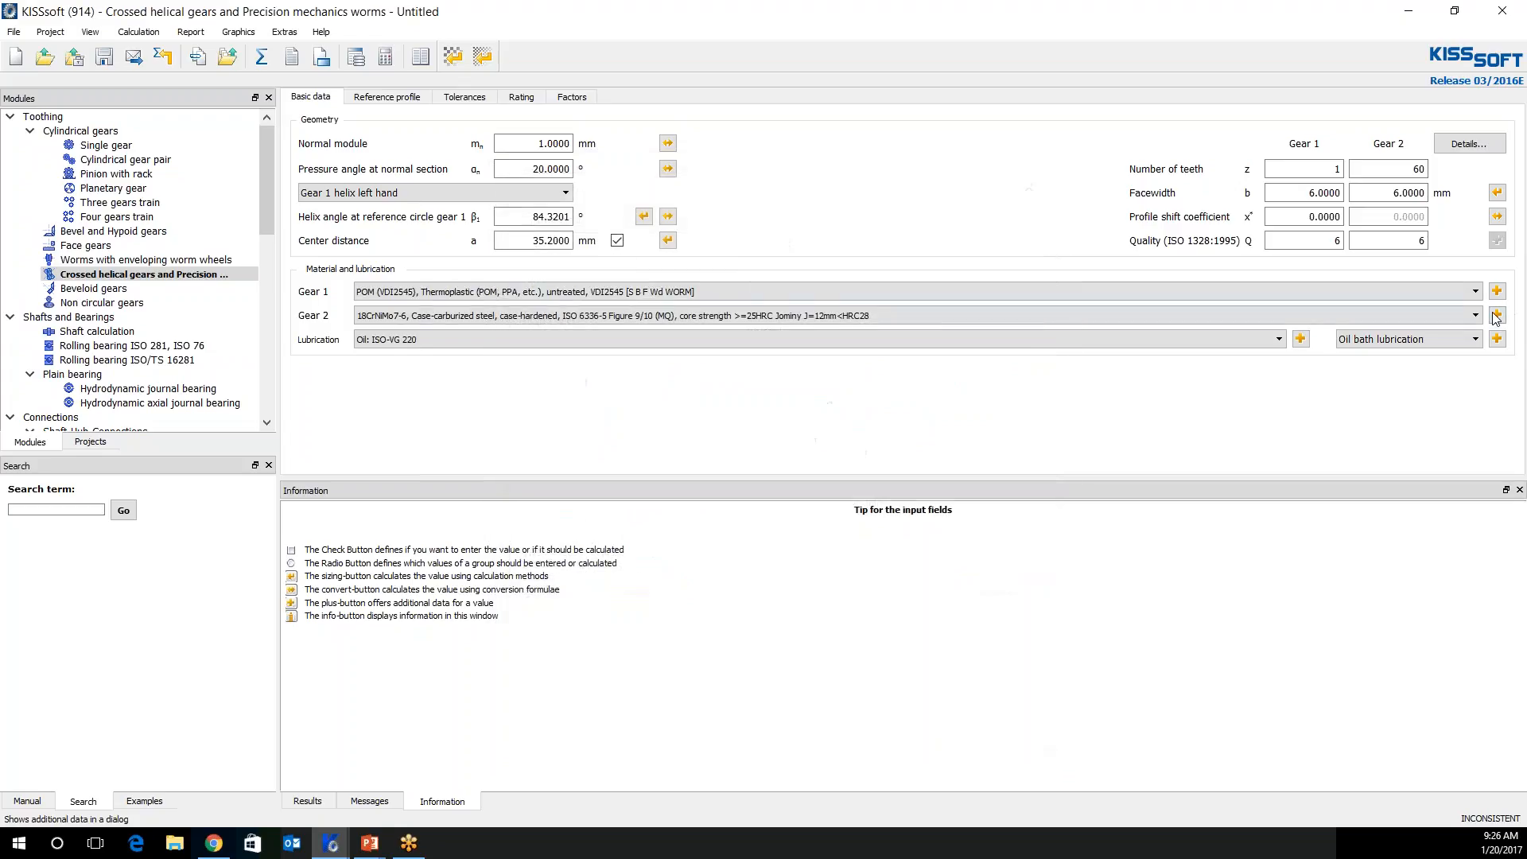
Assign PA66 (VDI2545) plastic as the gear 2 material
{"action": "left_click", "coordinate": [1497, 315]}
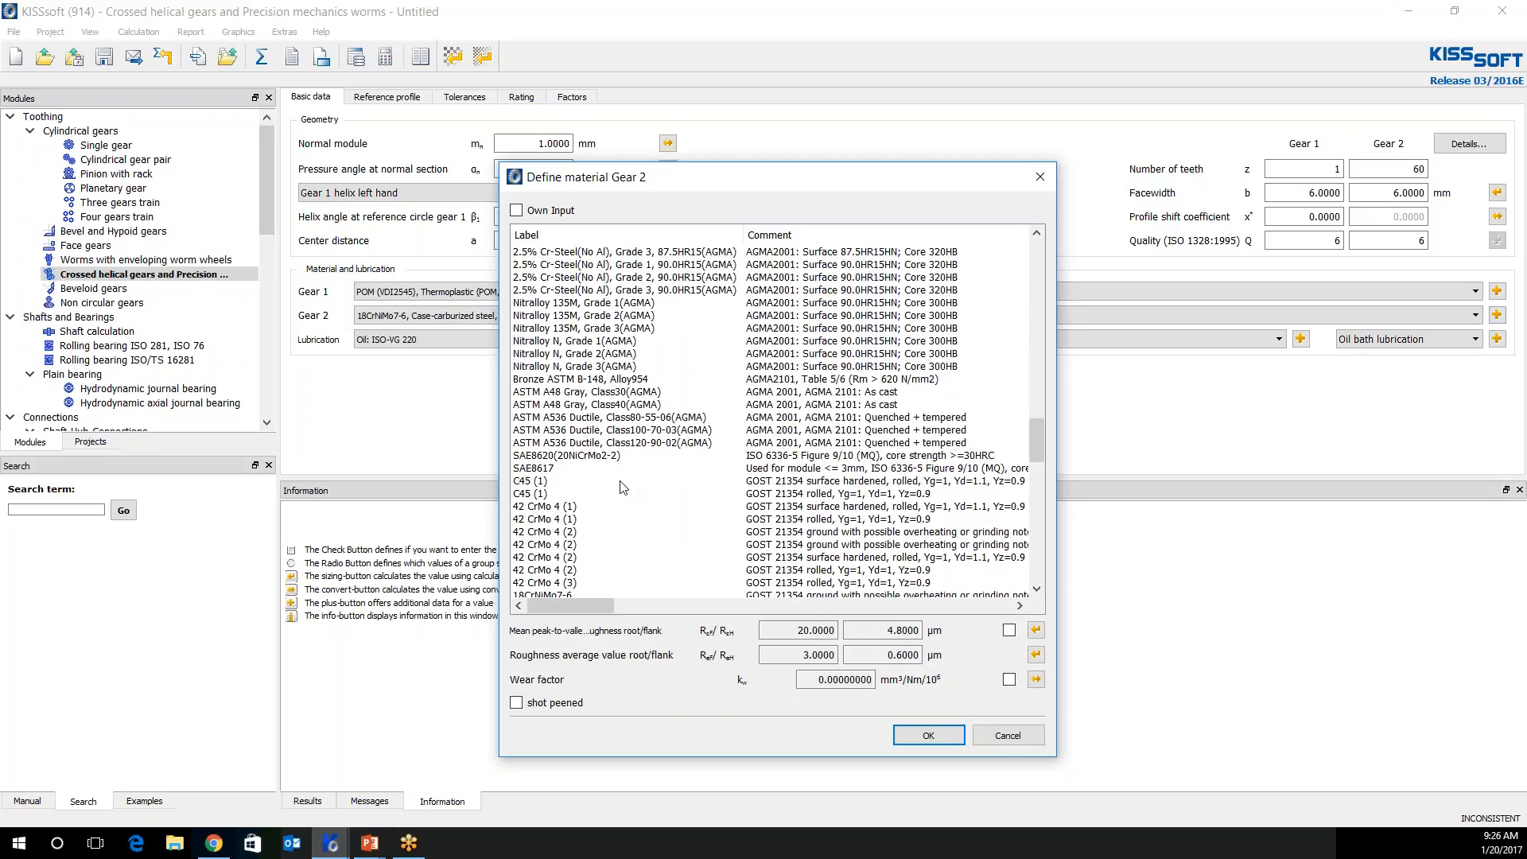
{"action": "scroll", "scroll_direction": "down", "scroll_amount": 3}
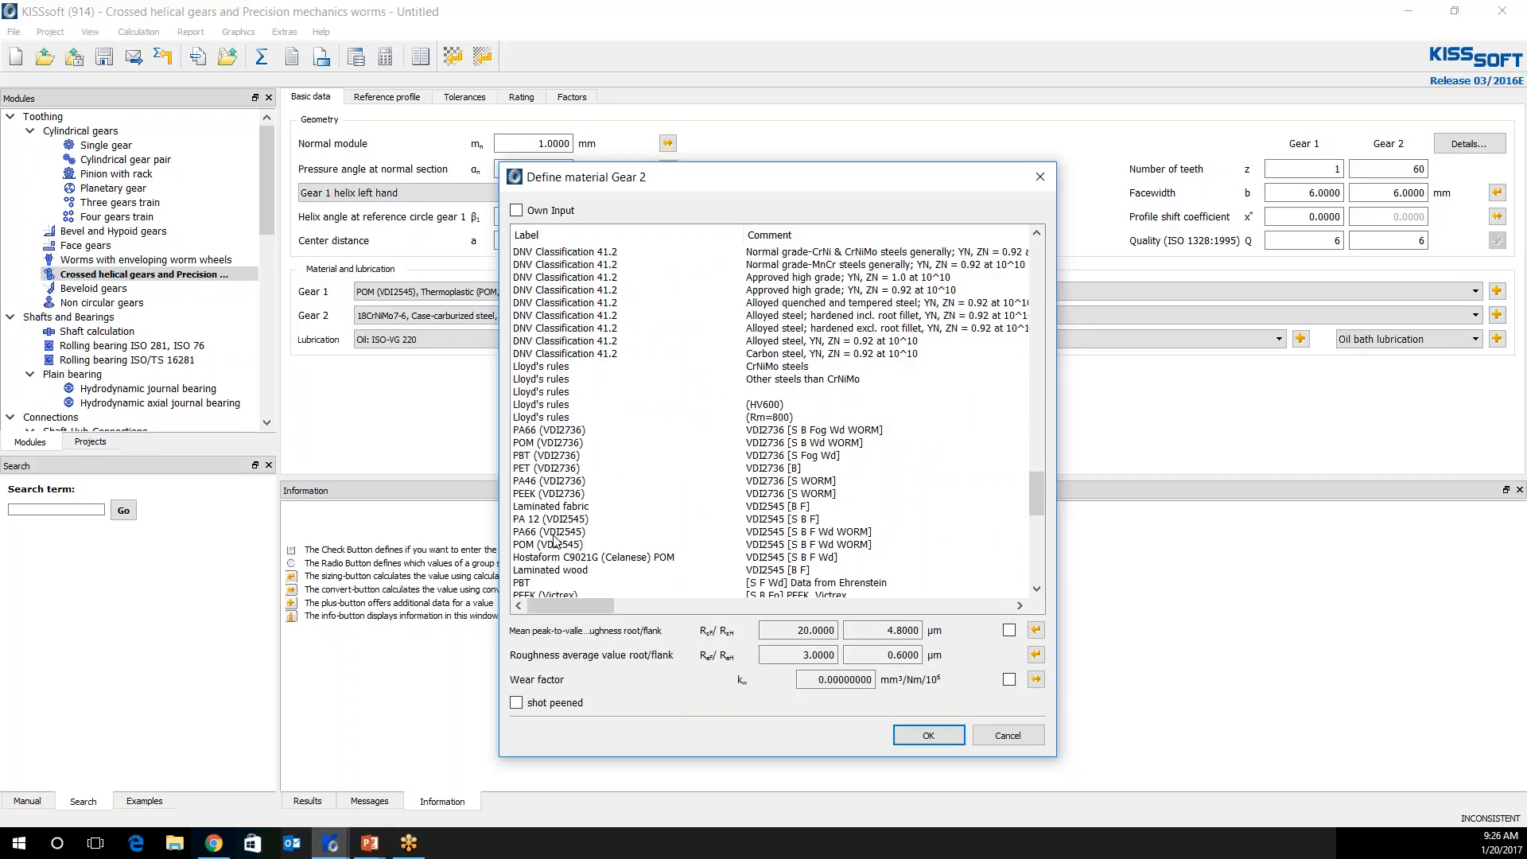
{"action": "left_click", "coordinate": [584, 531]}
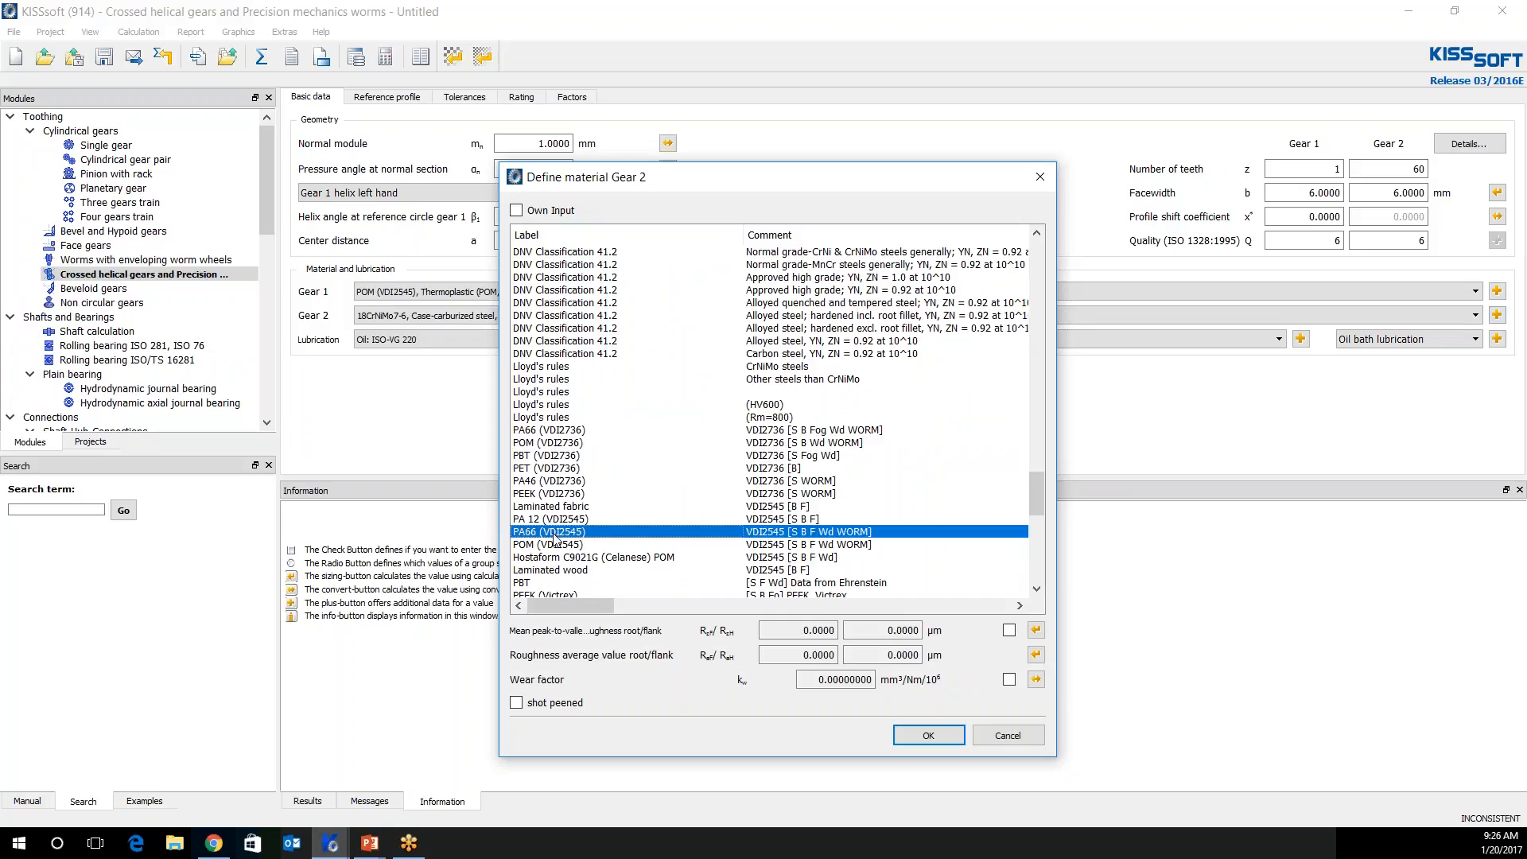
{"action": "left_click", "coordinate": [925, 735]}
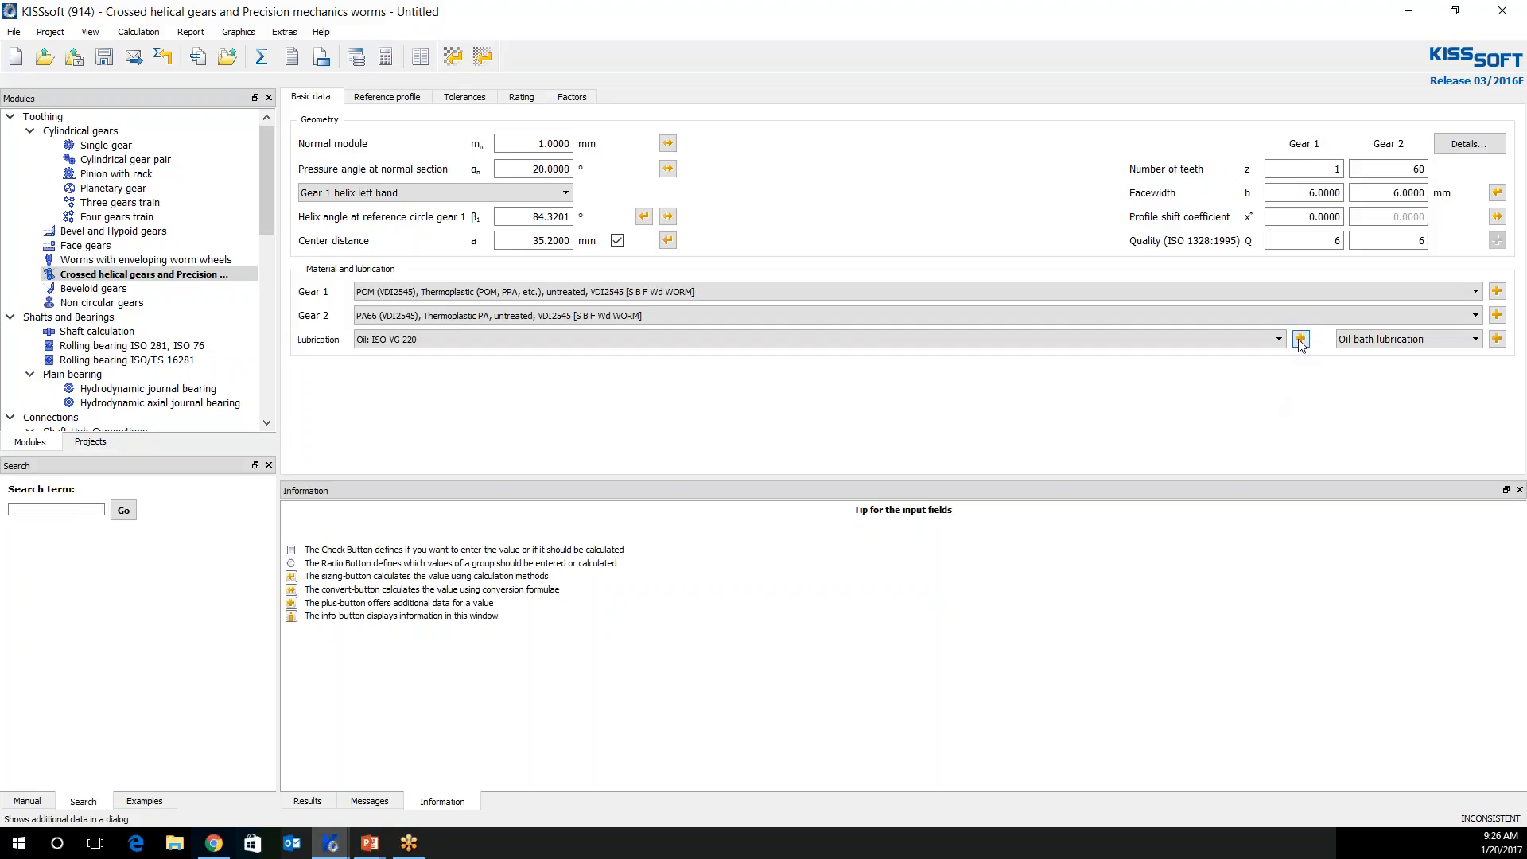
Choose Arcanol TEMP110 grease with grease lubrication as the lubricant
{"action": "left_click", "coordinate": [1301, 339]}
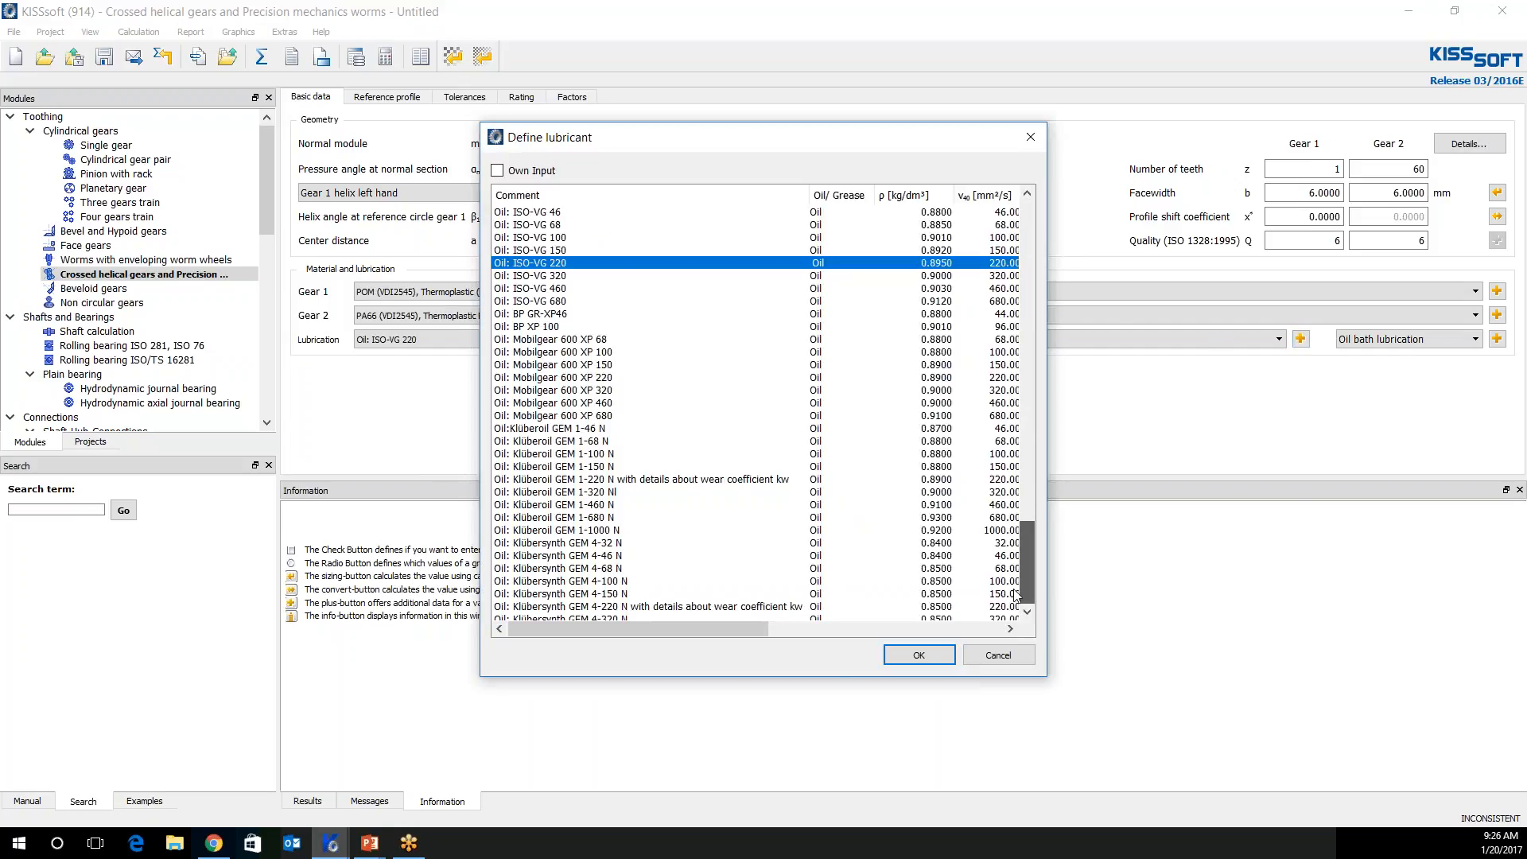
{"action": "scroll", "scroll_direction": "down", "scroll_amount": 3}
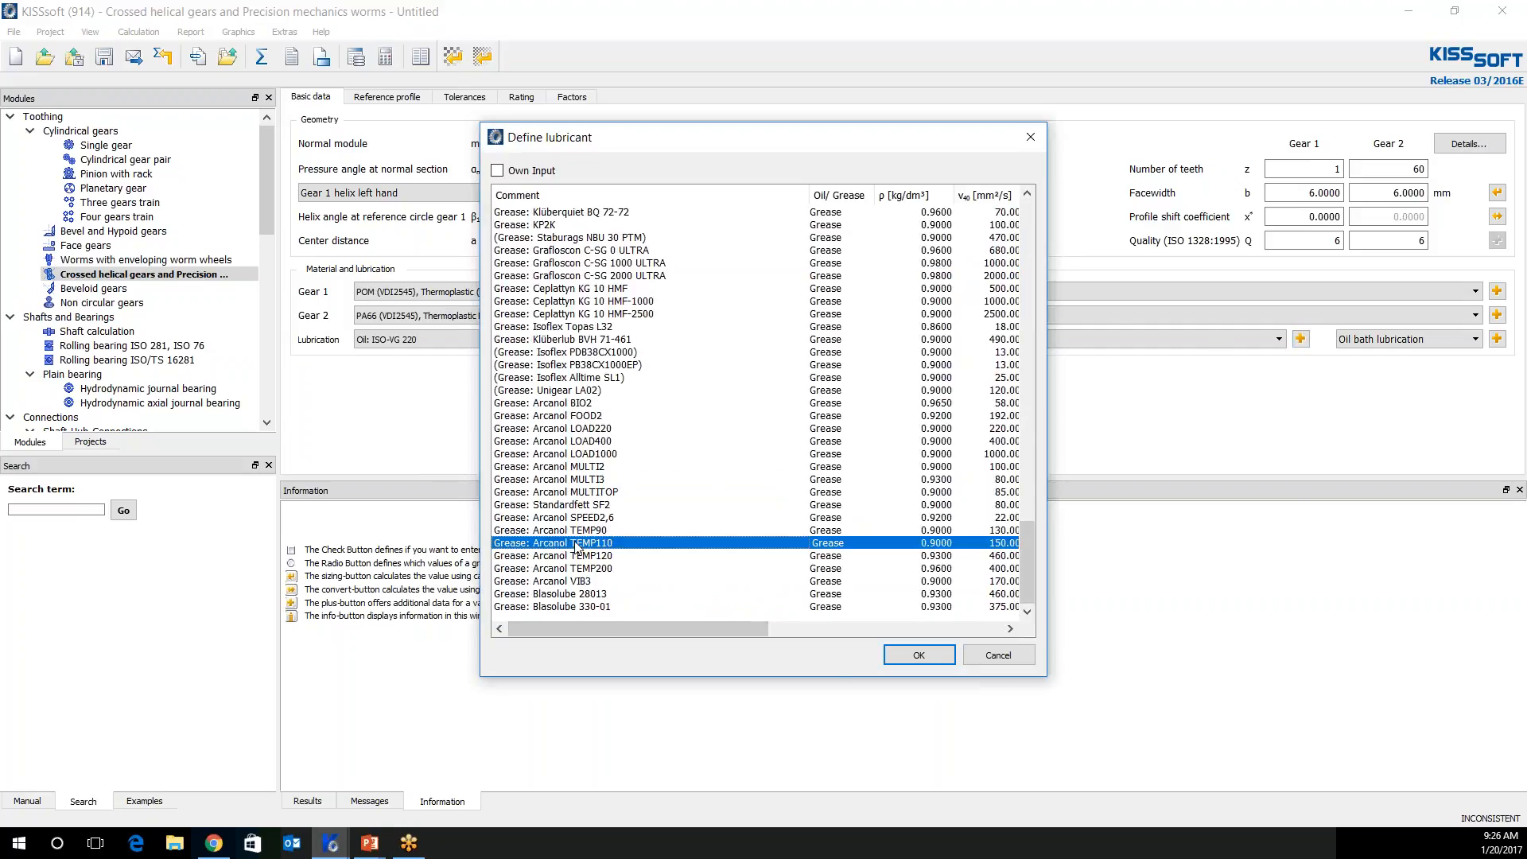
{"action": "left_click", "coordinate": [917, 654]}
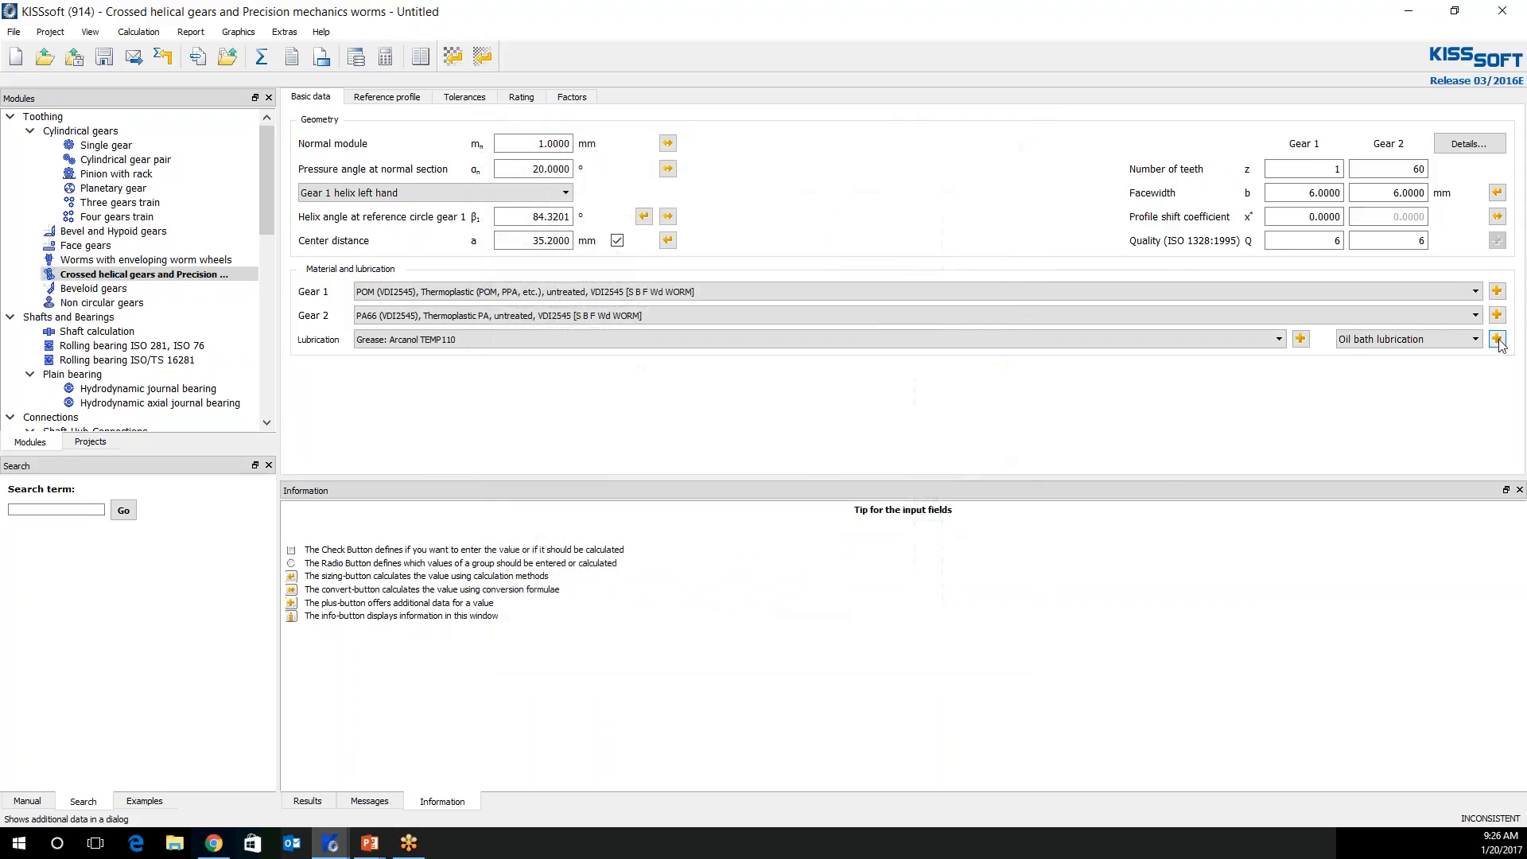
{"action": "left_click", "coordinate": [1476, 338]}
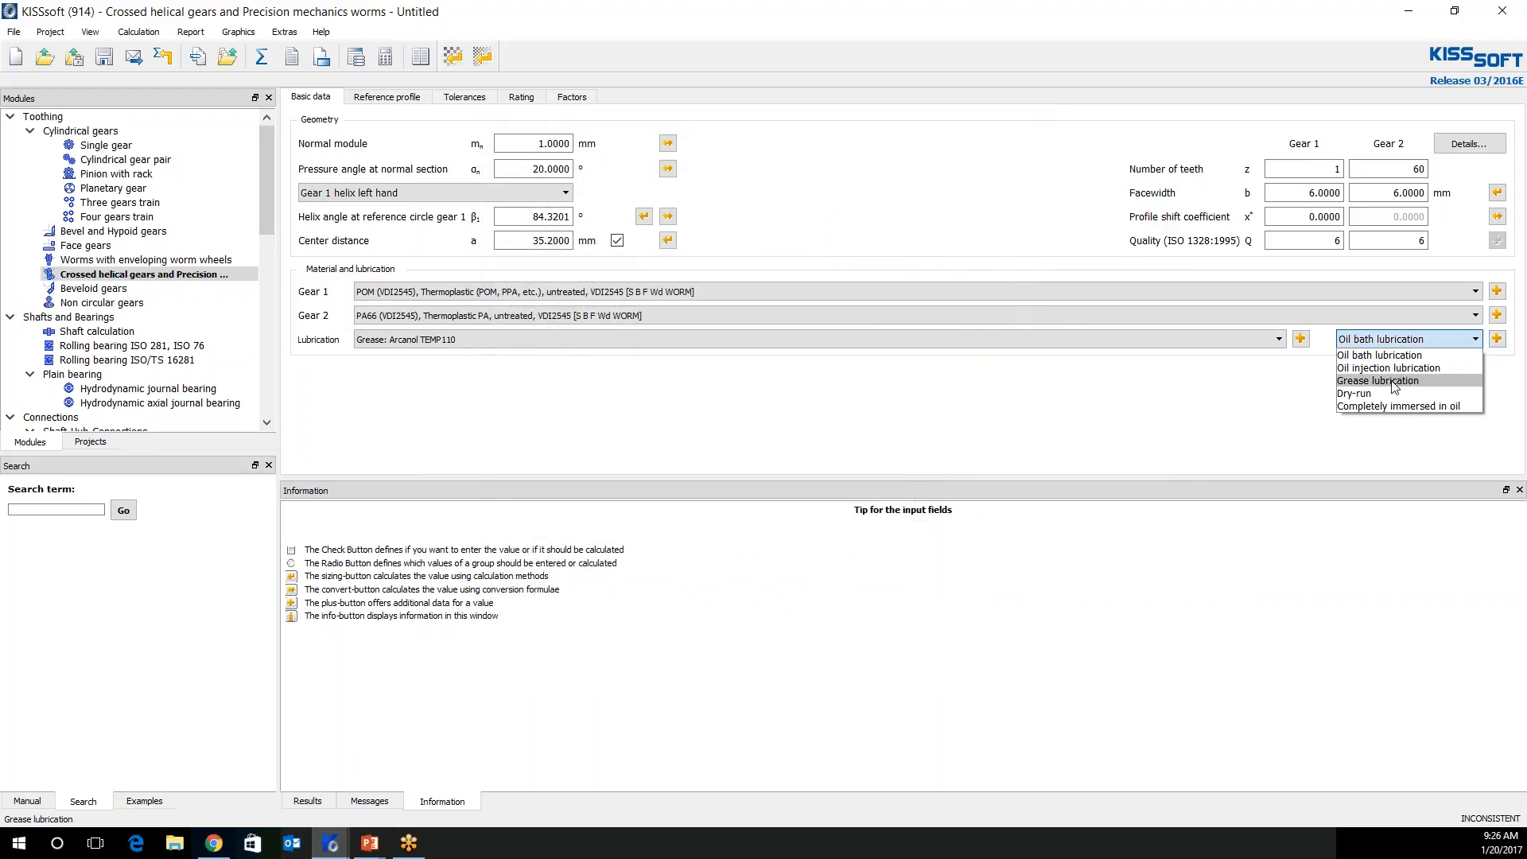
{"action": "left_click", "coordinate": [1376, 380]}
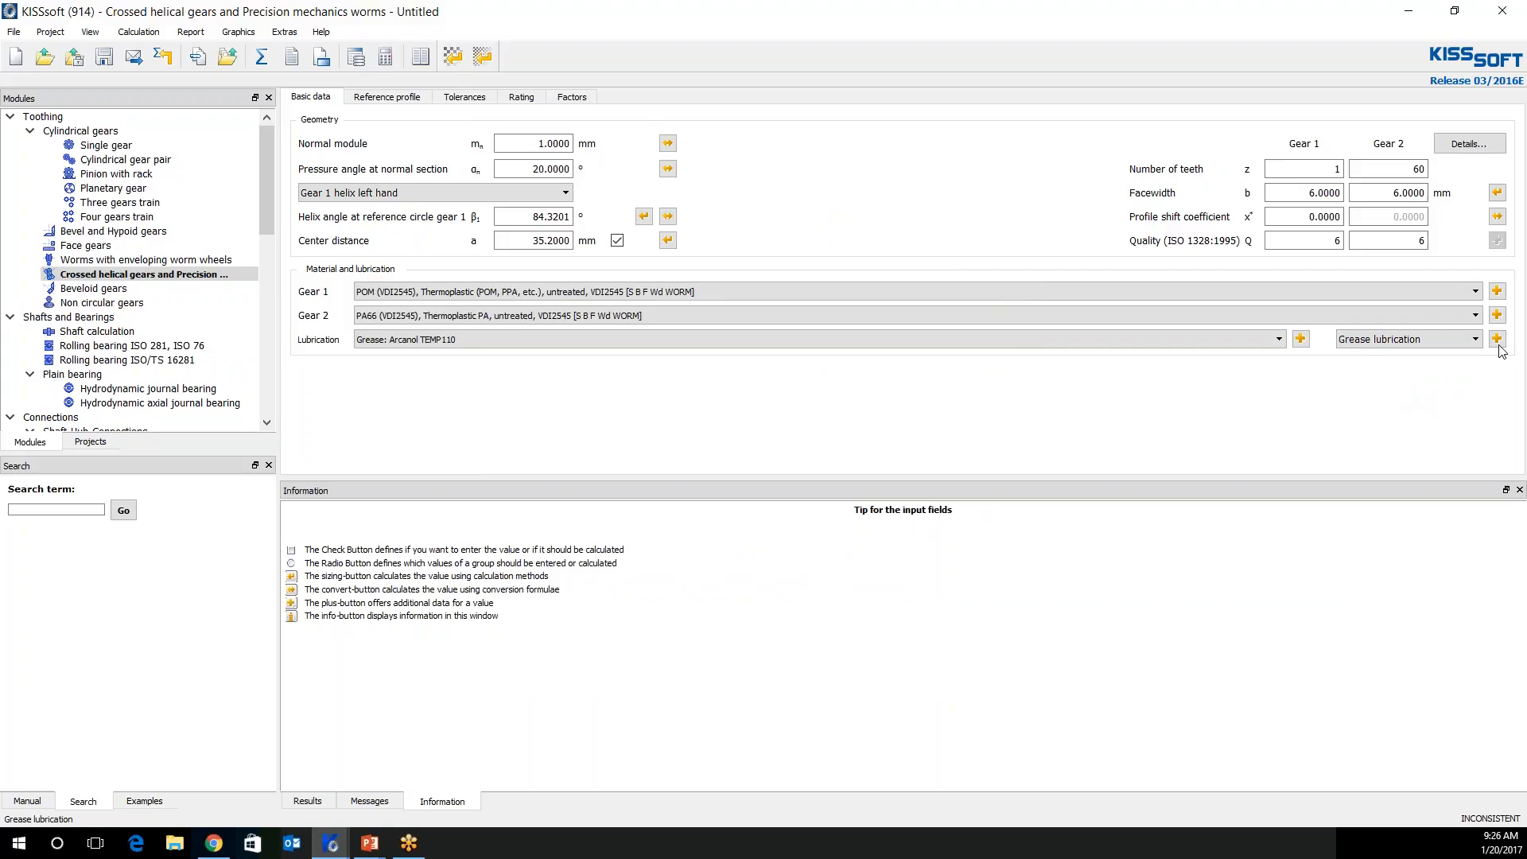
Review the lubricant temperature settings and leave them unchanged
{"action": "left_click", "coordinate": [1497, 339]}
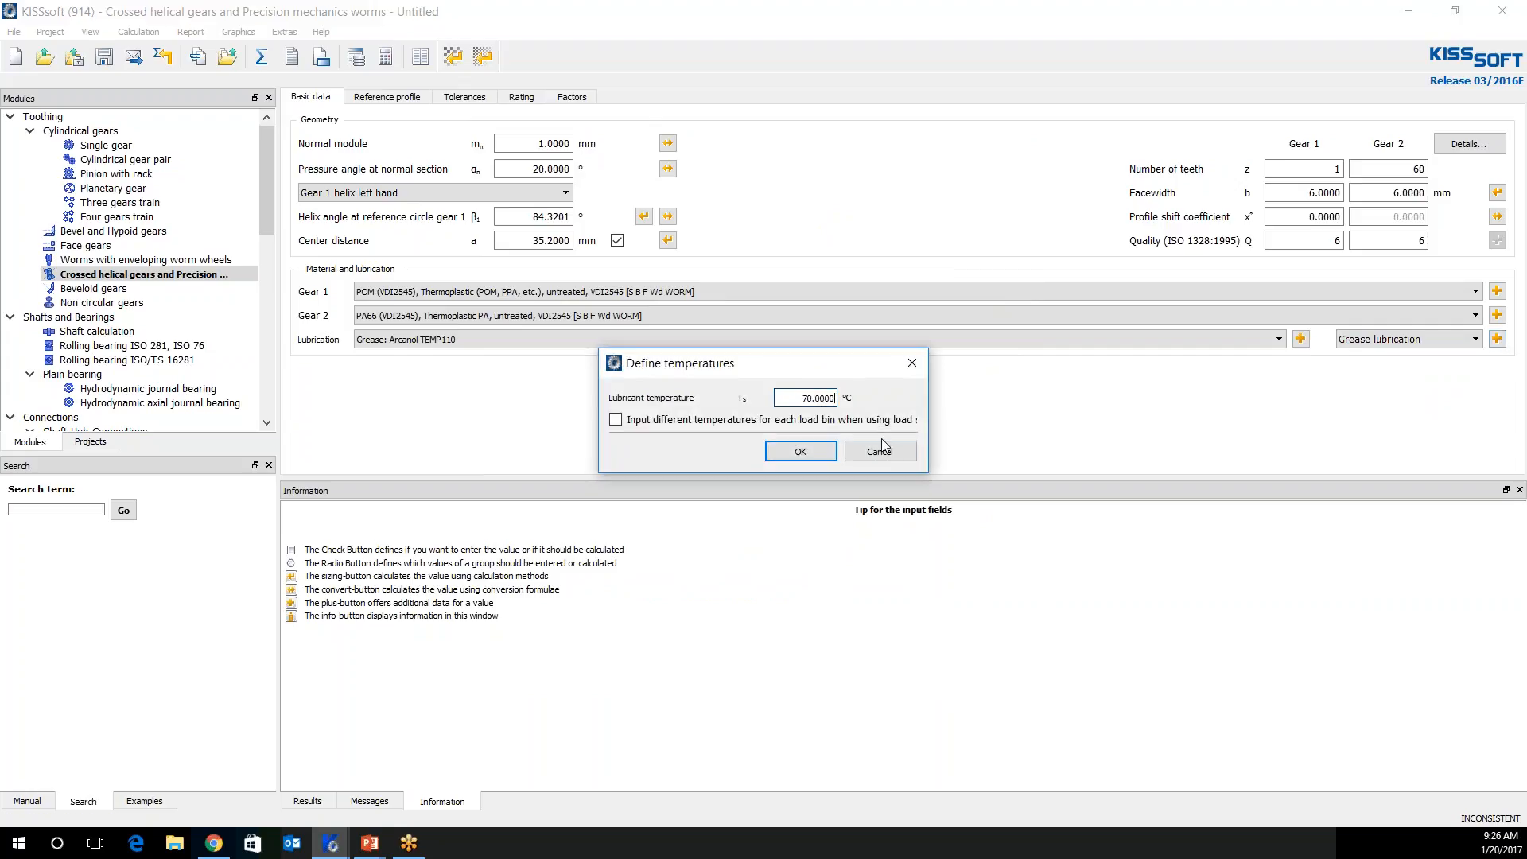
{"action": "left_click", "coordinate": [522, 97]}
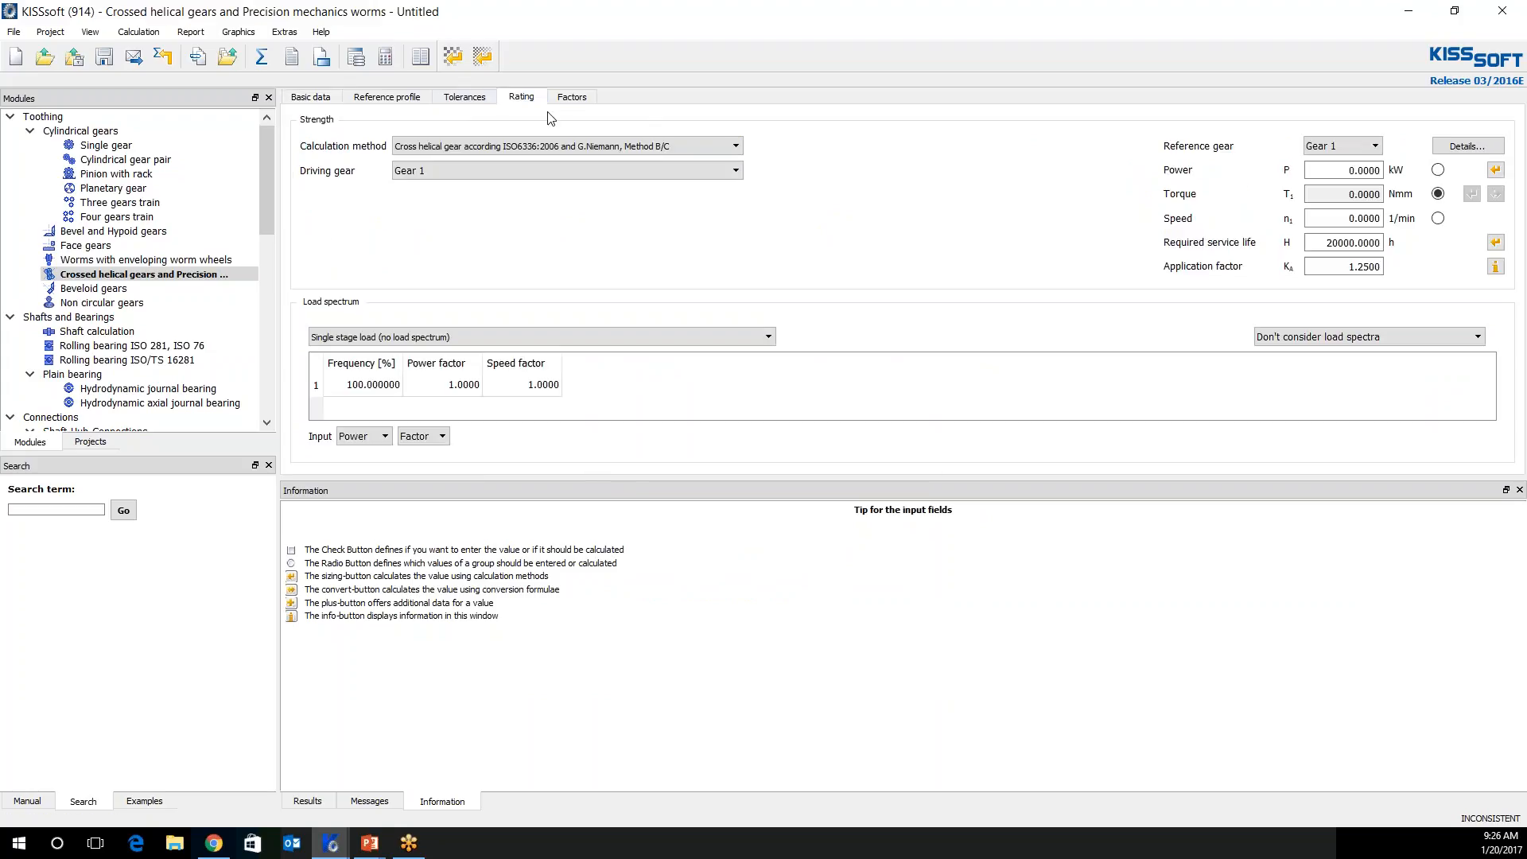
Select the VDI 2545:1981-modified plastic method, calculate power, with 50 h life and 3.5 Nmm torque
{"action": "left_click", "coordinate": [733, 145]}
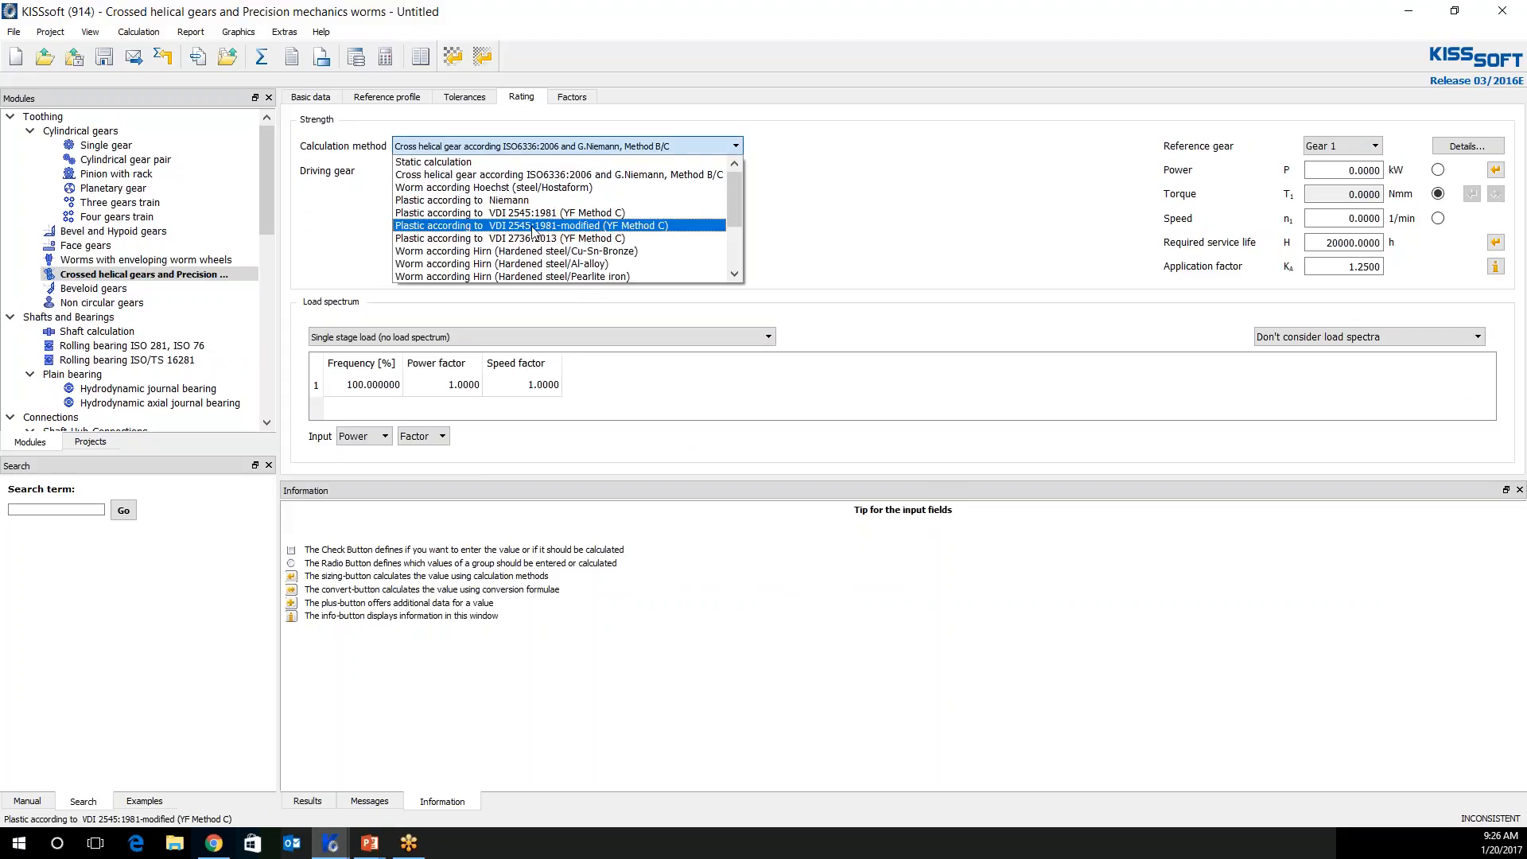
{"action": "mouse_move", "coordinate": [557, 235]}
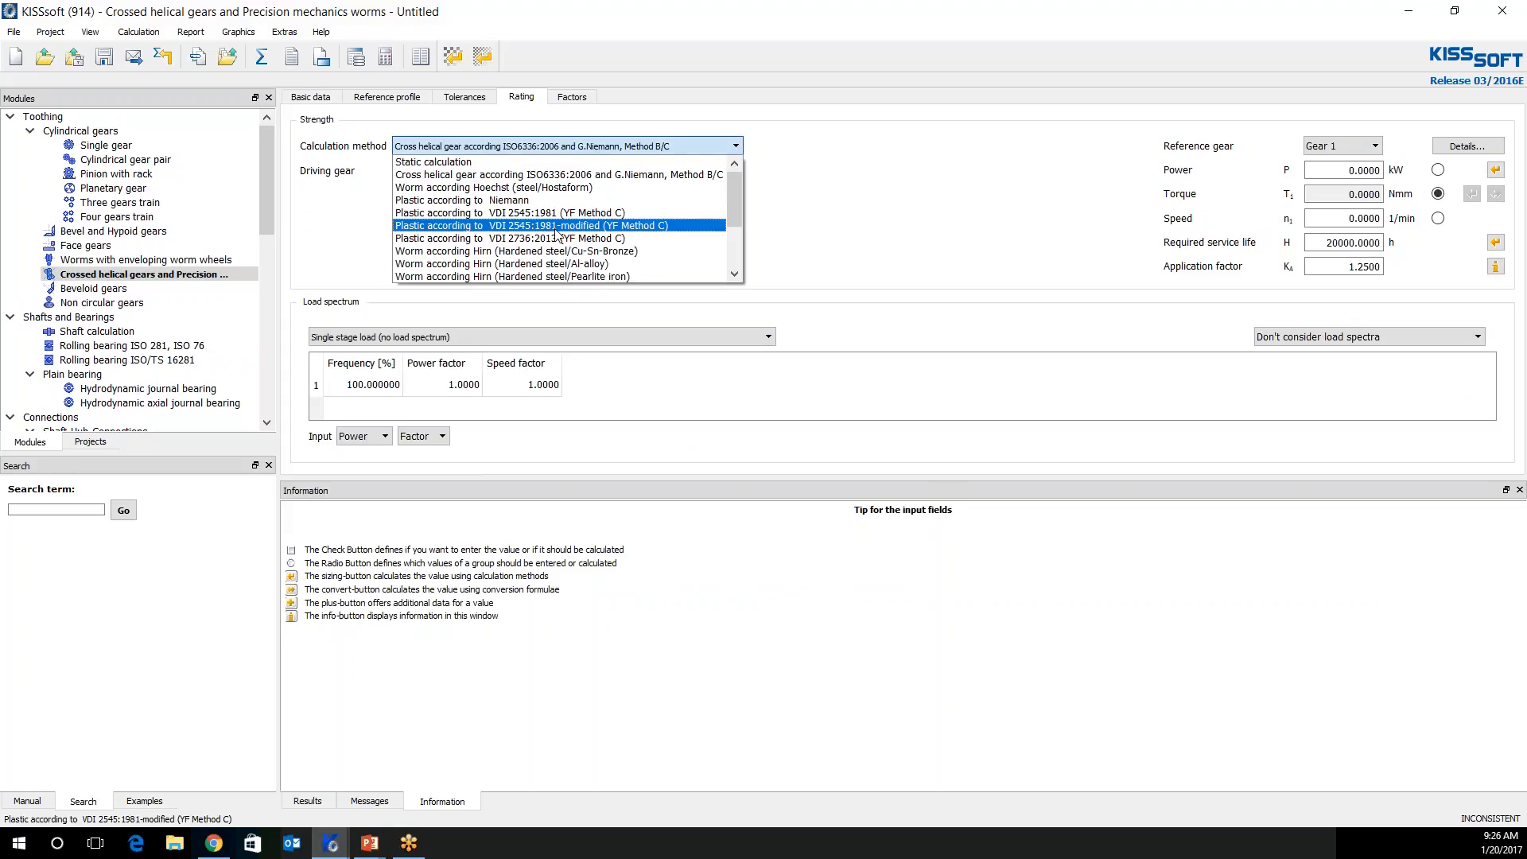
{"action": "left_click", "coordinate": [528, 224]}
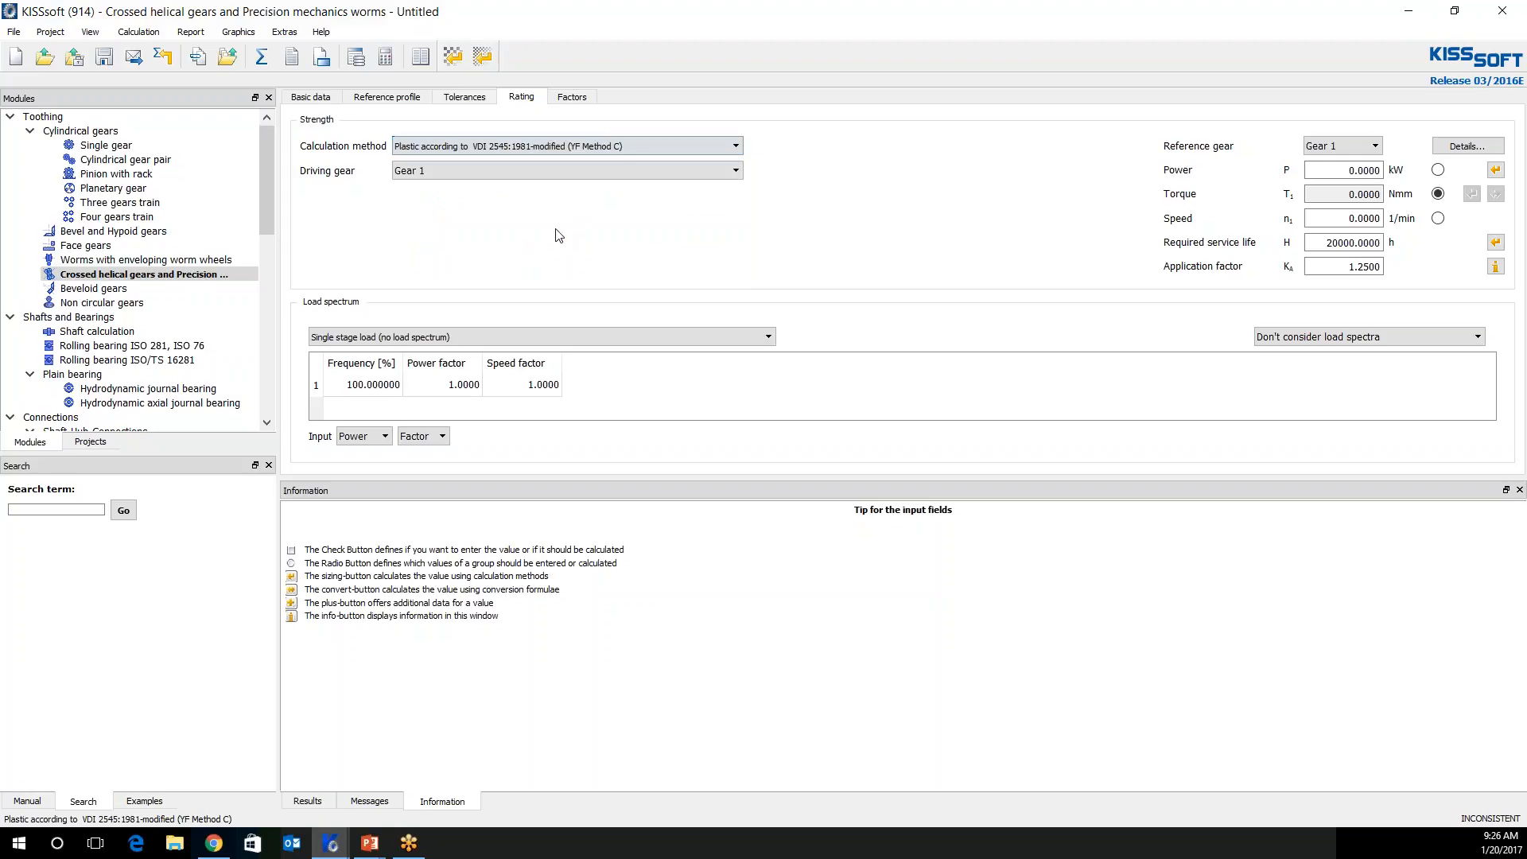
{"action": "left_click", "coordinate": [1438, 170]}
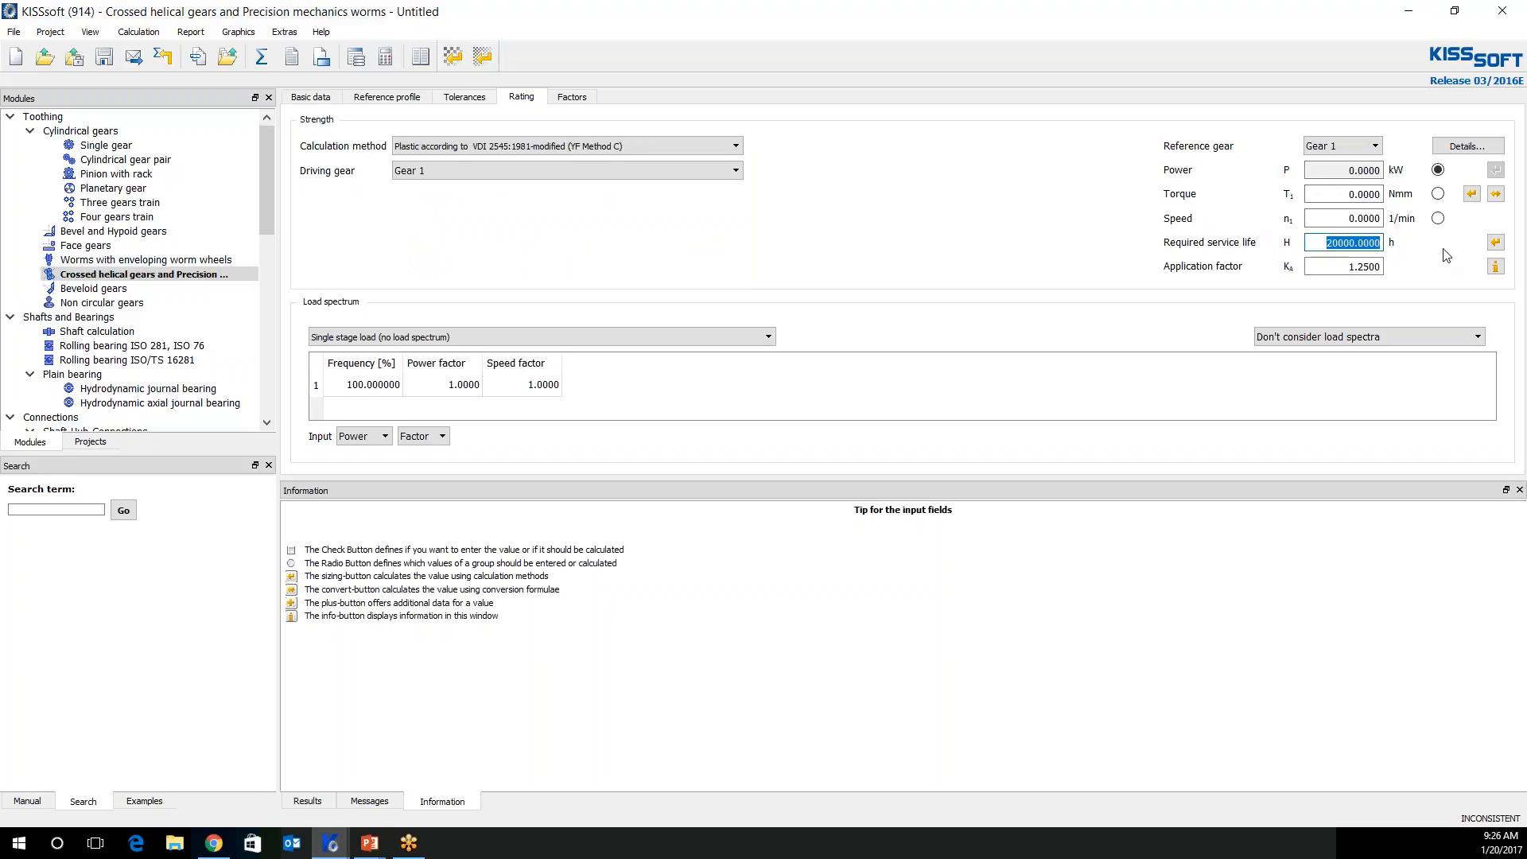
{"action": "type", "text": "50"}
{"action": "left_click", "coordinate": [1343, 218]}
{"action": "type", "text": "9000"}
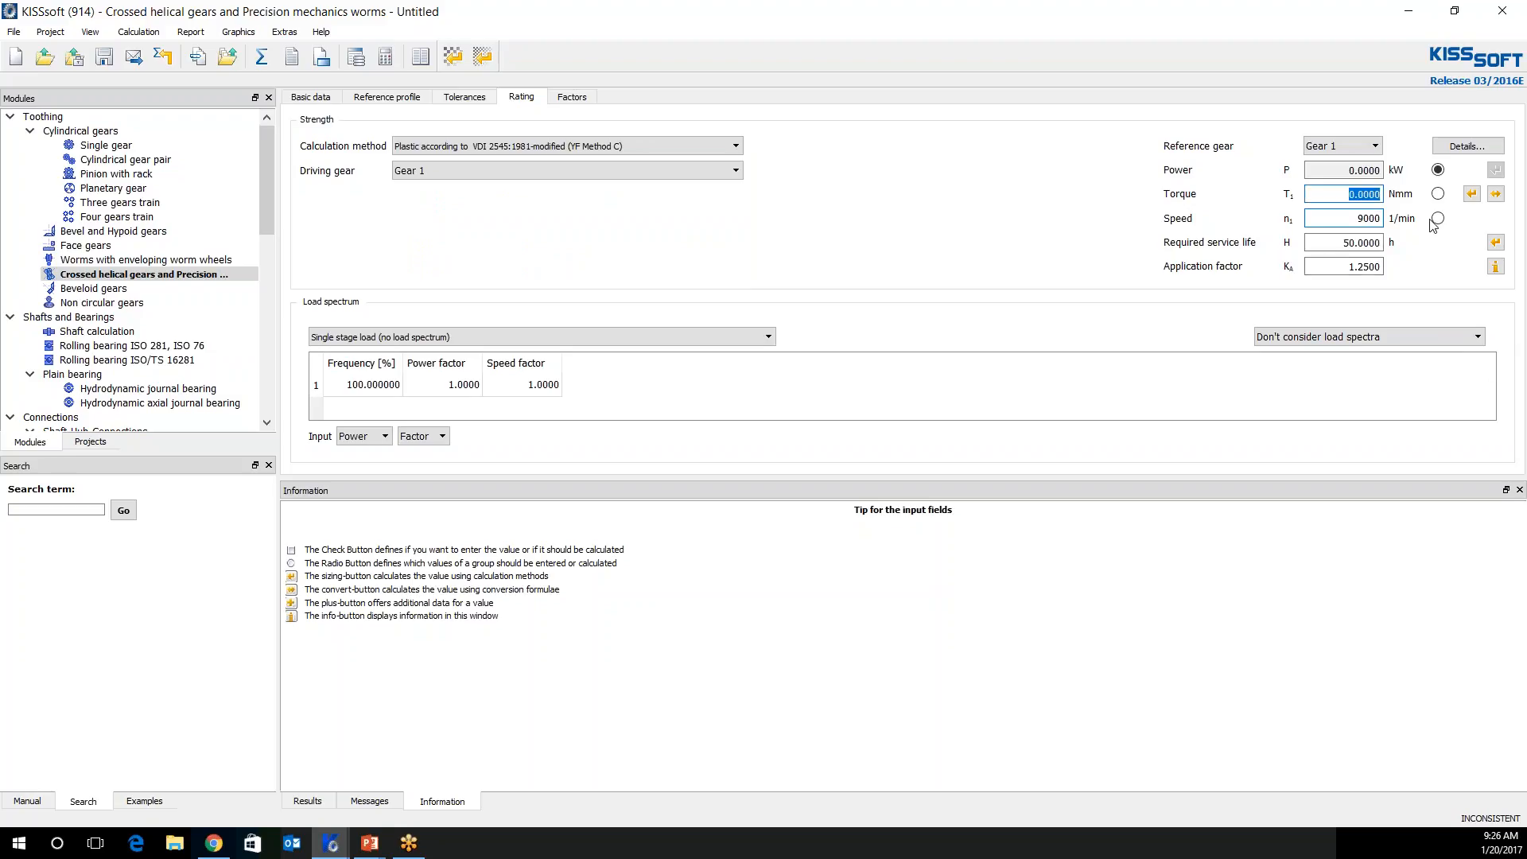
{"action": "type", "text": "3.5"}
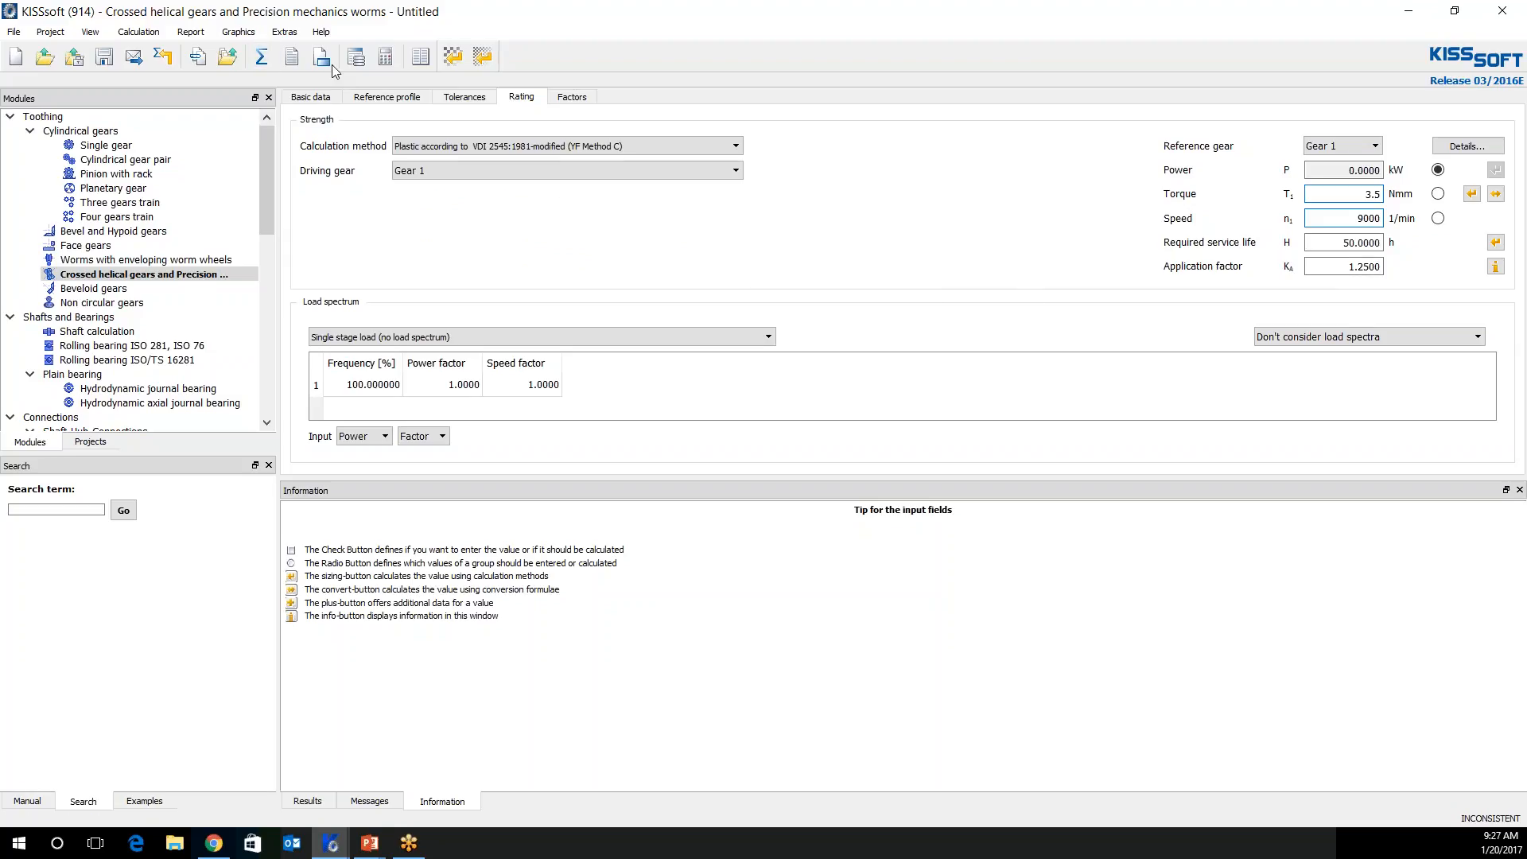
Set both gears' flank temperature to 80 °C in Define temperatures, keeping roots at 70 °C
{"action": "left_click", "coordinate": [310, 97]}
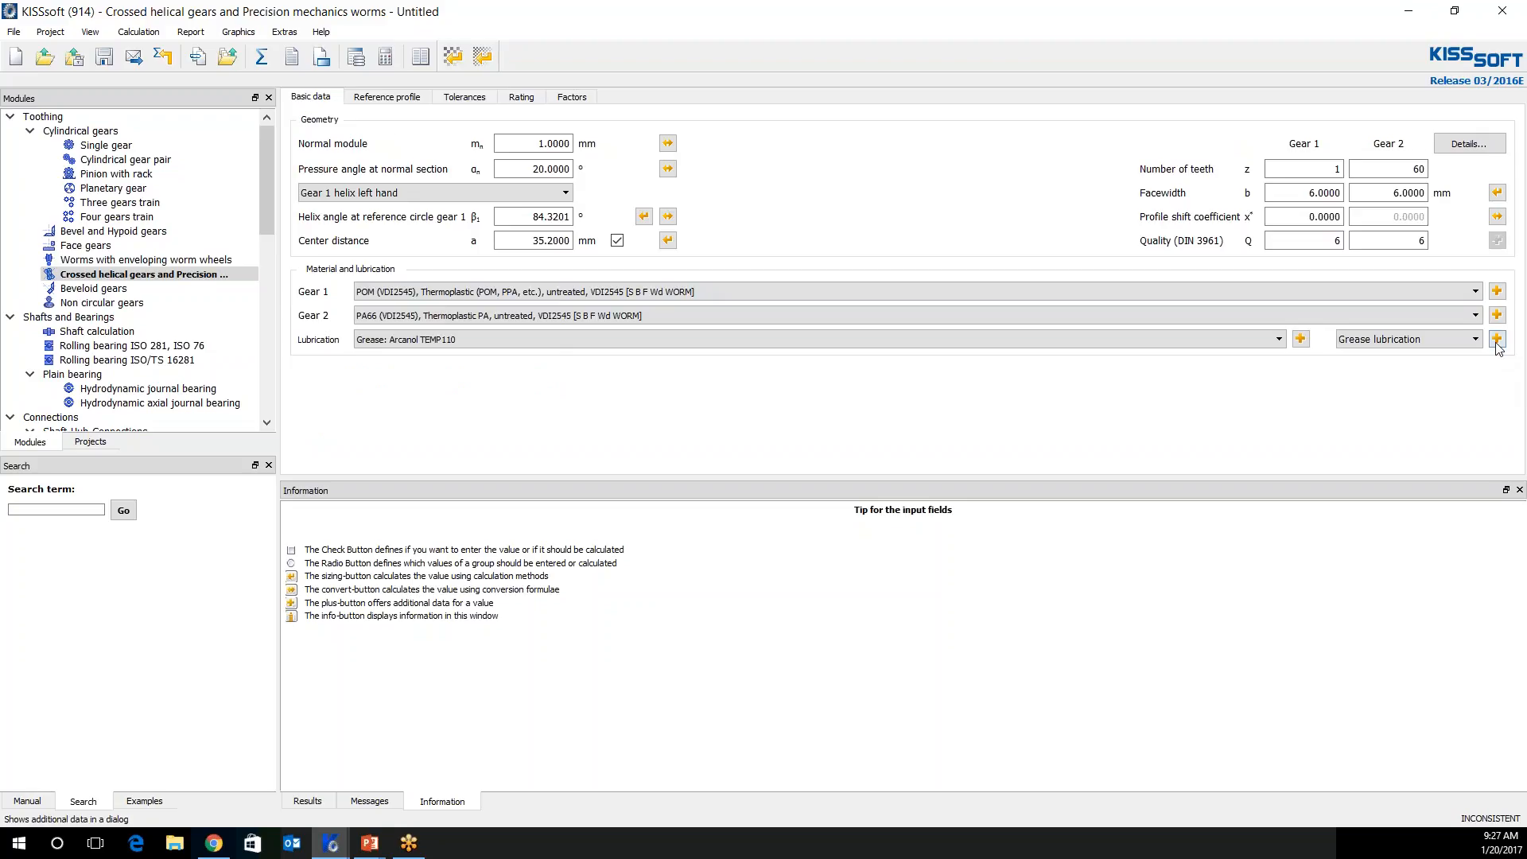
{"action": "left_click", "coordinate": [1499, 339]}
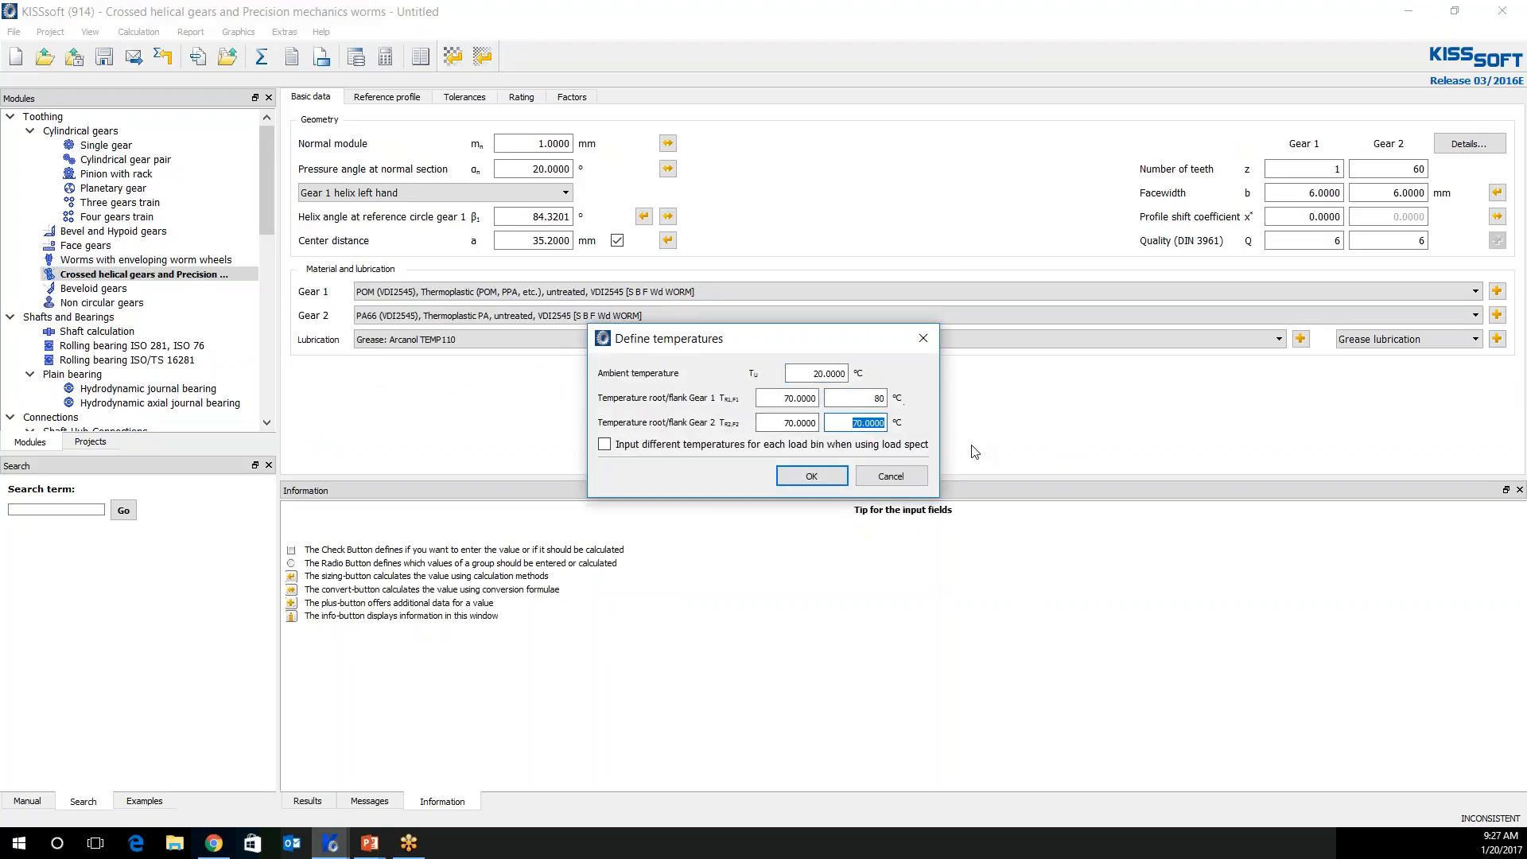
{"action": "type", "text": "80"}
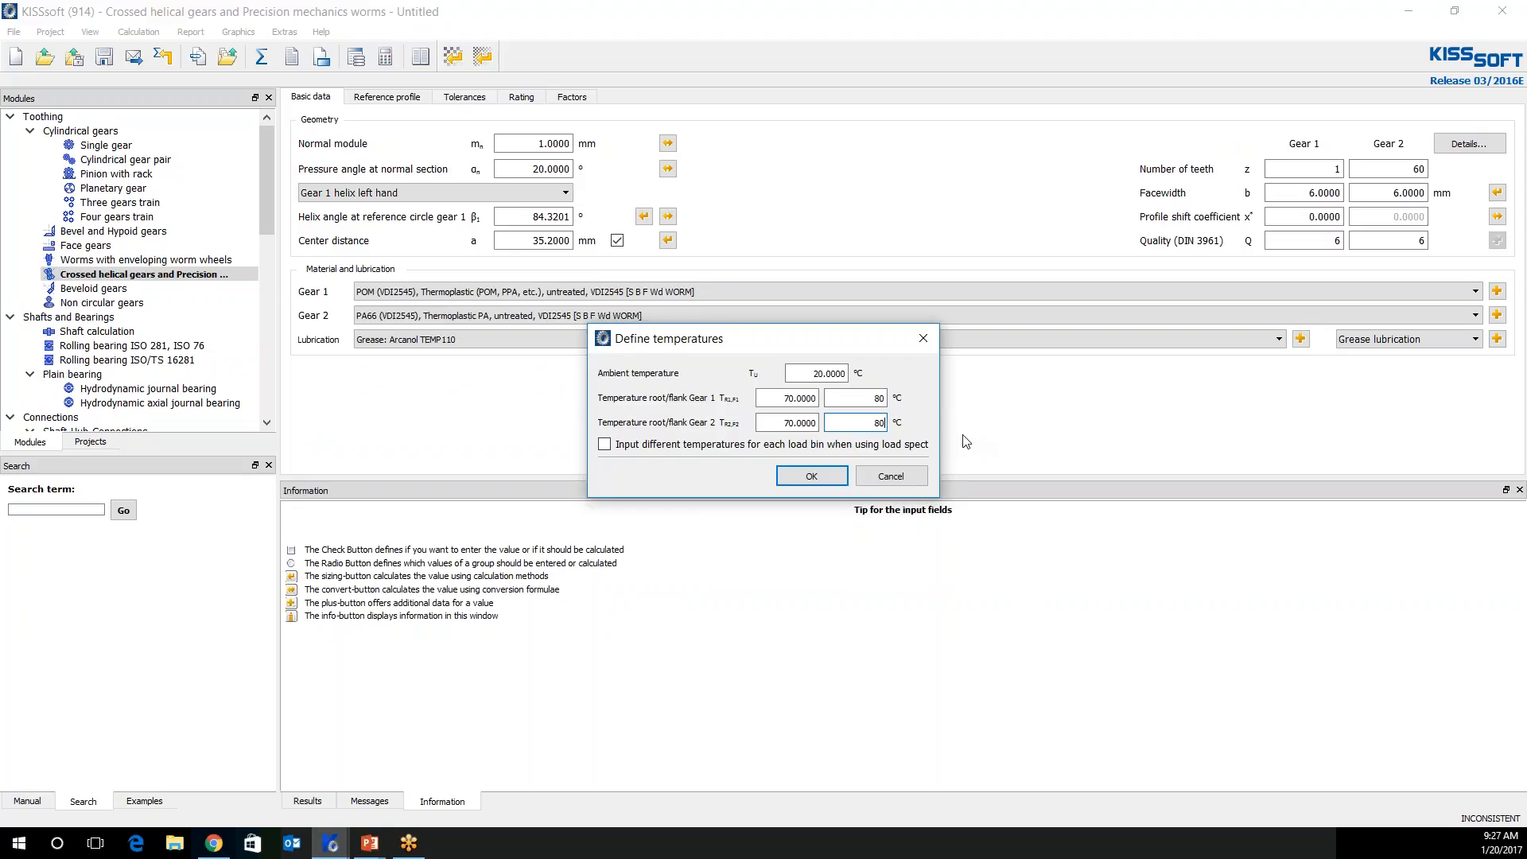
{"action": "left_click", "coordinate": [811, 476]}
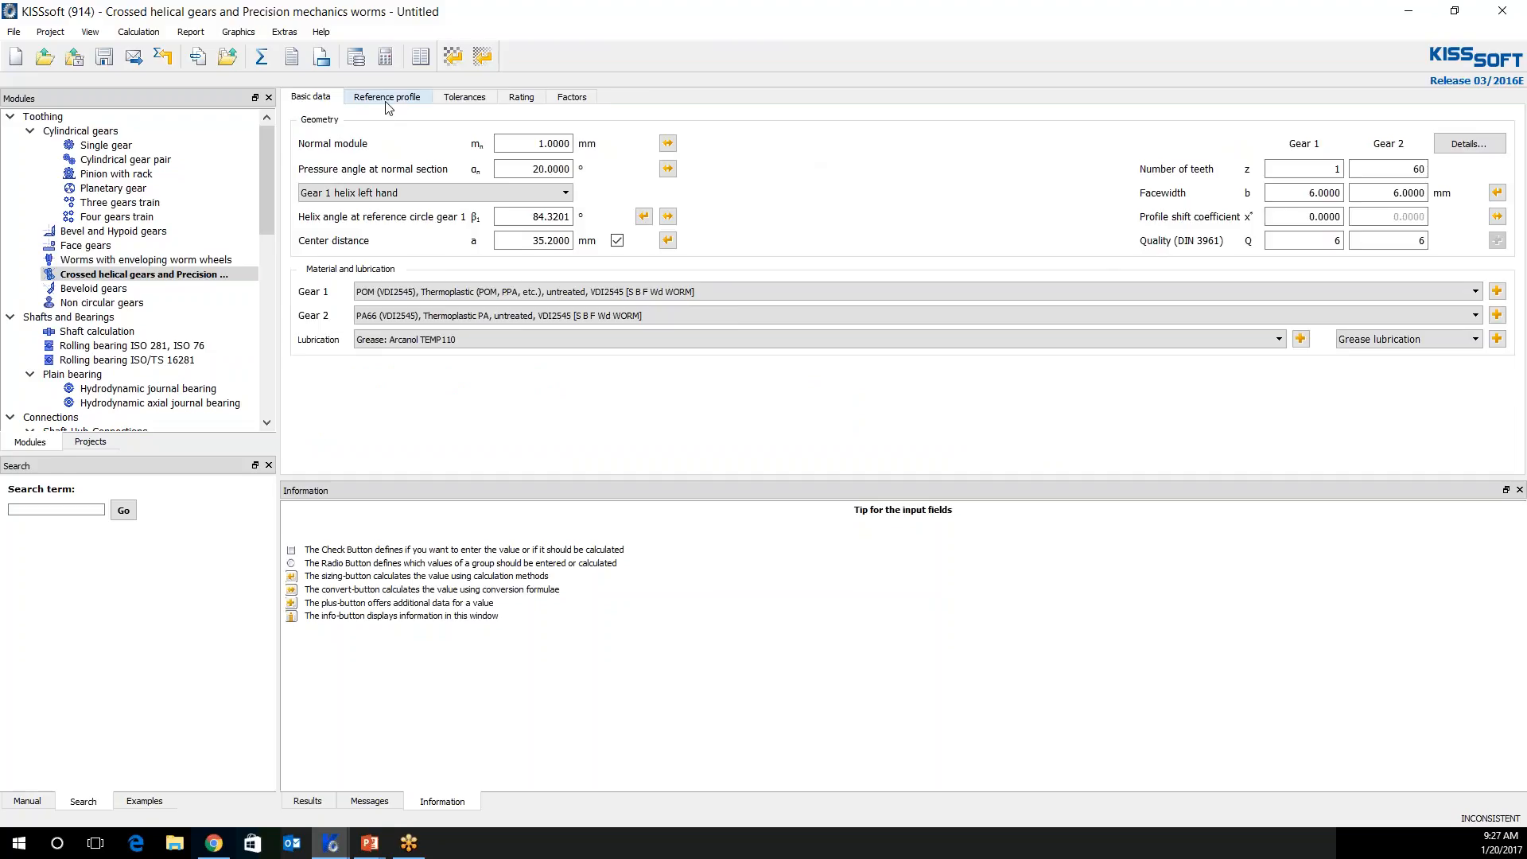
Browse Gear 1's reference profiles and keep it on Profil A
{"action": "left_click", "coordinate": [387, 97]}
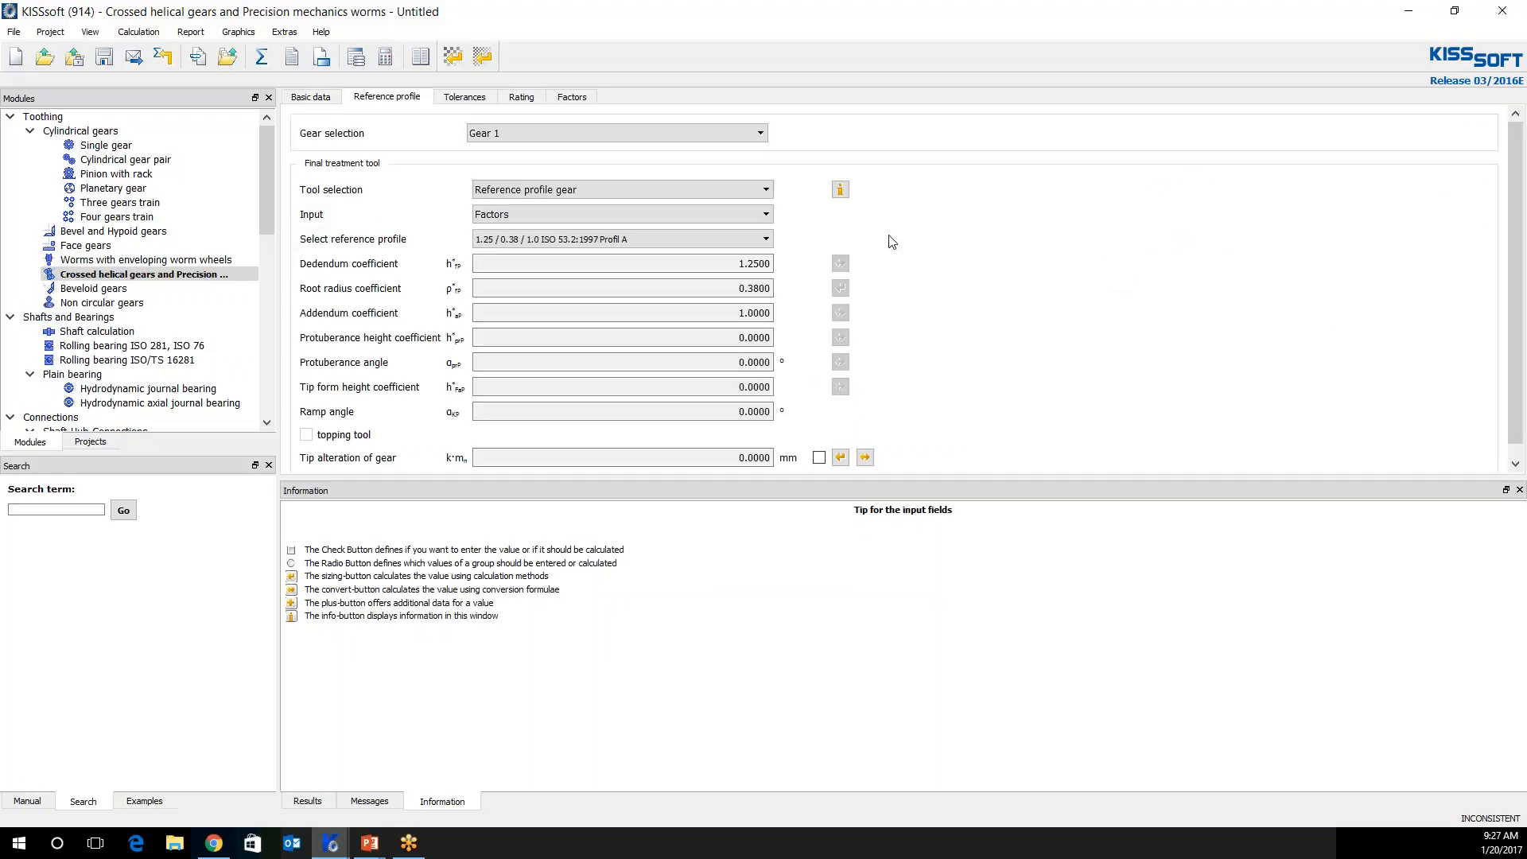
{"action": "left_click", "coordinate": [765, 239]}
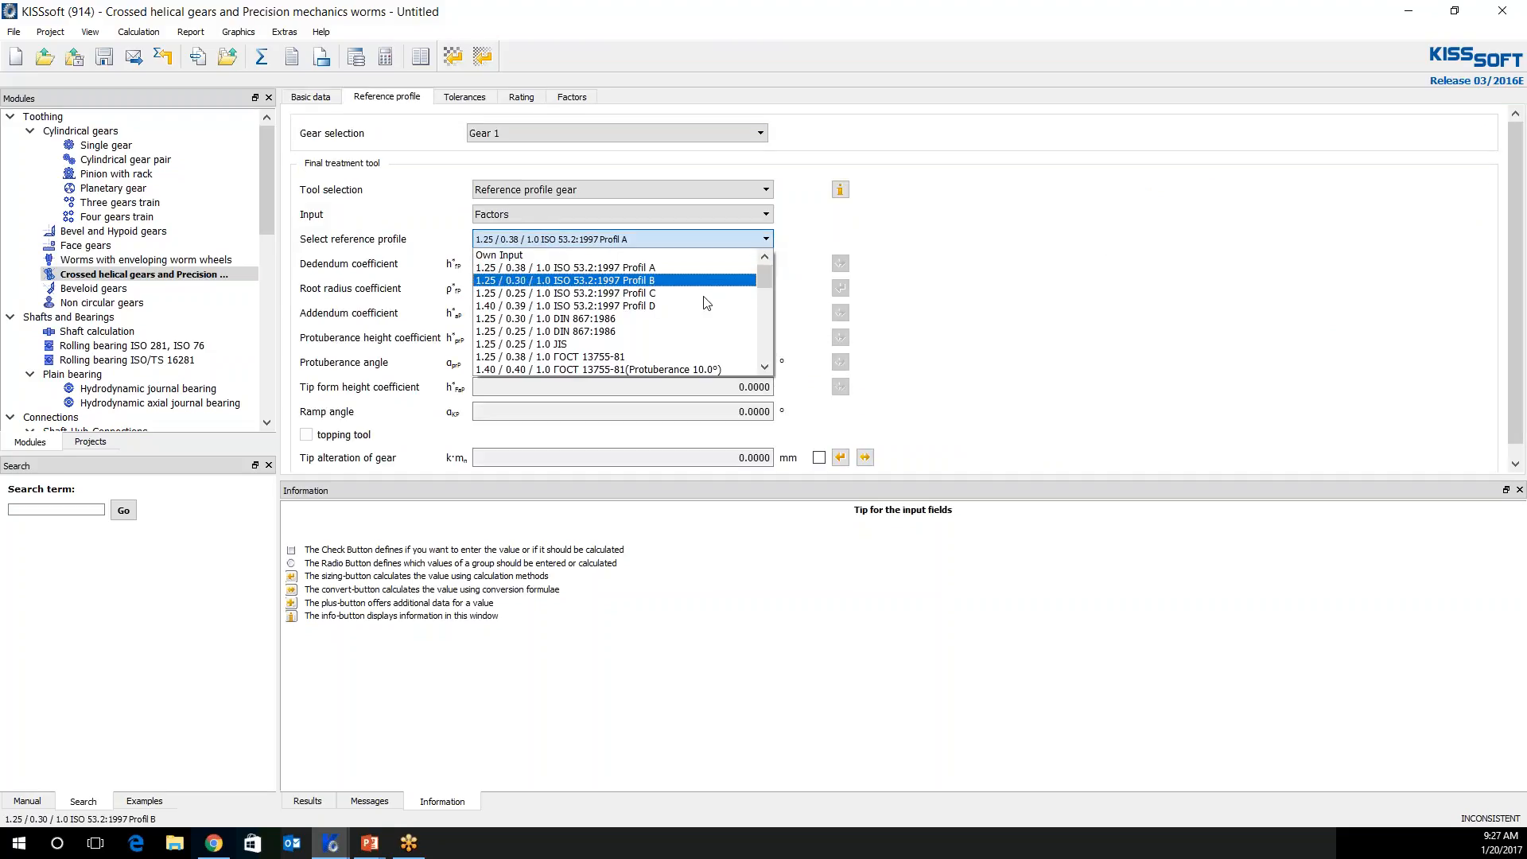
{"action": "scroll", "scroll_direction": "down", "scroll_amount": 3}
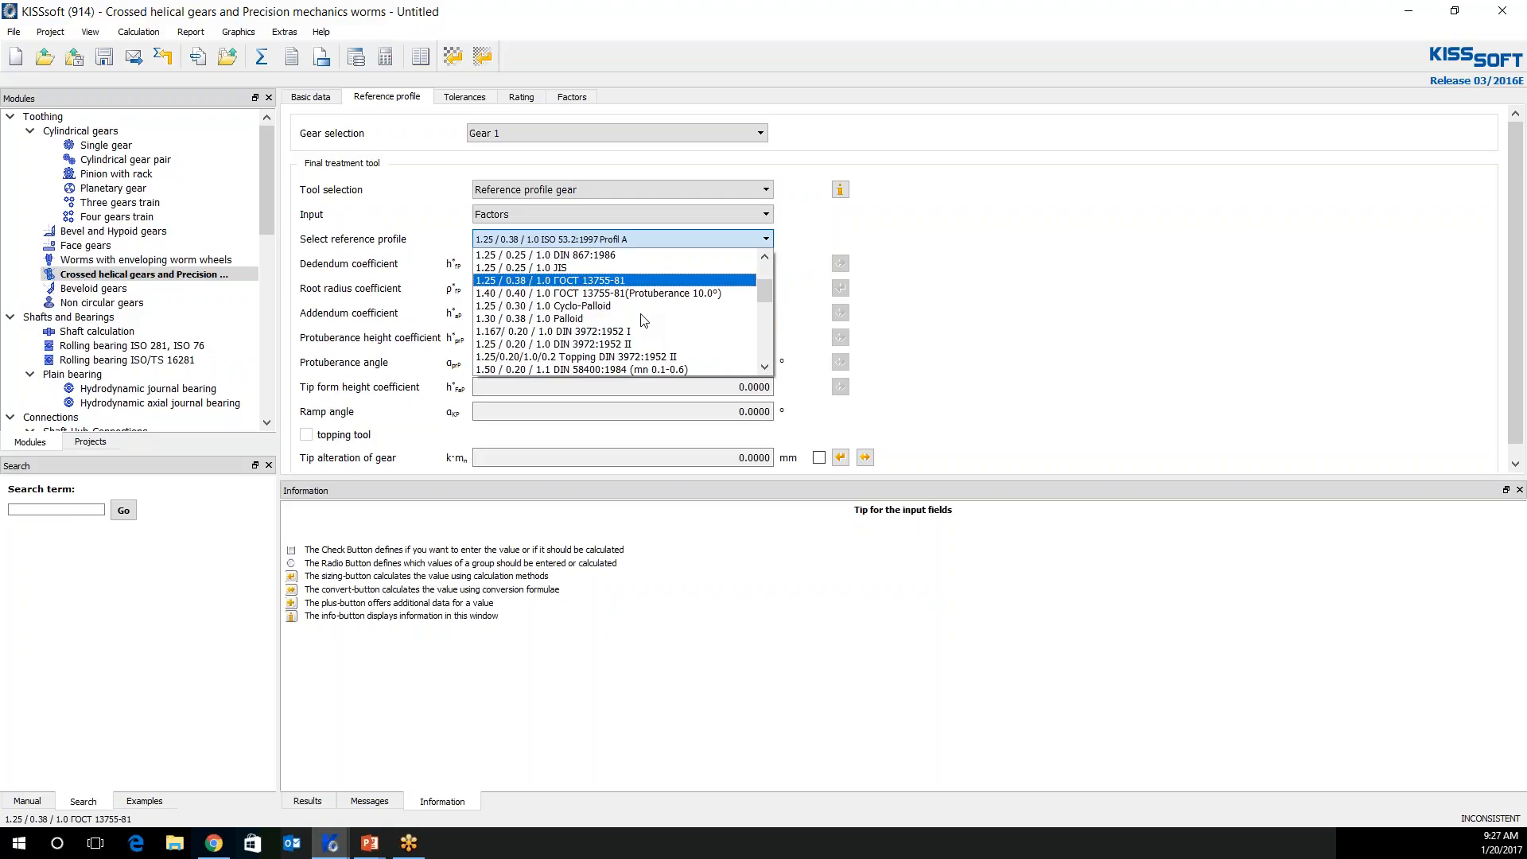
{"action": "scroll", "scroll_direction": "down", "scroll_amount": 3}
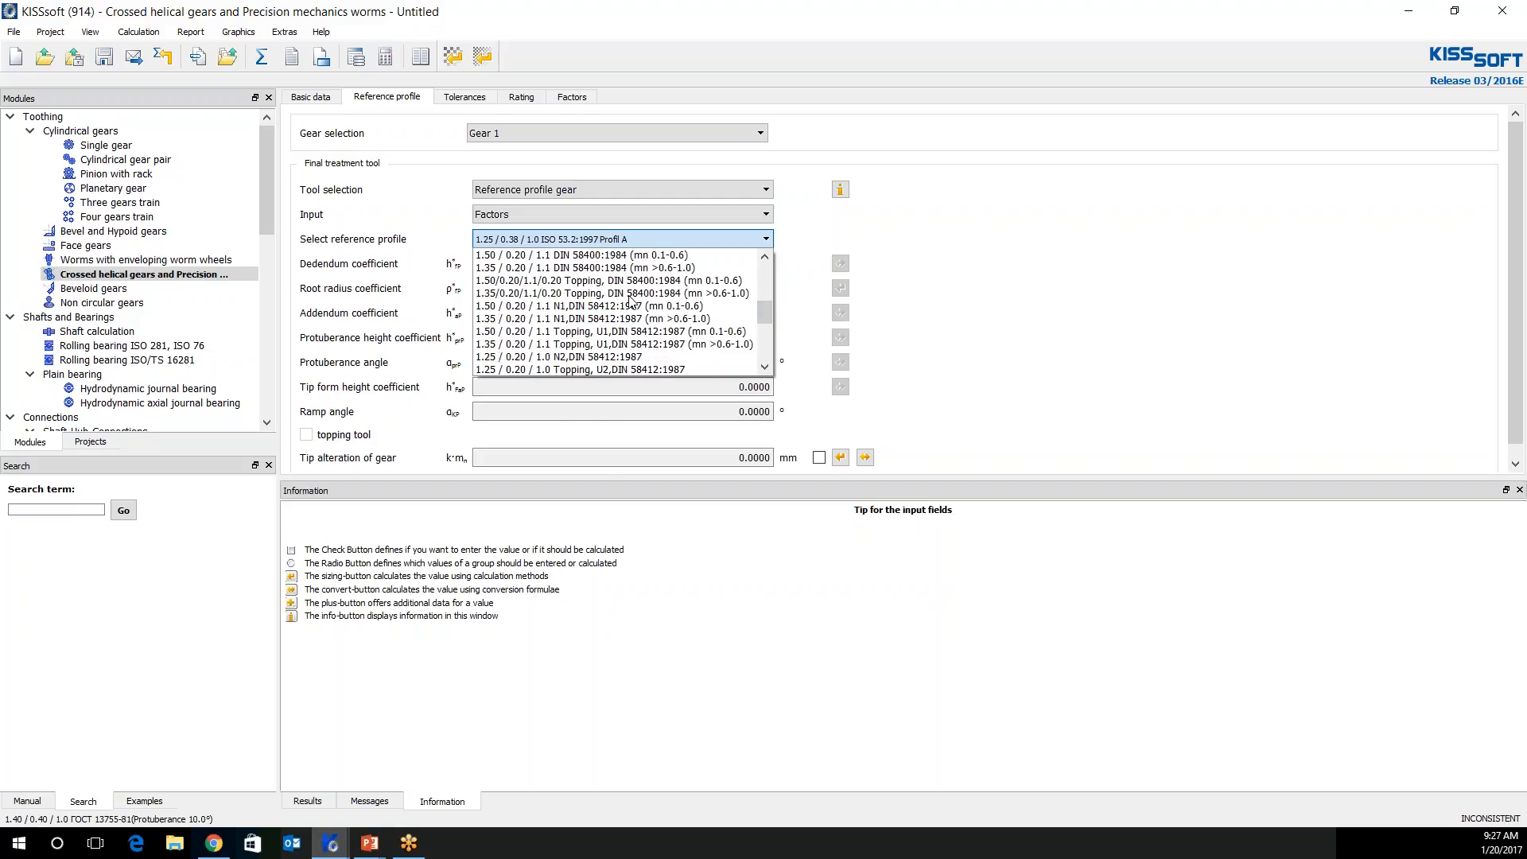
{"action": "scroll", "scroll_direction": "down", "scroll_amount": 3}
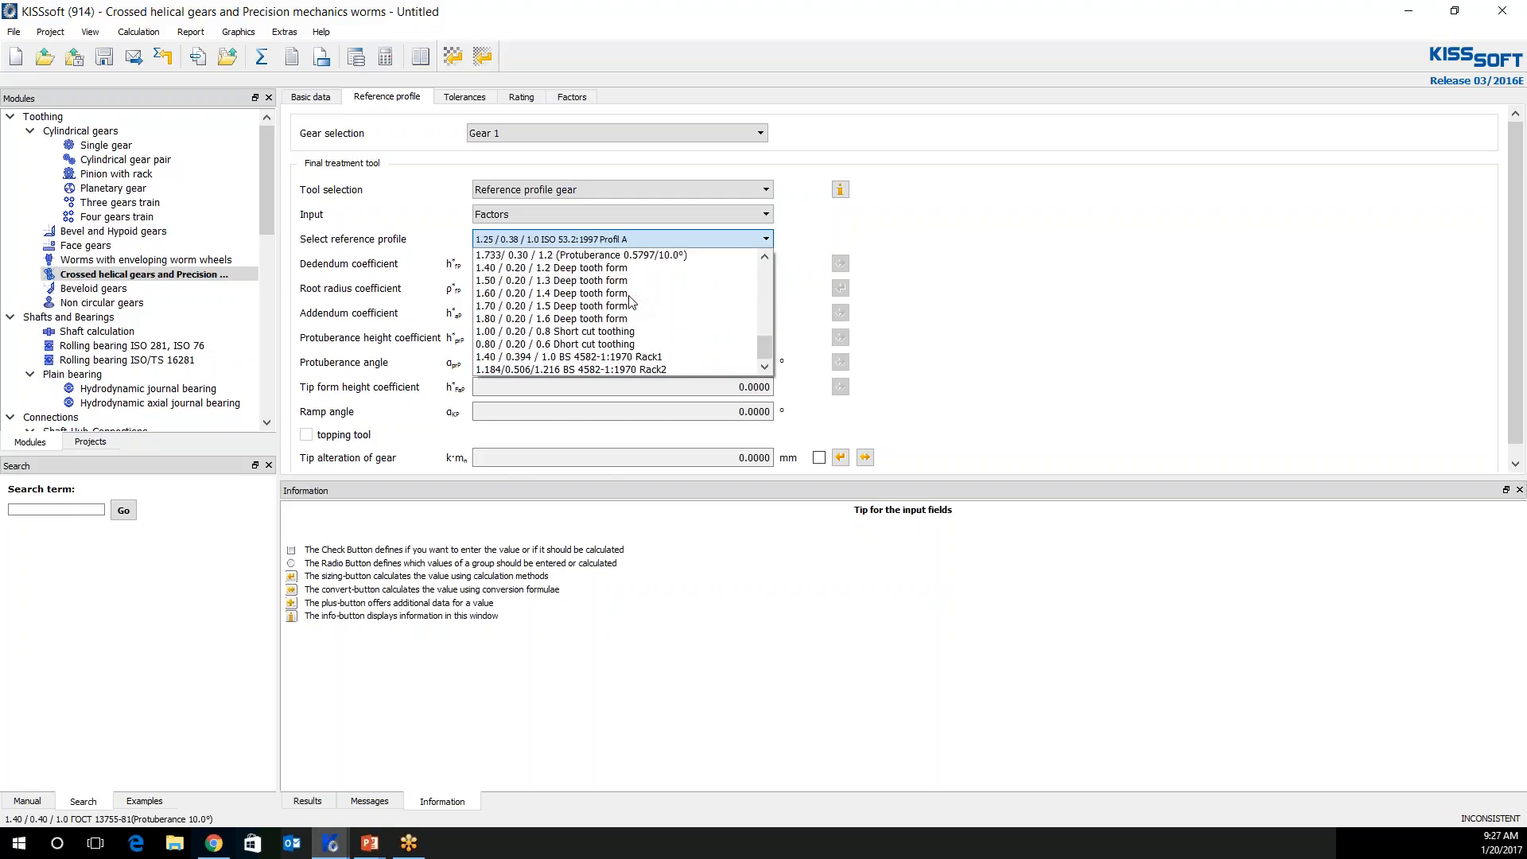
{"action": "left_click", "coordinate": [584, 239]}
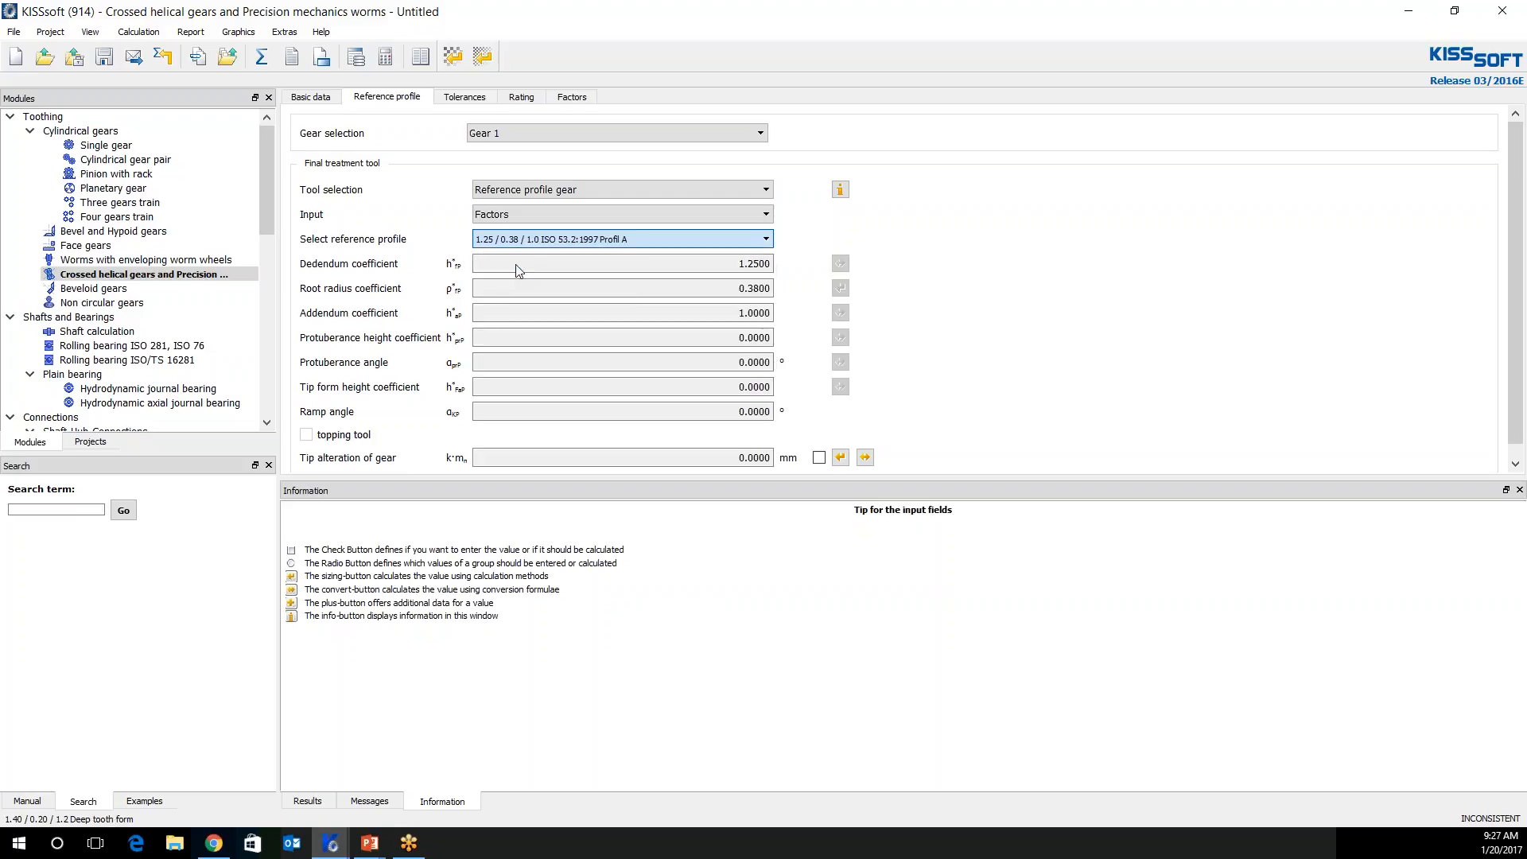
Give Gear 2 the 1.40 / 0.20 / 1.2 Deep tooth form reference profile
{"action": "left_click", "coordinate": [617, 132]}
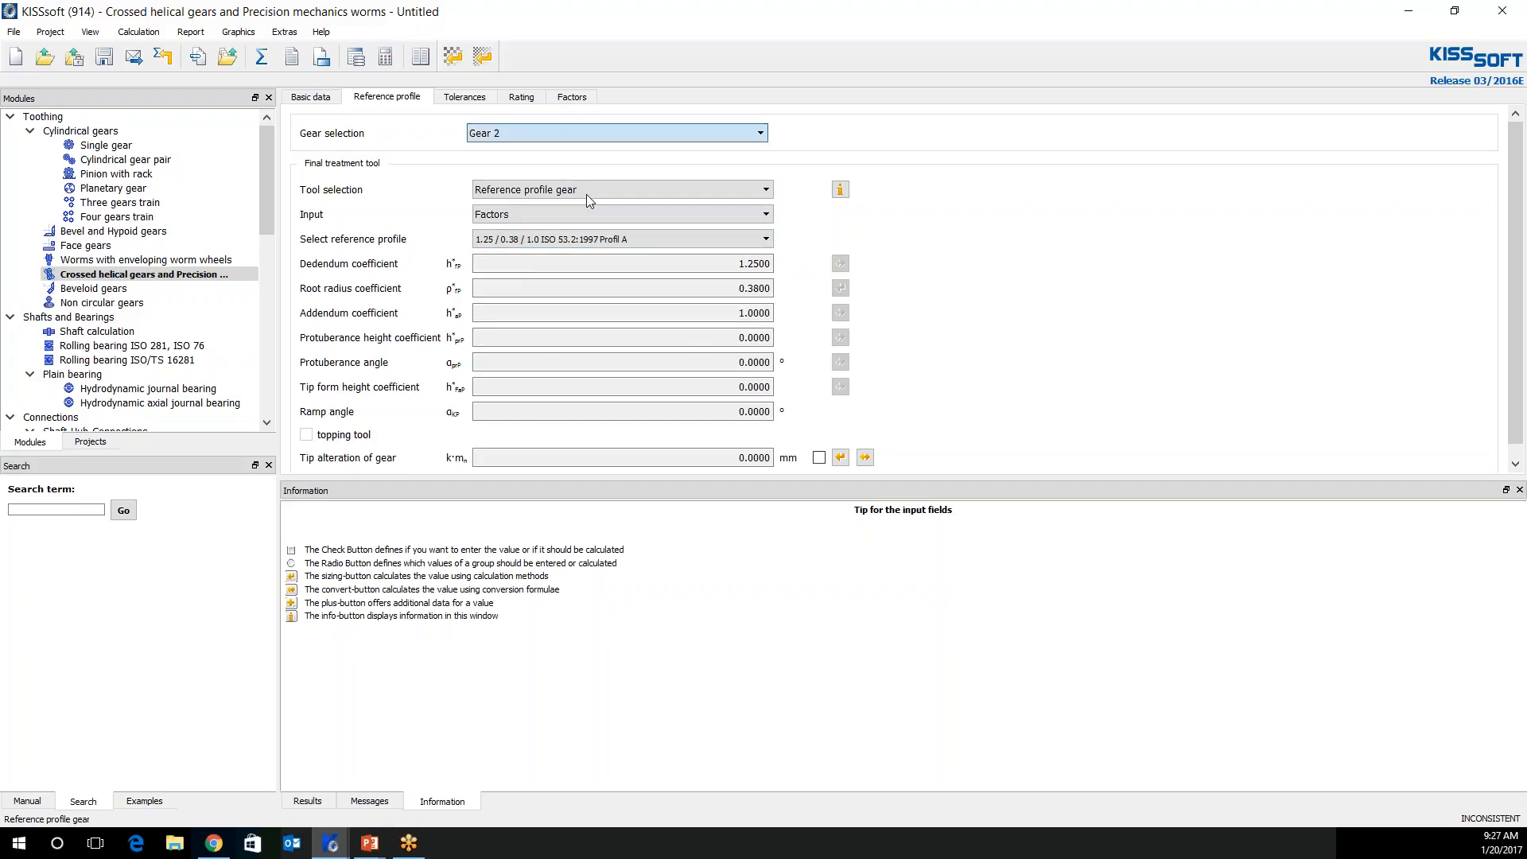
{"action": "left_click", "coordinate": [762, 239]}
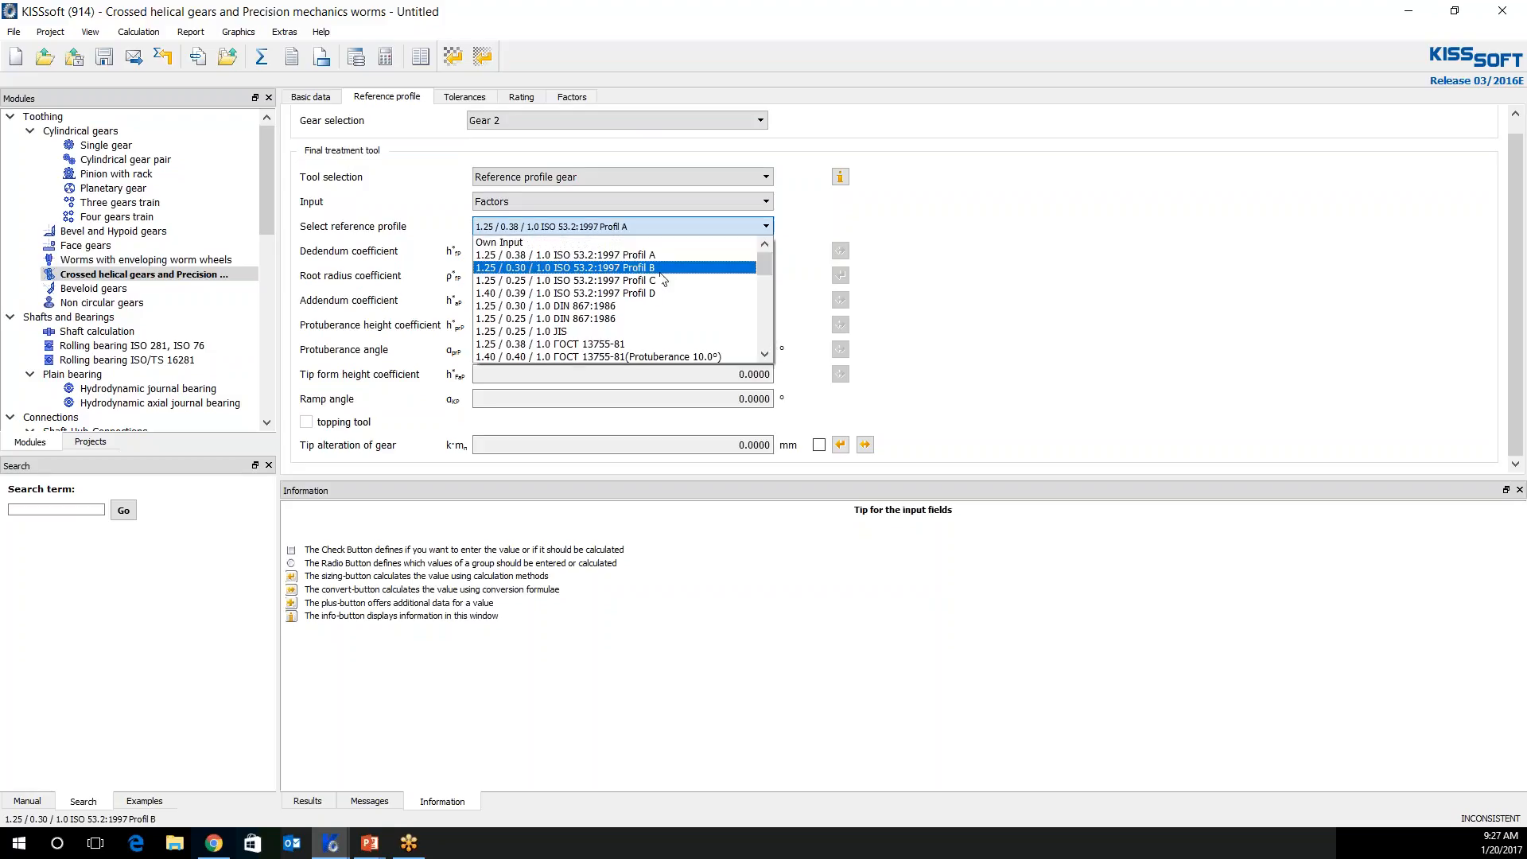
{"action": "scroll", "scroll_direction": "down", "scroll_amount": 3}
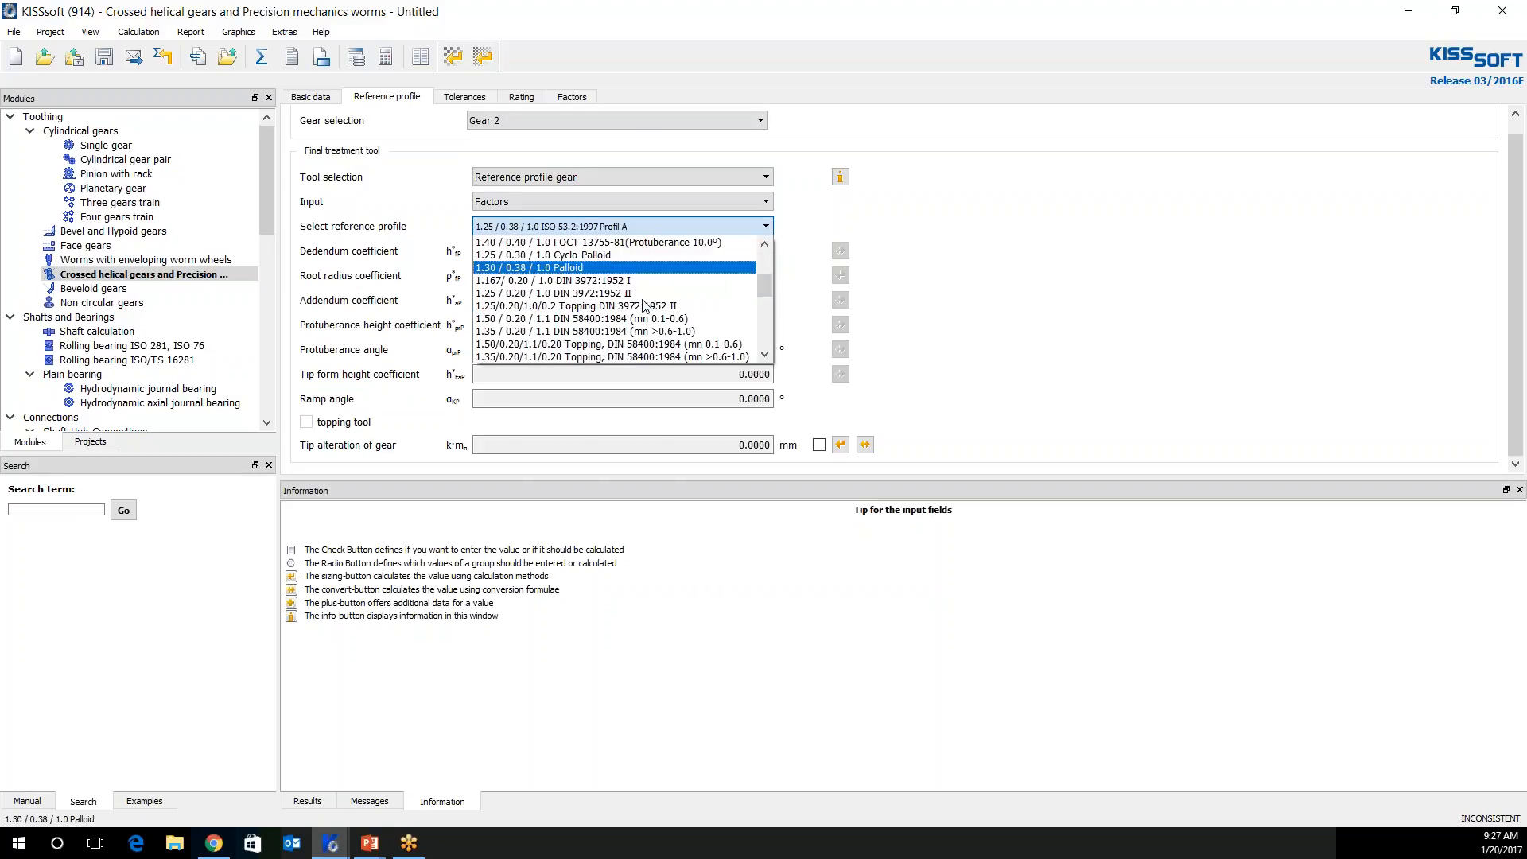
{"action": "scroll", "scroll_direction": "down", "scroll_amount": 3}
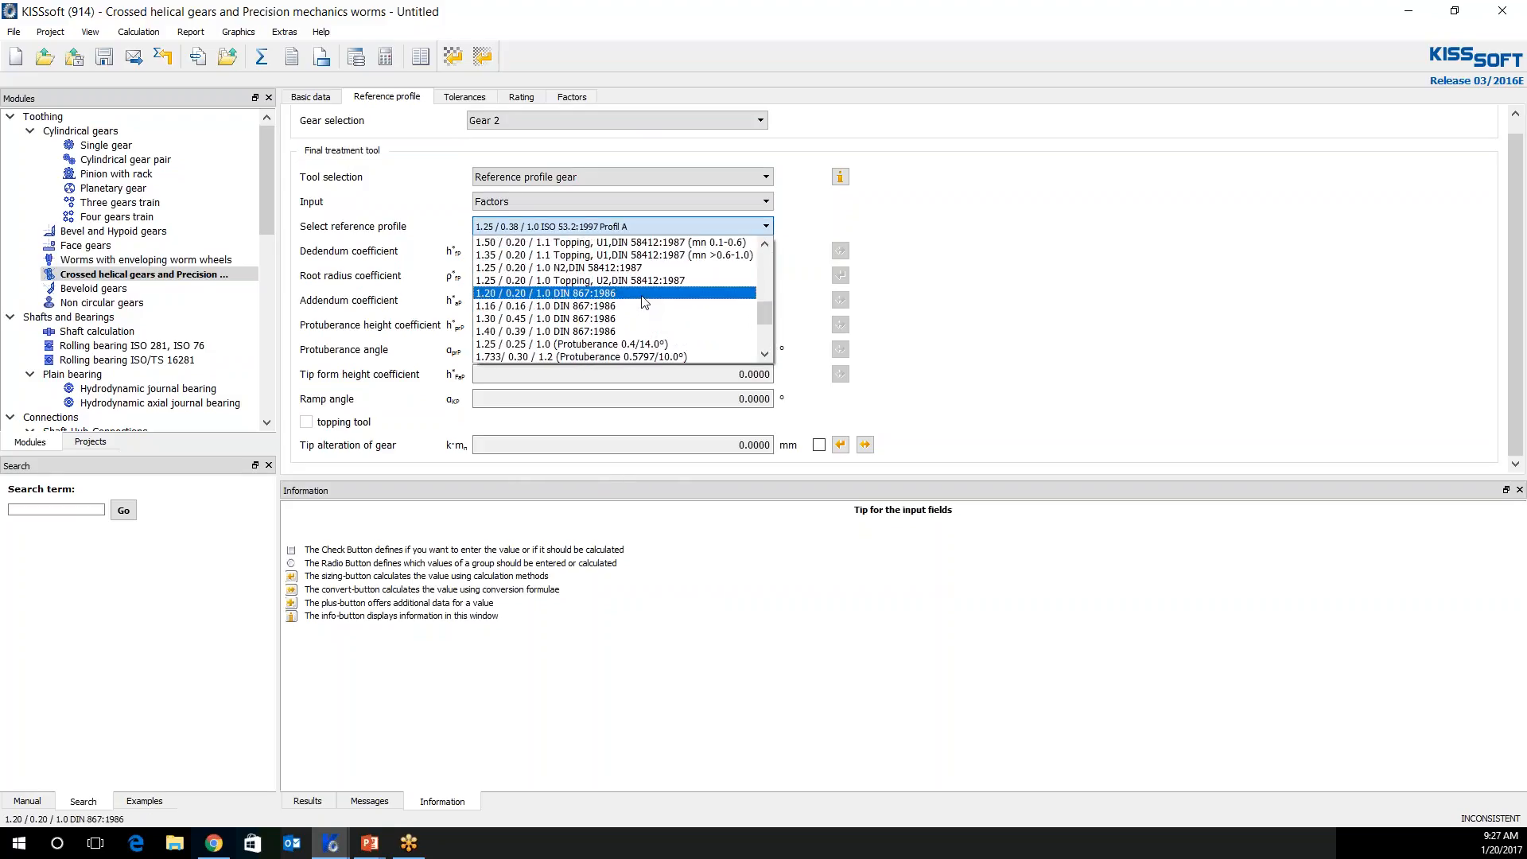
{"action": "scroll", "scroll_direction": "down", "scroll_amount": 3}
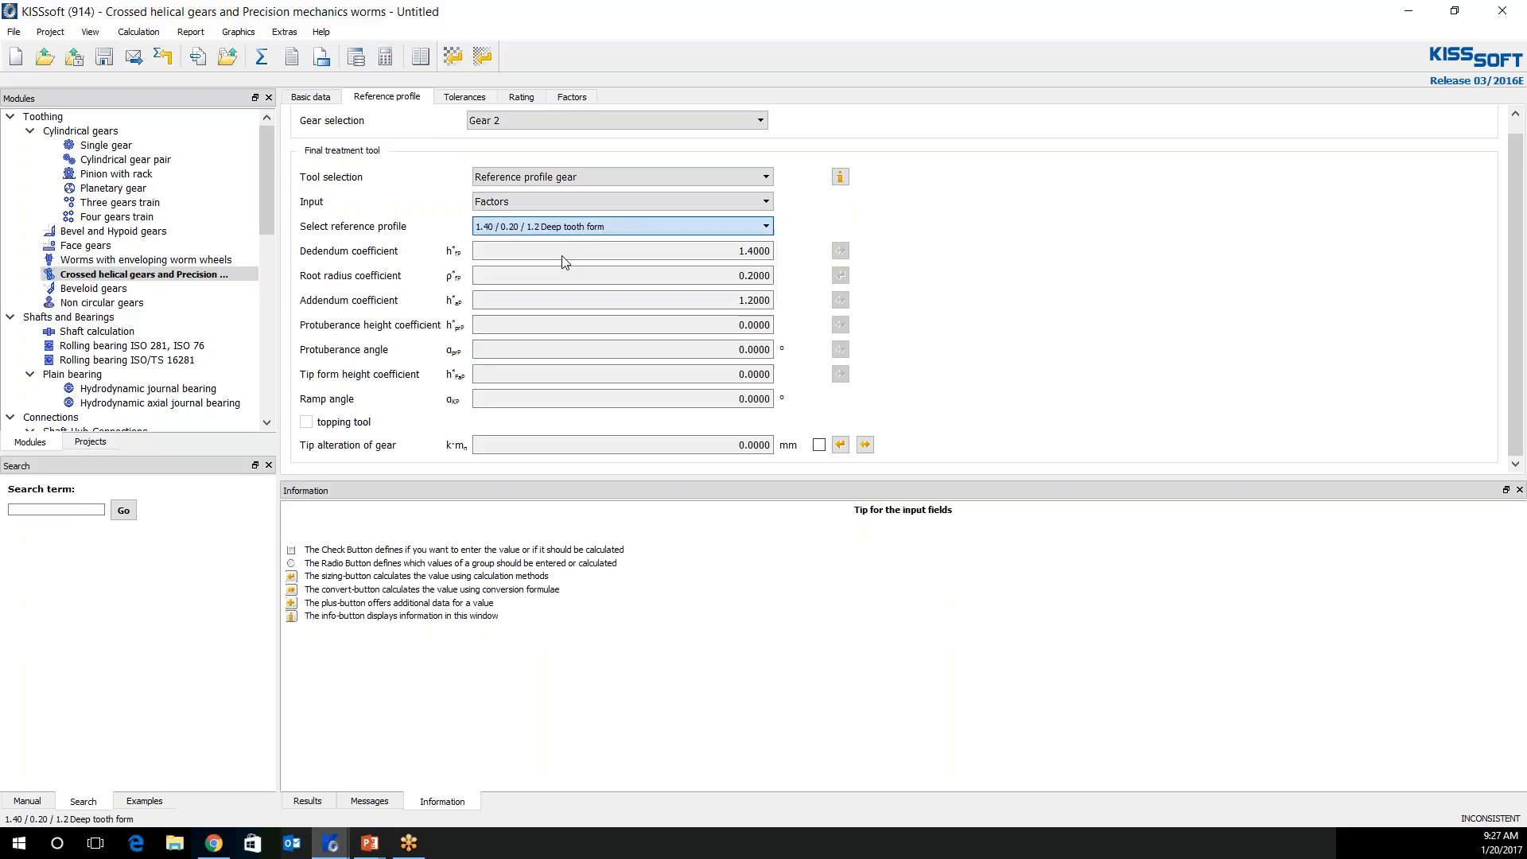
{"action": "mouse_move", "coordinate": [1042, 337]}
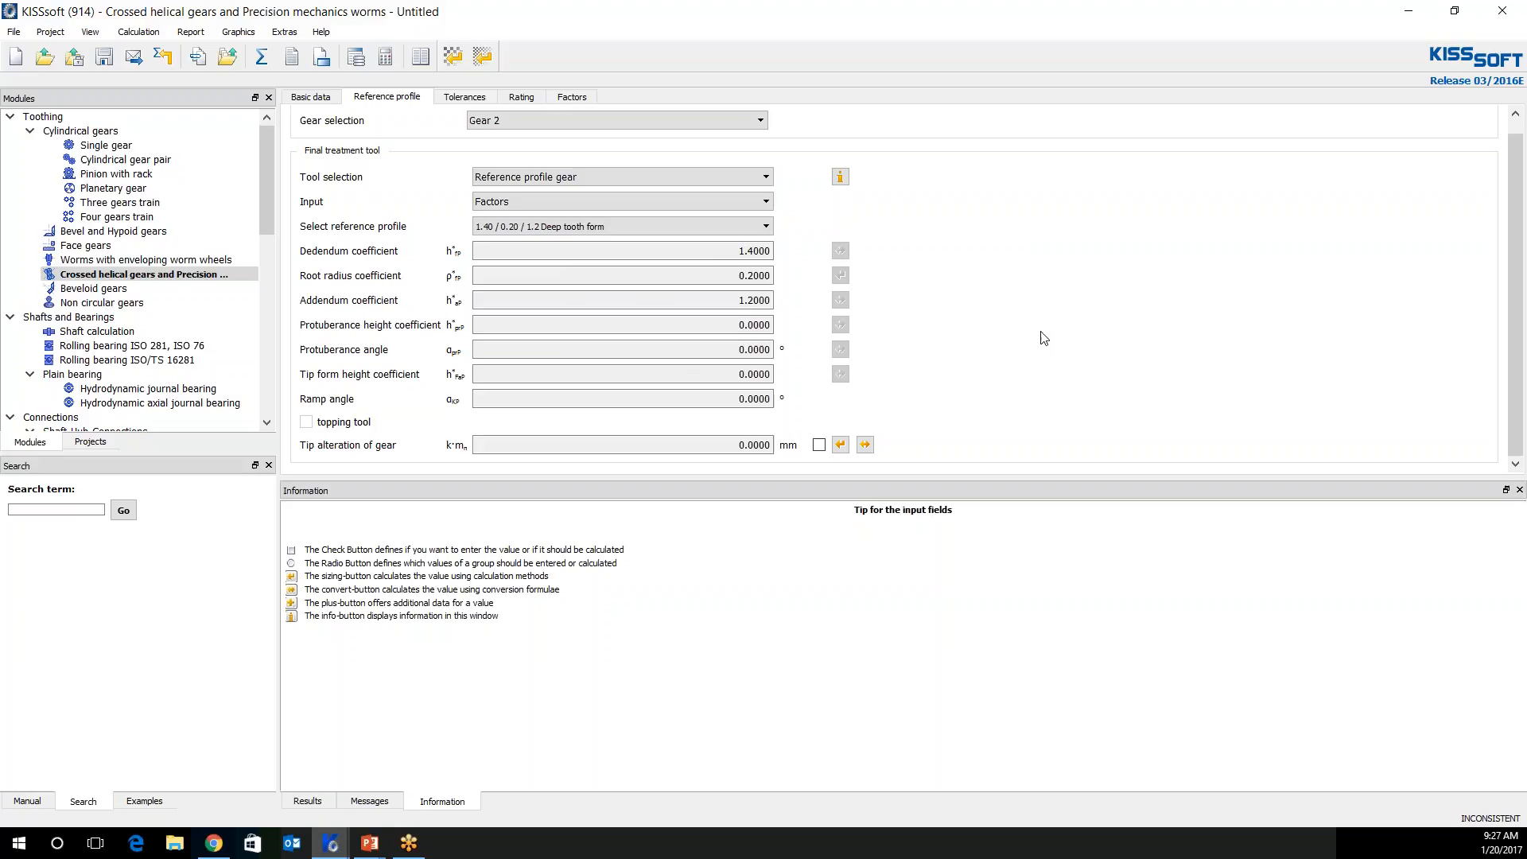
{"action": "left_click", "coordinate": [310, 97]}
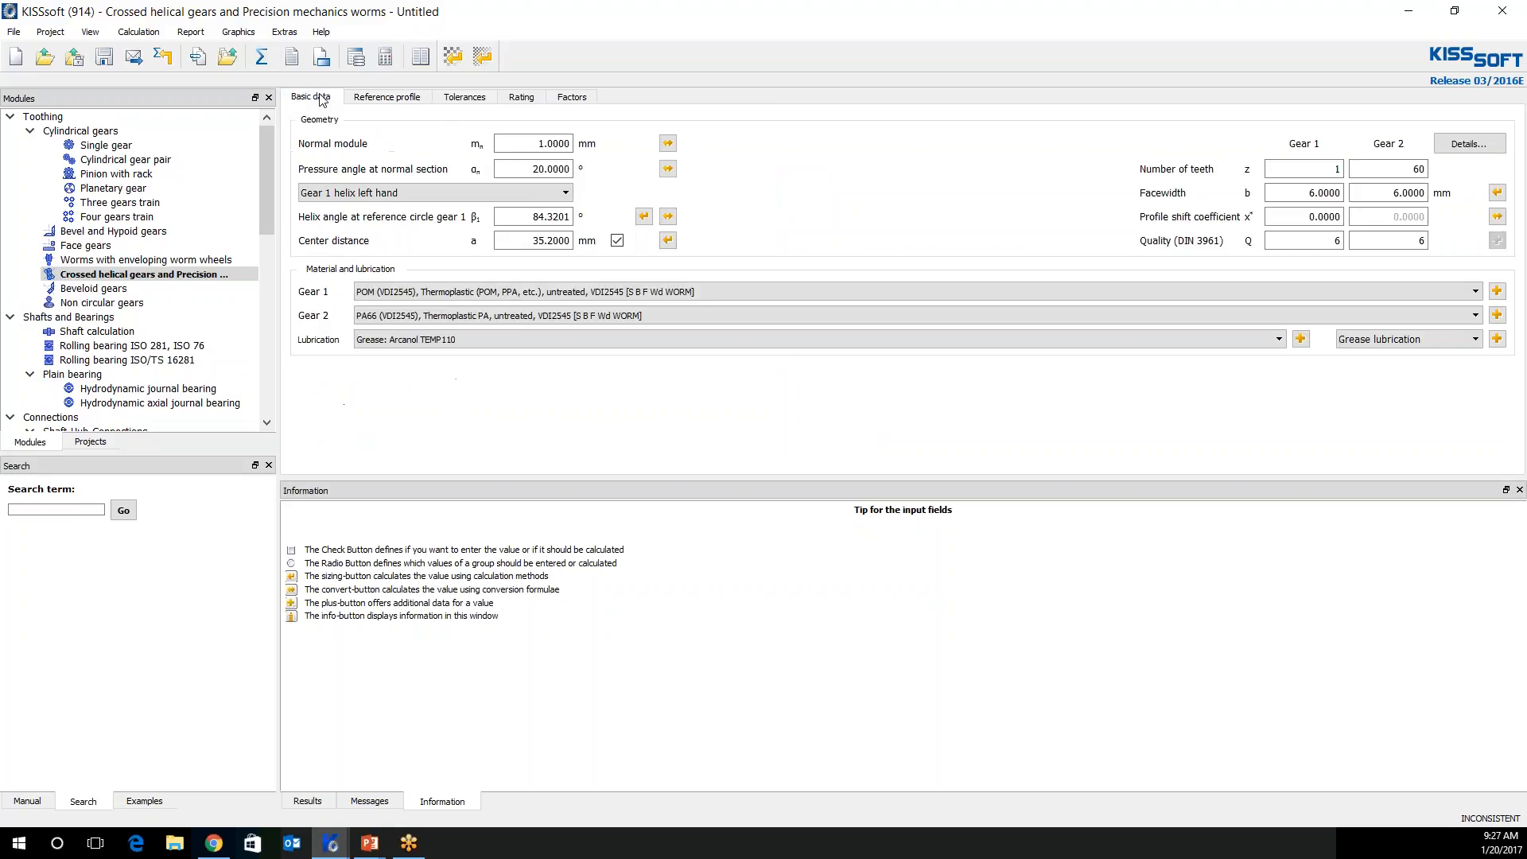
{"action": "mouse_move", "coordinate": [563, 399]}
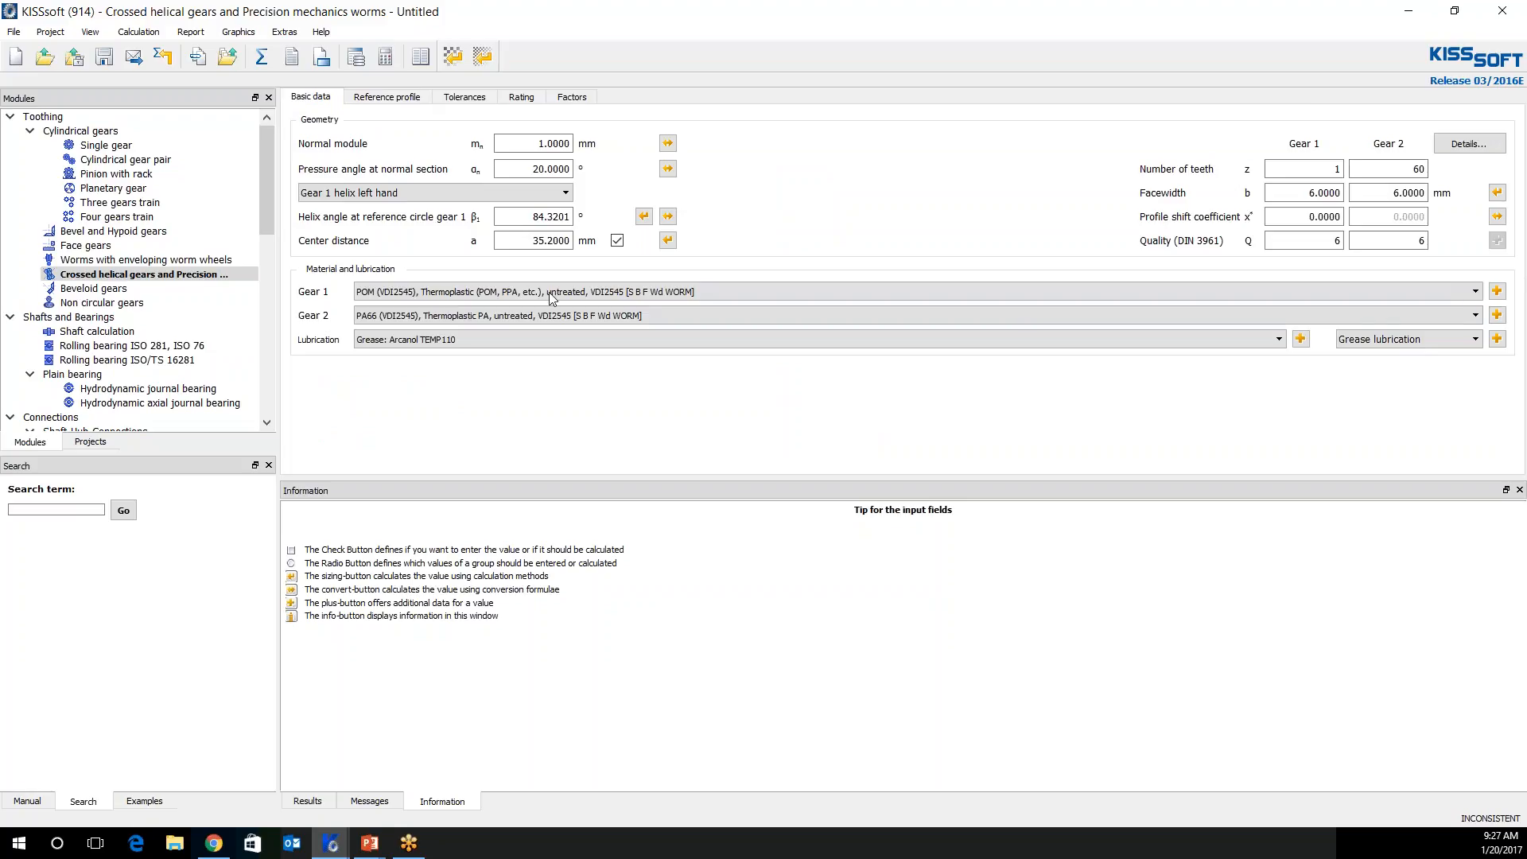
{"action": "mouse_move", "coordinate": [515, 449]}
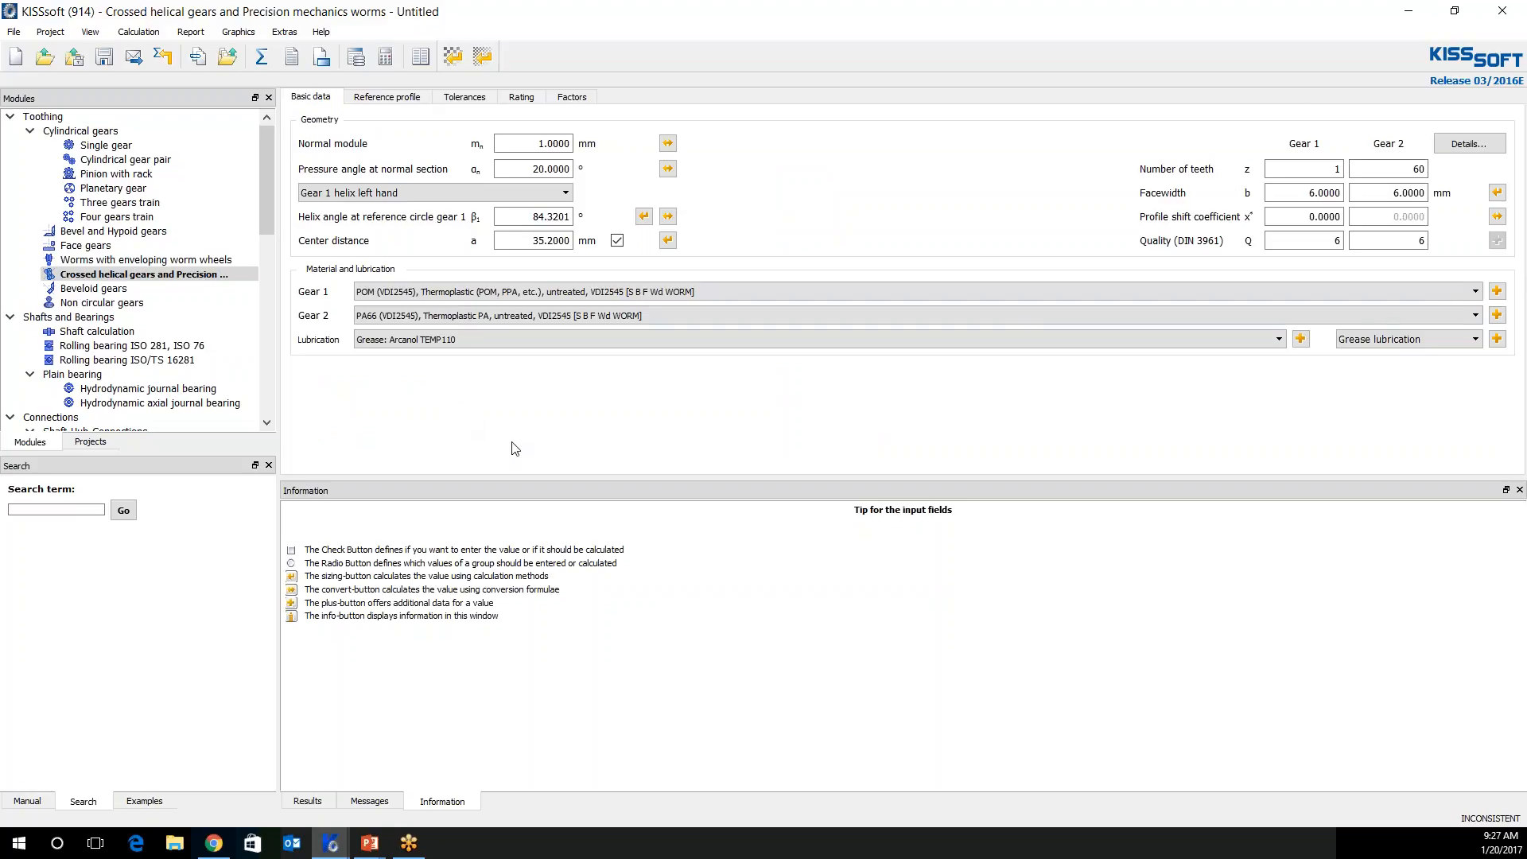
{"action": "mouse_move", "coordinate": [260, 56]}
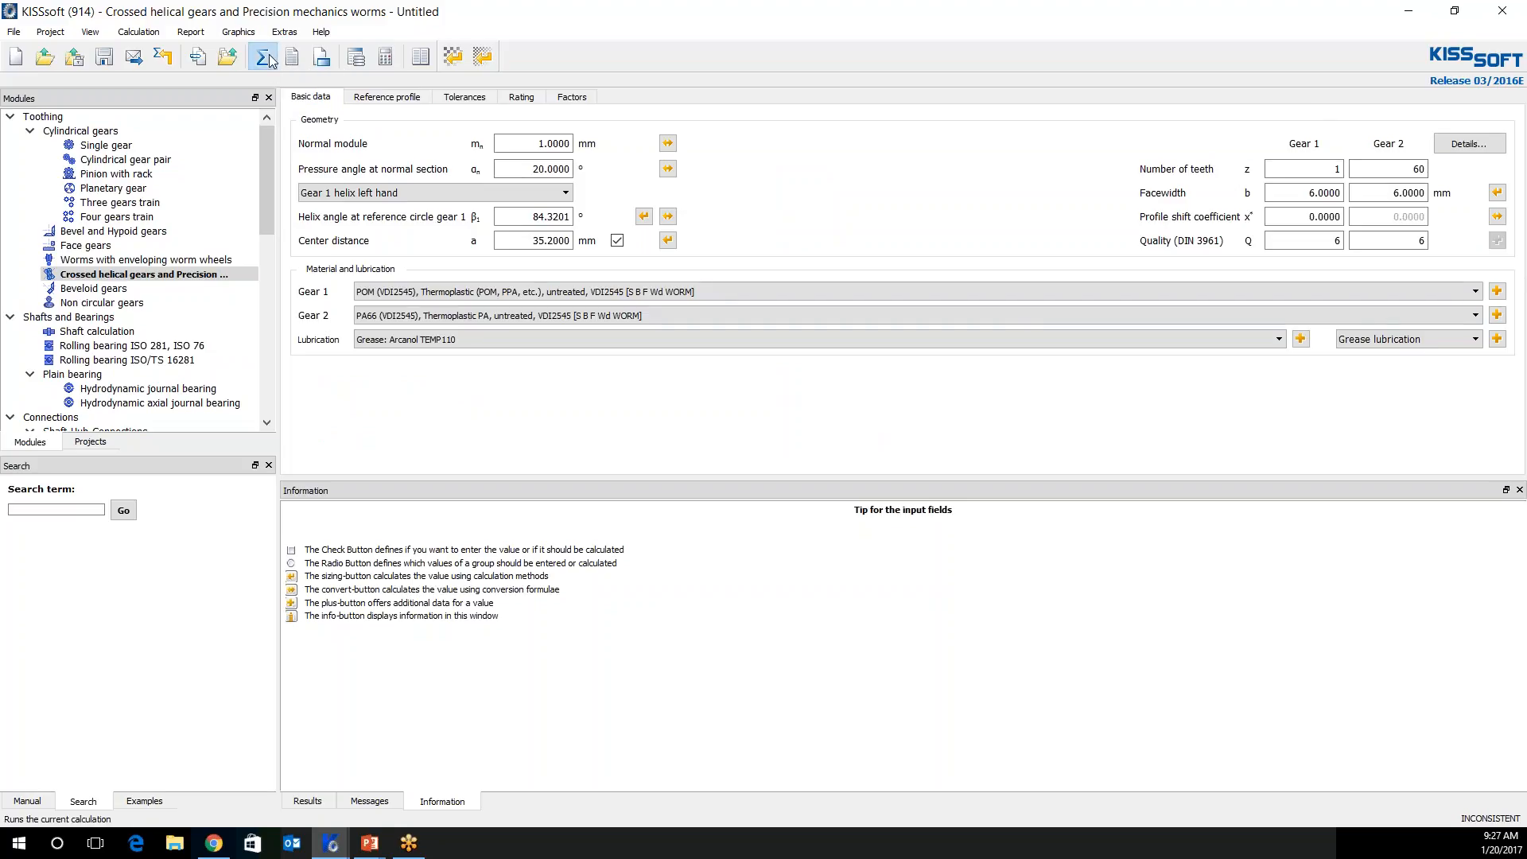
Run the calculation and acknowledge the facewidth and measurement-over-rollers warnings
{"action": "left_click", "coordinate": [262, 56]}
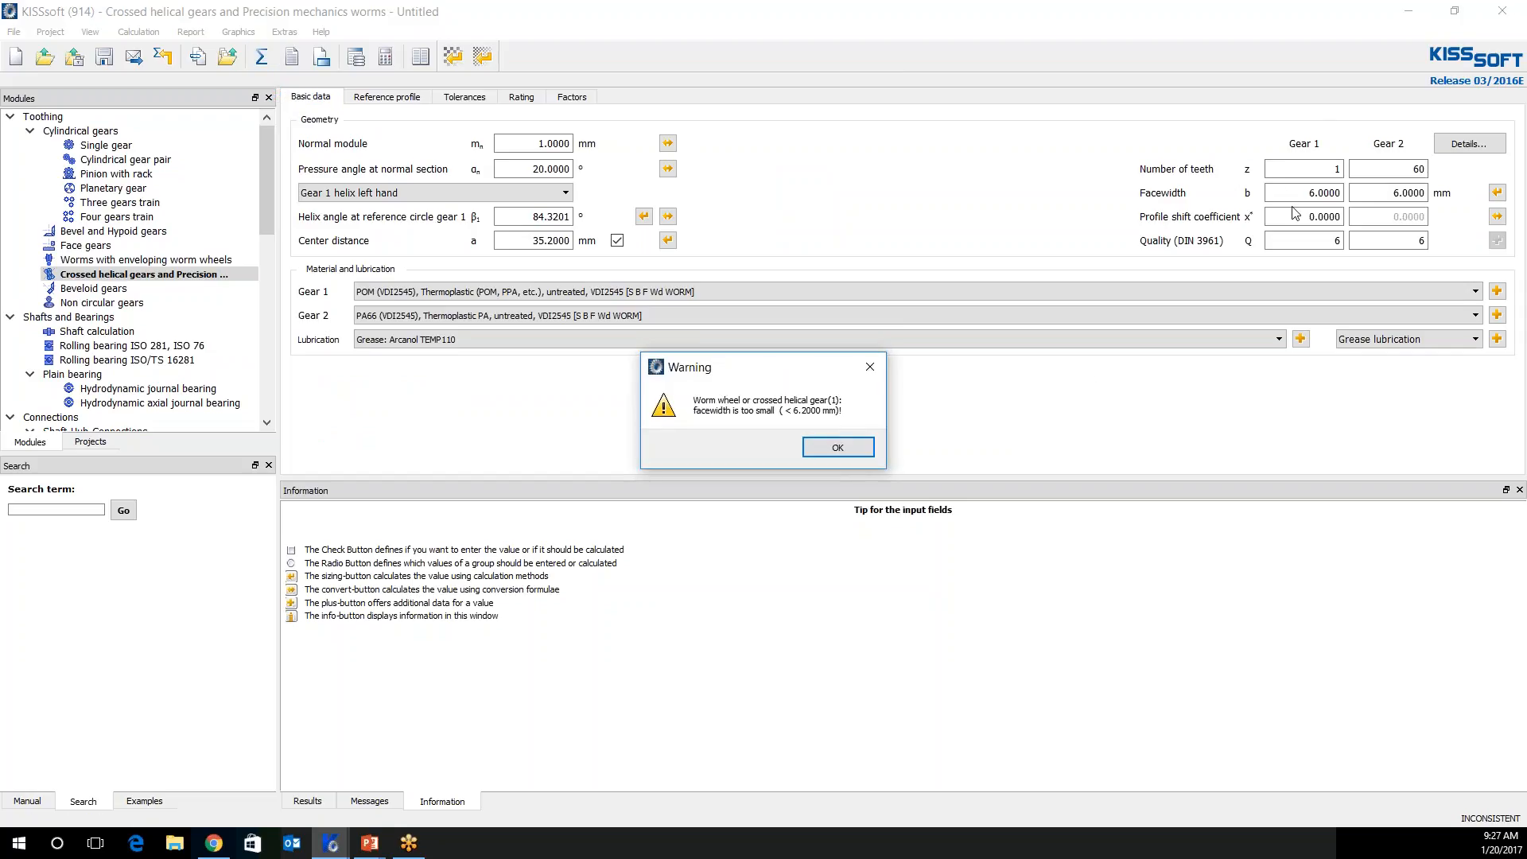
{"action": "left_click", "coordinate": [837, 445]}
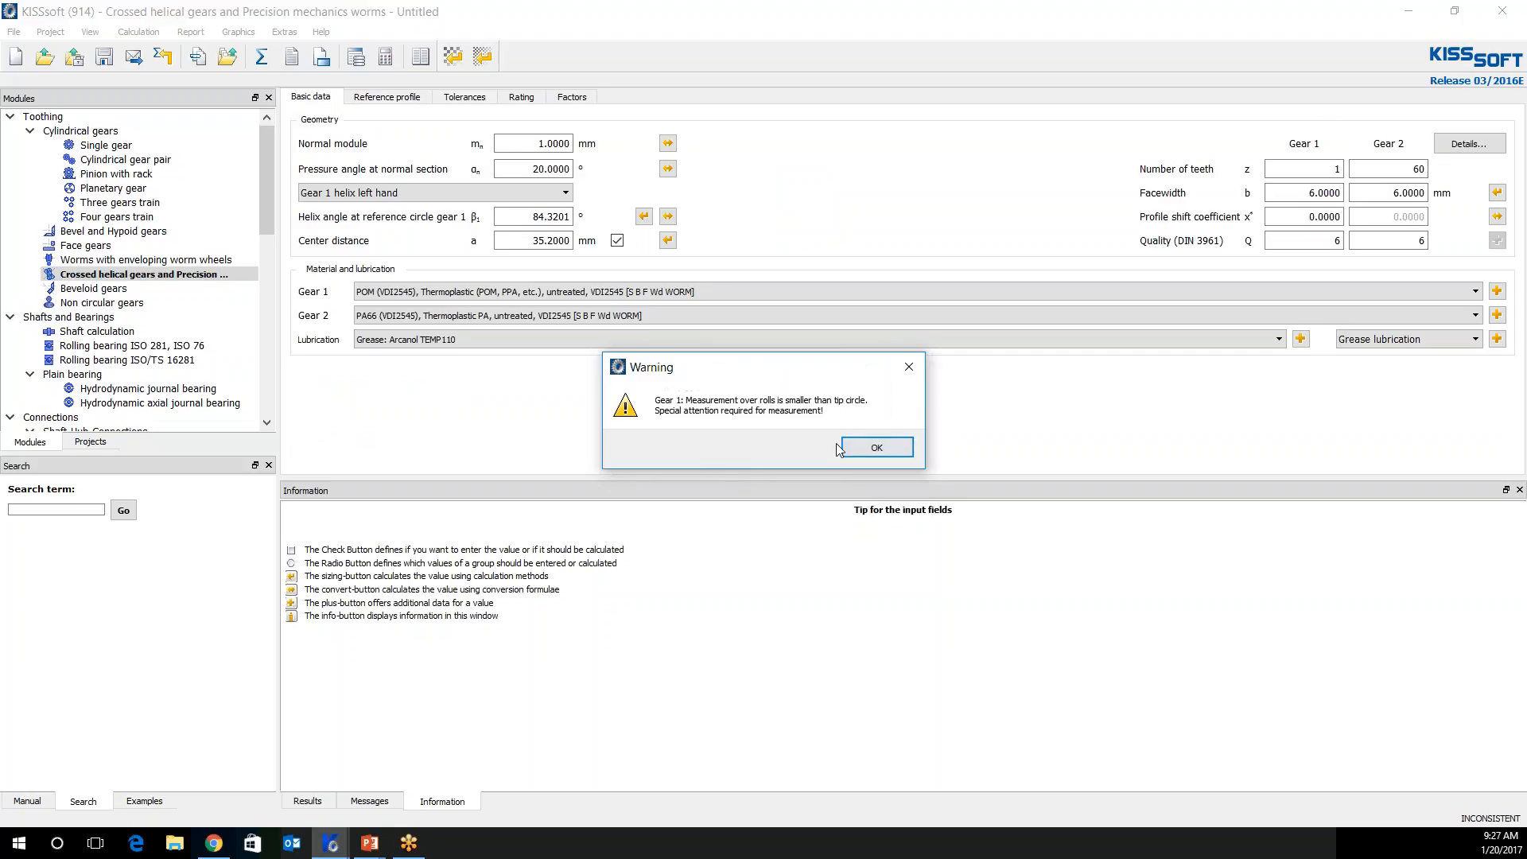
{"action": "mouse_move", "coordinate": [773, 420]}
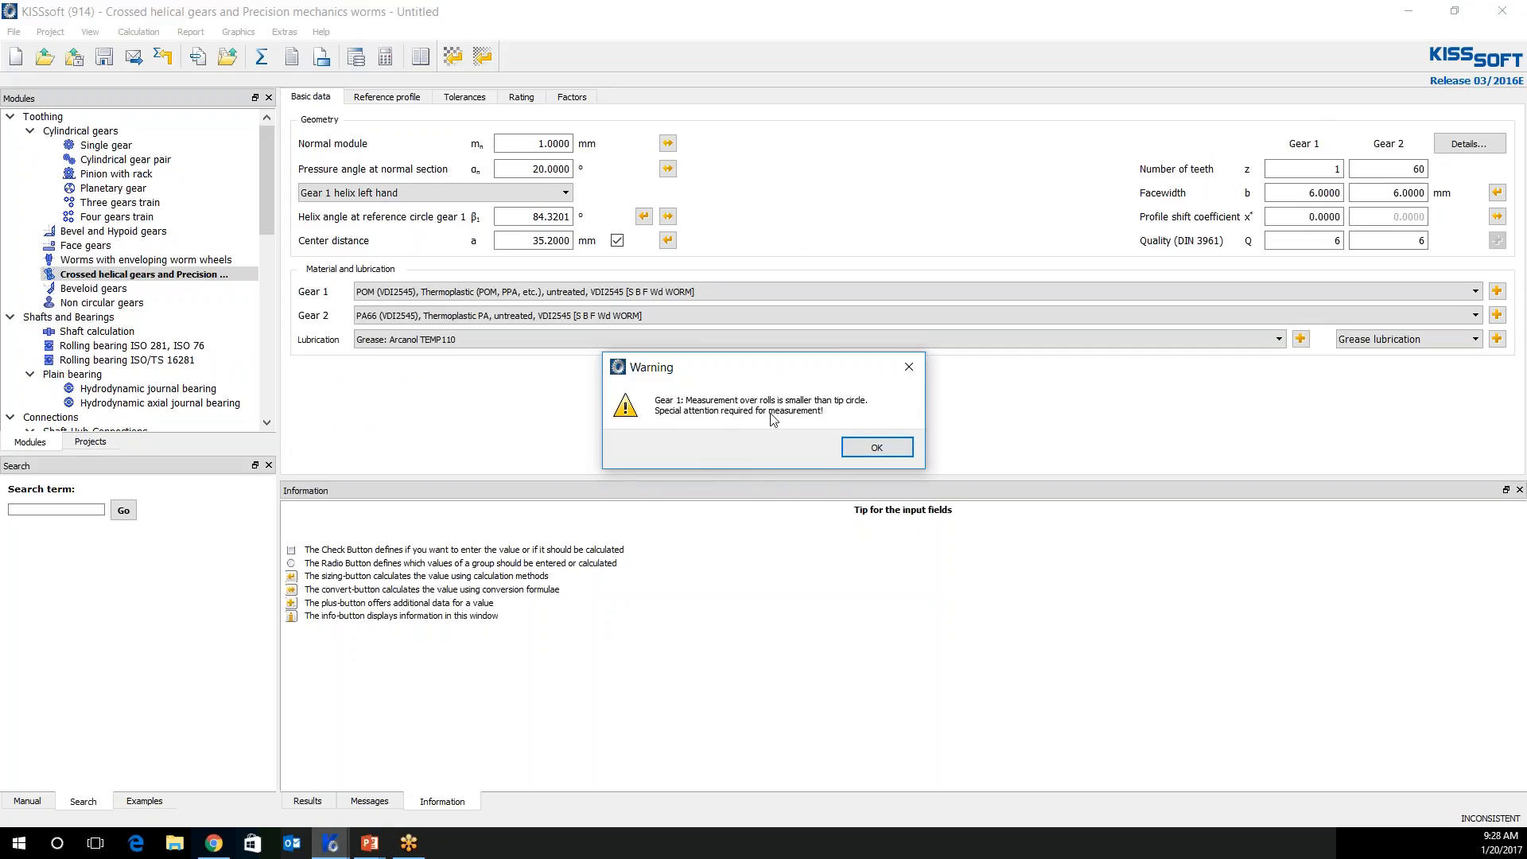
{"action": "left_click", "coordinate": [874, 446]}
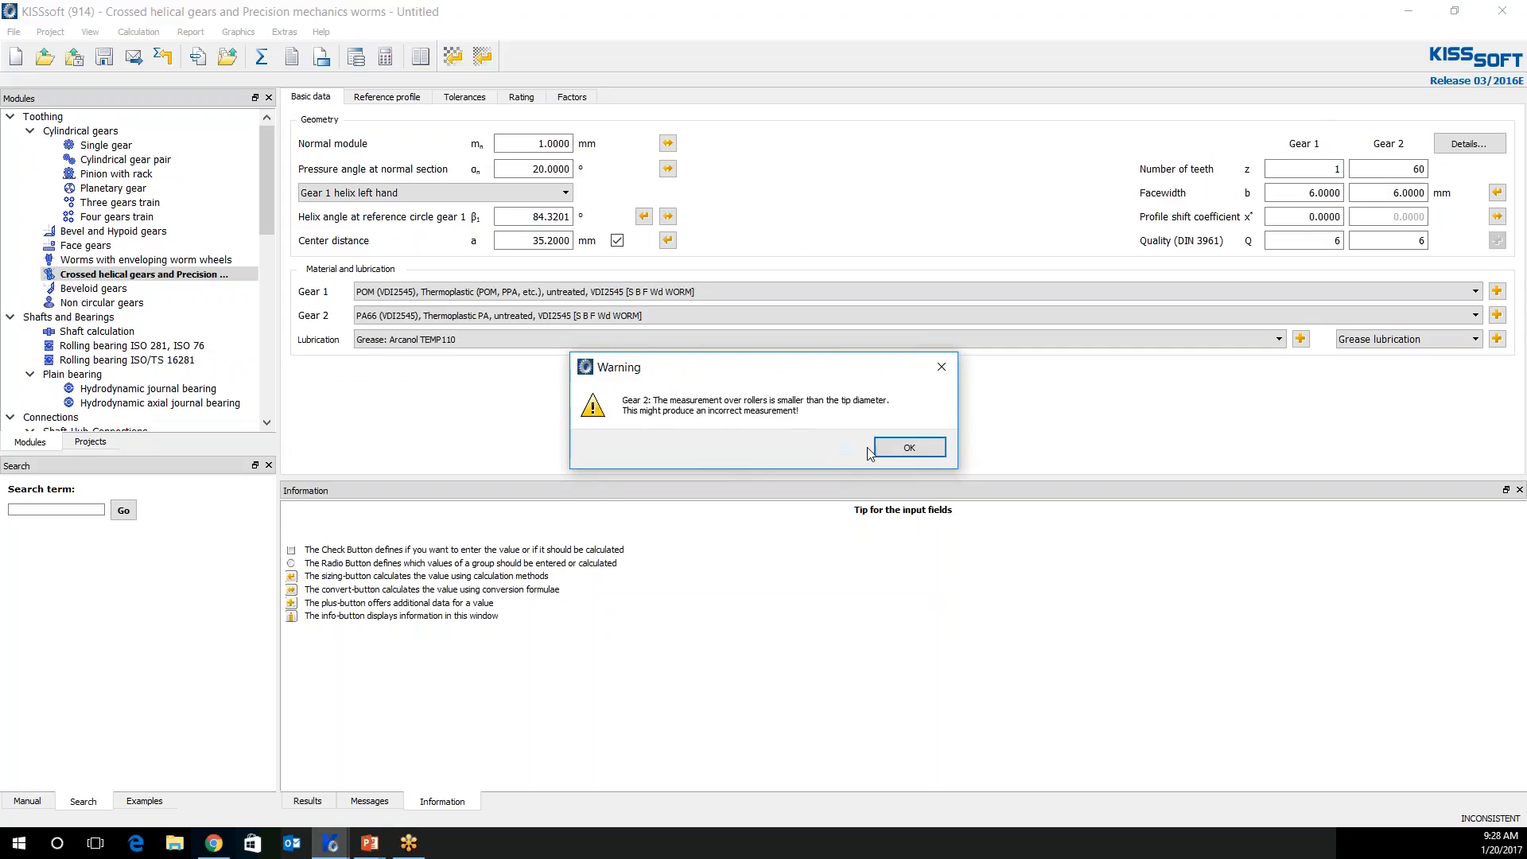
{"action": "left_click", "coordinate": [908, 447]}
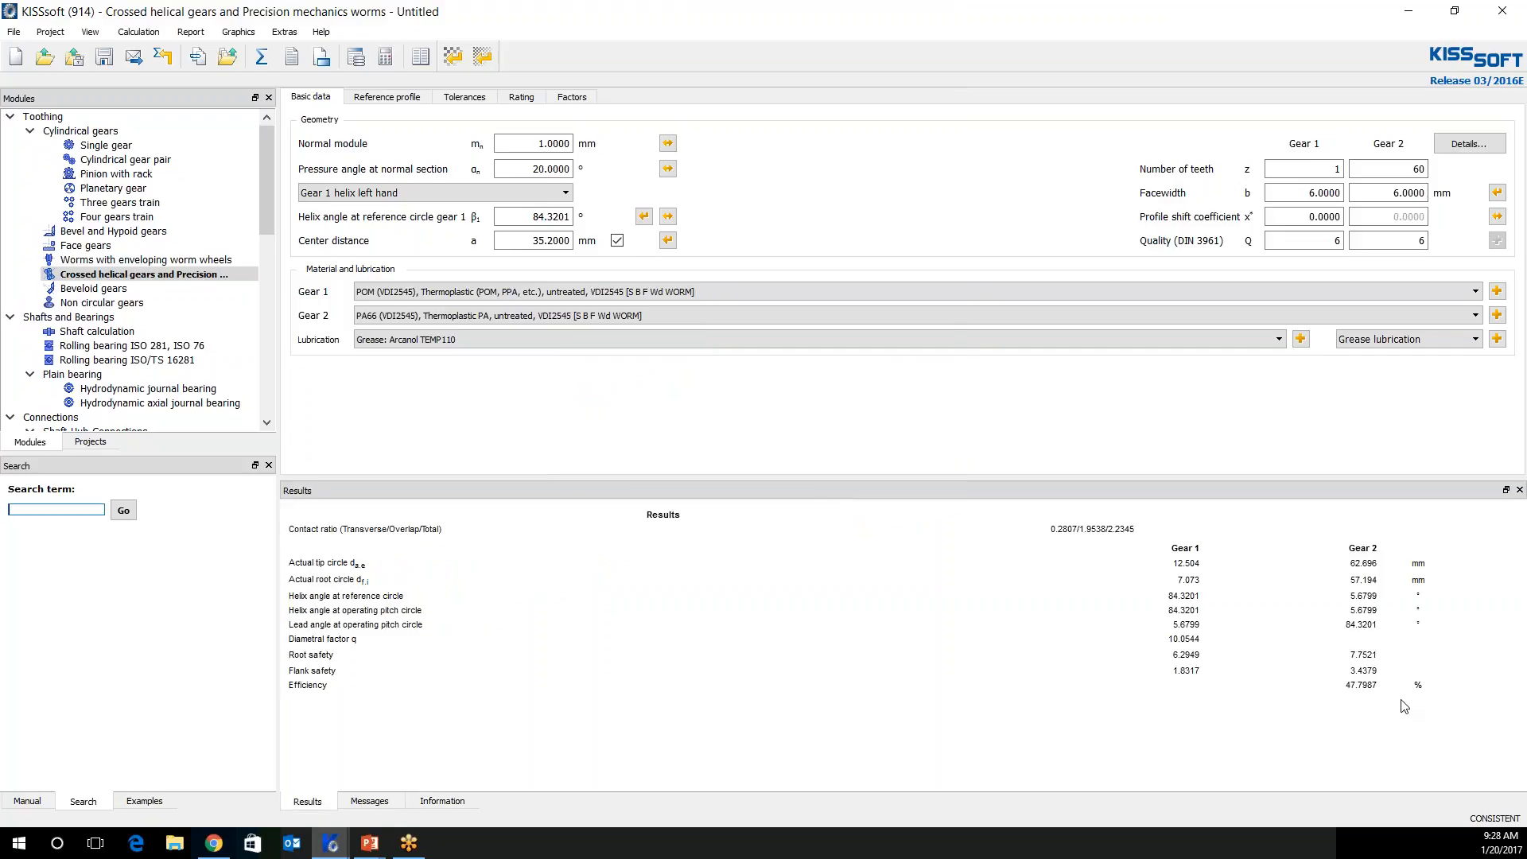
{"action": "mouse_move", "coordinate": [1405, 732]}
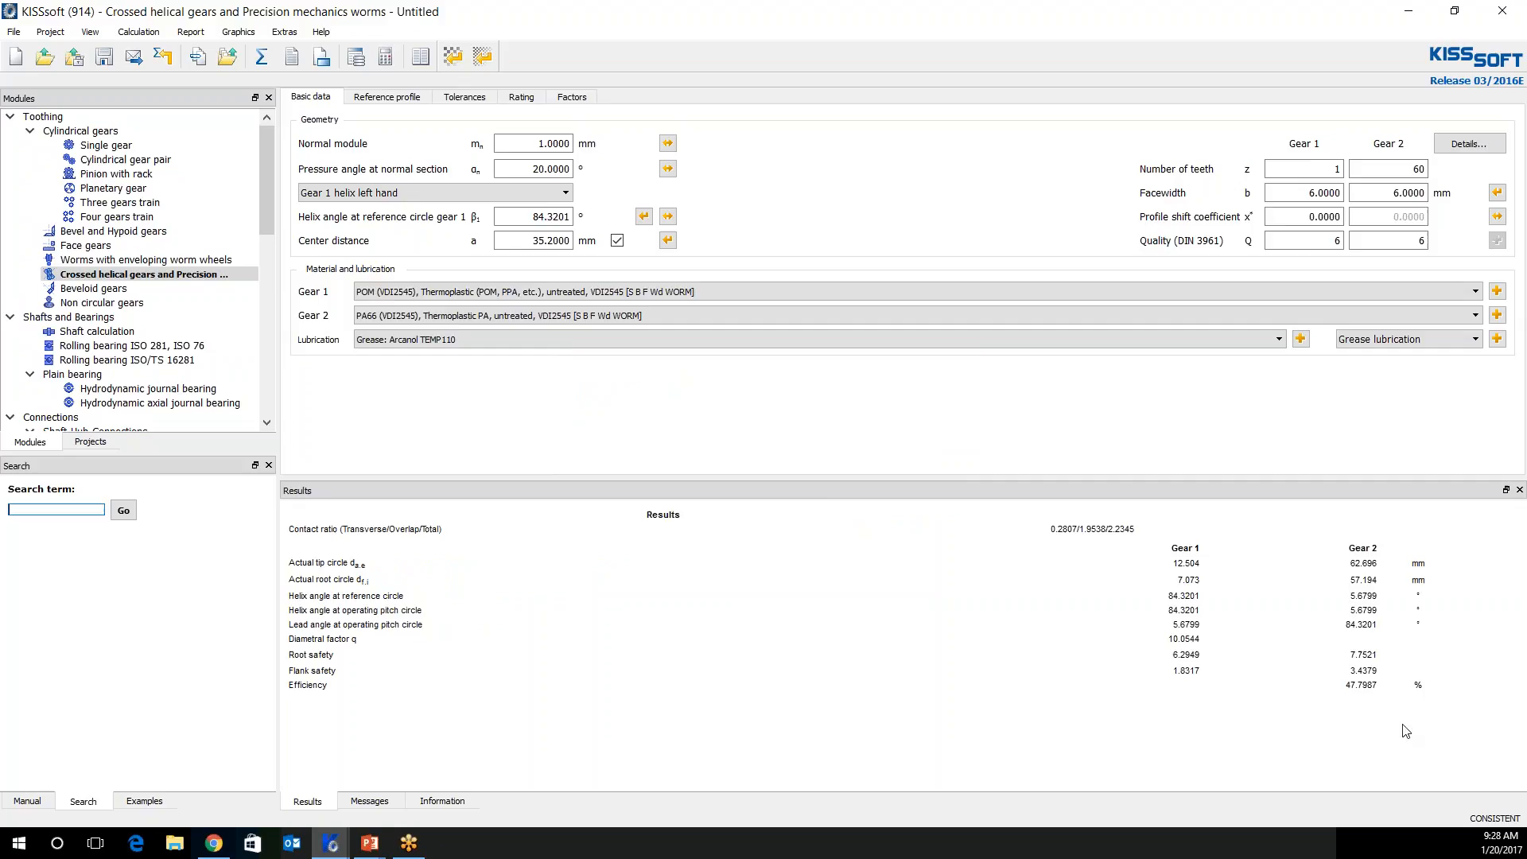
{"action": "mouse_move", "coordinate": [1363, 567]}
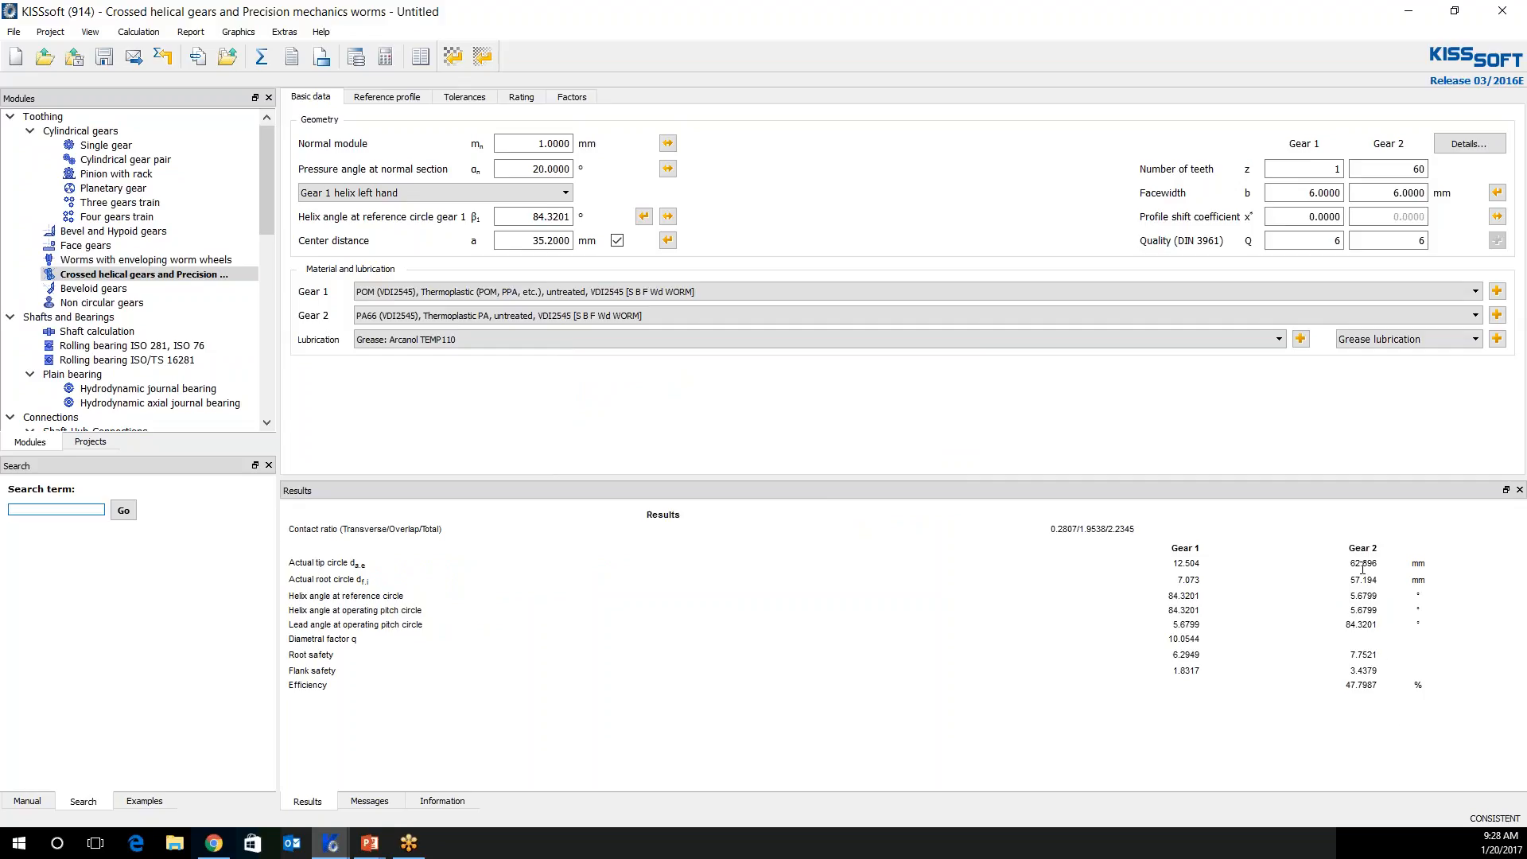
{"action": "mouse_move", "coordinate": [1361, 701]}
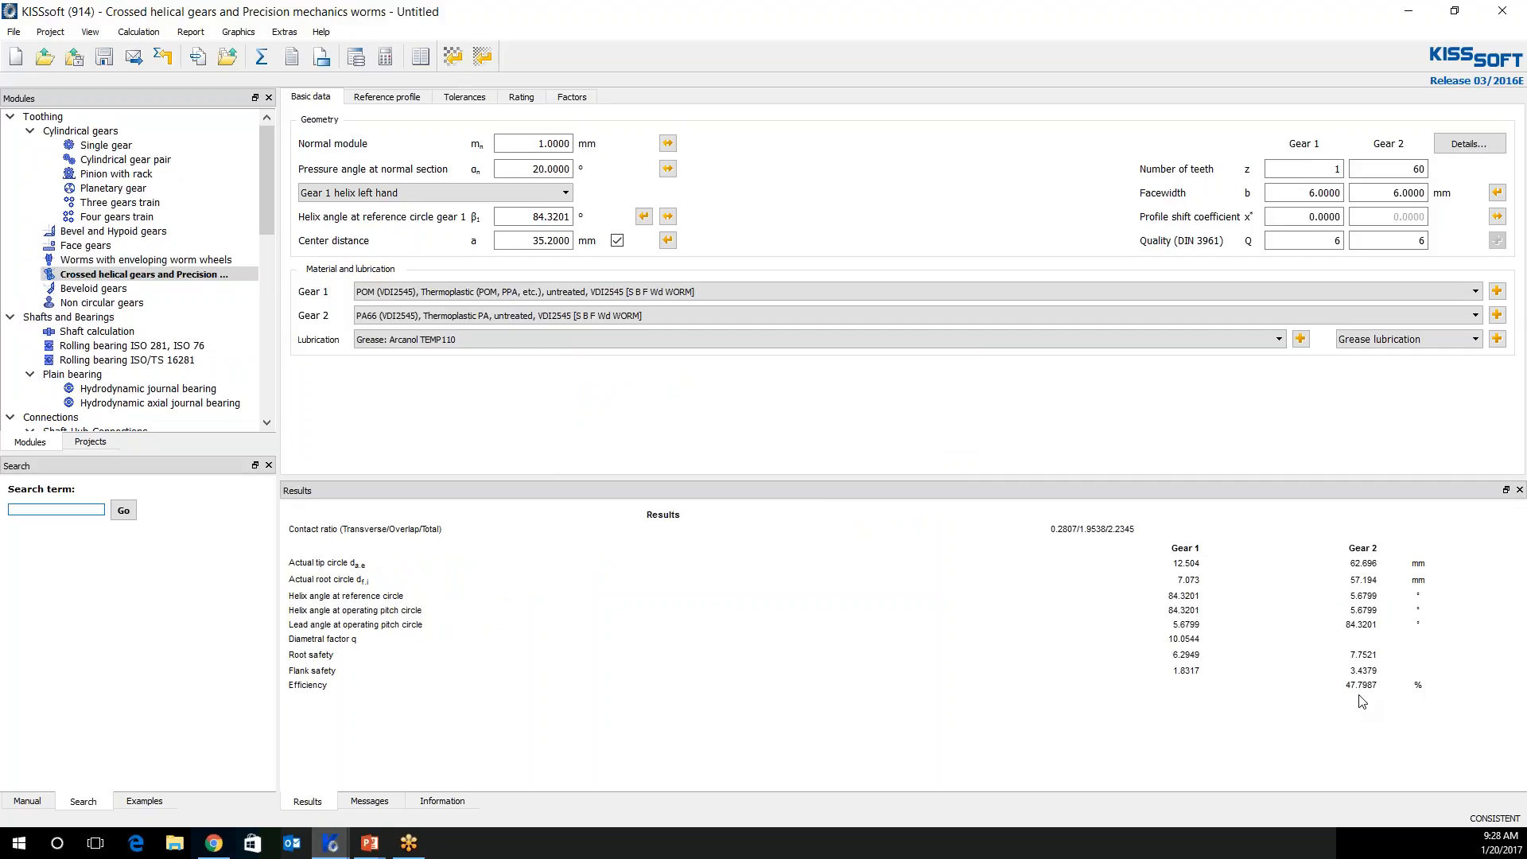
{"action": "mouse_move", "coordinate": [1243, 805]}
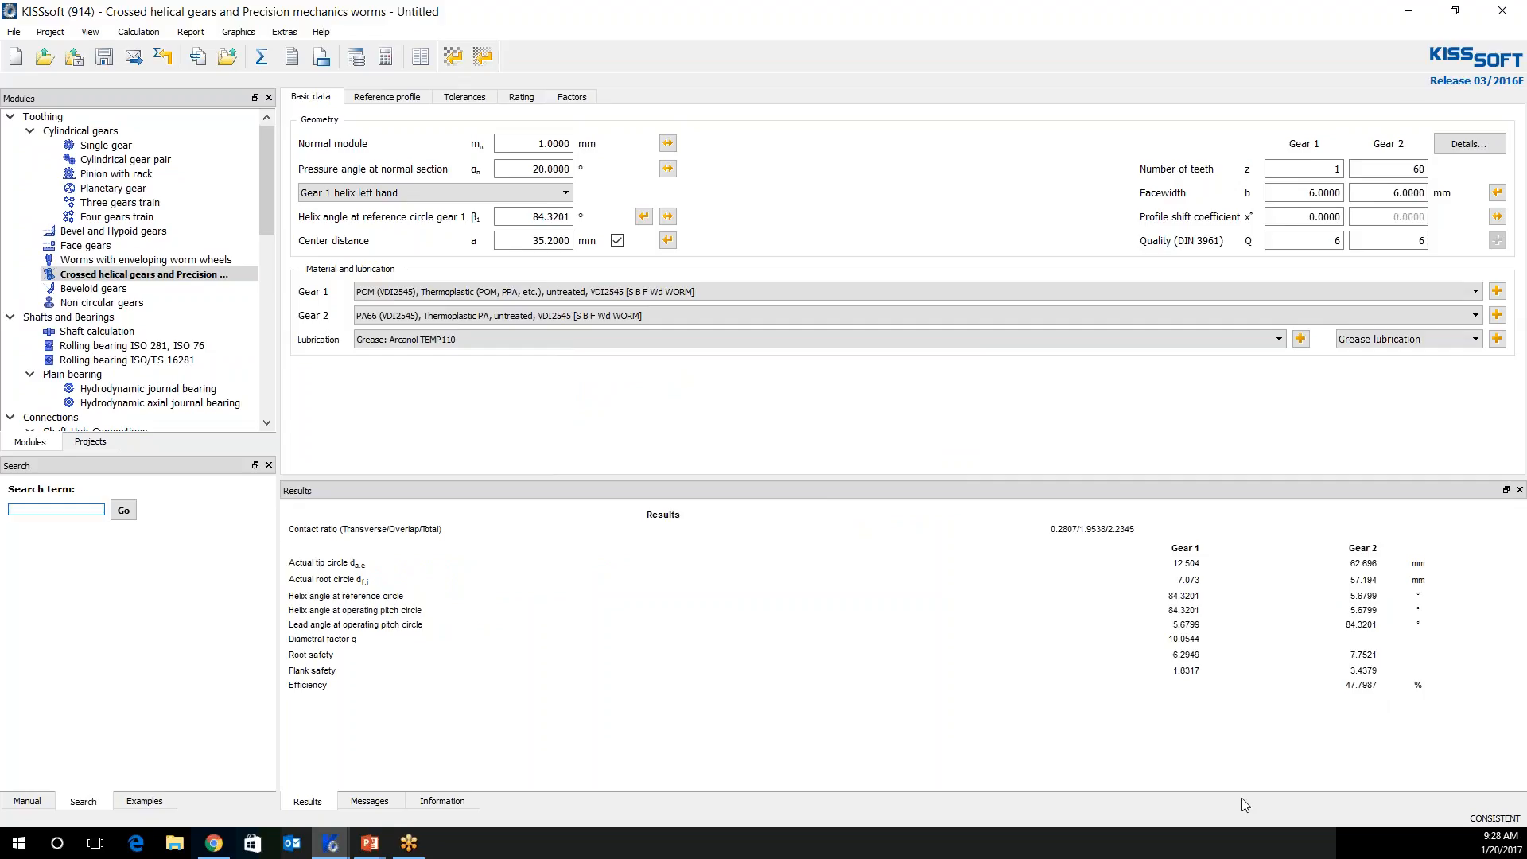
{"action": "left_click", "coordinate": [1468, 144]}
{"action": "type", "text": "2"}
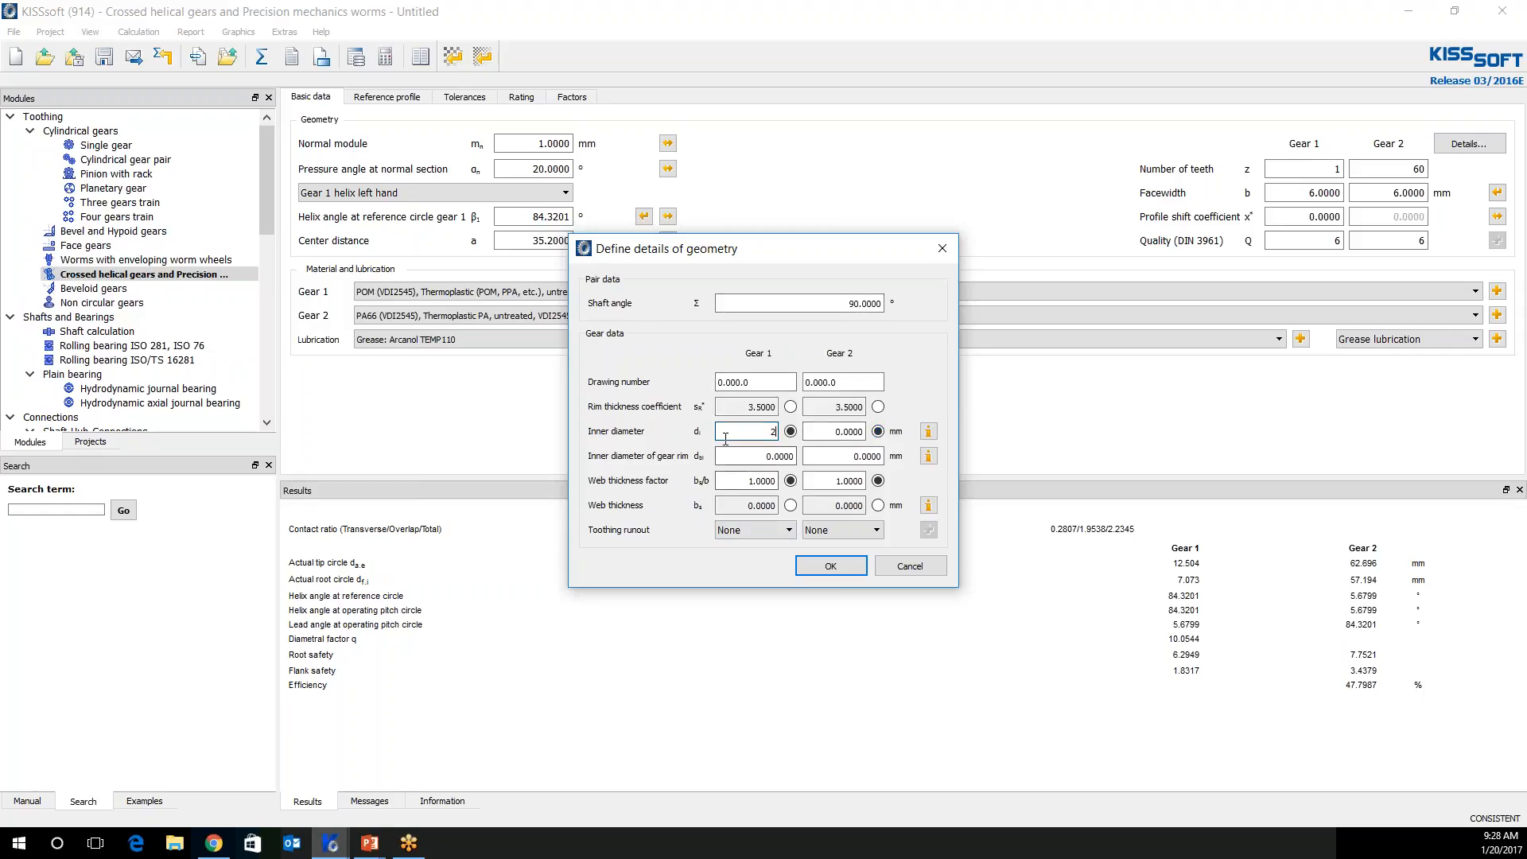
{"action": "mouse_move", "coordinate": [830, 566]}
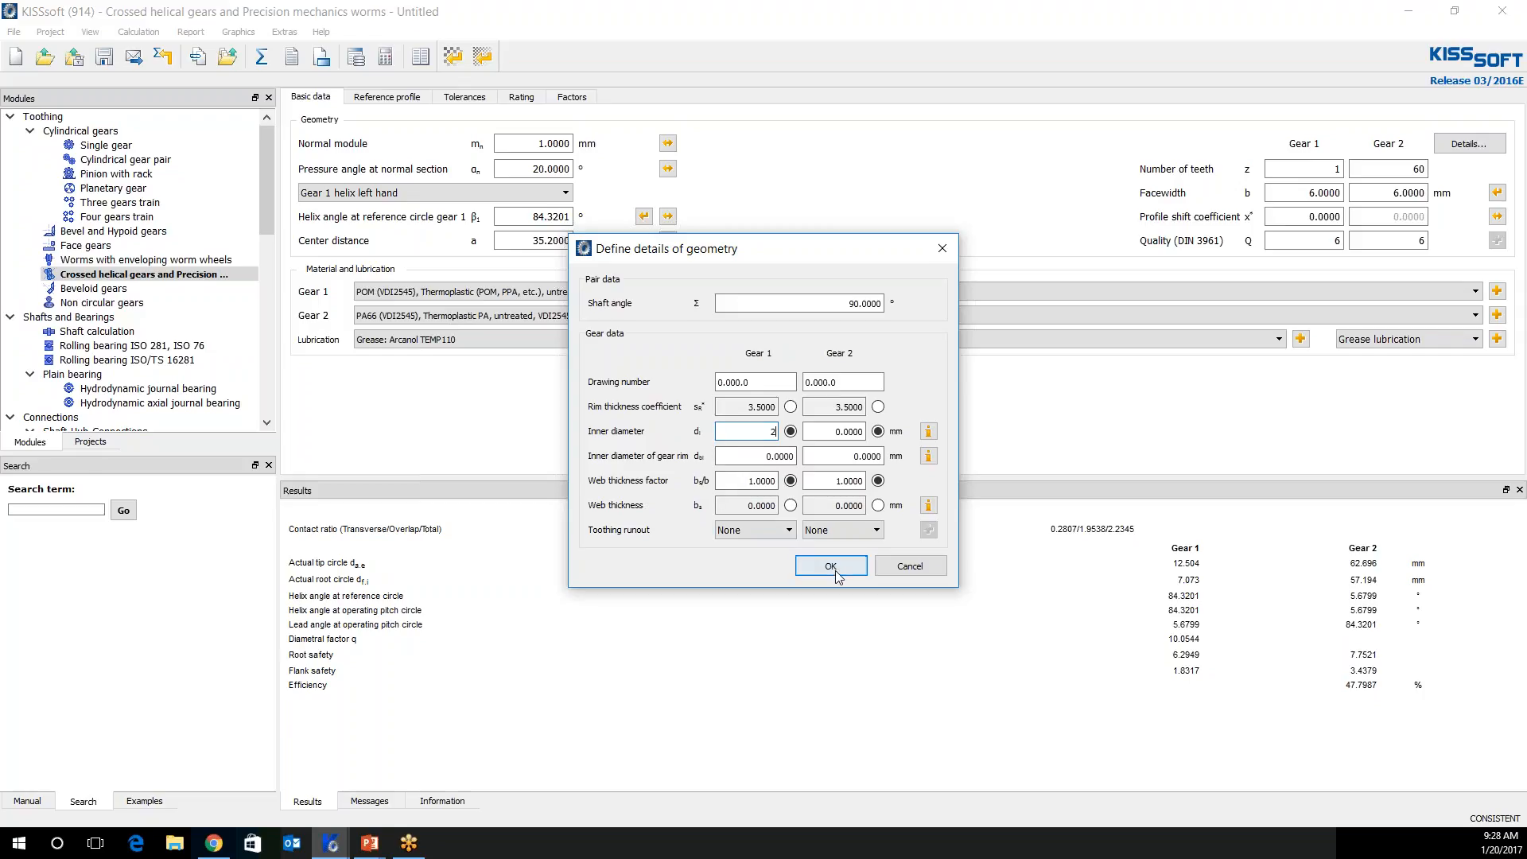
Confirm the worm's 2 mm inner diameter and recalculate past both measurement warnings
{"action": "left_click", "coordinate": [829, 567]}
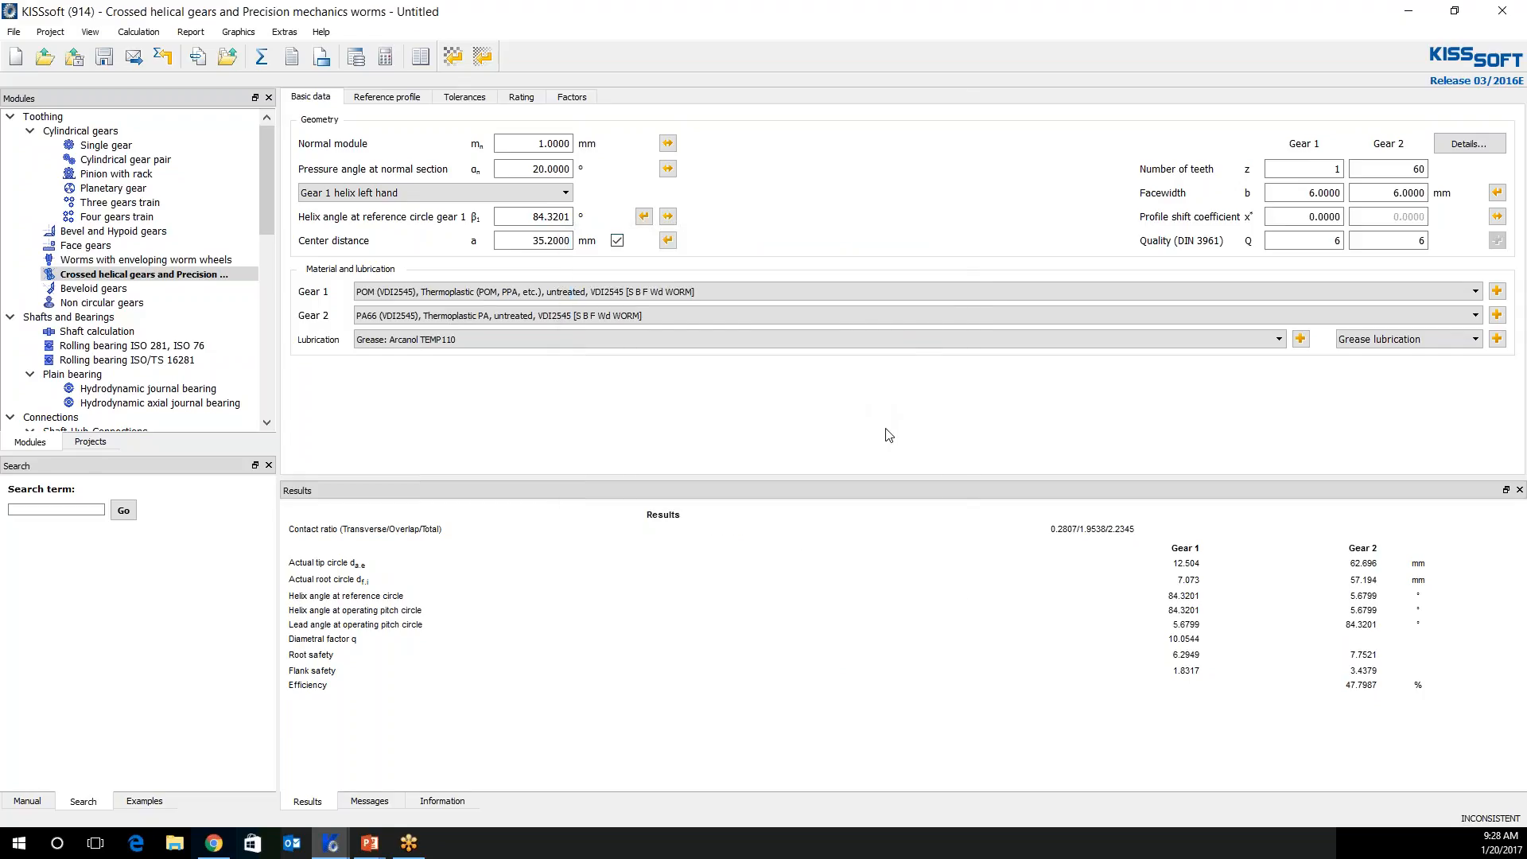
{"action": "mouse_move", "coordinate": [1499, 192]}
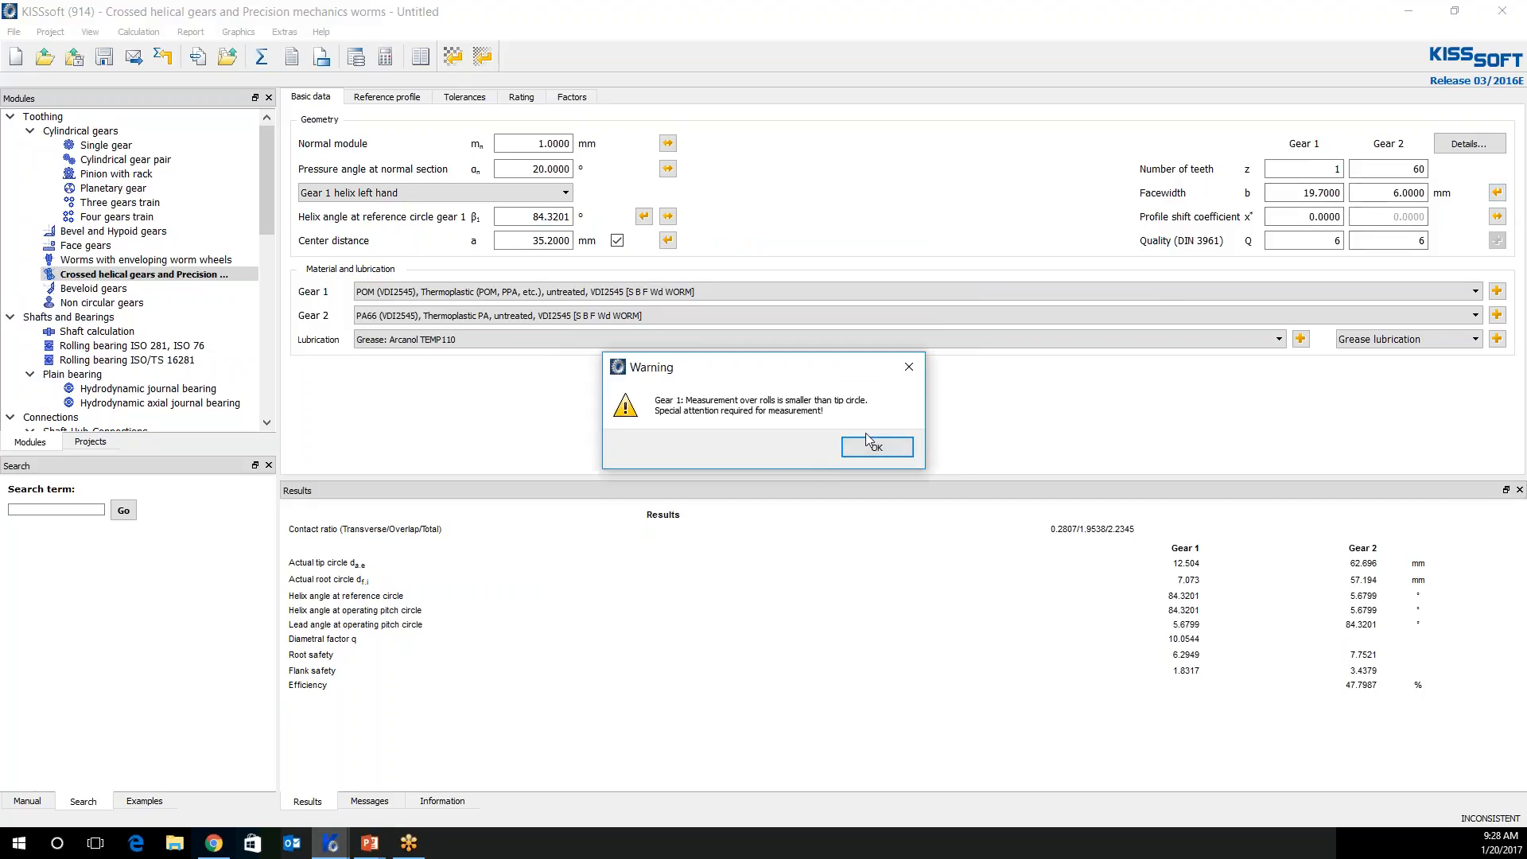
{"action": "left_click", "coordinate": [874, 447]}
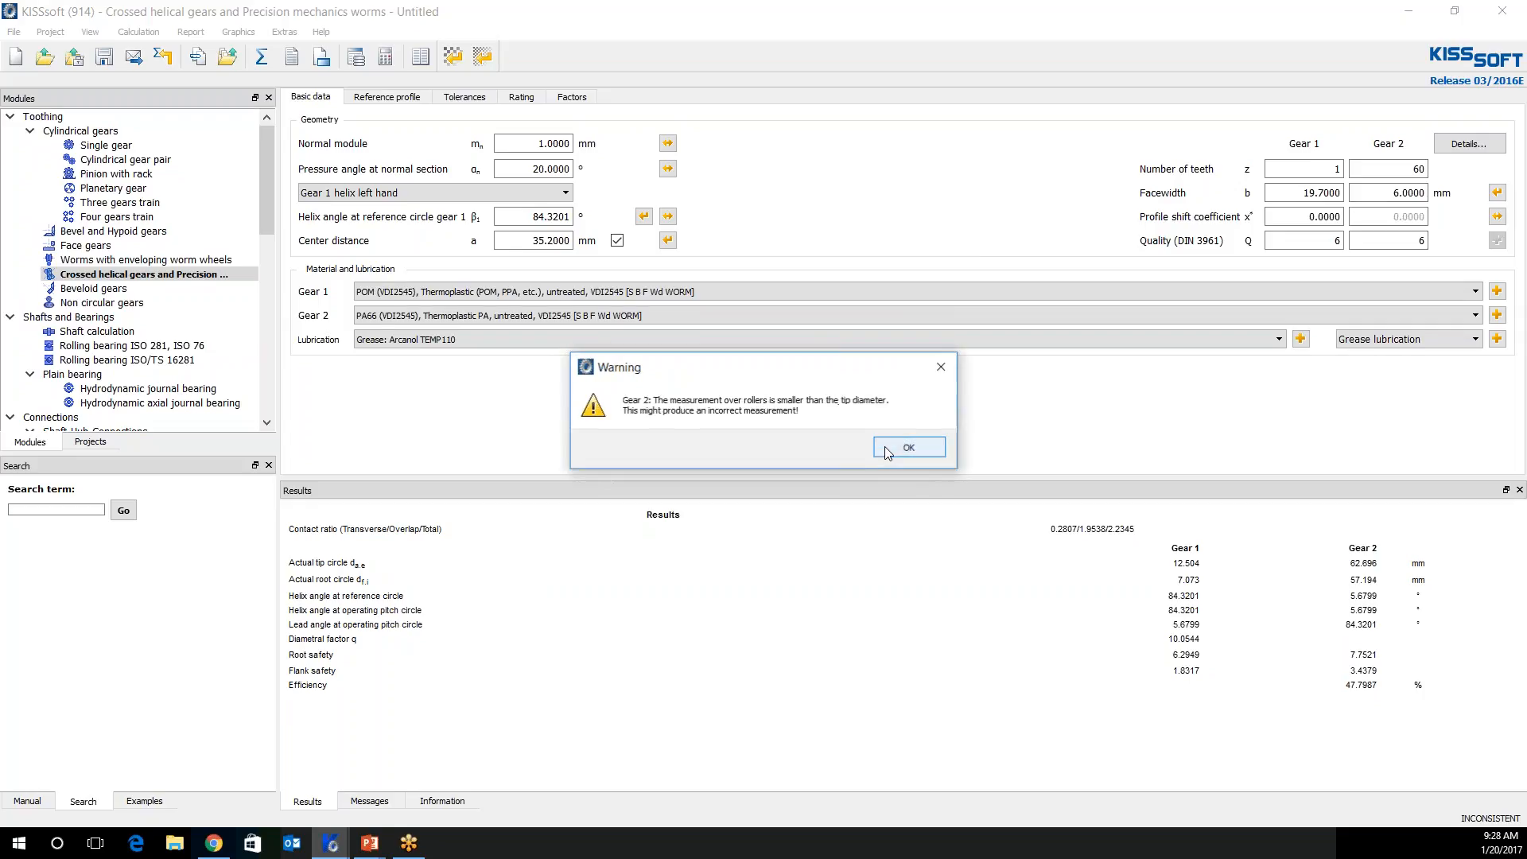
{"action": "left_click", "coordinate": [907, 447]}
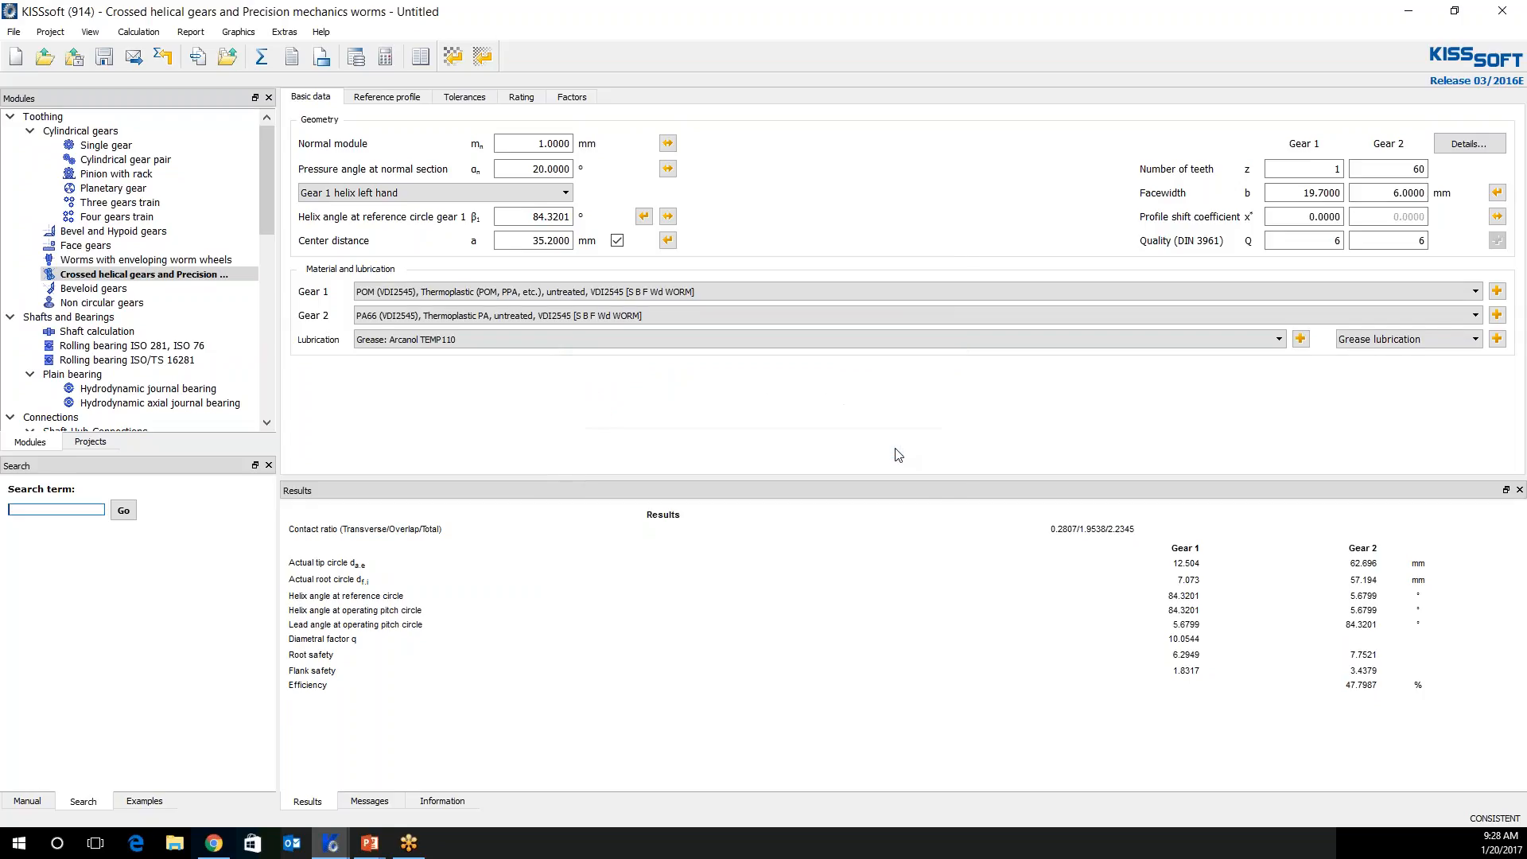
{"action": "left_click", "coordinate": [464, 97]}
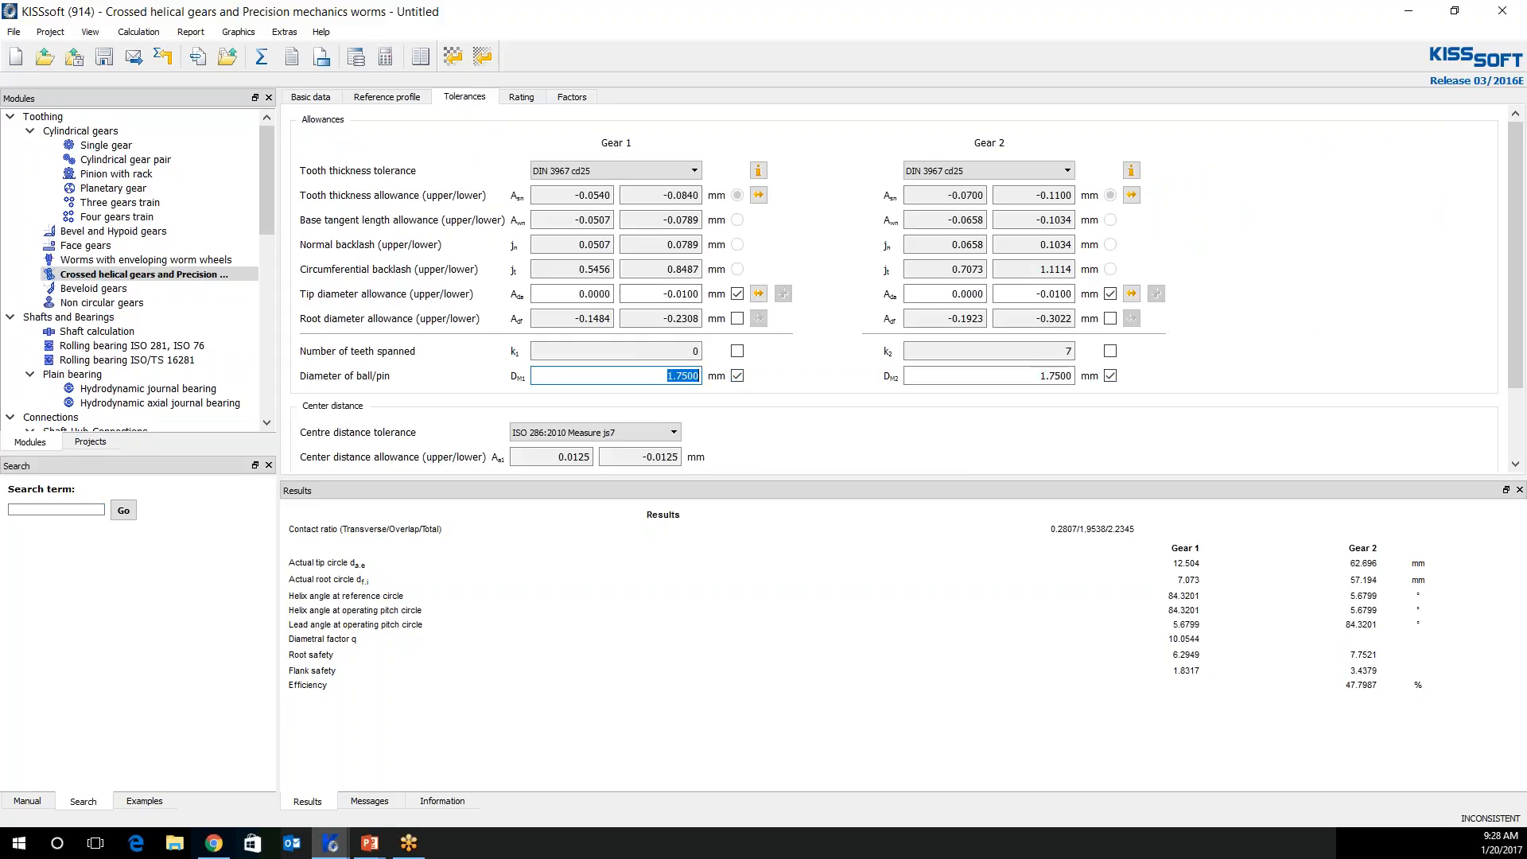
Set a 1.9 mm ball/pin measuring diameter for both gears and recalculate
{"action": "type", "text": "1.9"}
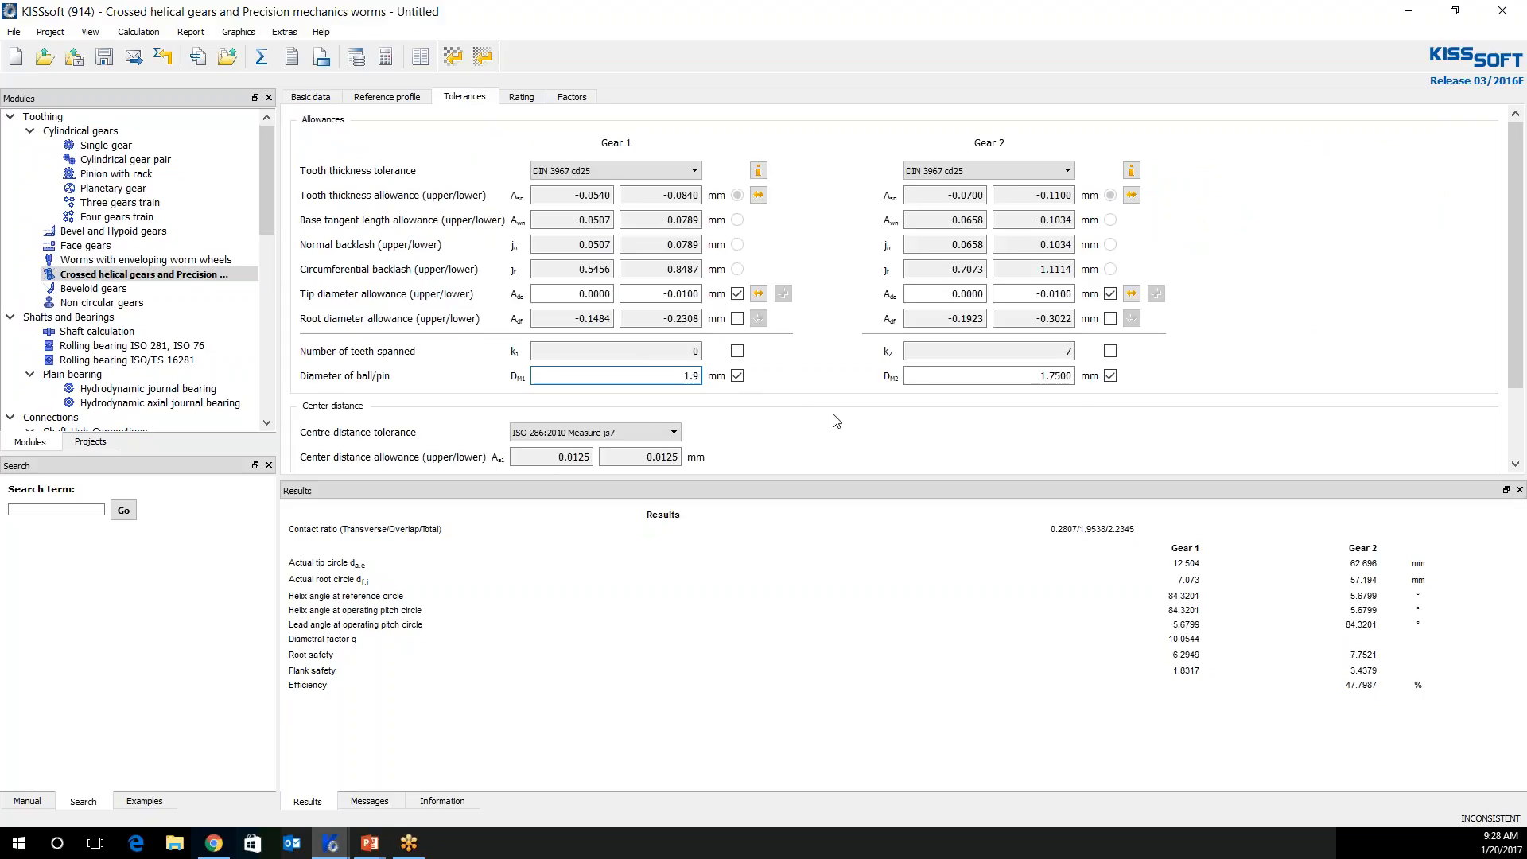
{"action": "left_click", "coordinate": [986, 376]}
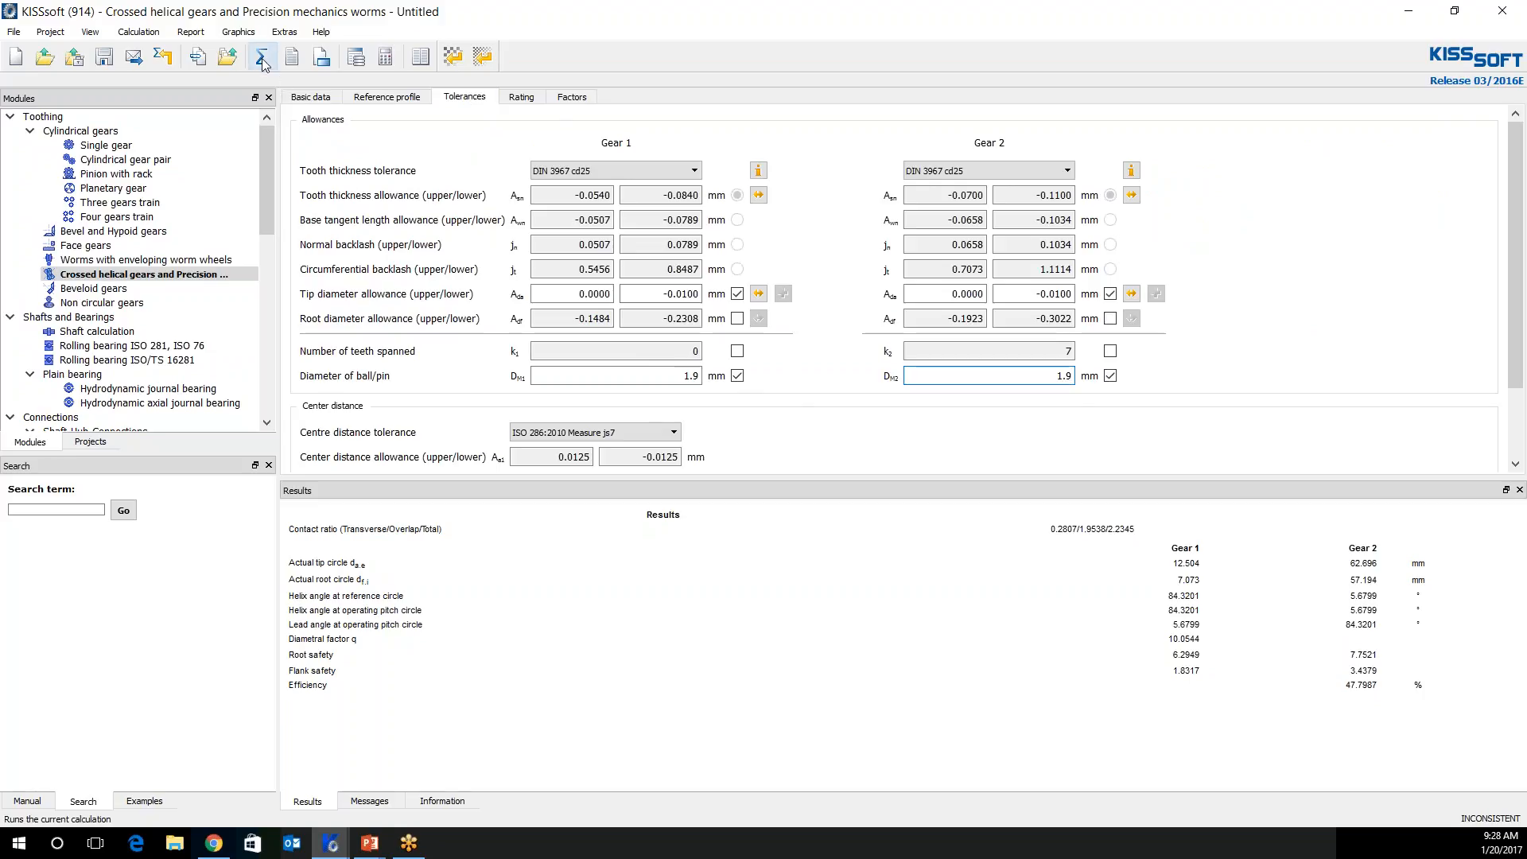
{"action": "left_click", "coordinate": [261, 55]}
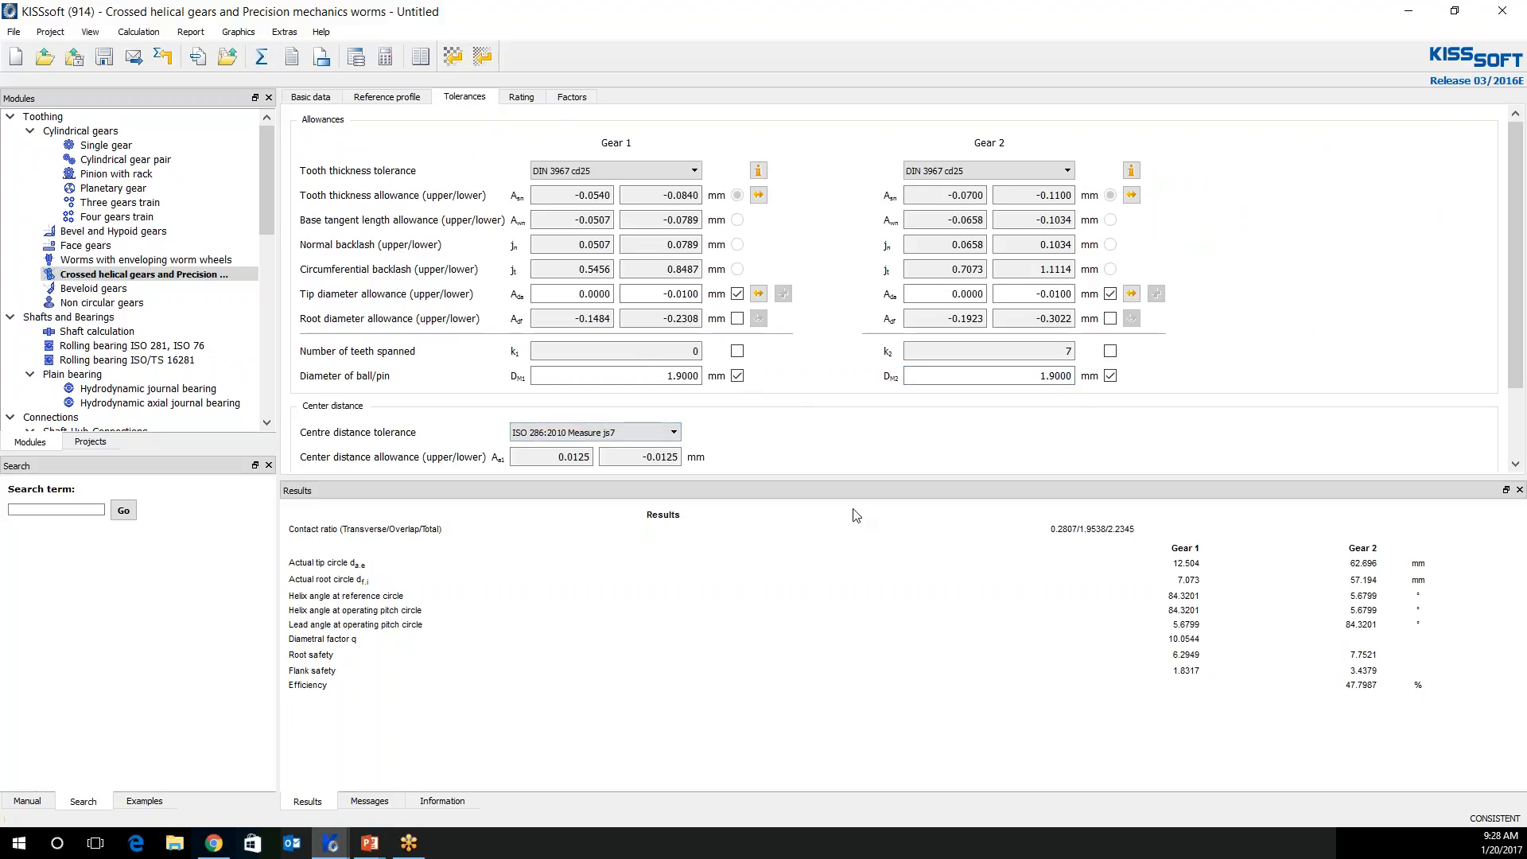
{"action": "mouse_move", "coordinate": [1155, 727]}
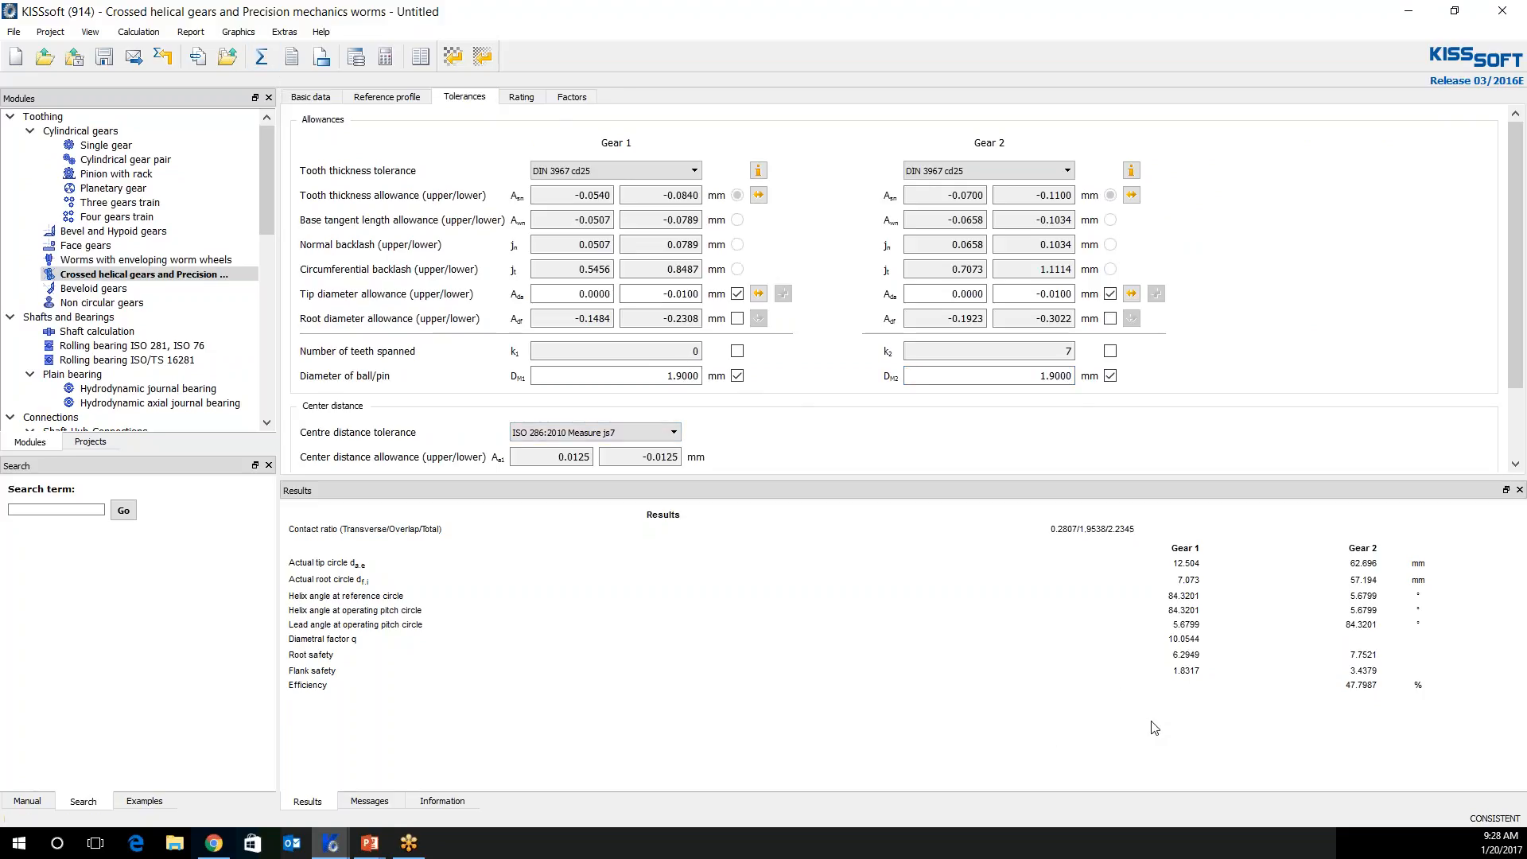
{"action": "mouse_move", "coordinate": [1412, 727]}
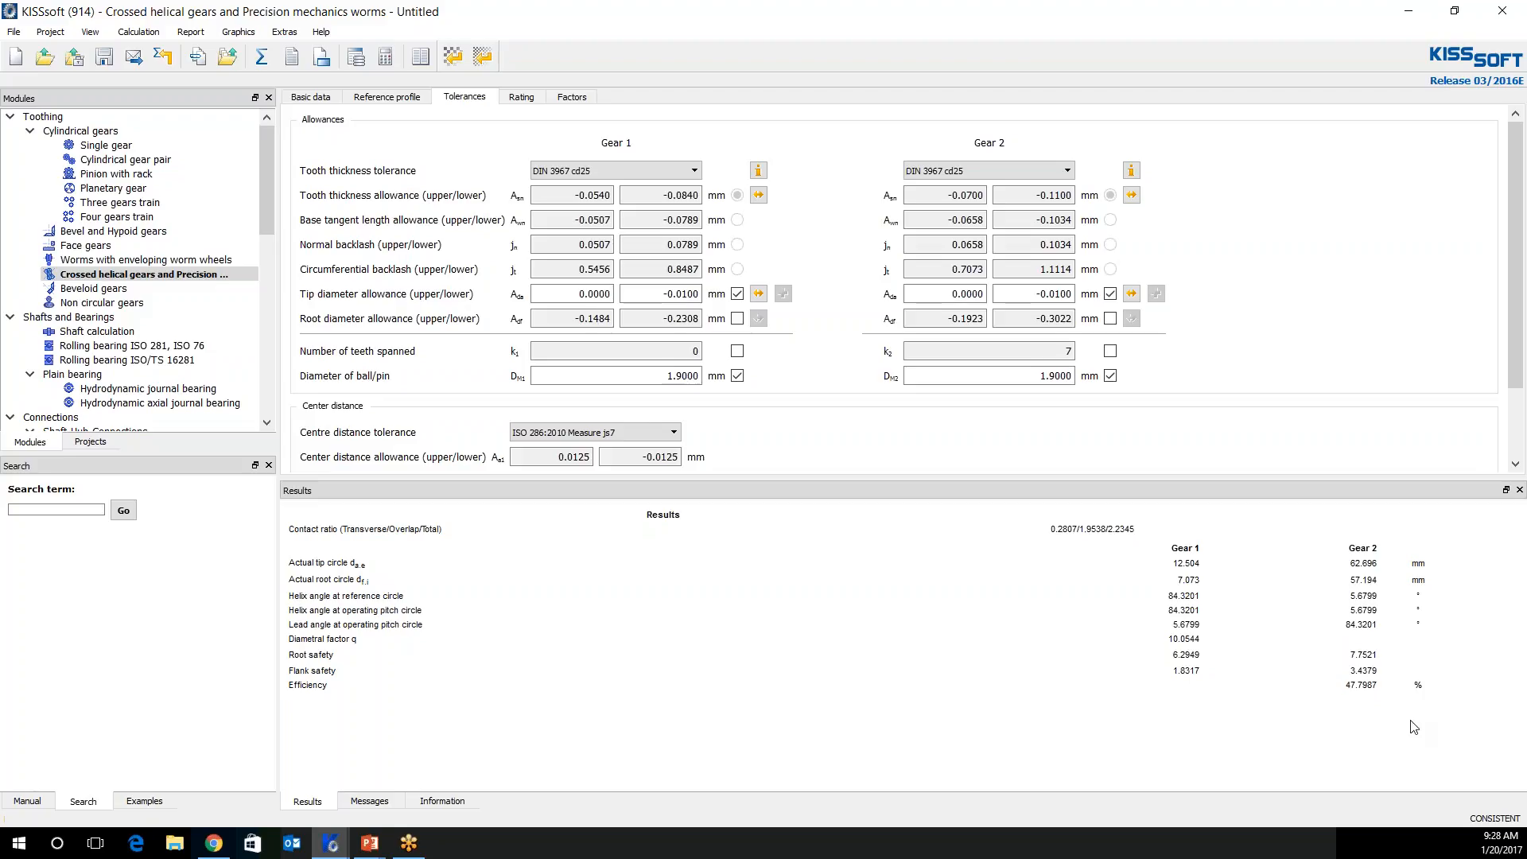
{"action": "mouse_move", "coordinate": [461, 341]}
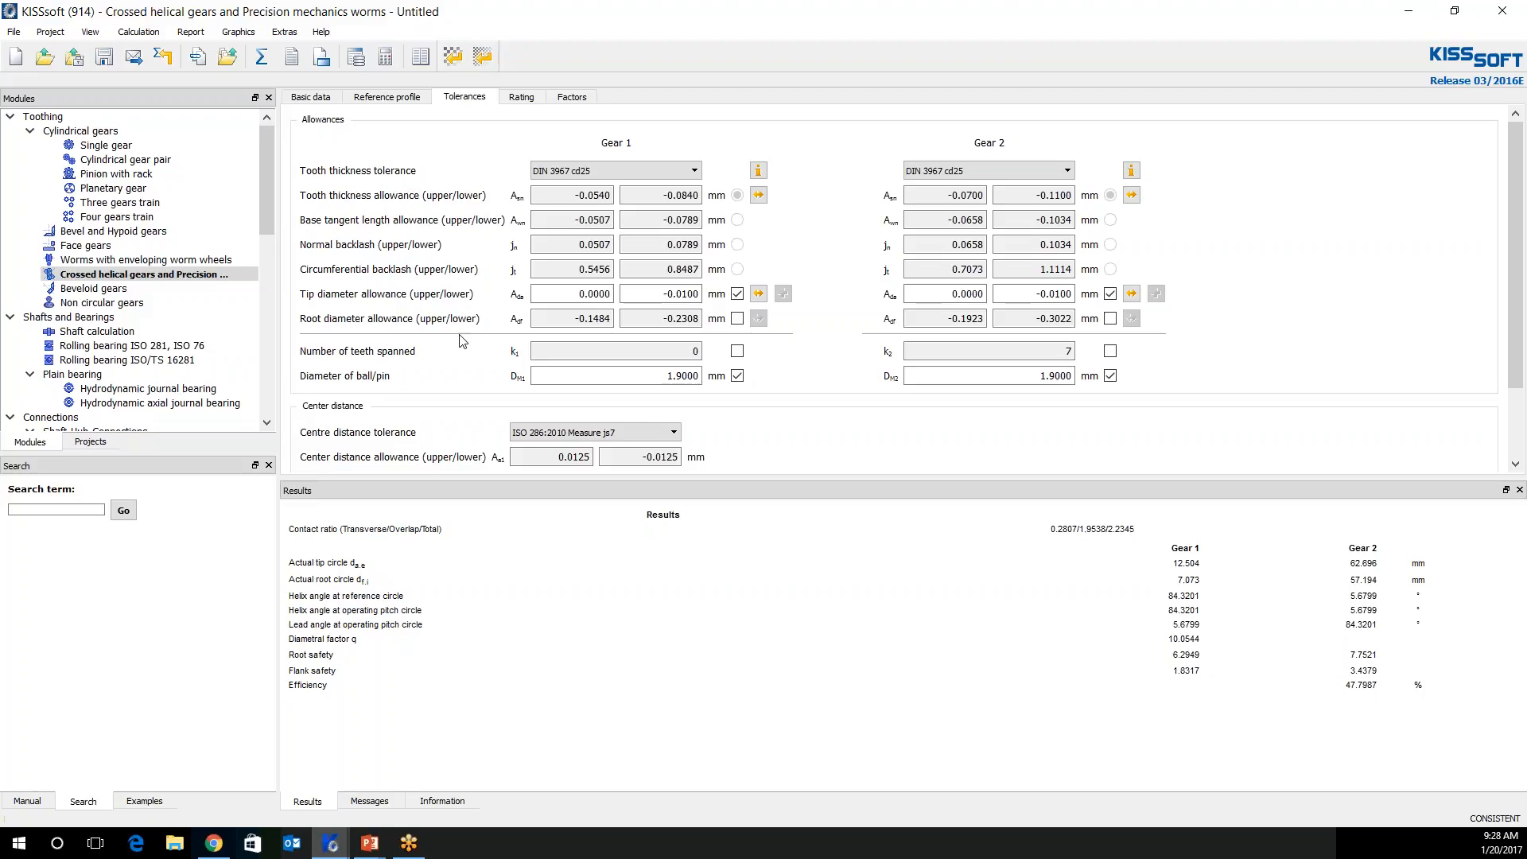
{"action": "left_click", "coordinate": [310, 97]}
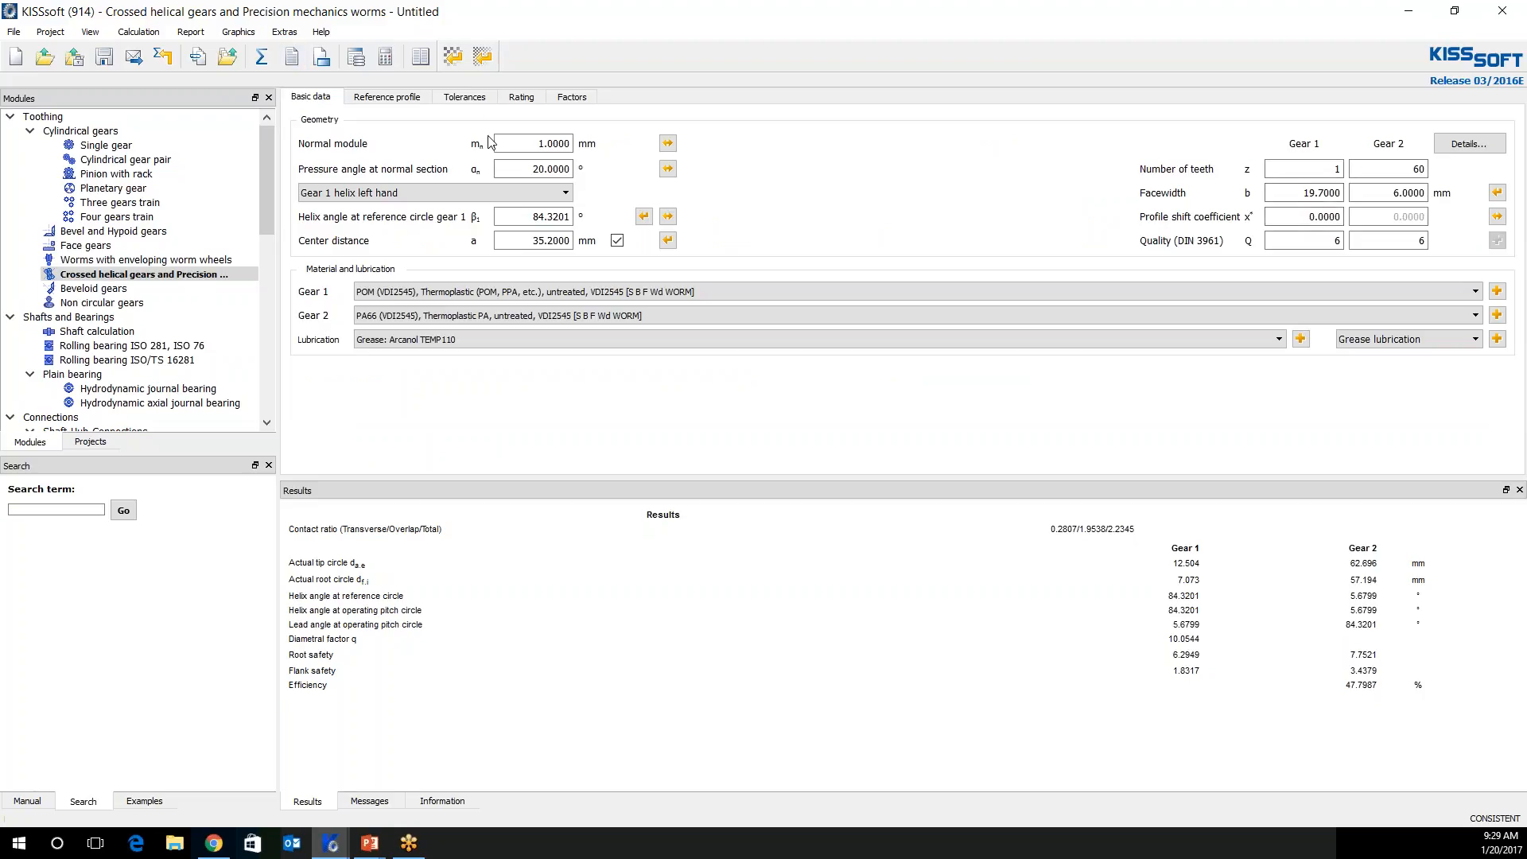
{"action": "mouse_move", "coordinate": [291, 58]}
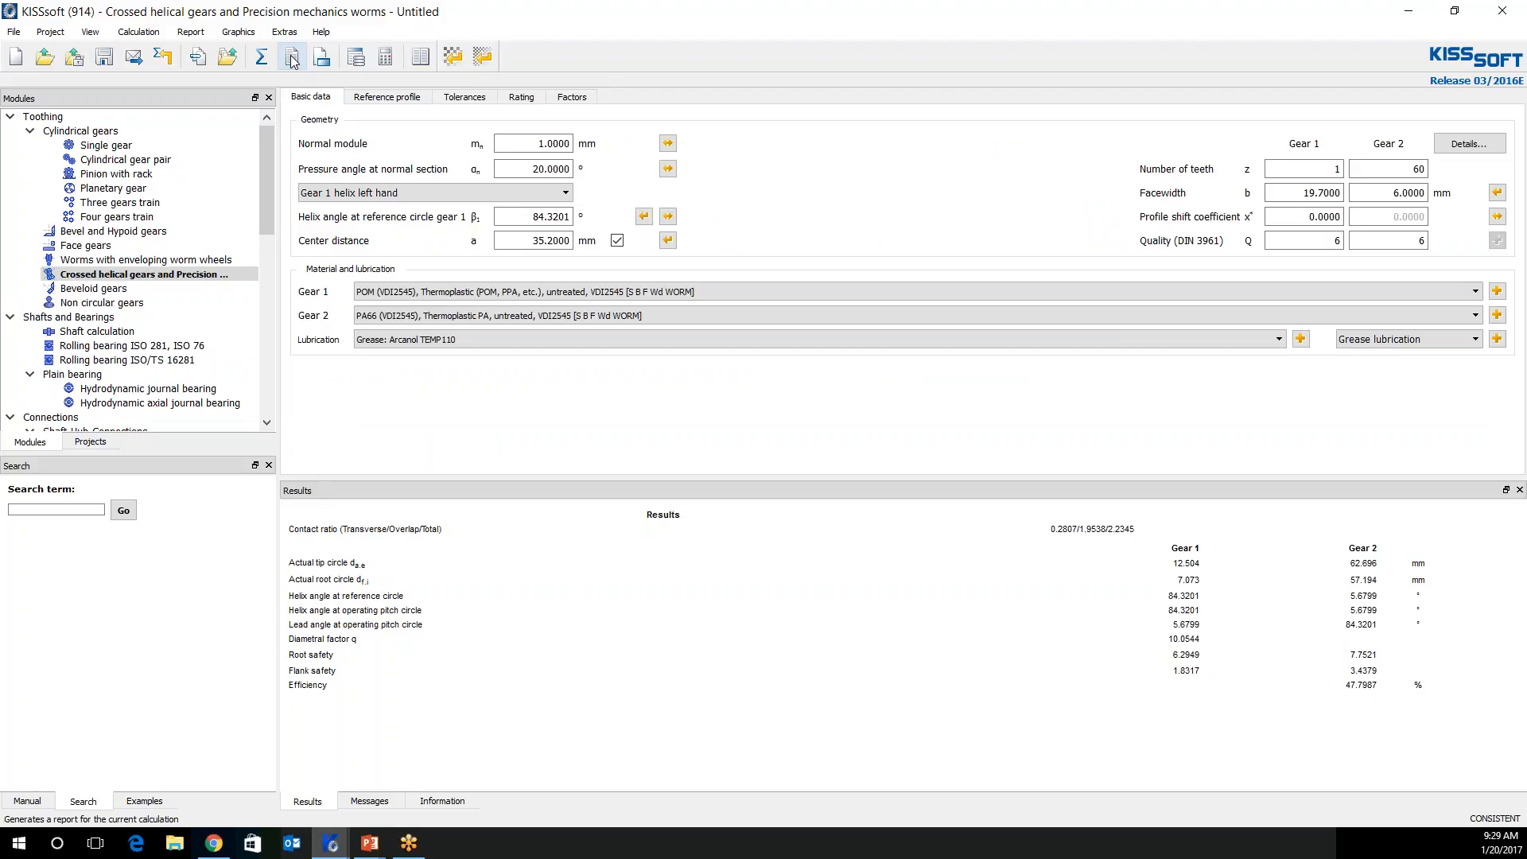
Review the worm analysis report's power, speed and torque table in KISSedit, then close it
{"action": "left_click", "coordinate": [292, 55]}
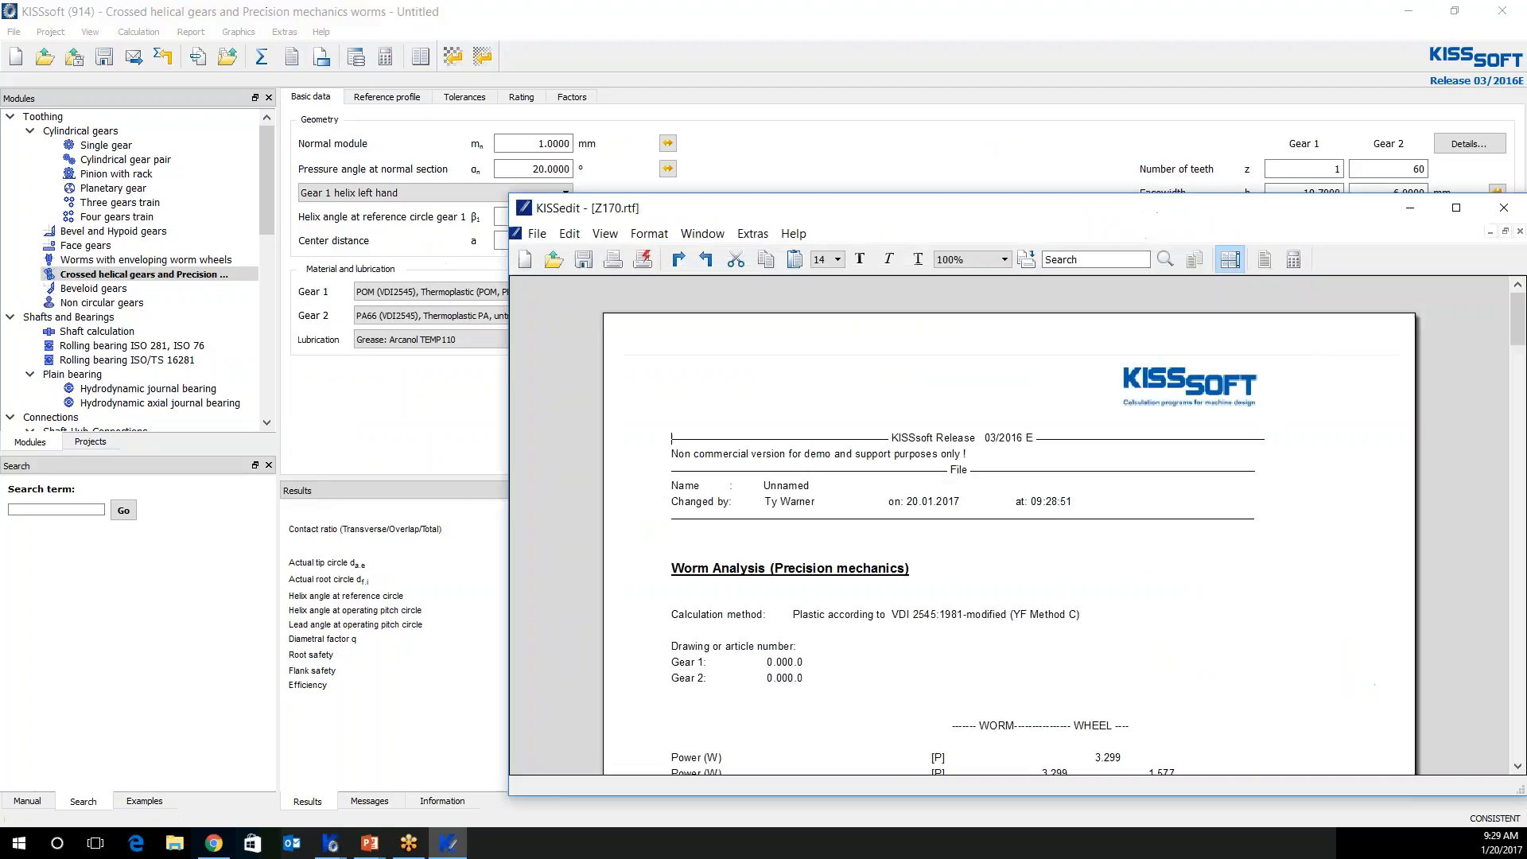
{"action": "scroll", "scroll_direction": "down", "scroll_amount": 3}
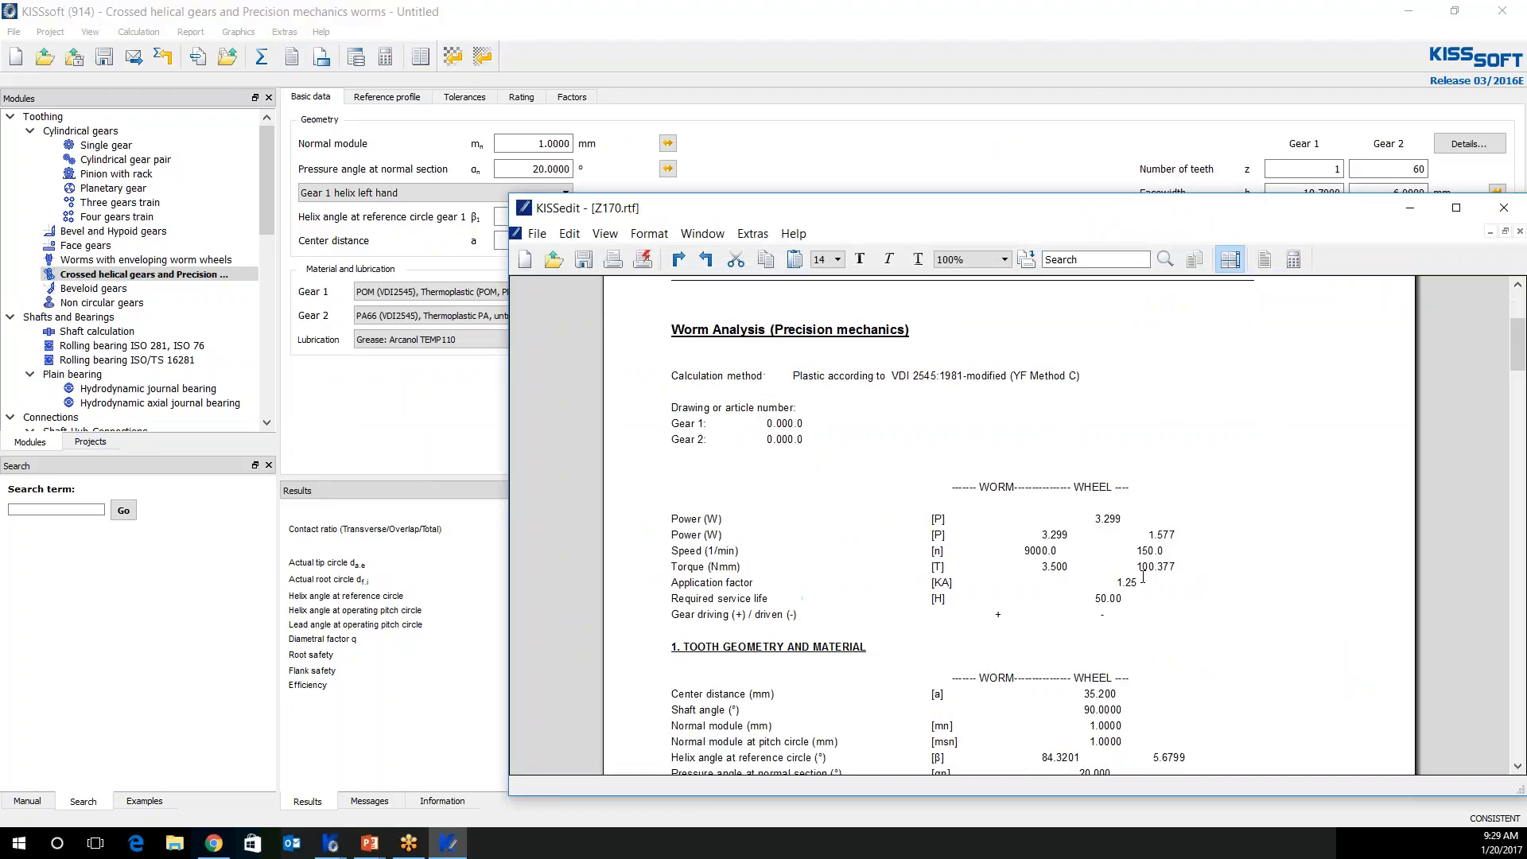
{"action": "mouse_move", "coordinate": [1182, 571]}
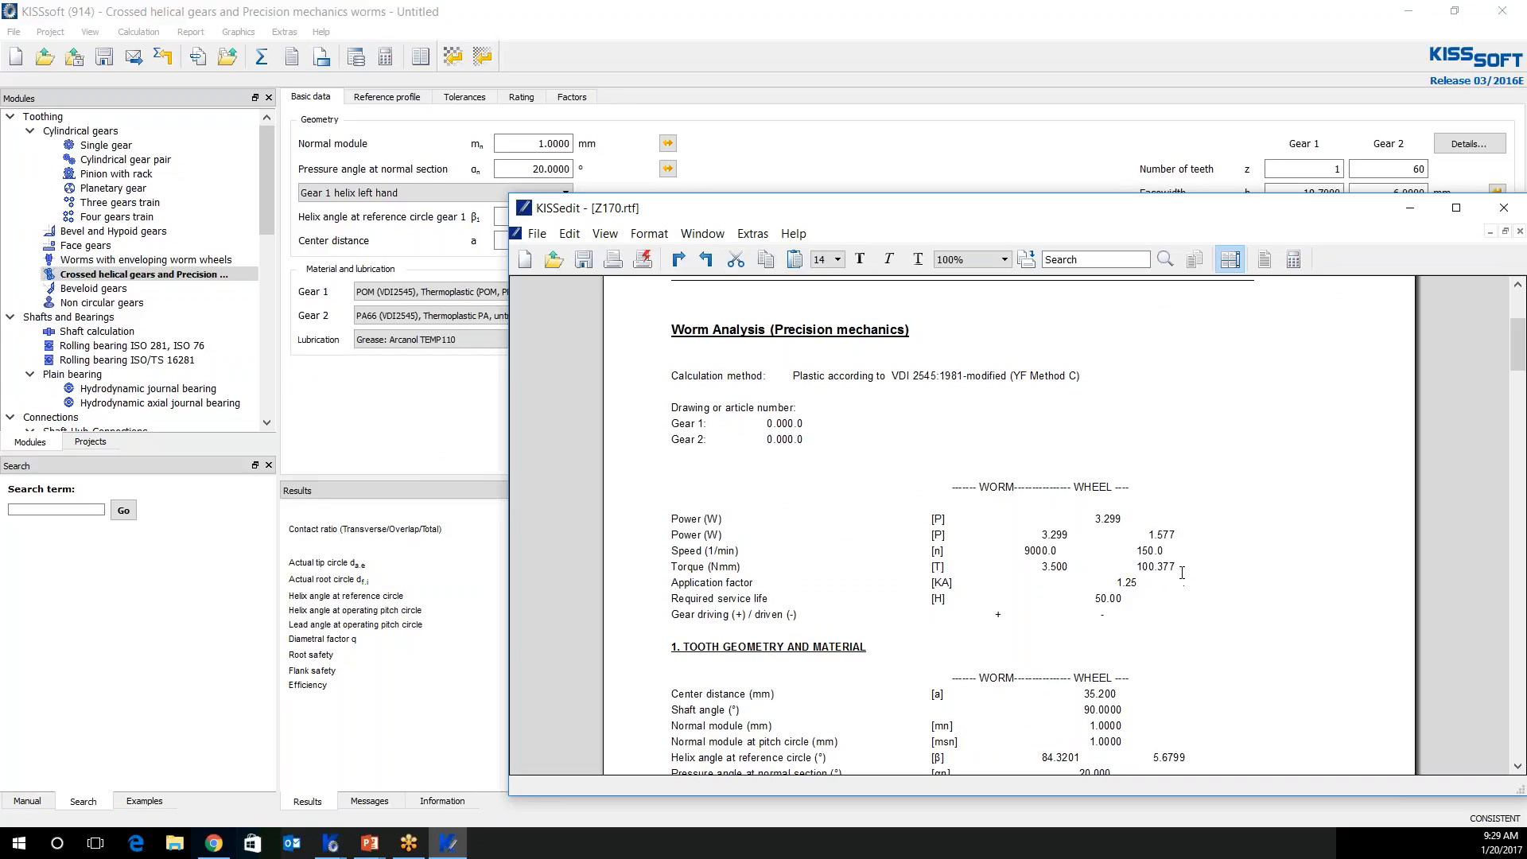
{"action": "mouse_move", "coordinate": [1148, 568]}
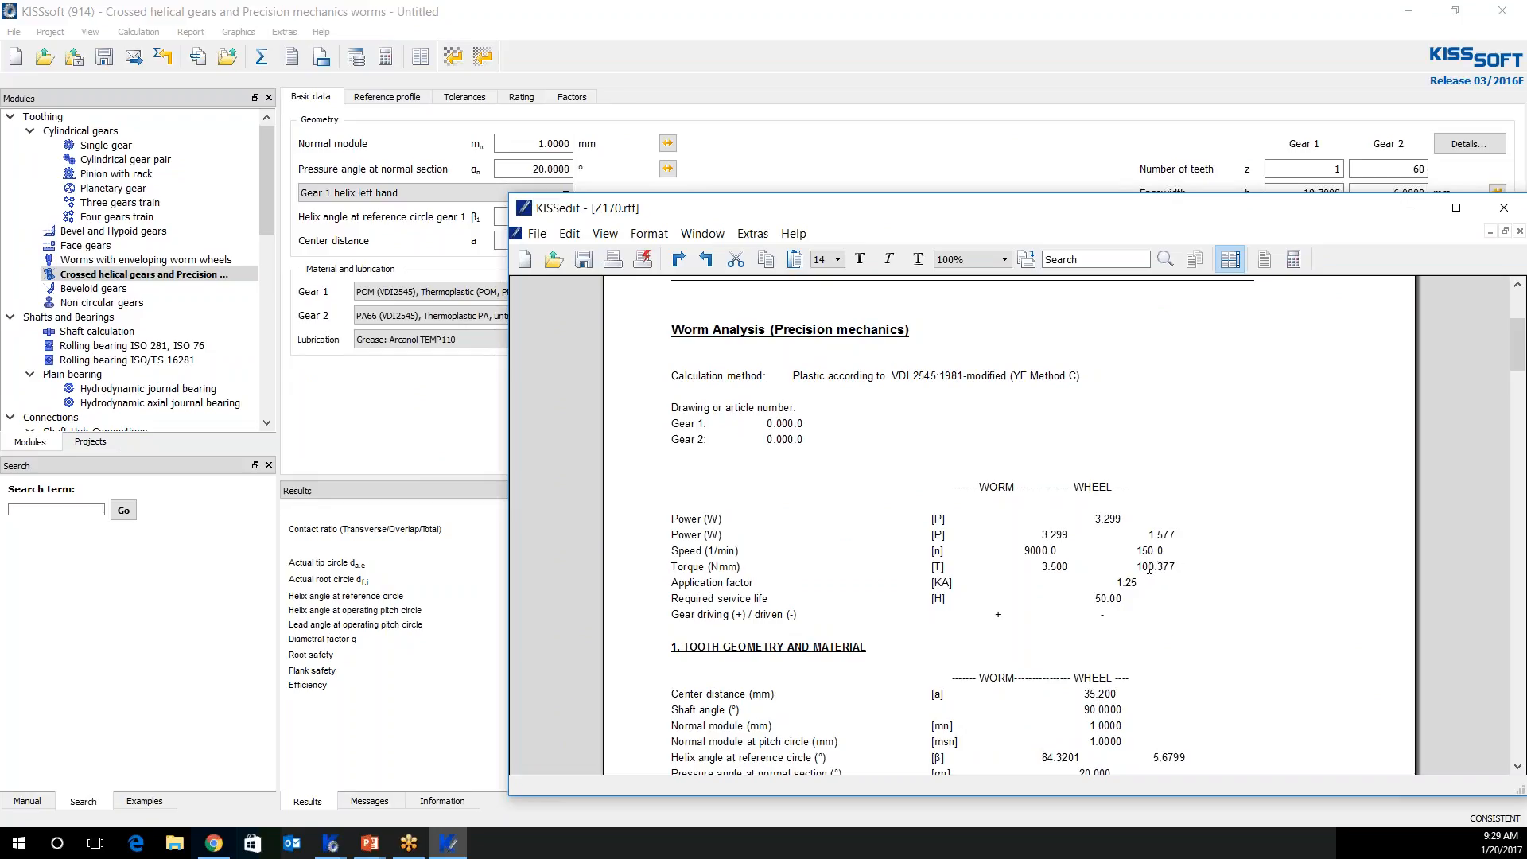
{"action": "mouse_move", "coordinate": [1197, 459]}
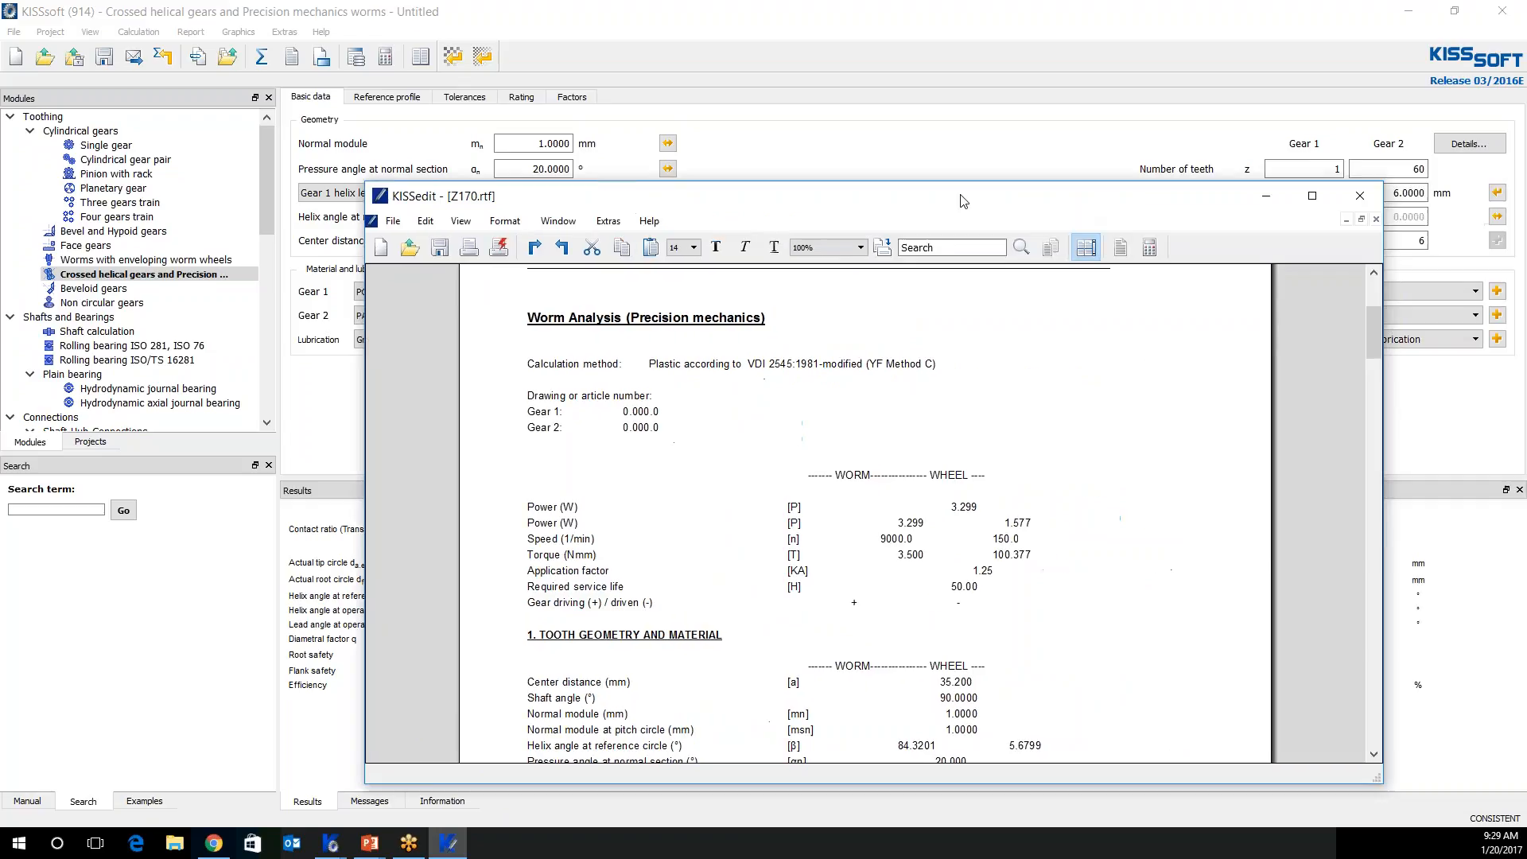
{"action": "left_click", "coordinate": [1360, 196]}
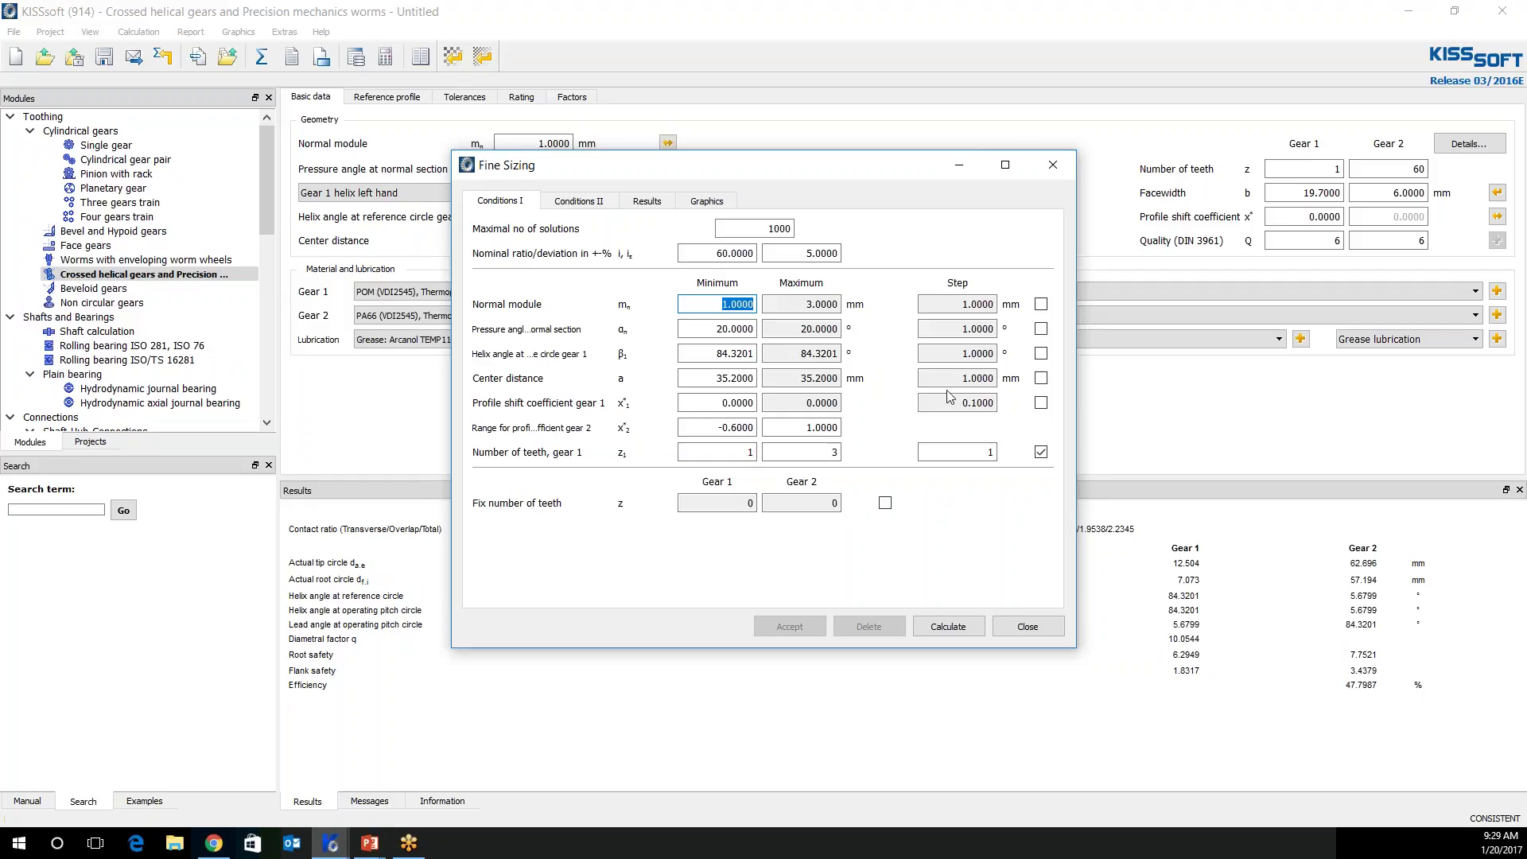
Set the sizing ranges to start at 0.8 mm normal module (varied) and 14.5° pressure angle
{"action": "type", "text": "0.8"}
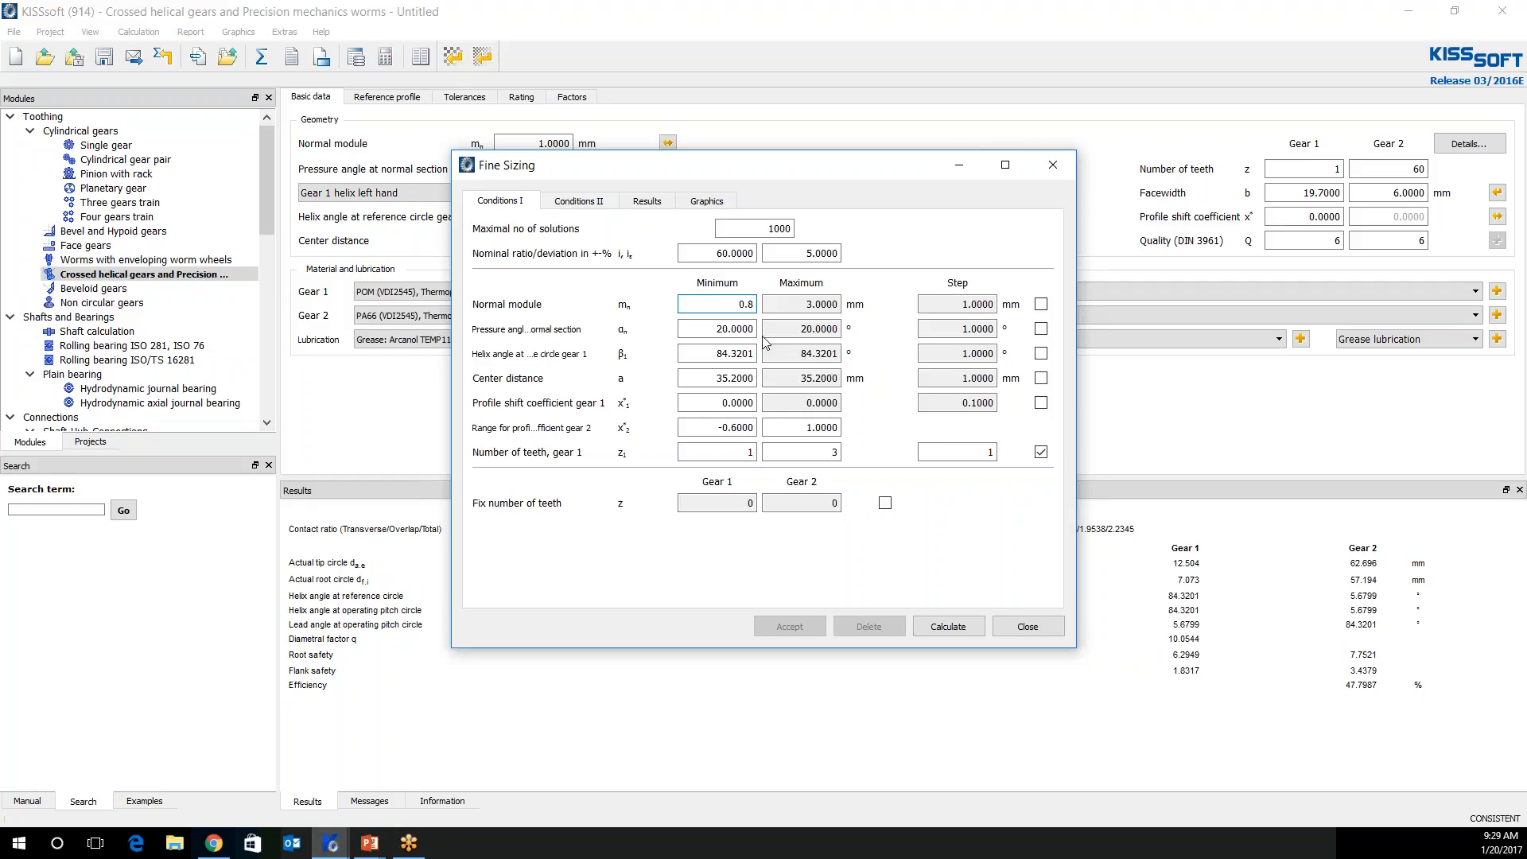
{"action": "left_click", "coordinate": [1039, 303]}
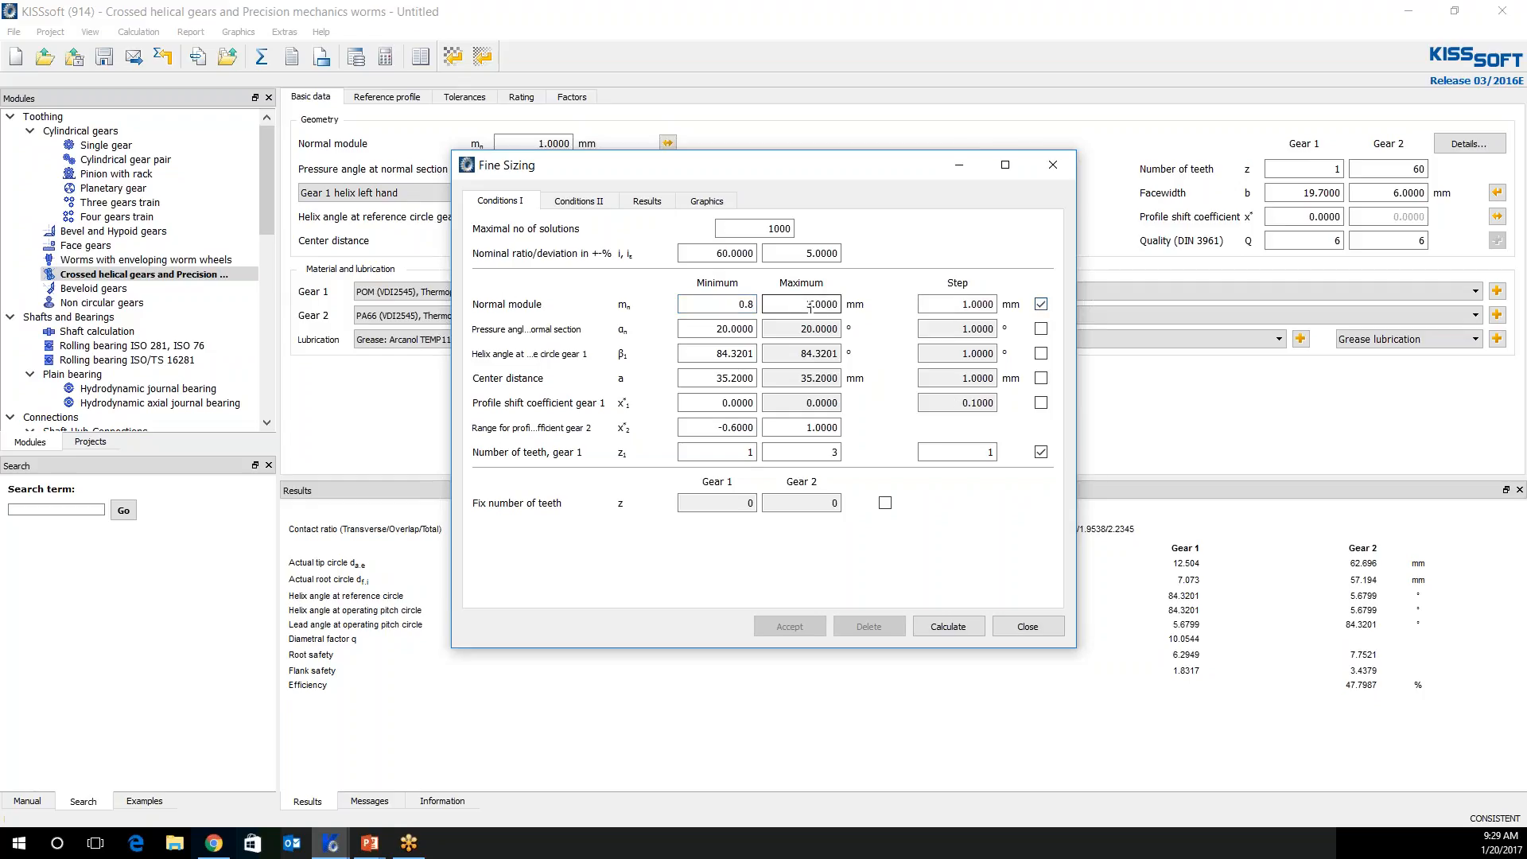
{"action": "triple_click", "coordinate": [800, 303]}
{"action": "type", "text": "2"}
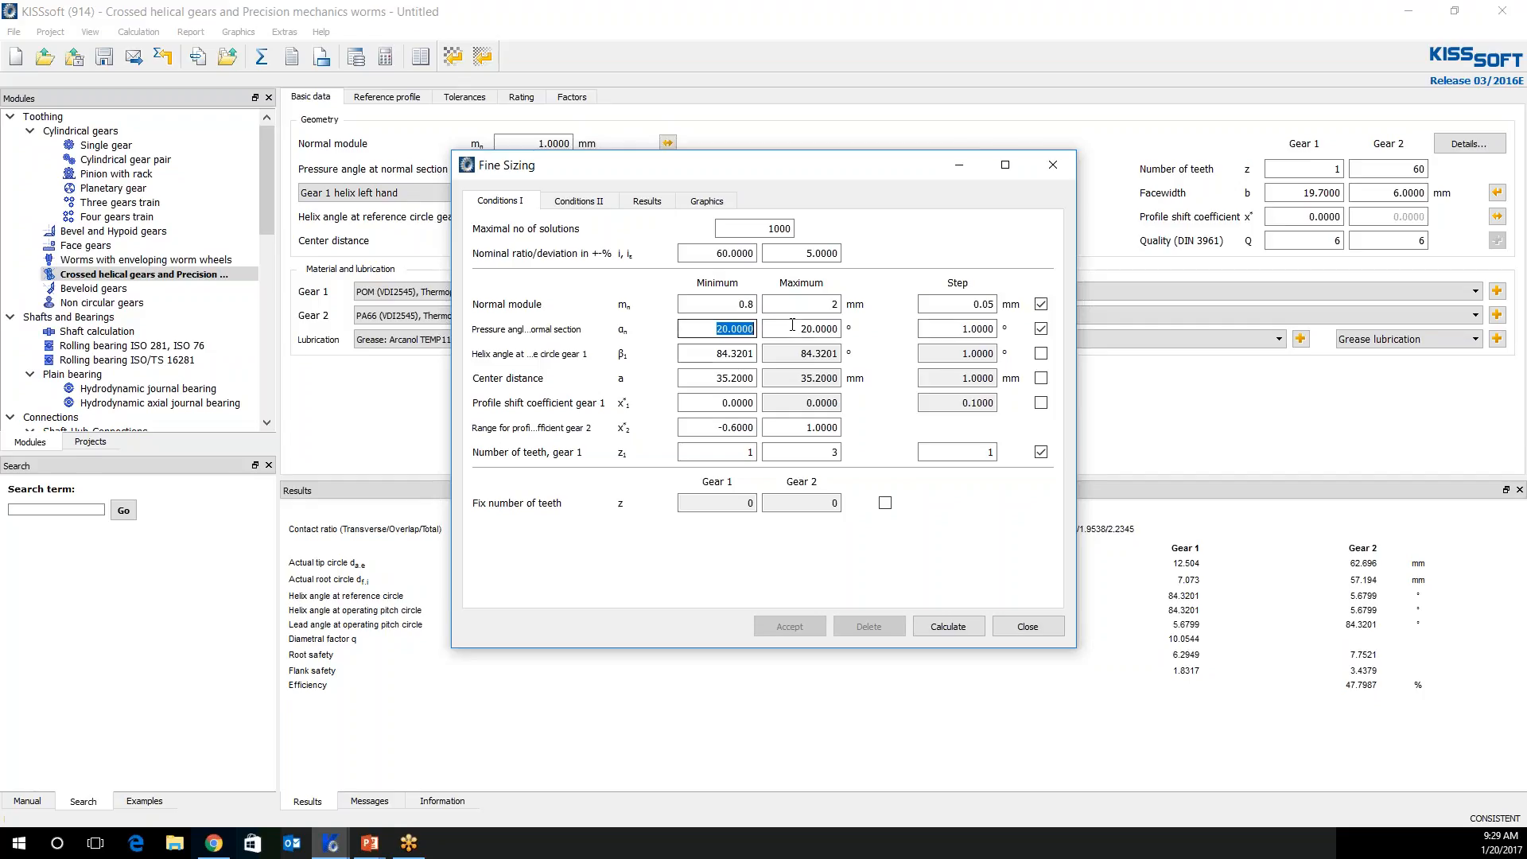
{"action": "type", "text": "14.5"}
{"action": "left_click", "coordinate": [957, 353]}
{"action": "type", "text": "0.1"}
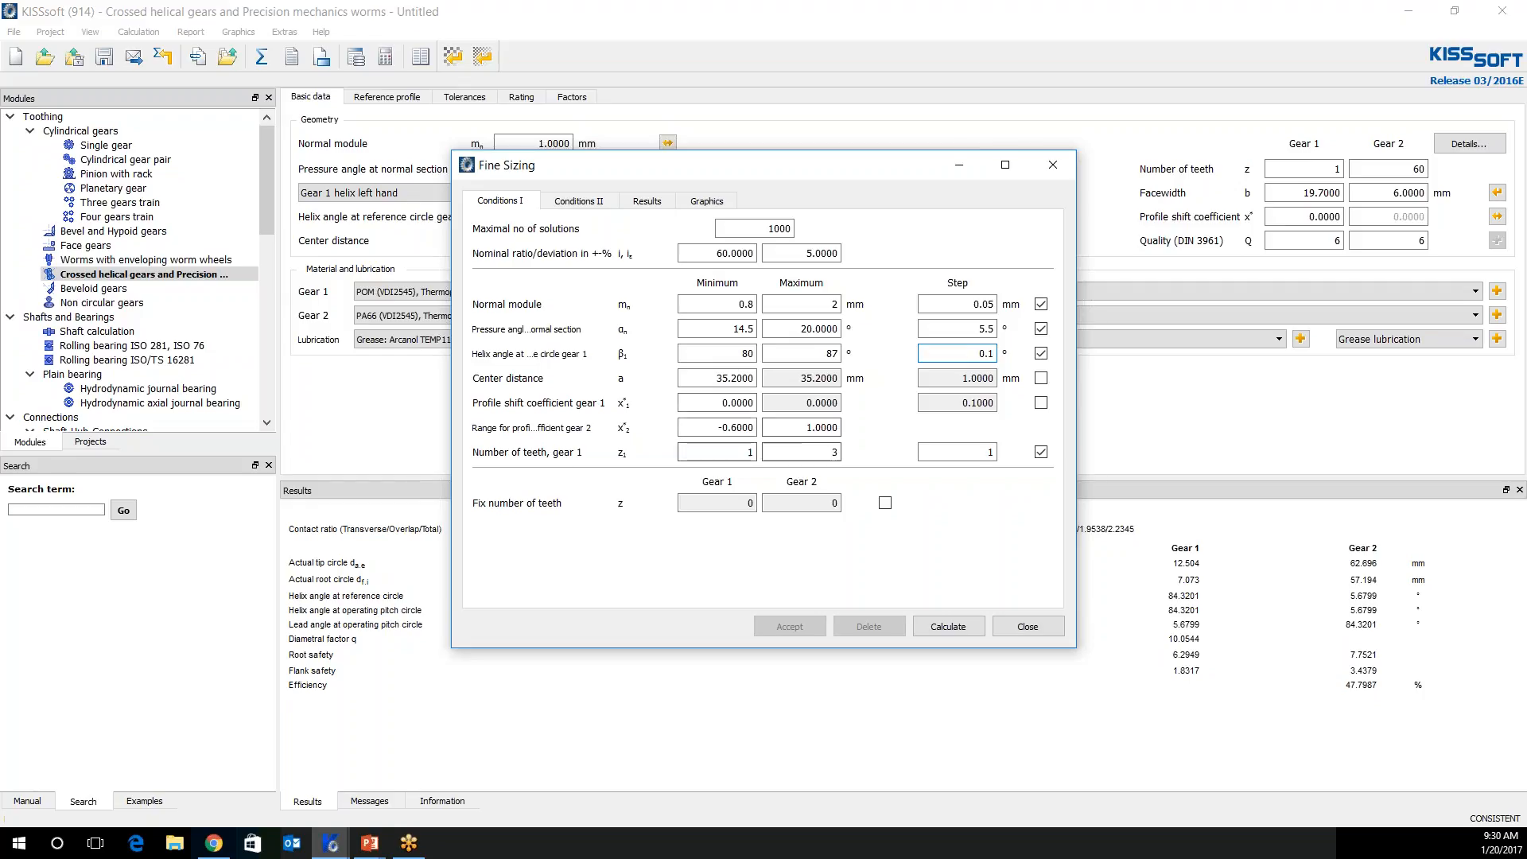
Adjust the fine sizing condition options and start the variant calculation
{"action": "left_click", "coordinate": [1040, 450]}
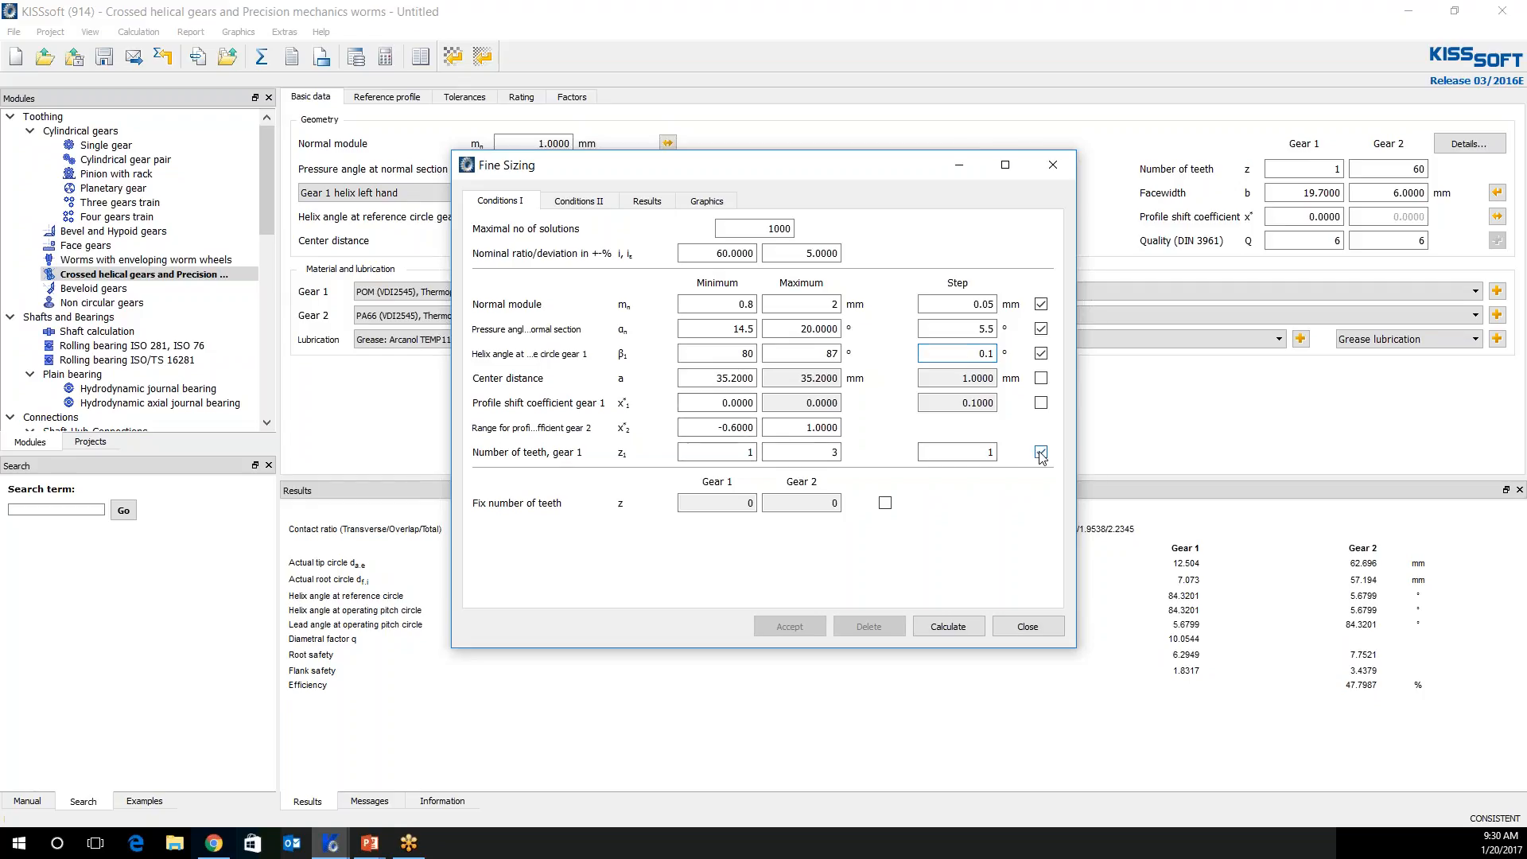
{"action": "left_click", "coordinate": [1040, 450]}
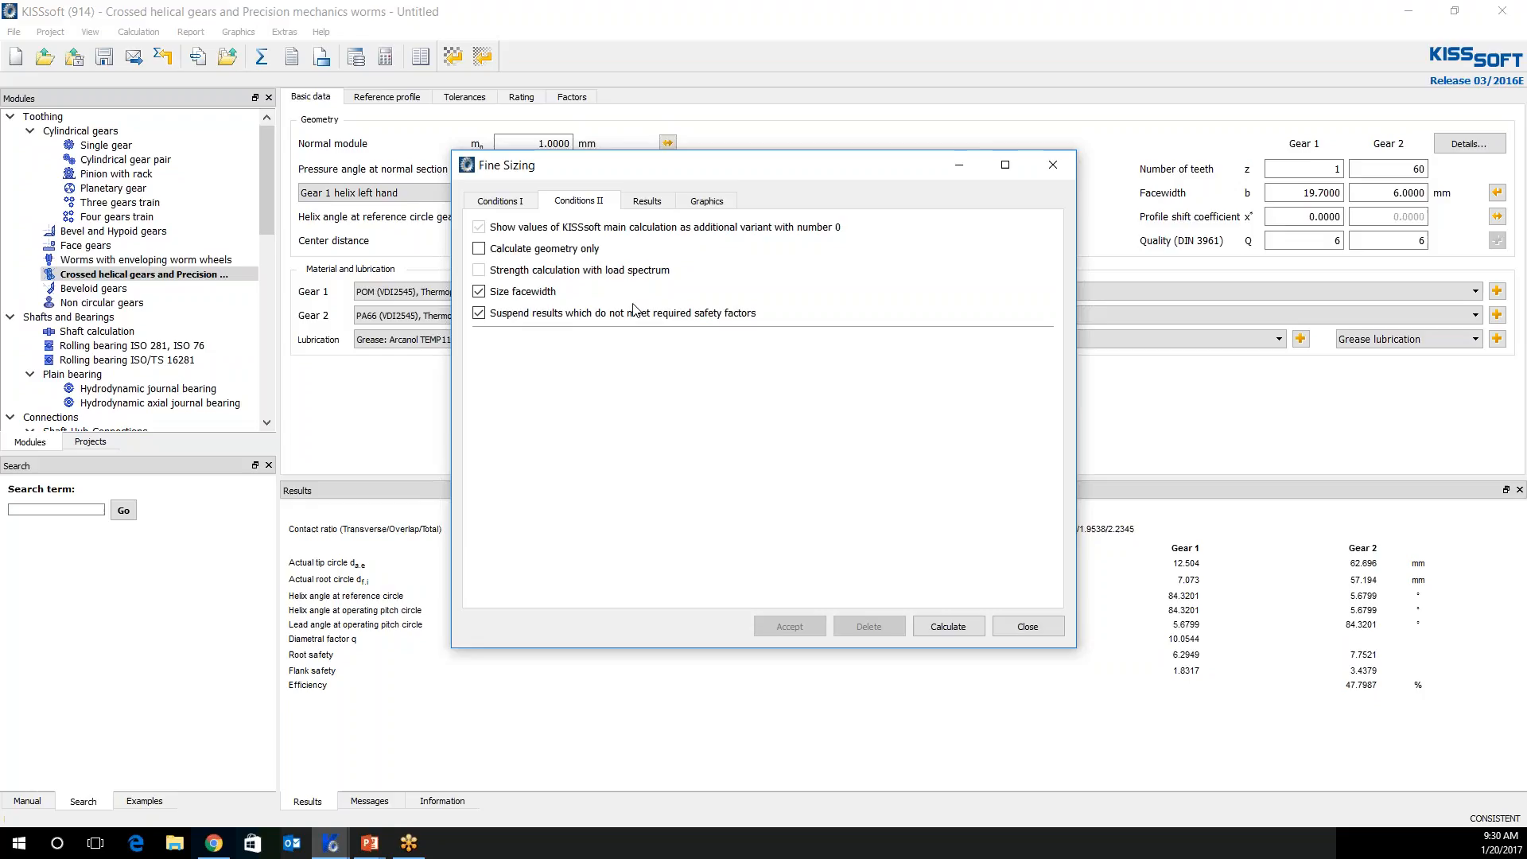
{"action": "mouse_move", "coordinate": [762, 316]}
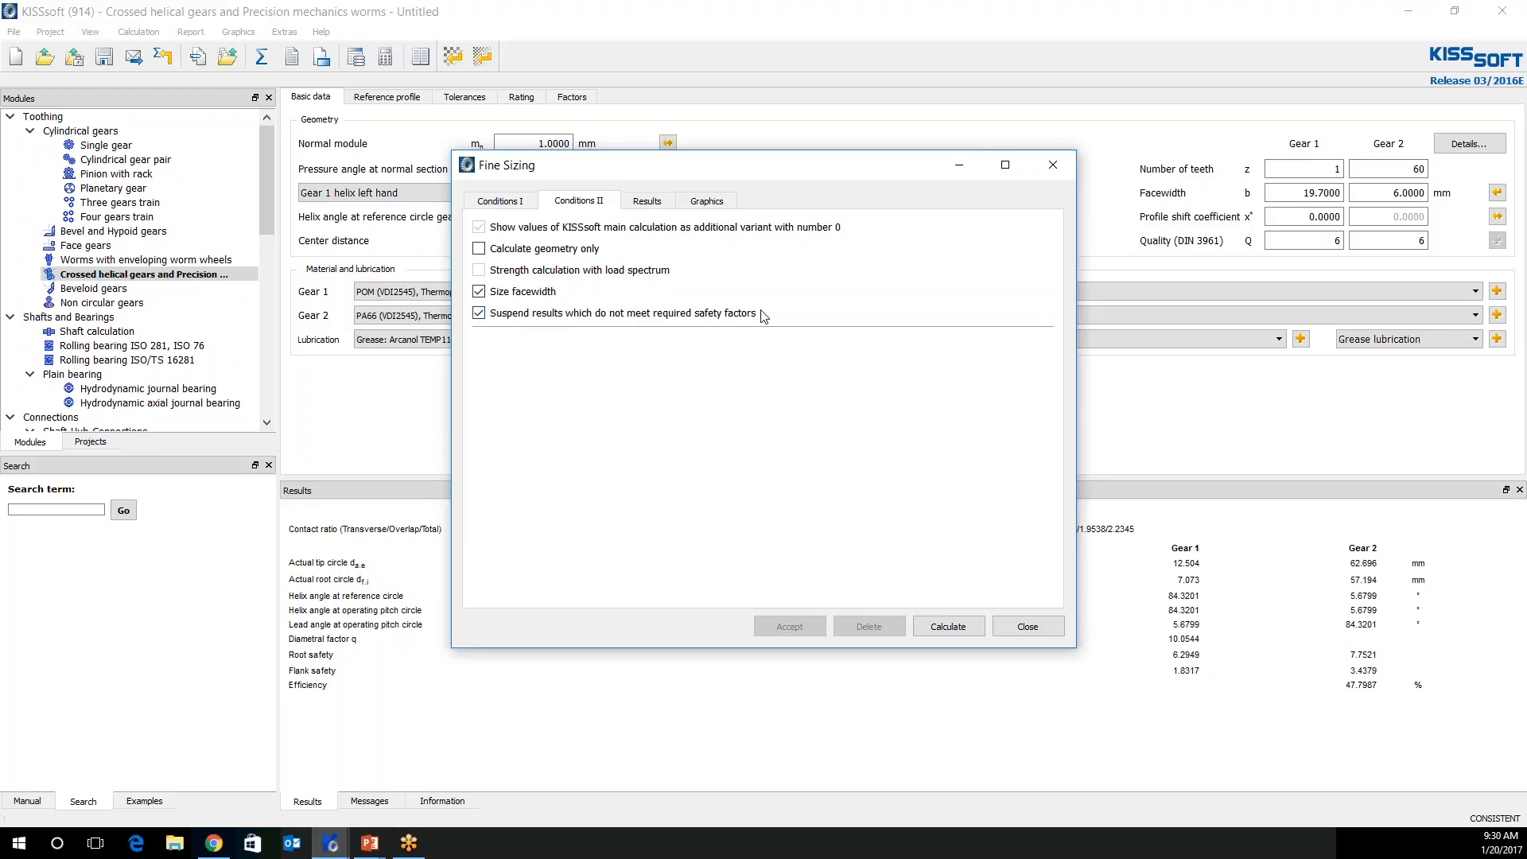
{"action": "left_click", "coordinate": [499, 200]}
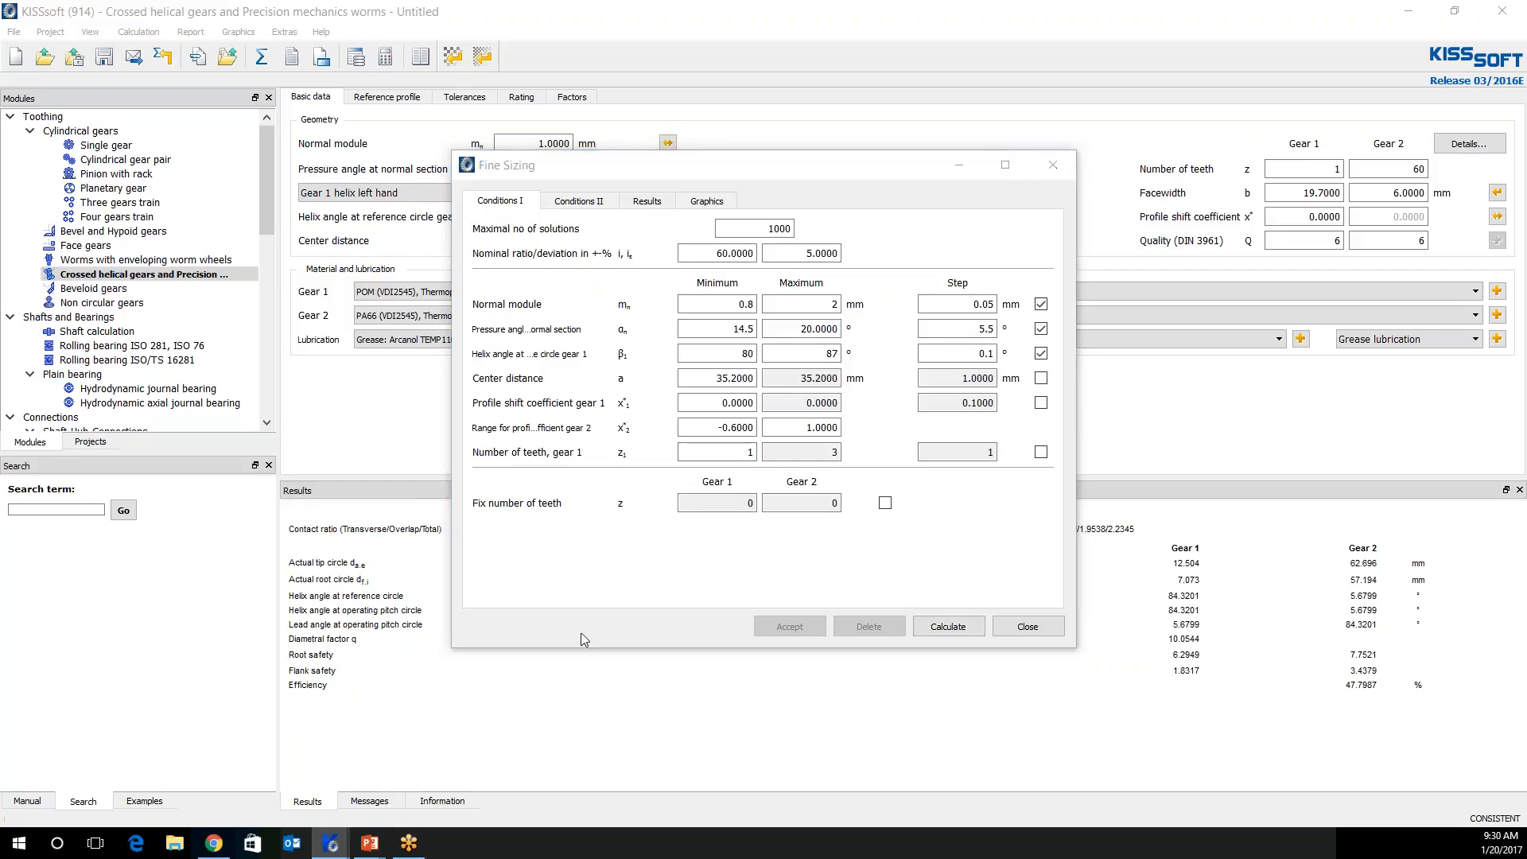
{"action": "left_click", "coordinate": [947, 625]}
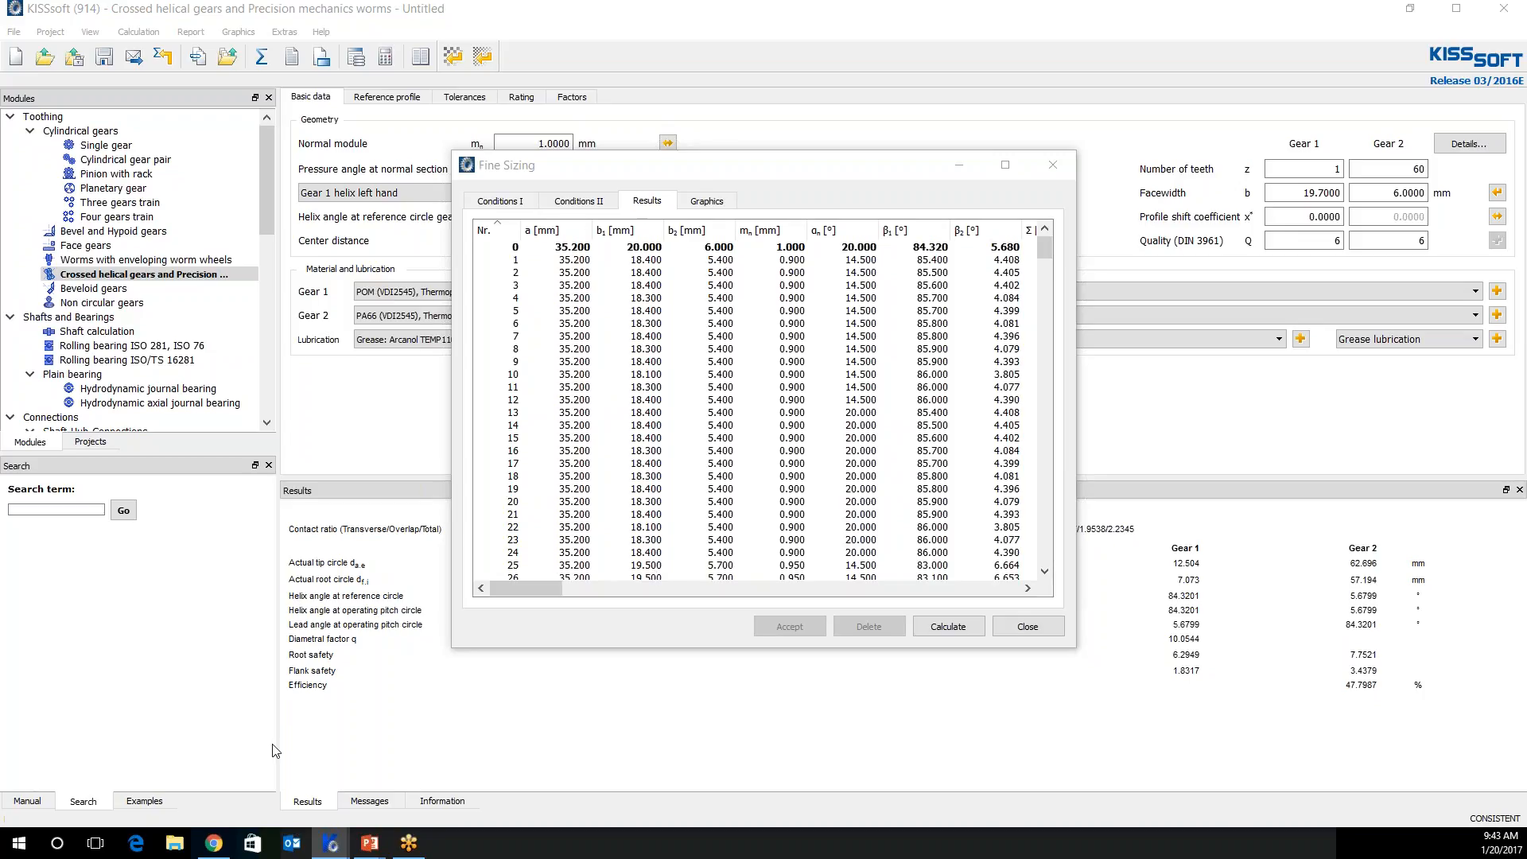
Recalculate the fine sizing variant list, discarding the unsaved design changes
{"action": "left_click", "coordinate": [1026, 625]}
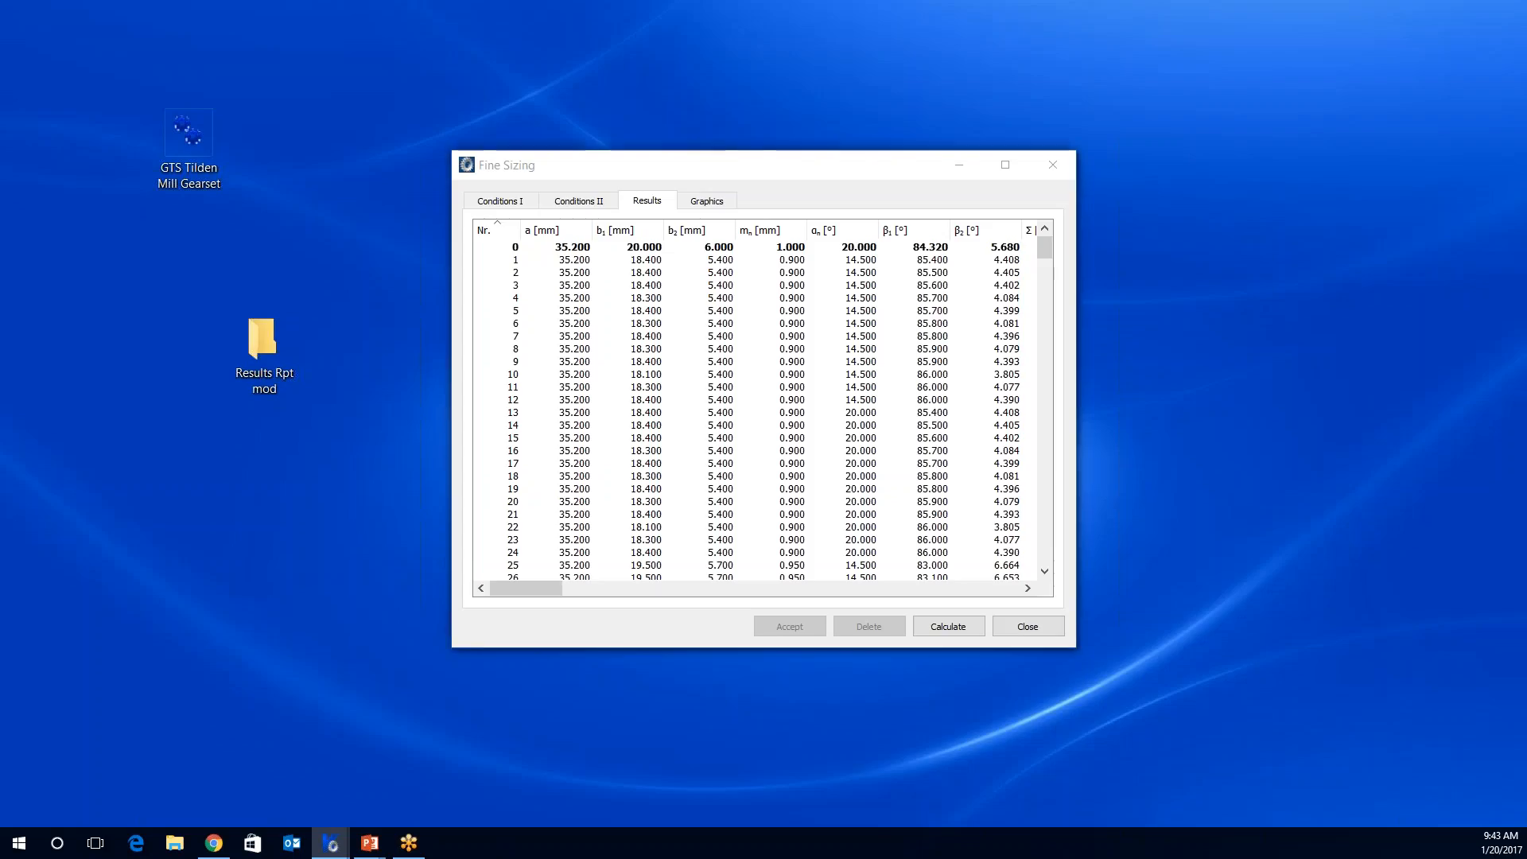
{"action": "left_click", "coordinate": [1026, 625]}
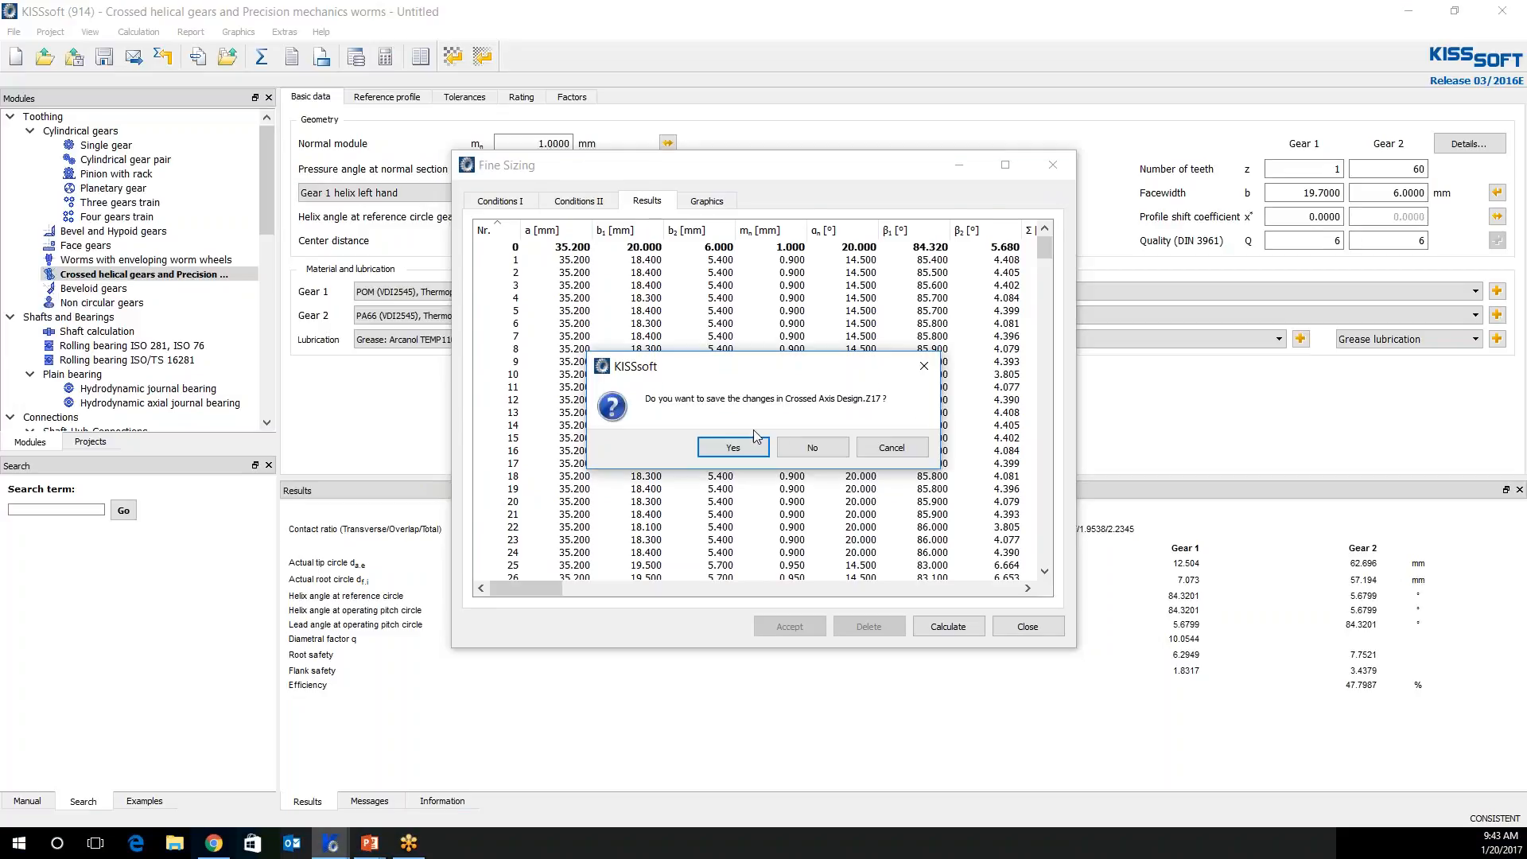
{"action": "mouse_move", "coordinate": [811, 446]}
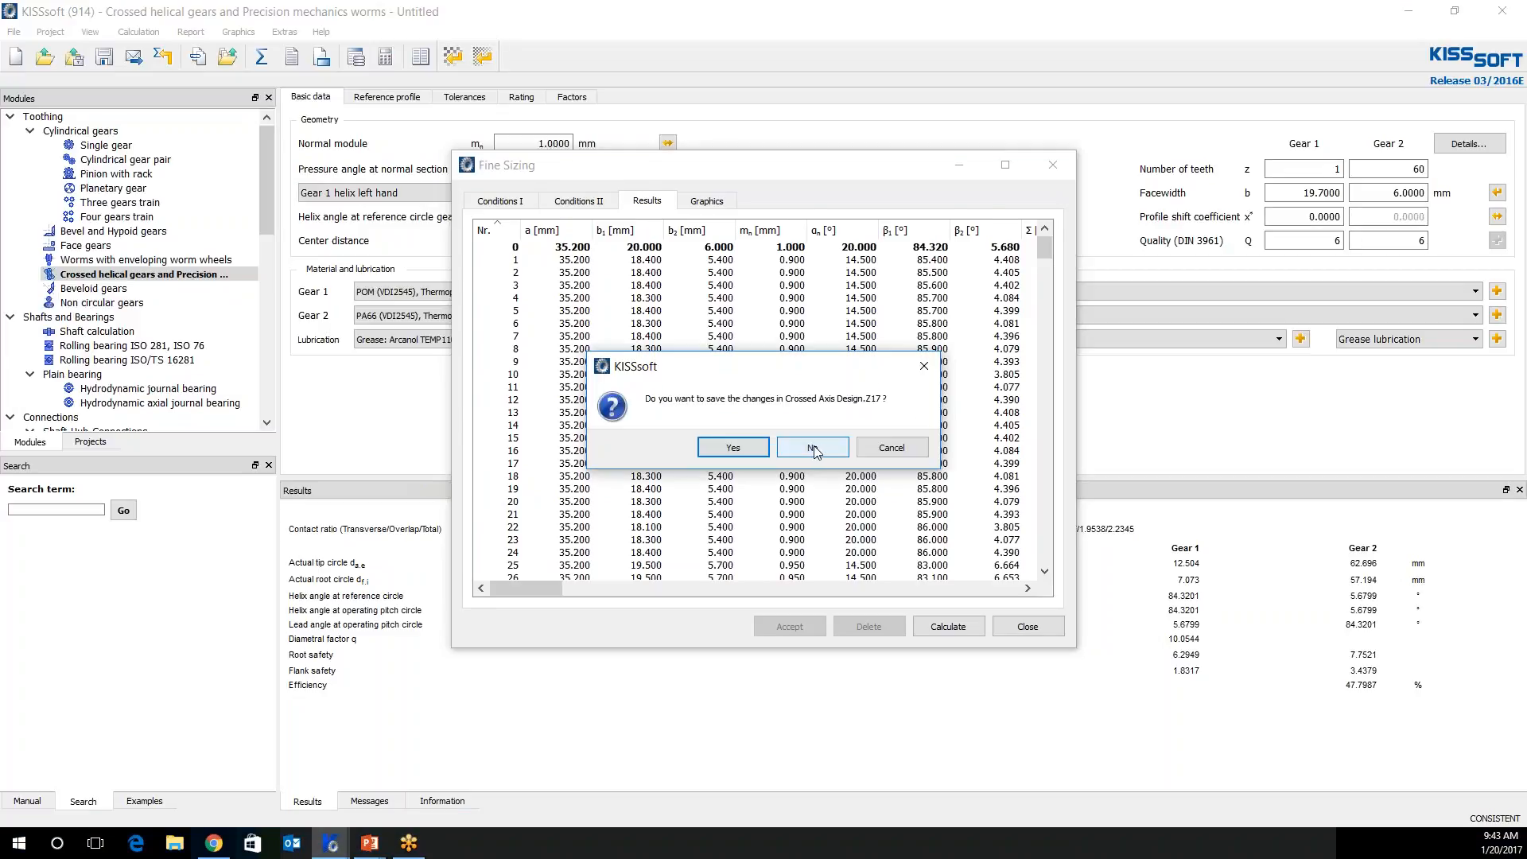
{"action": "left_click", "coordinate": [813, 446]}
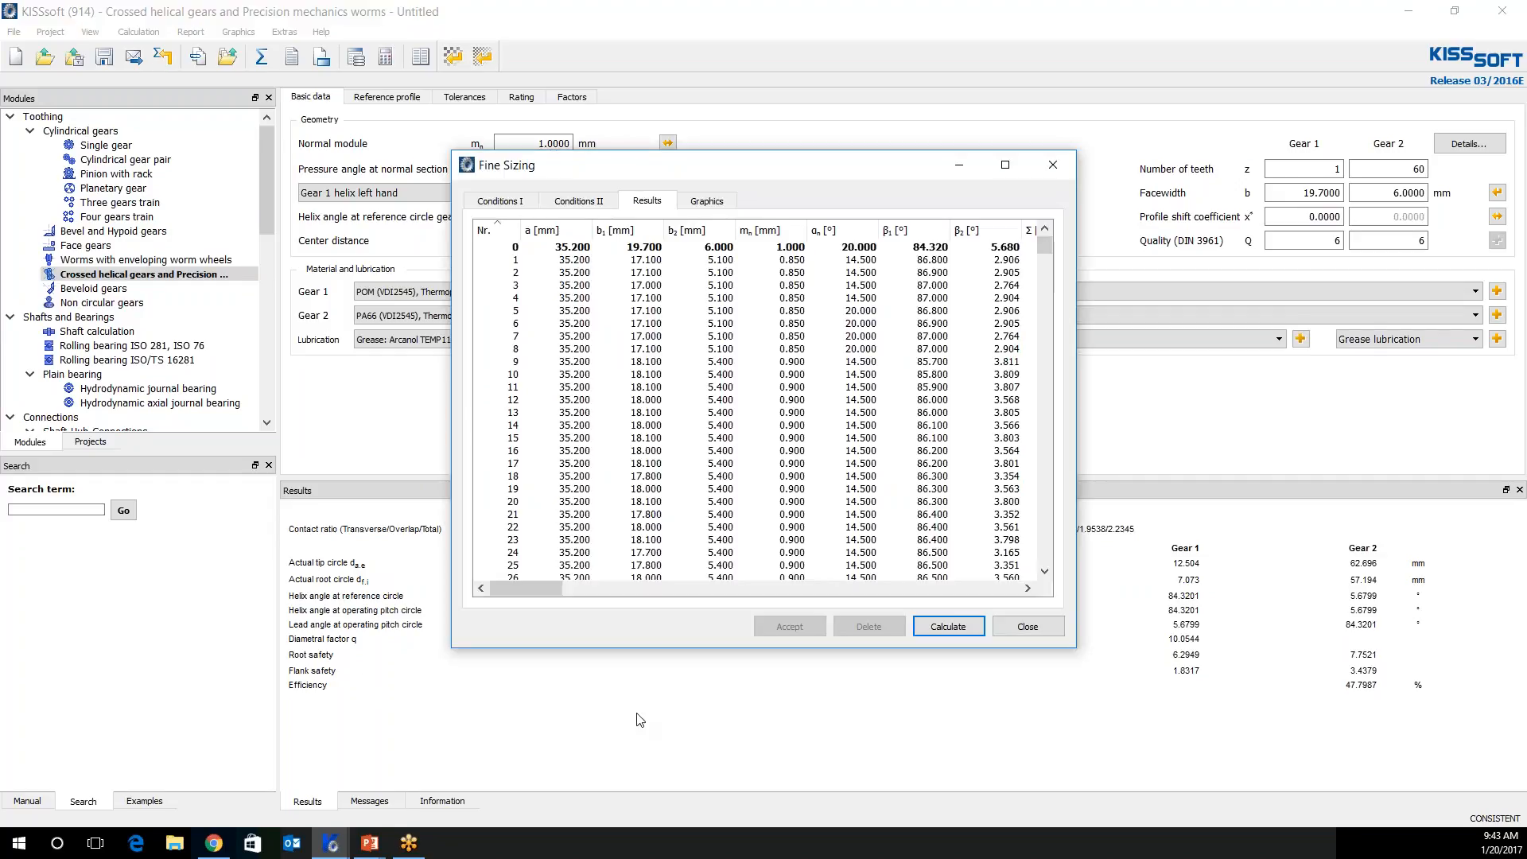
{"action": "mouse_move", "coordinate": [463, 670]}
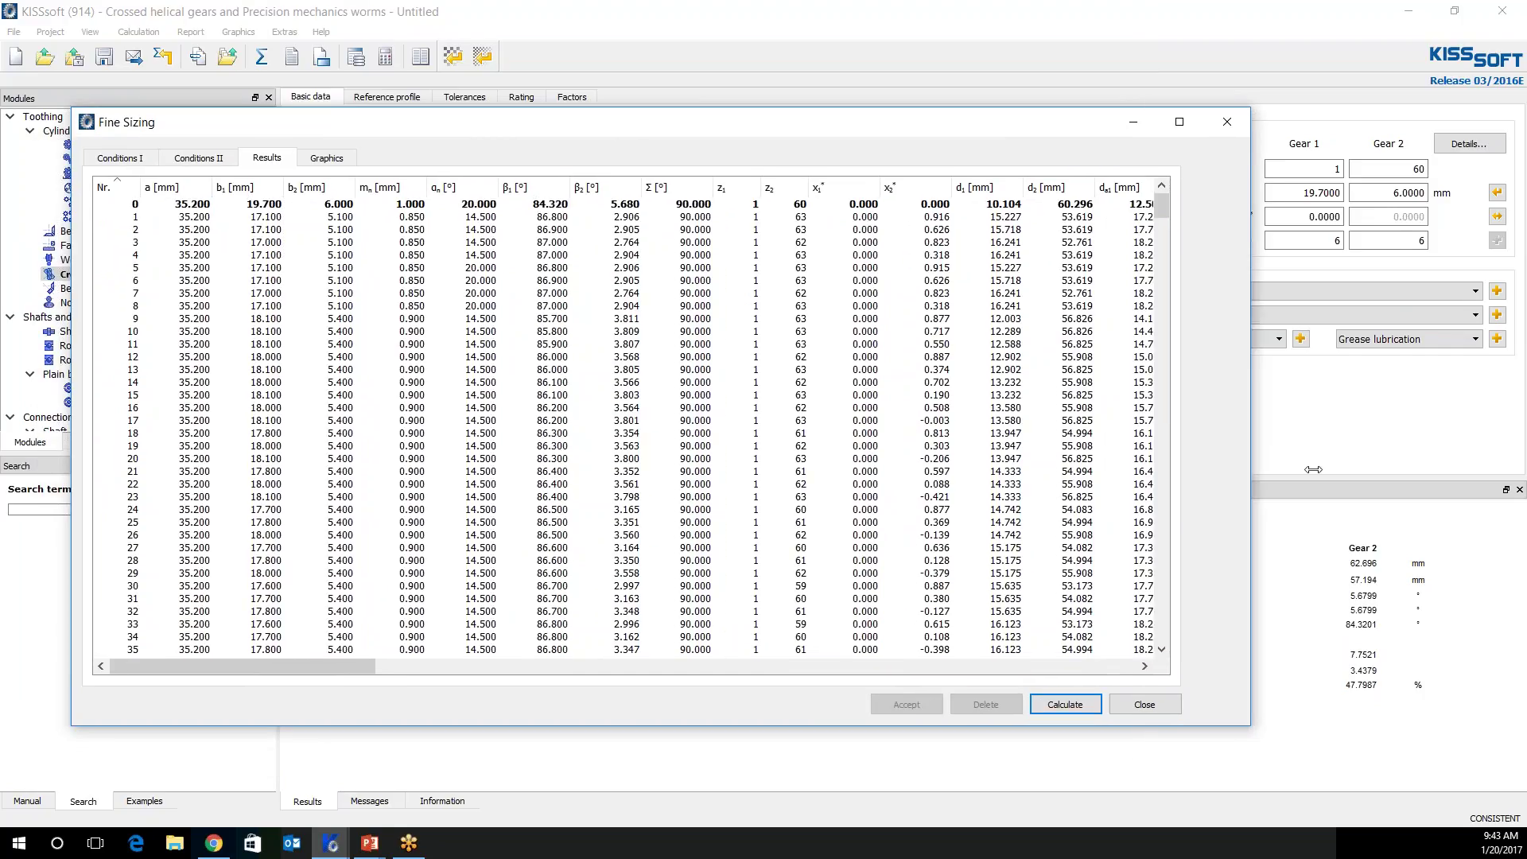
Show only facewidths, normal module, tooth counts, tip diameter, contact ratio and efficiency columns in the results table
{"action": "right_click", "coordinate": [624, 355]}
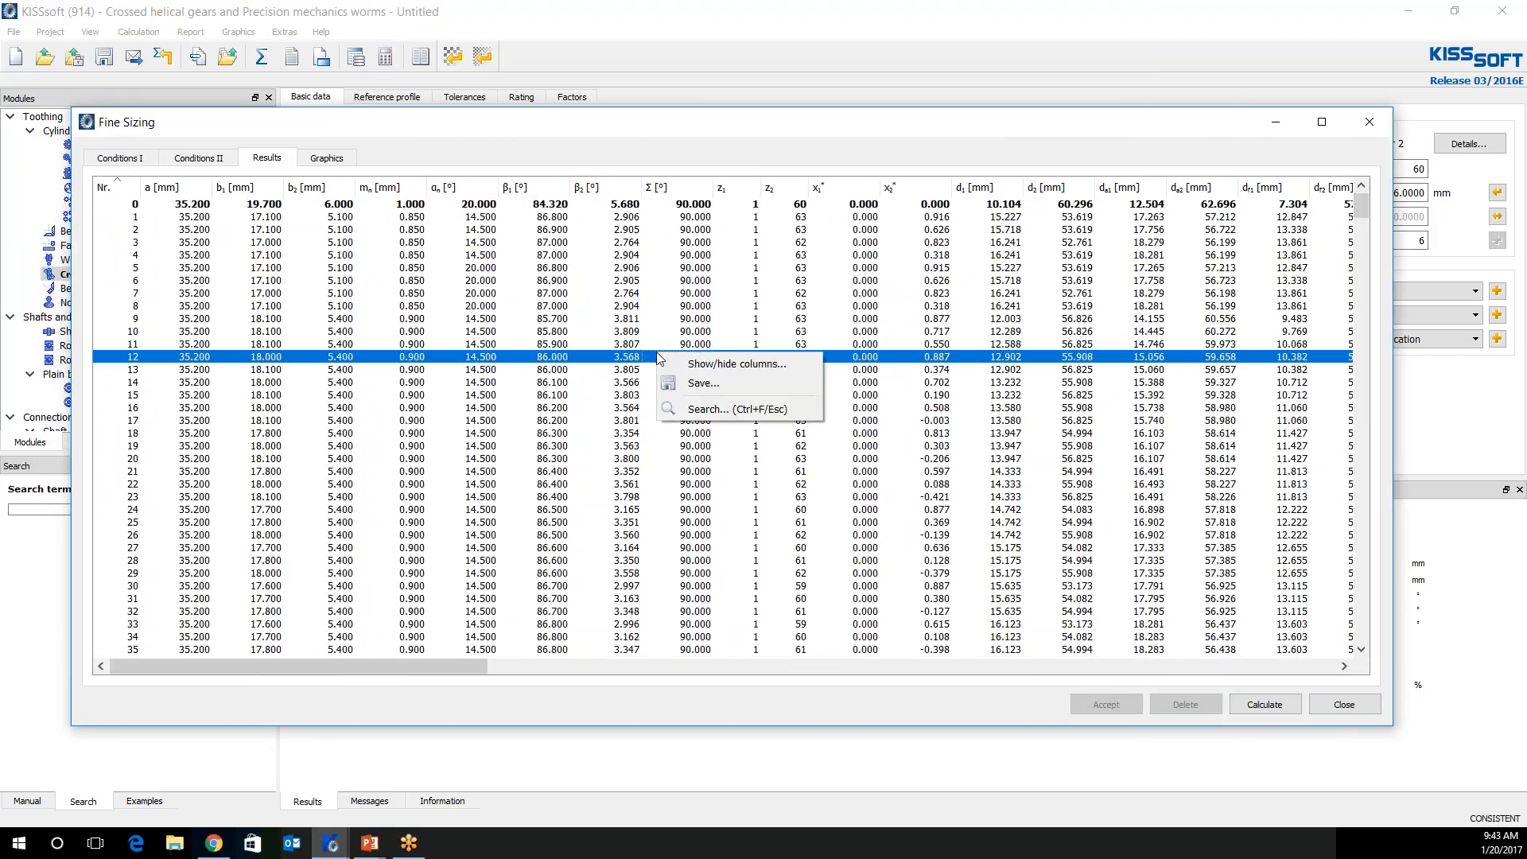
{"action": "left_click", "coordinate": [735, 362]}
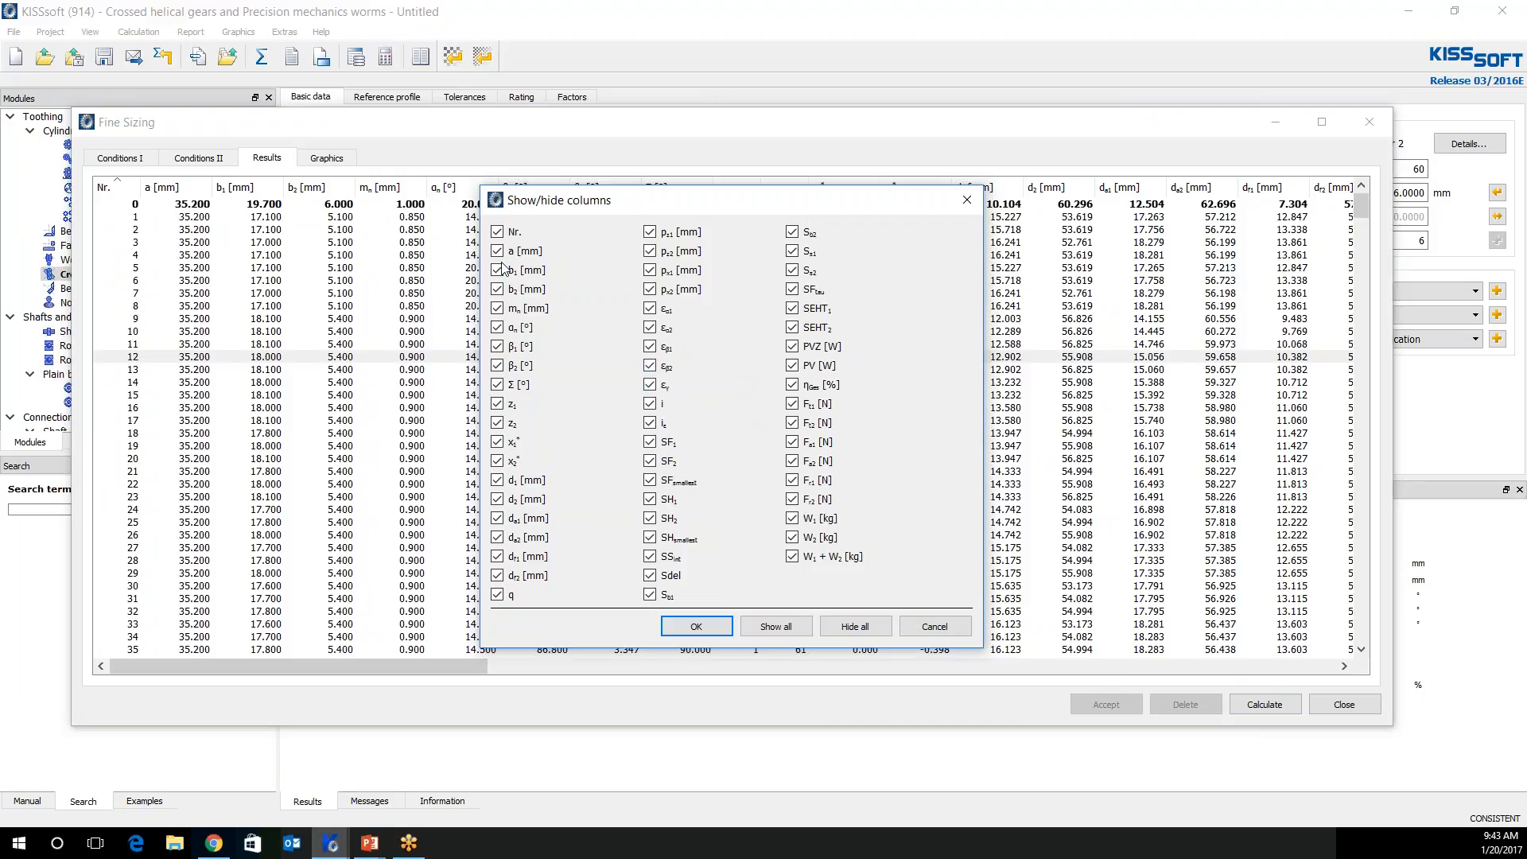
{"action": "left_click", "coordinate": [854, 625]}
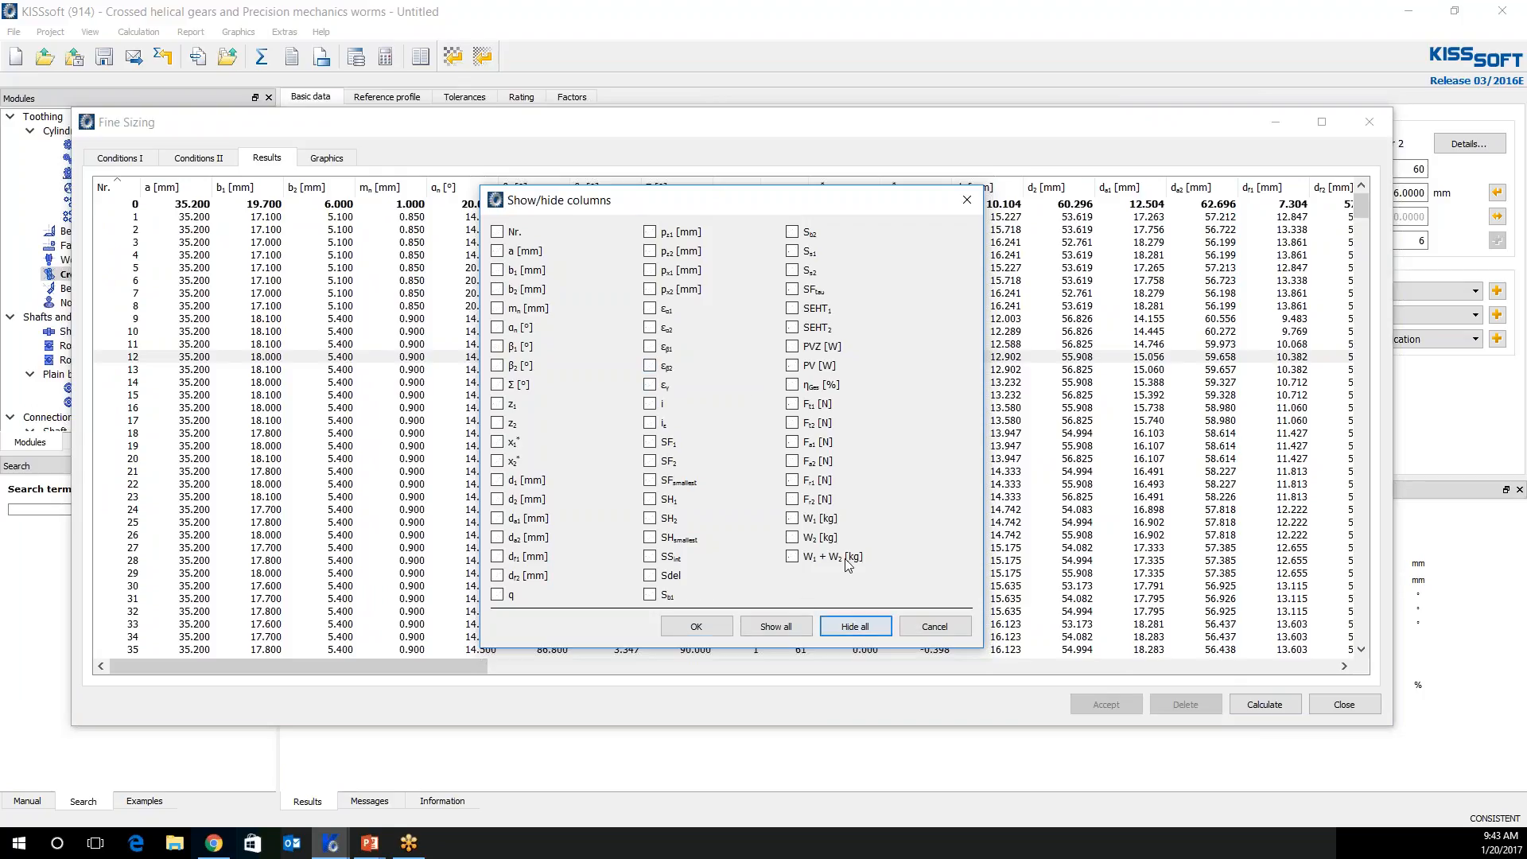
{"action": "left_click", "coordinate": [498, 271]}
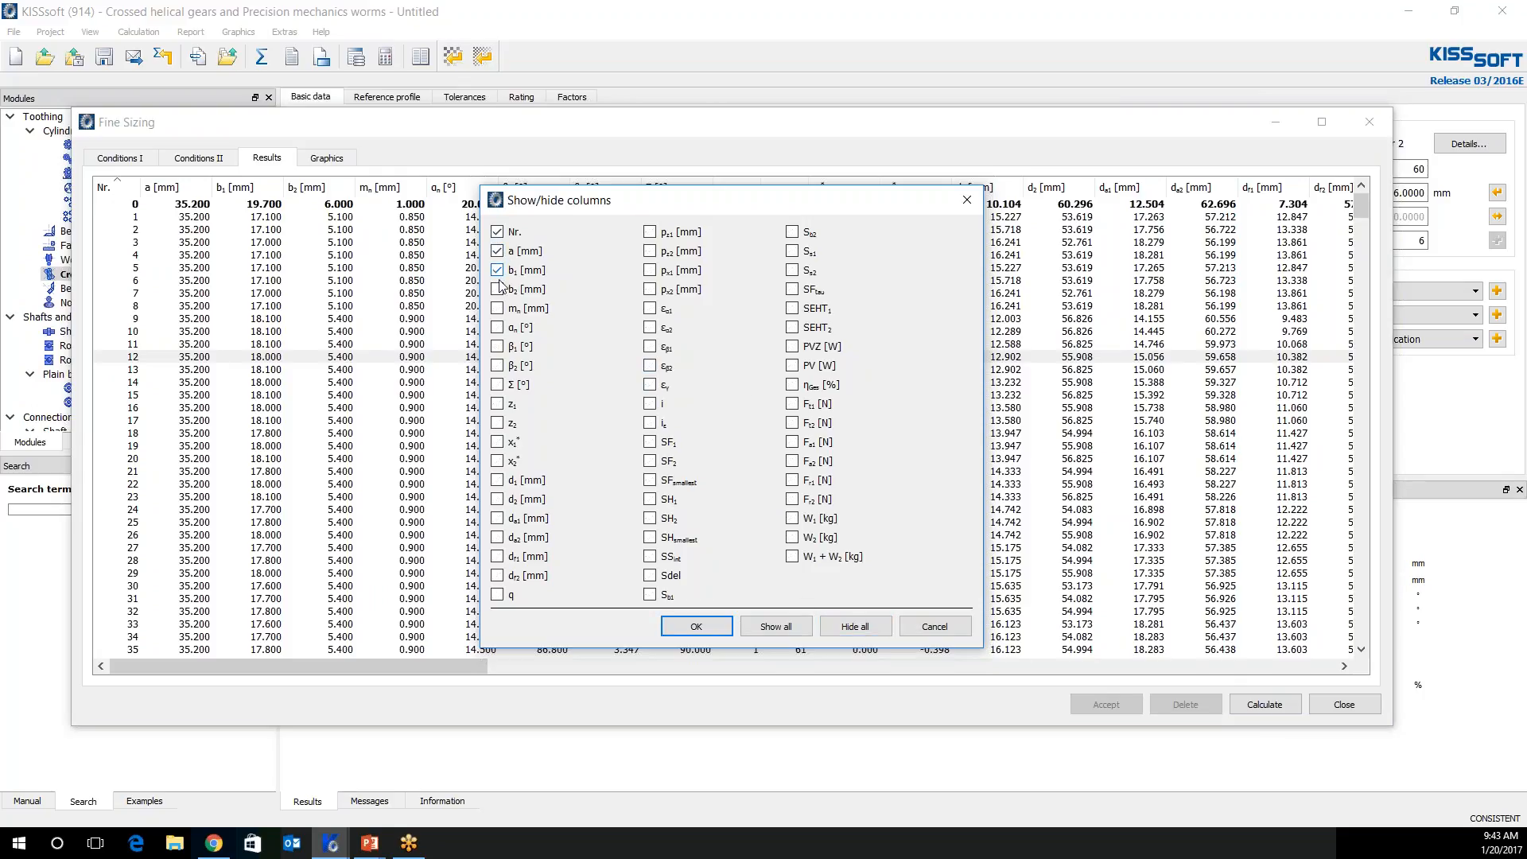
{"action": "left_click", "coordinate": [498, 288]}
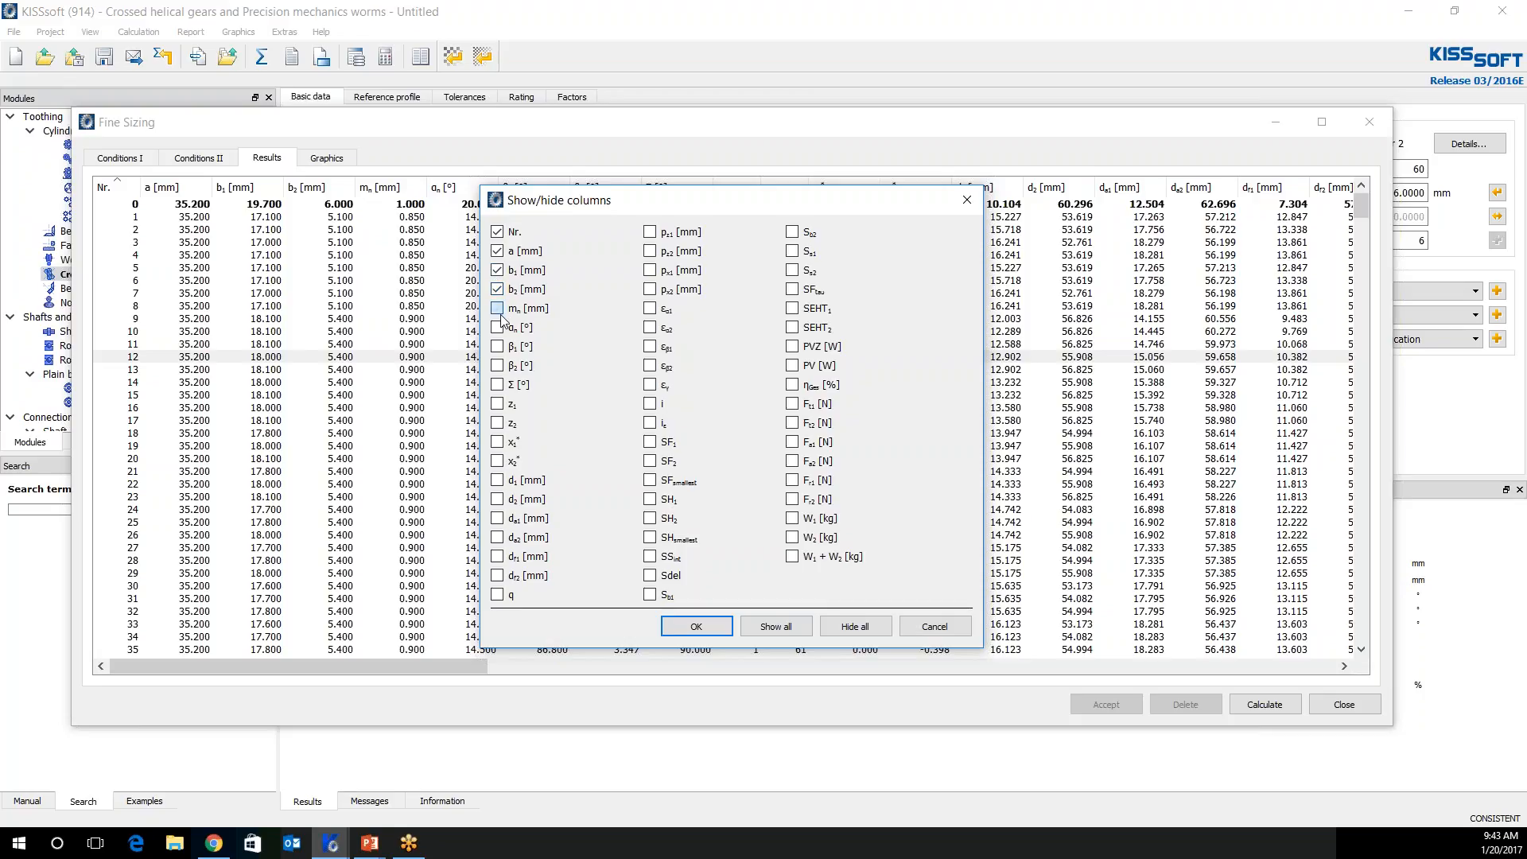
{"action": "left_click", "coordinate": [498, 307]}
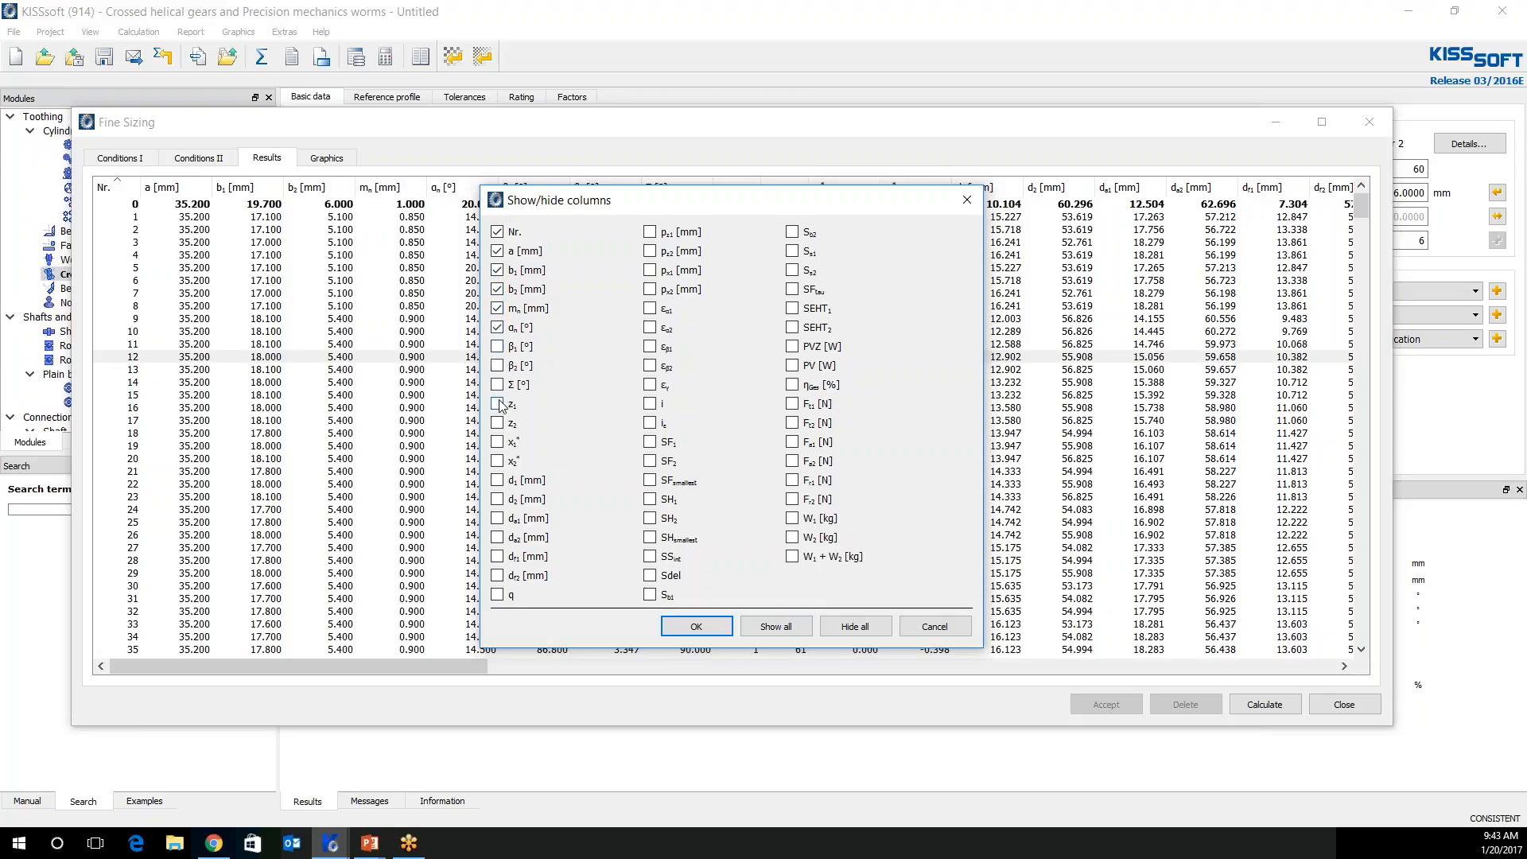
{"action": "left_click", "coordinate": [498, 403]}
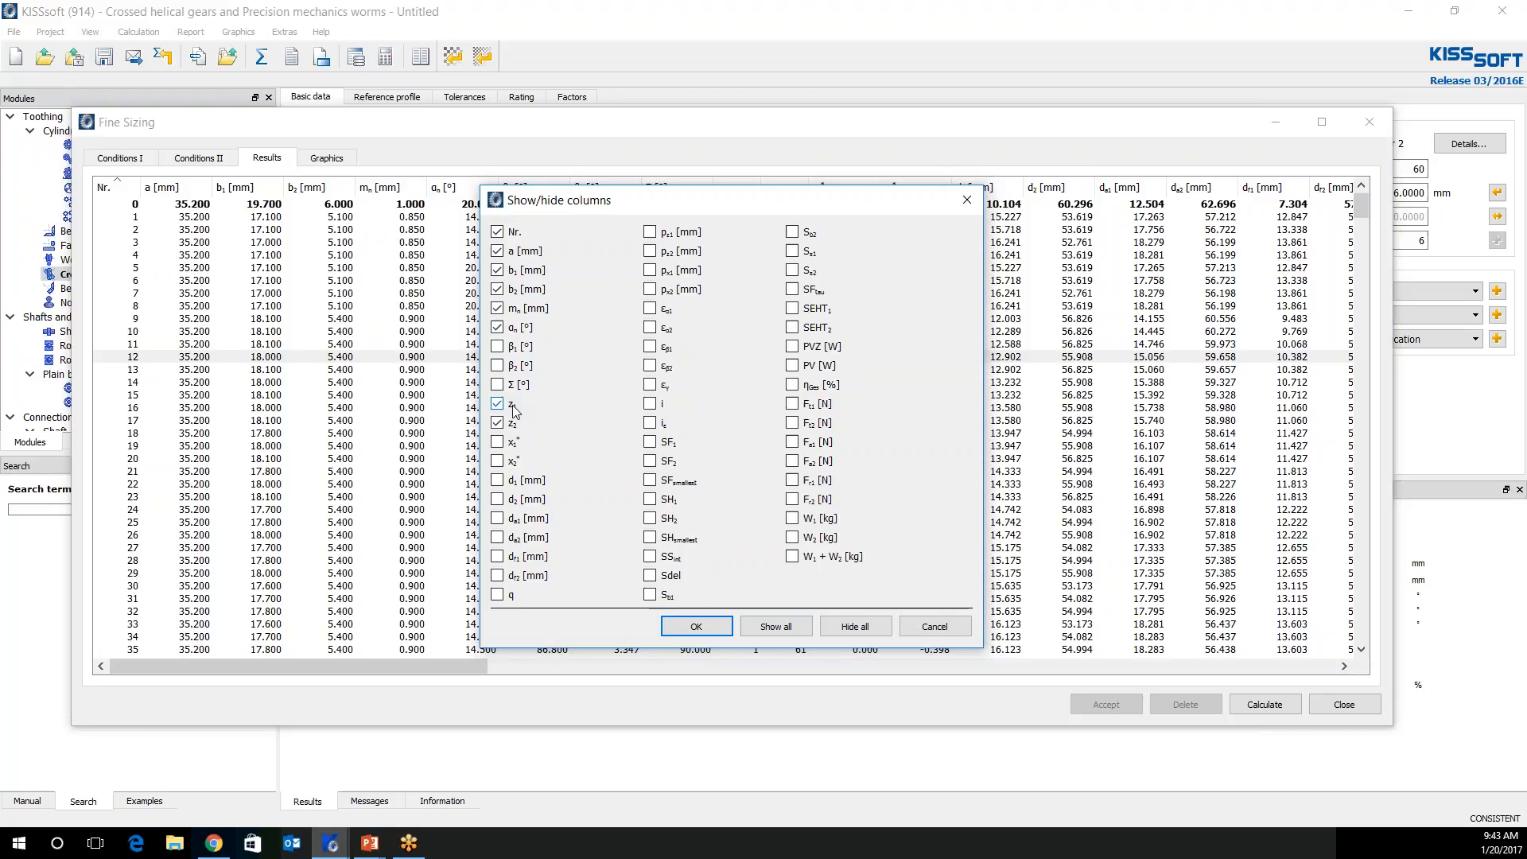
{"action": "mouse_move", "coordinate": [498, 479]}
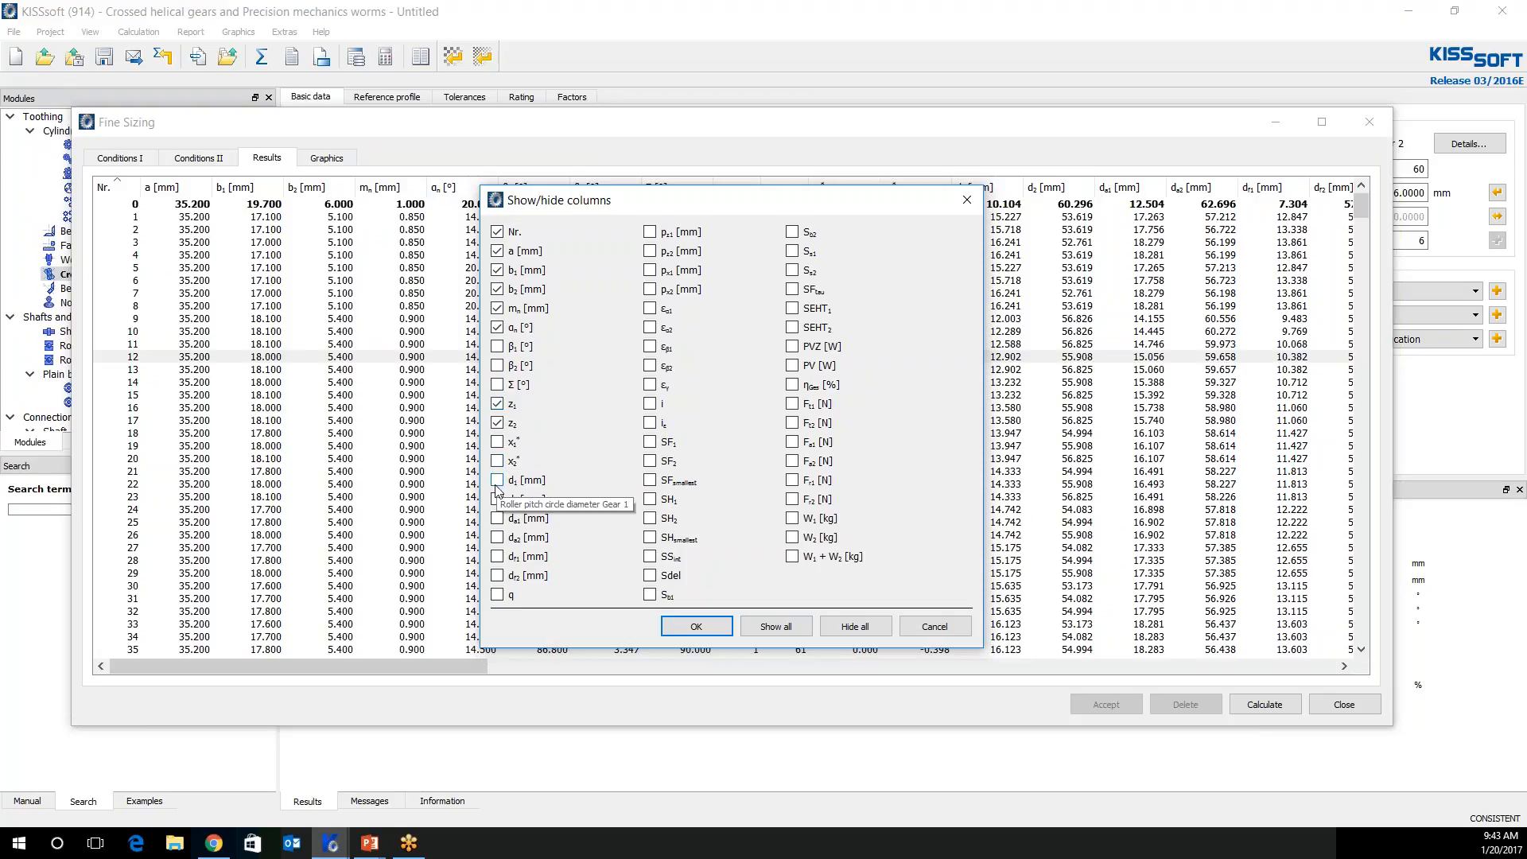
{"action": "left_click", "coordinate": [496, 517]}
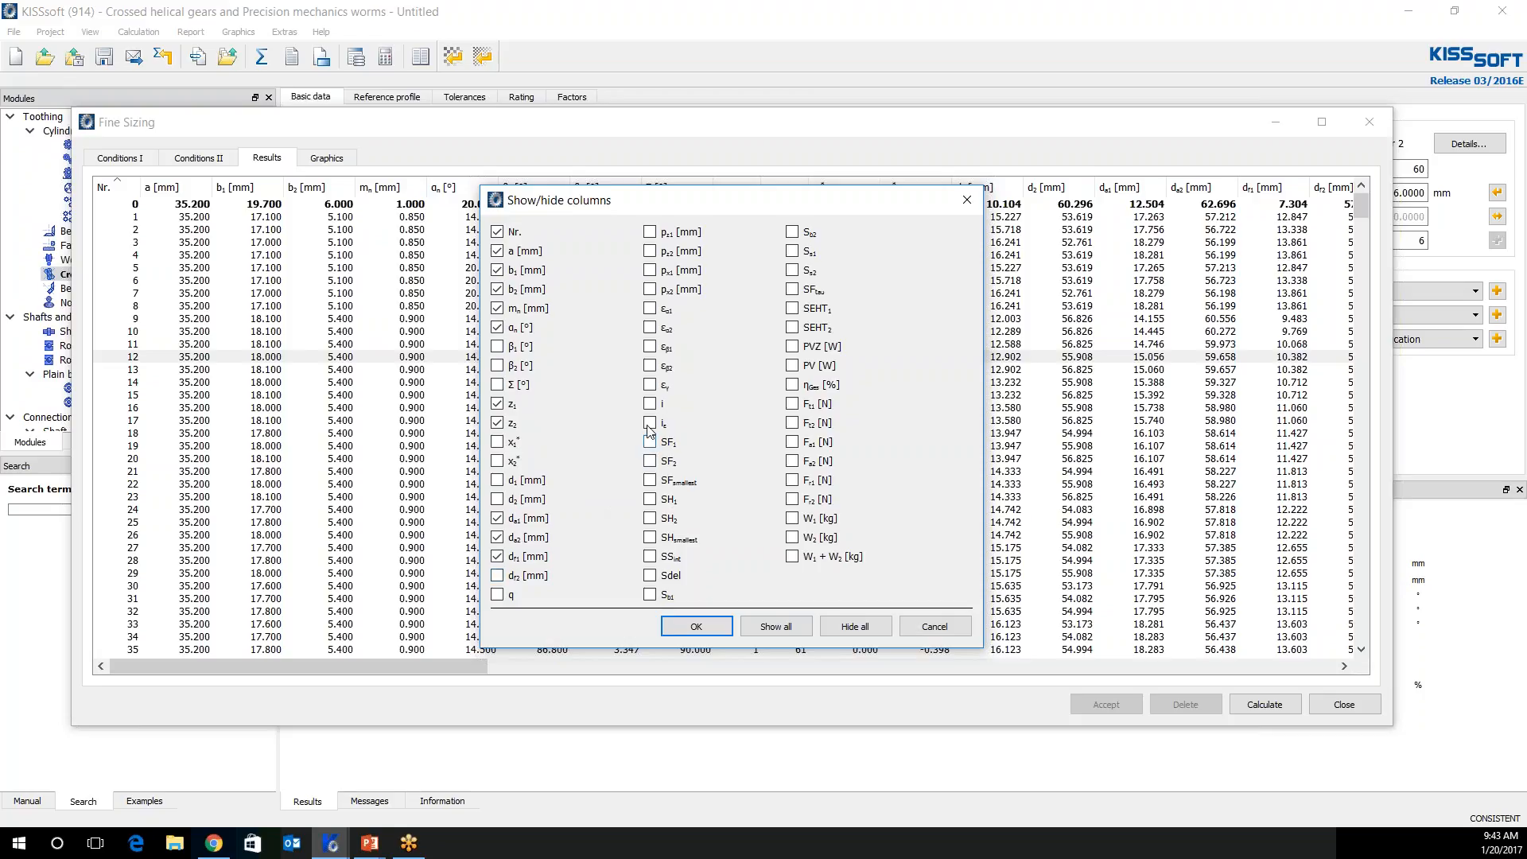
{"action": "left_click", "coordinate": [649, 383]}
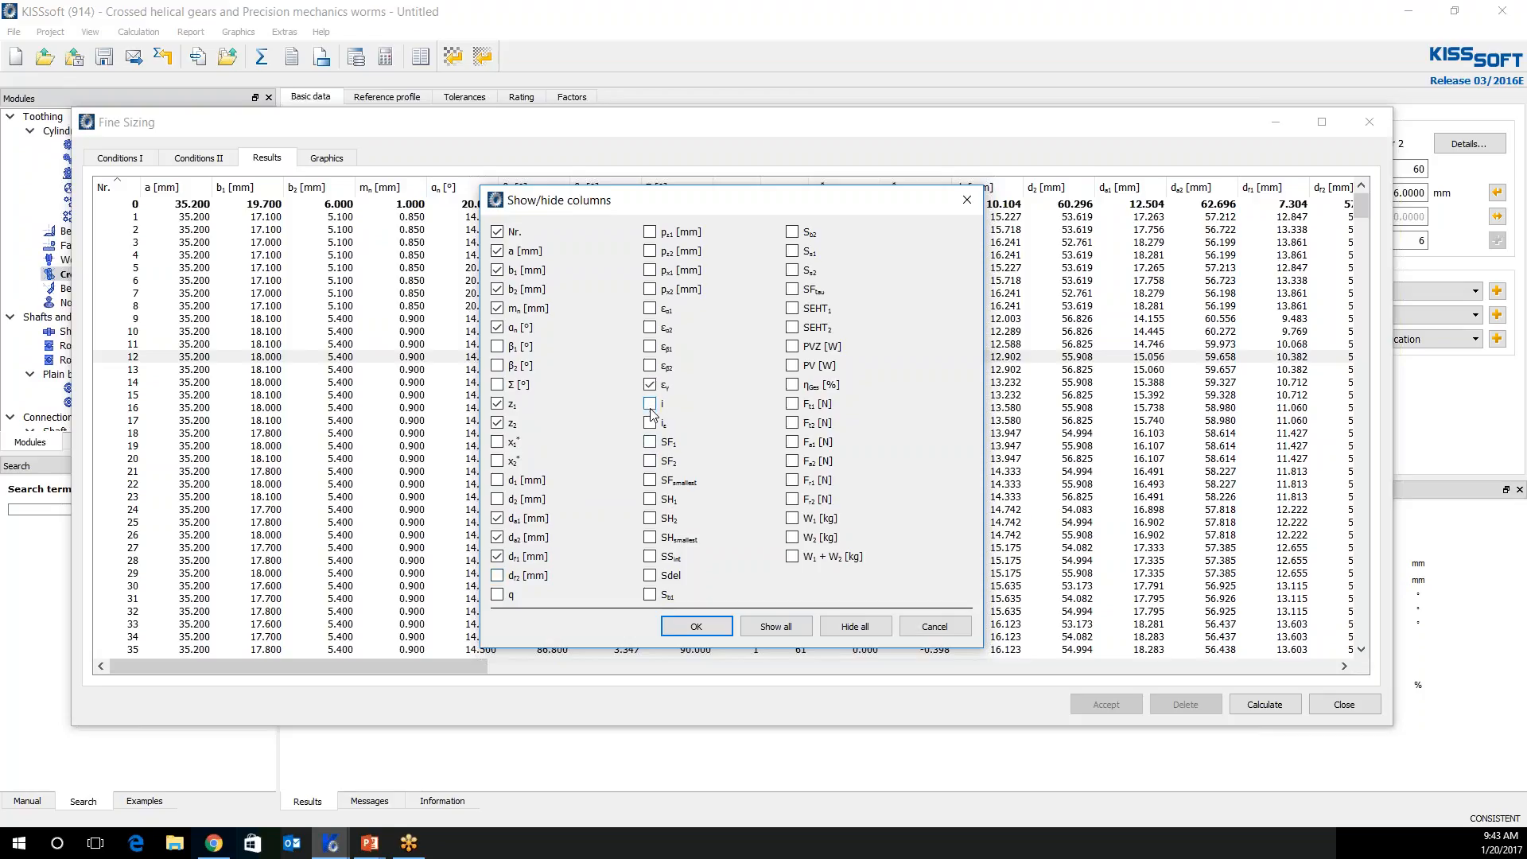
{"action": "mouse_move", "coordinate": [649, 481]}
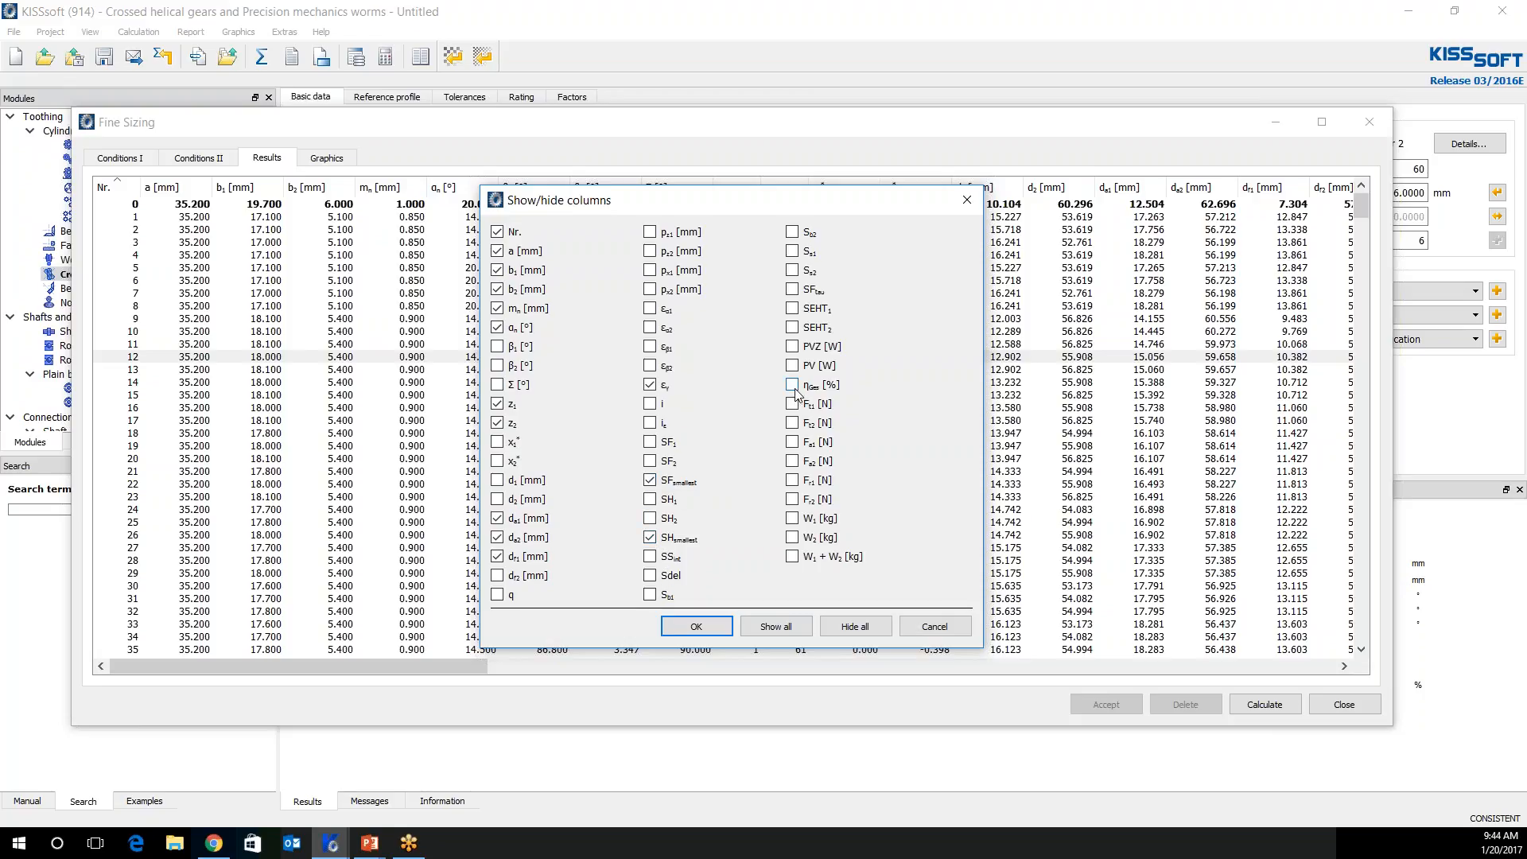
{"action": "left_click", "coordinate": [791, 383]}
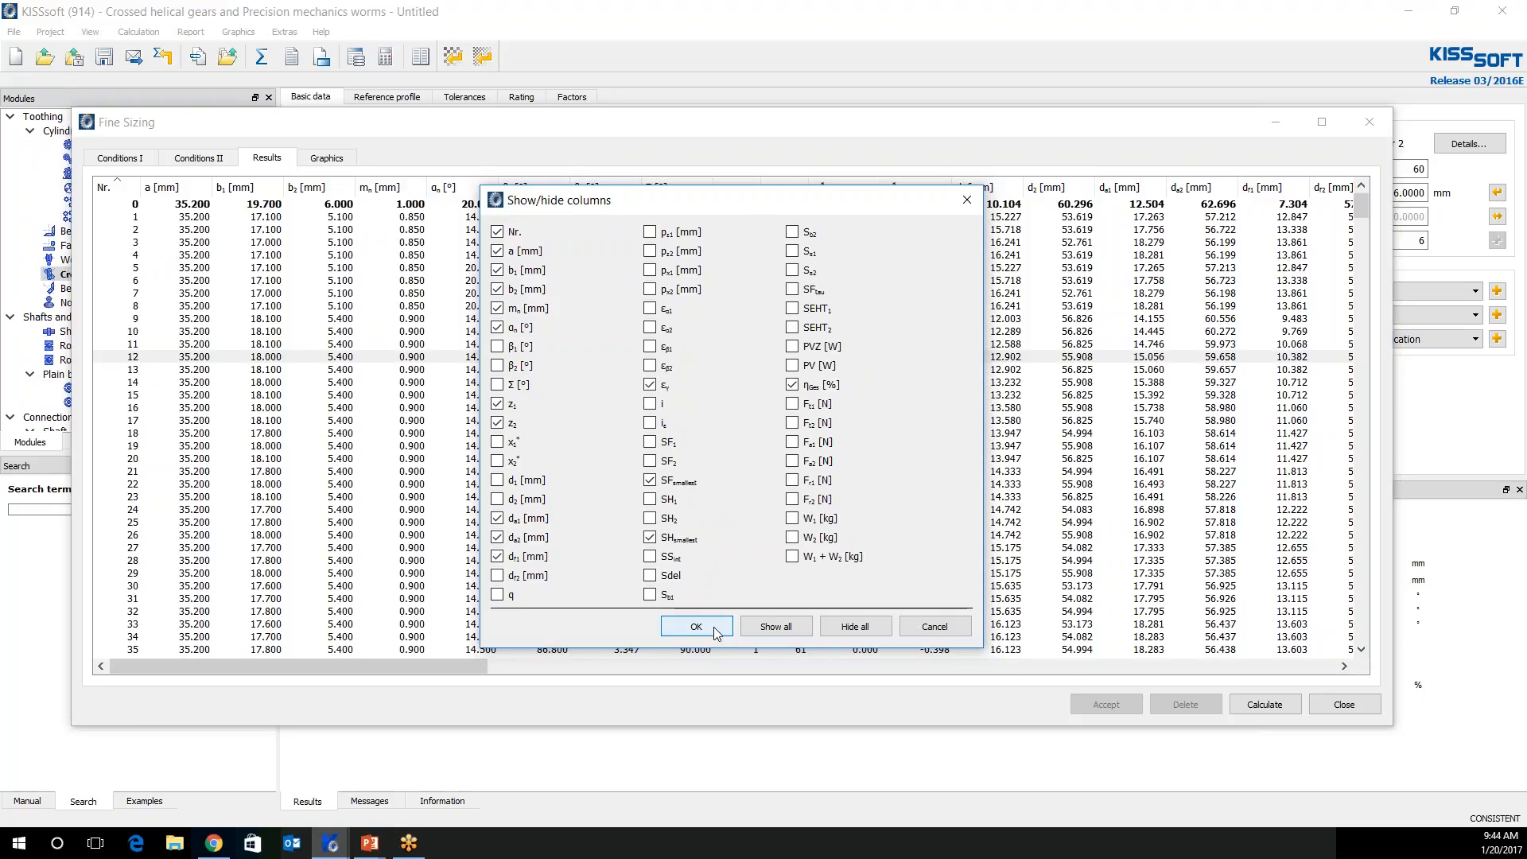
{"action": "left_click", "coordinate": [695, 625]}
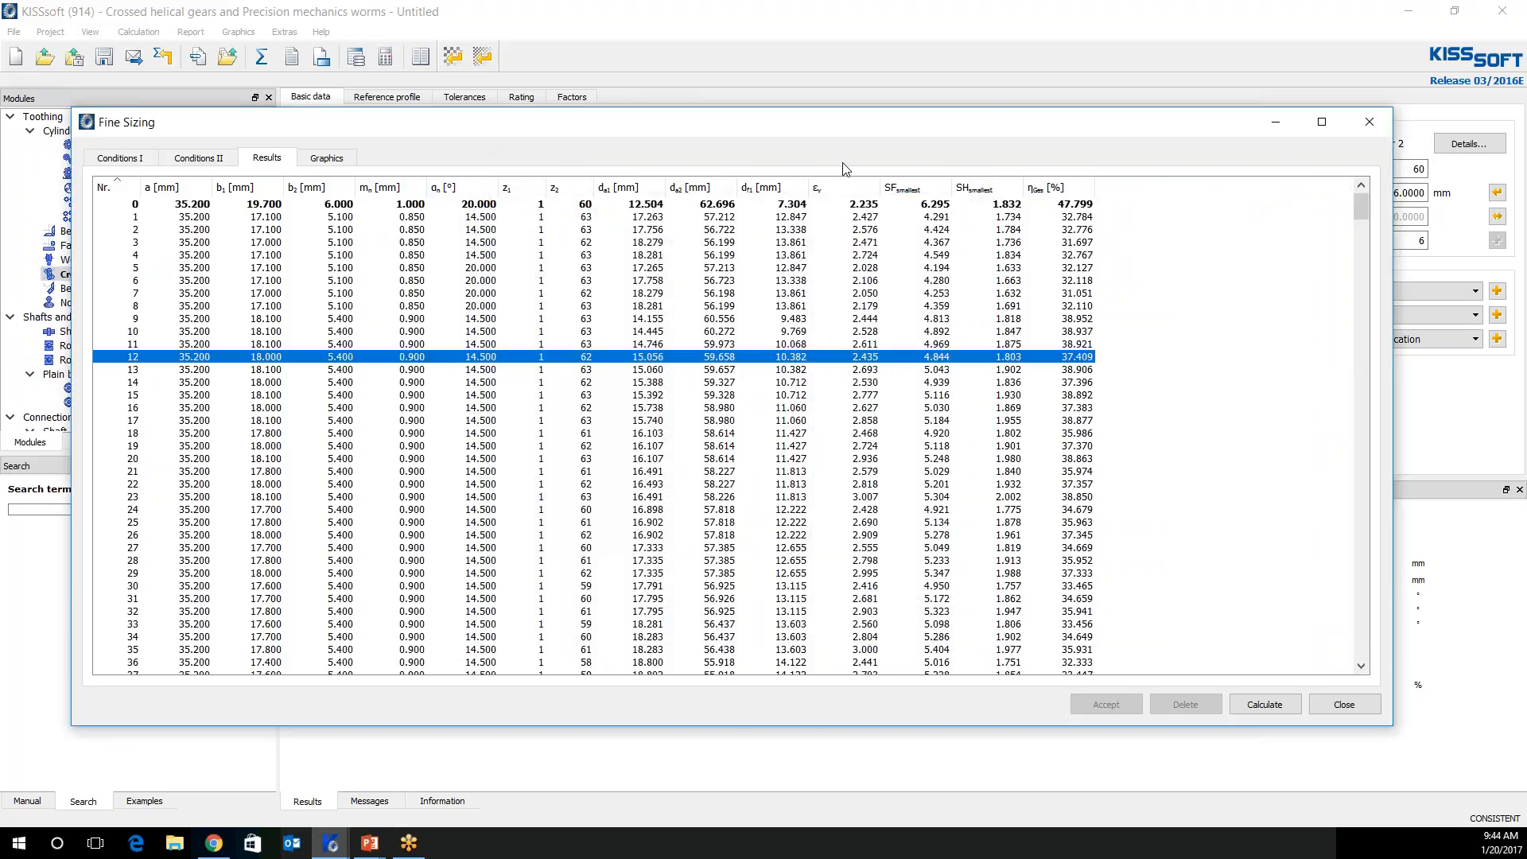
Chart the variants with root diameter of Gear 1 (d_f1) on the horizontal axis
{"action": "left_click", "coordinate": [326, 158]}
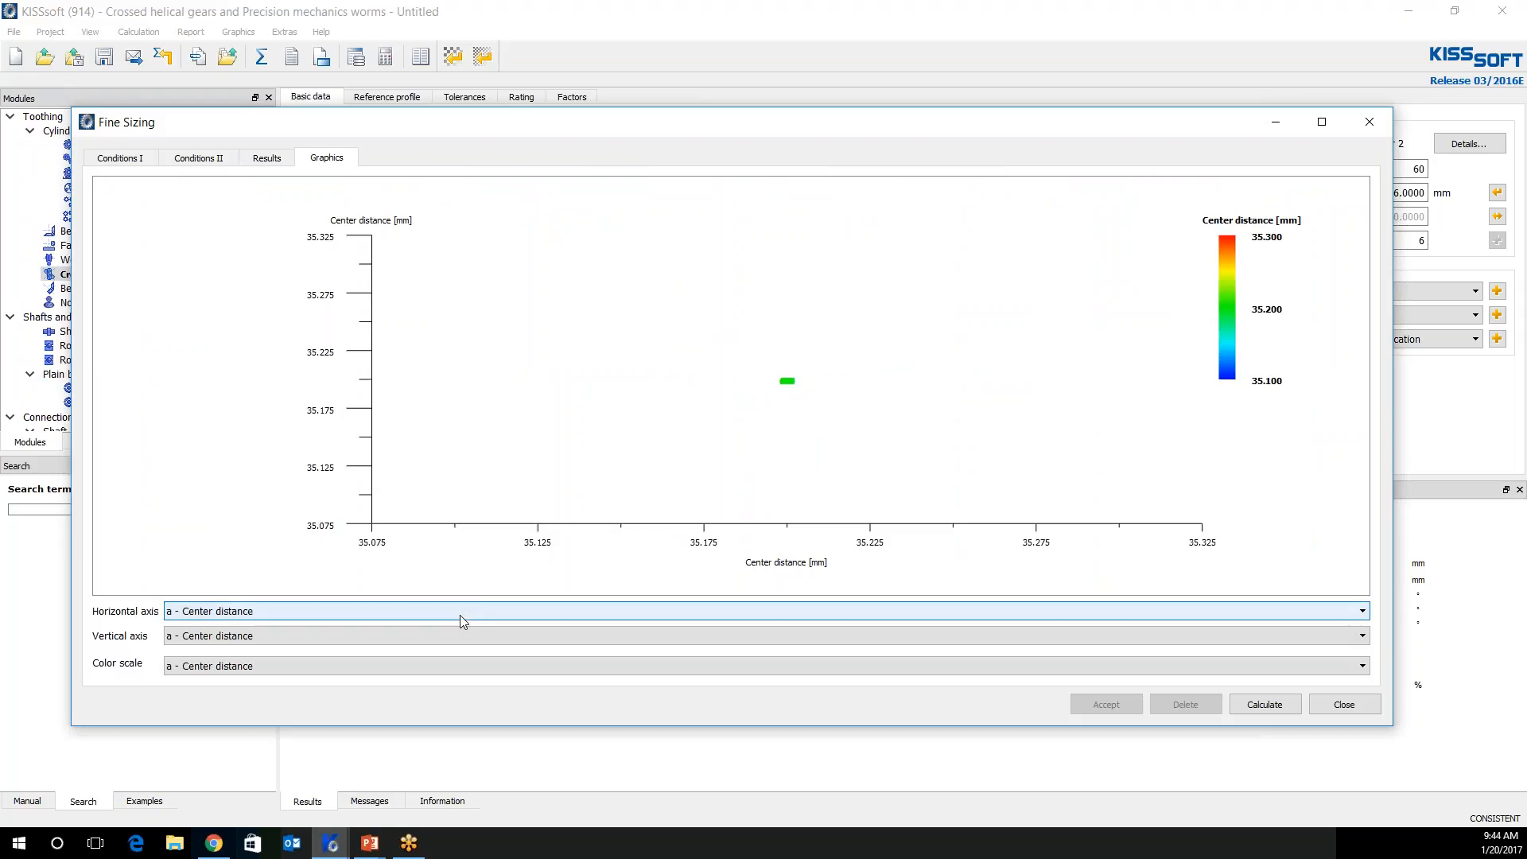
{"action": "left_click", "coordinate": [1360, 610]}
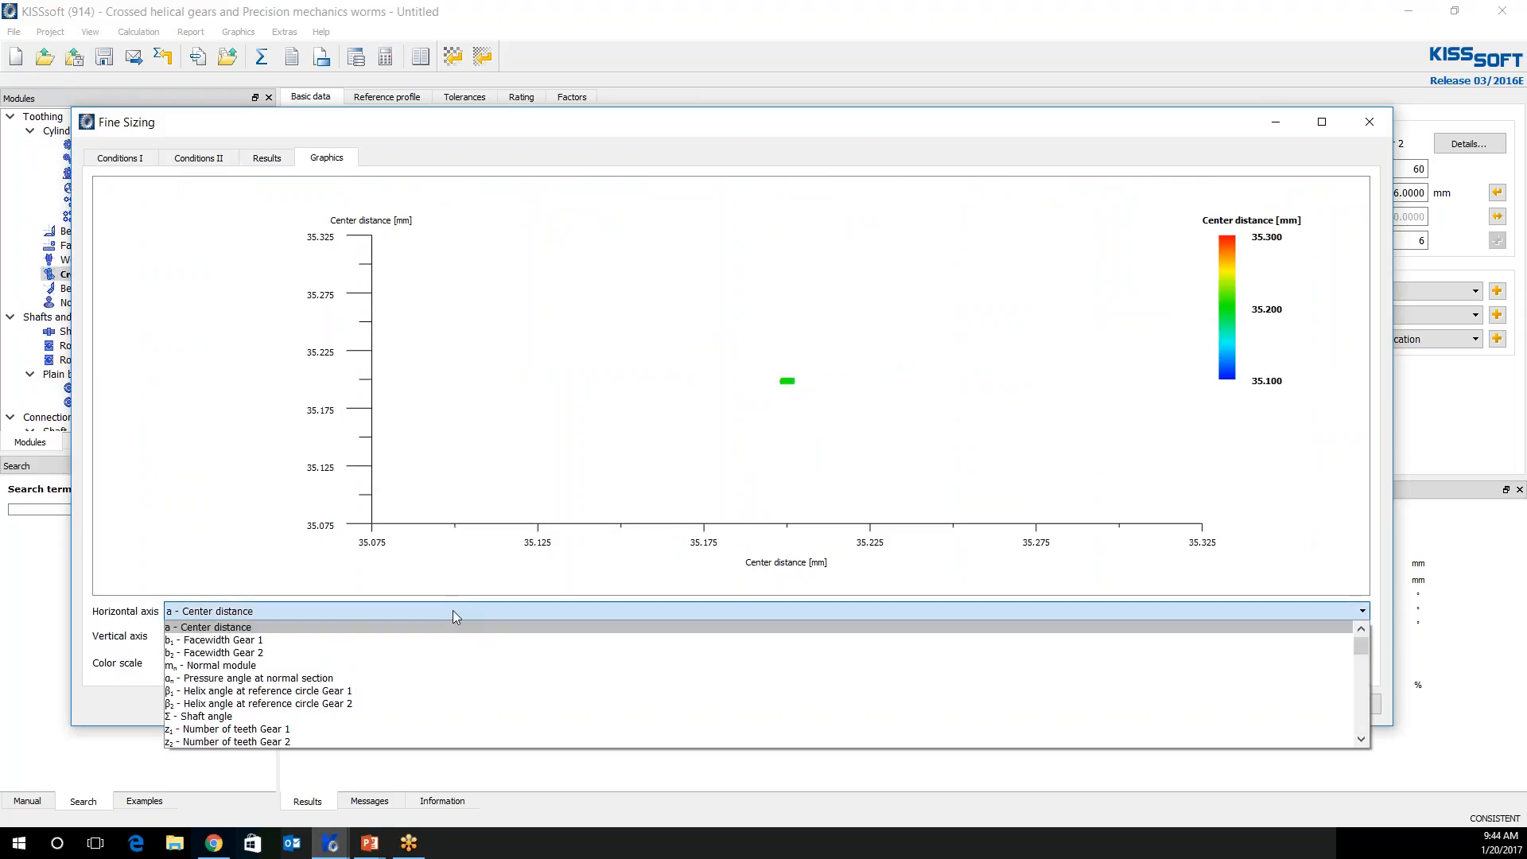
{"action": "scroll", "scroll_direction": "down", "scroll_amount": 3}
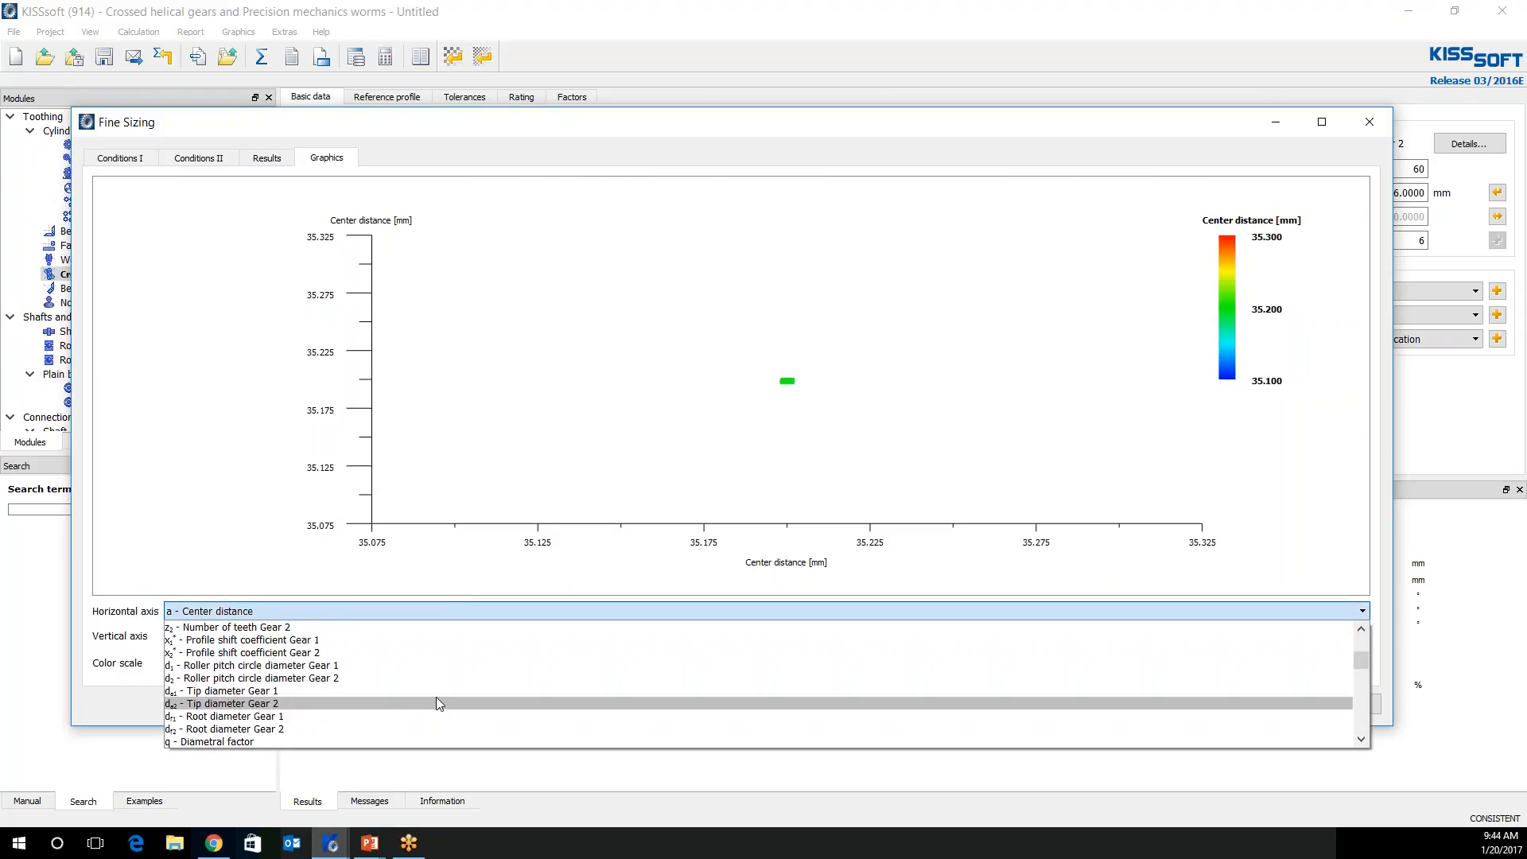
{"action": "left_click", "coordinate": [232, 690]}
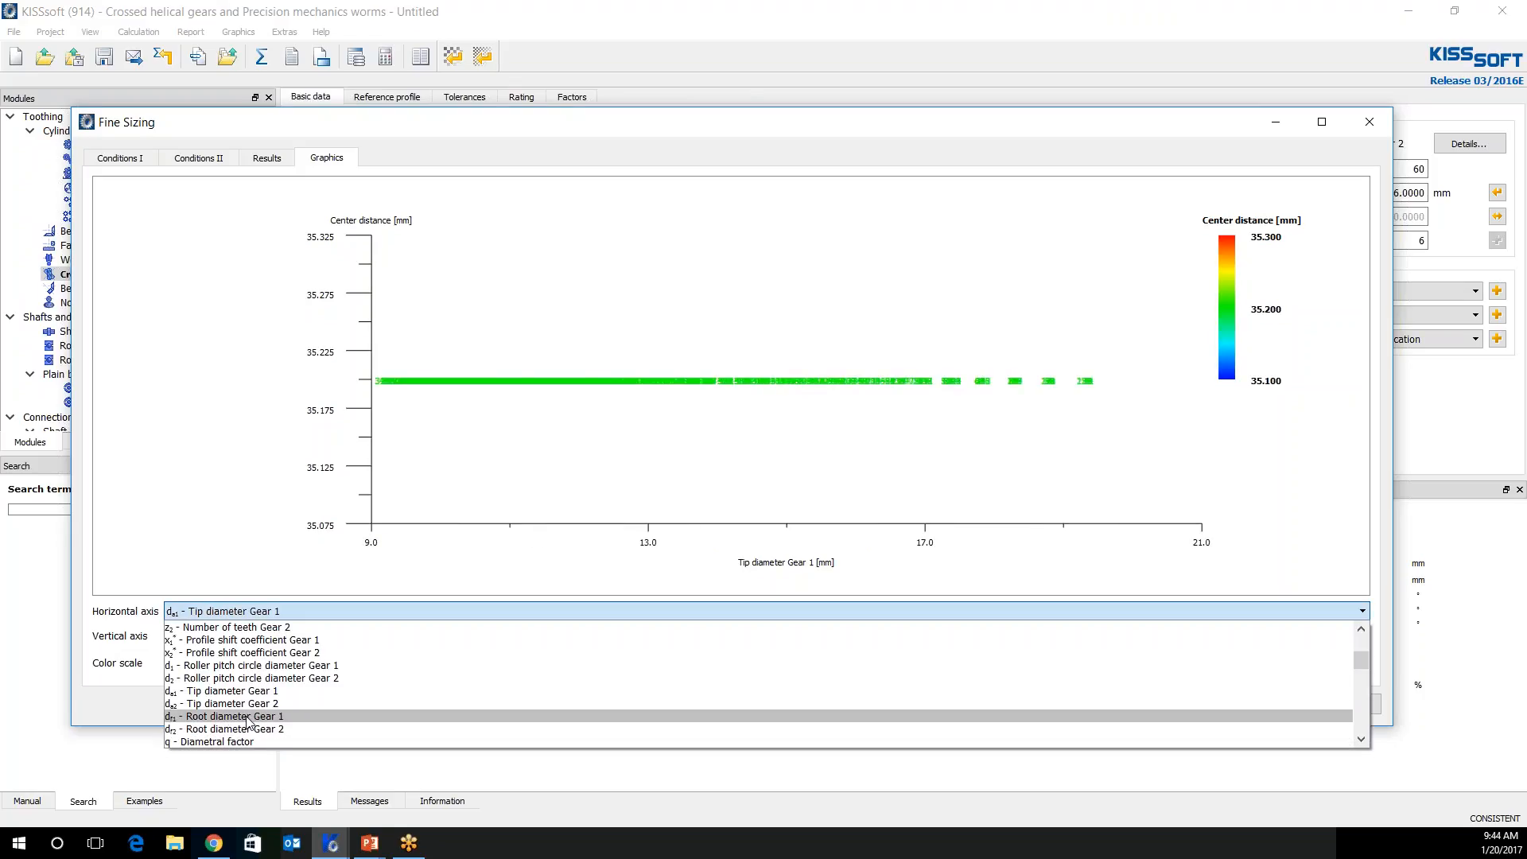
{"action": "left_click", "coordinate": [227, 718]}
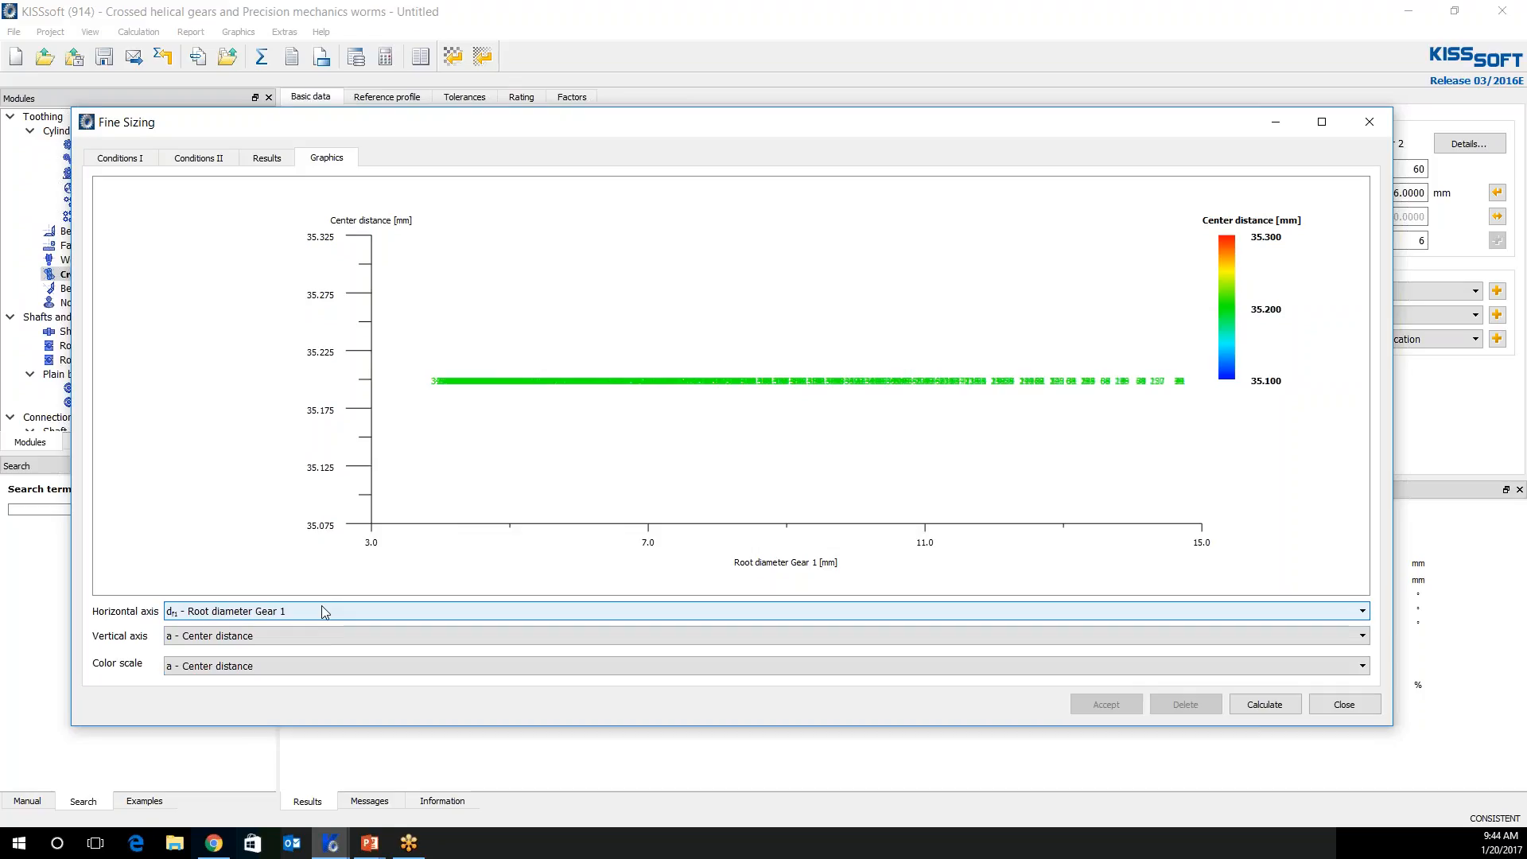
Browse the list of quantities available for the chart's vertical axis
{"action": "left_click", "coordinate": [1358, 635]}
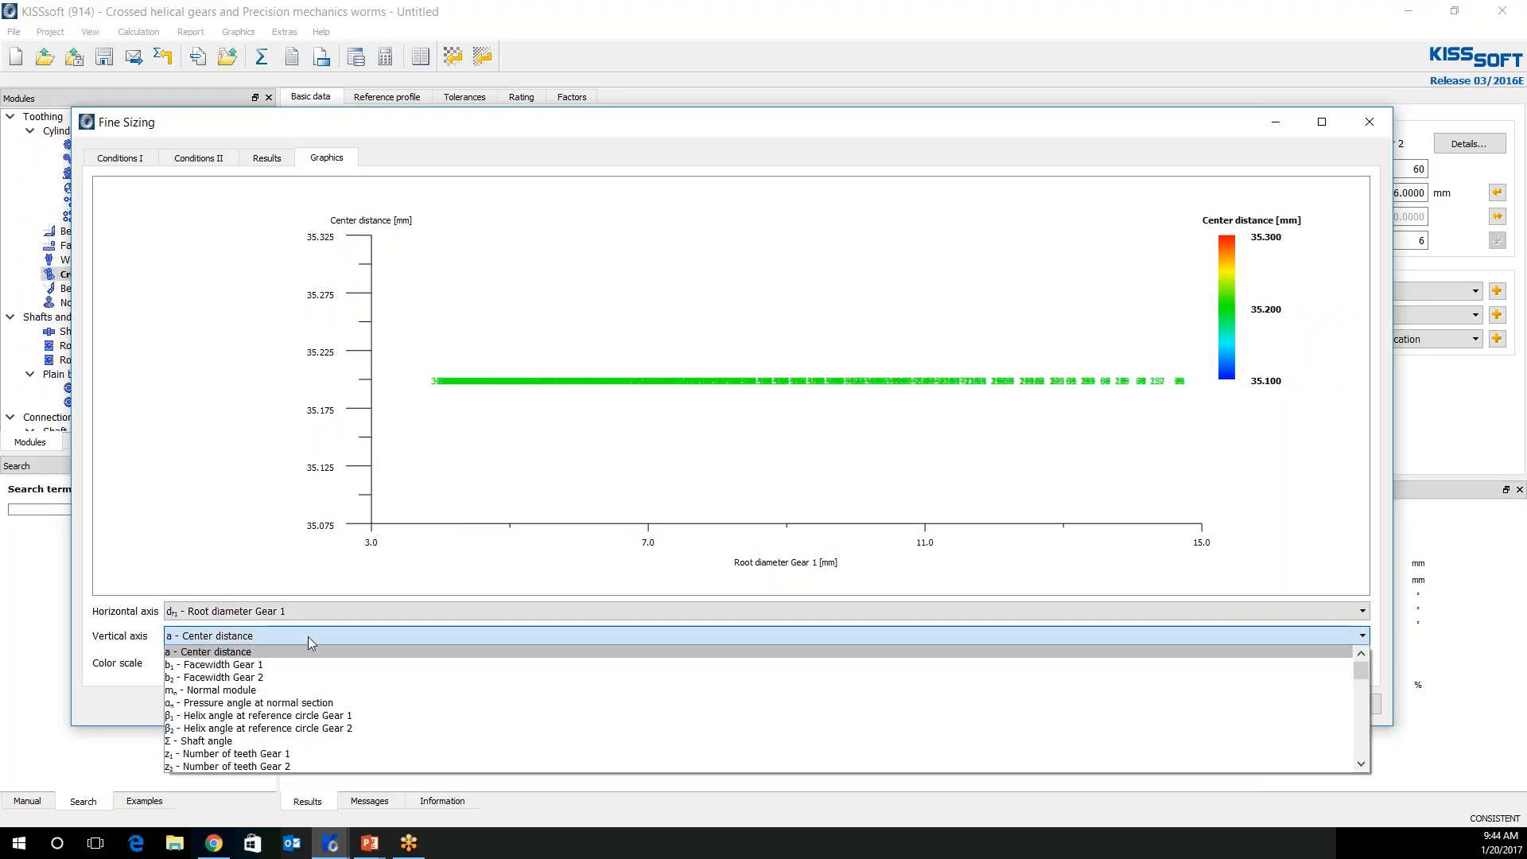
{"action": "scroll", "scroll_direction": "down", "scroll_amount": 3}
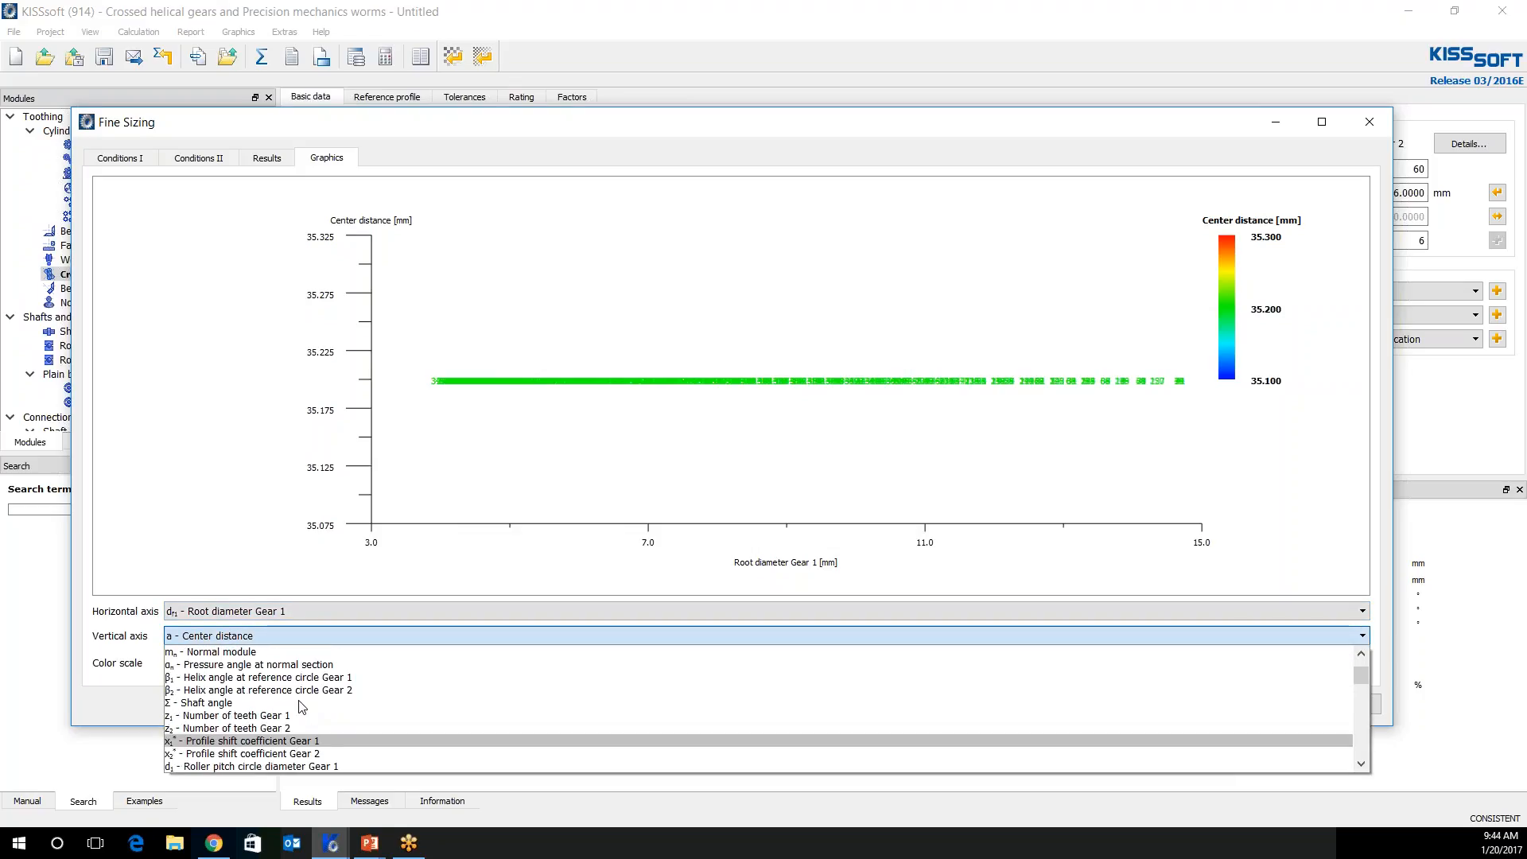
{"action": "scroll", "scroll_direction": "up", "scroll_amount": 3}
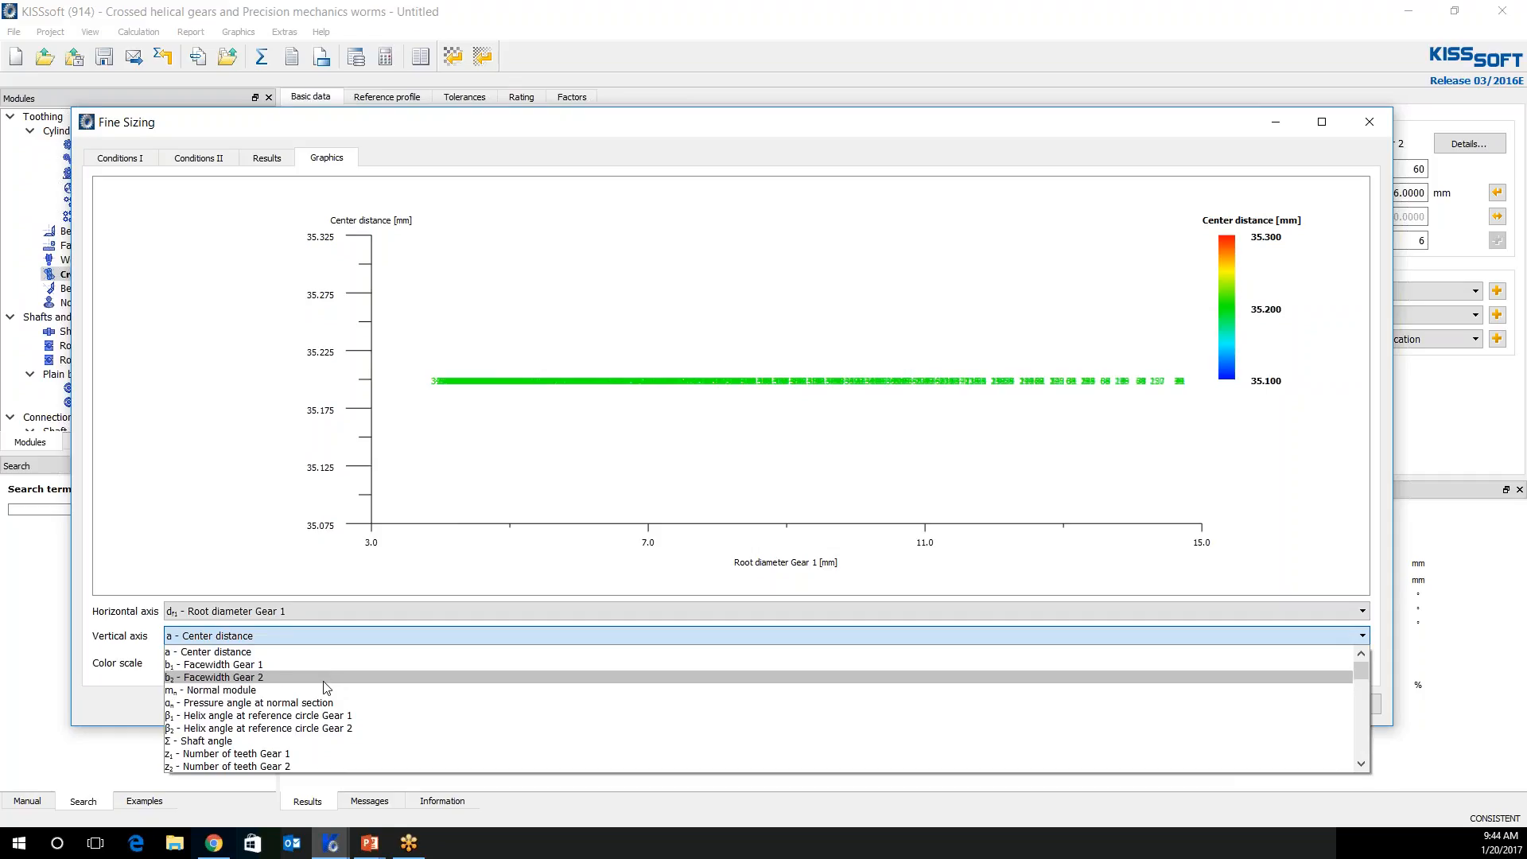
{"action": "scroll", "scroll_direction": "down", "scroll_amount": 3}
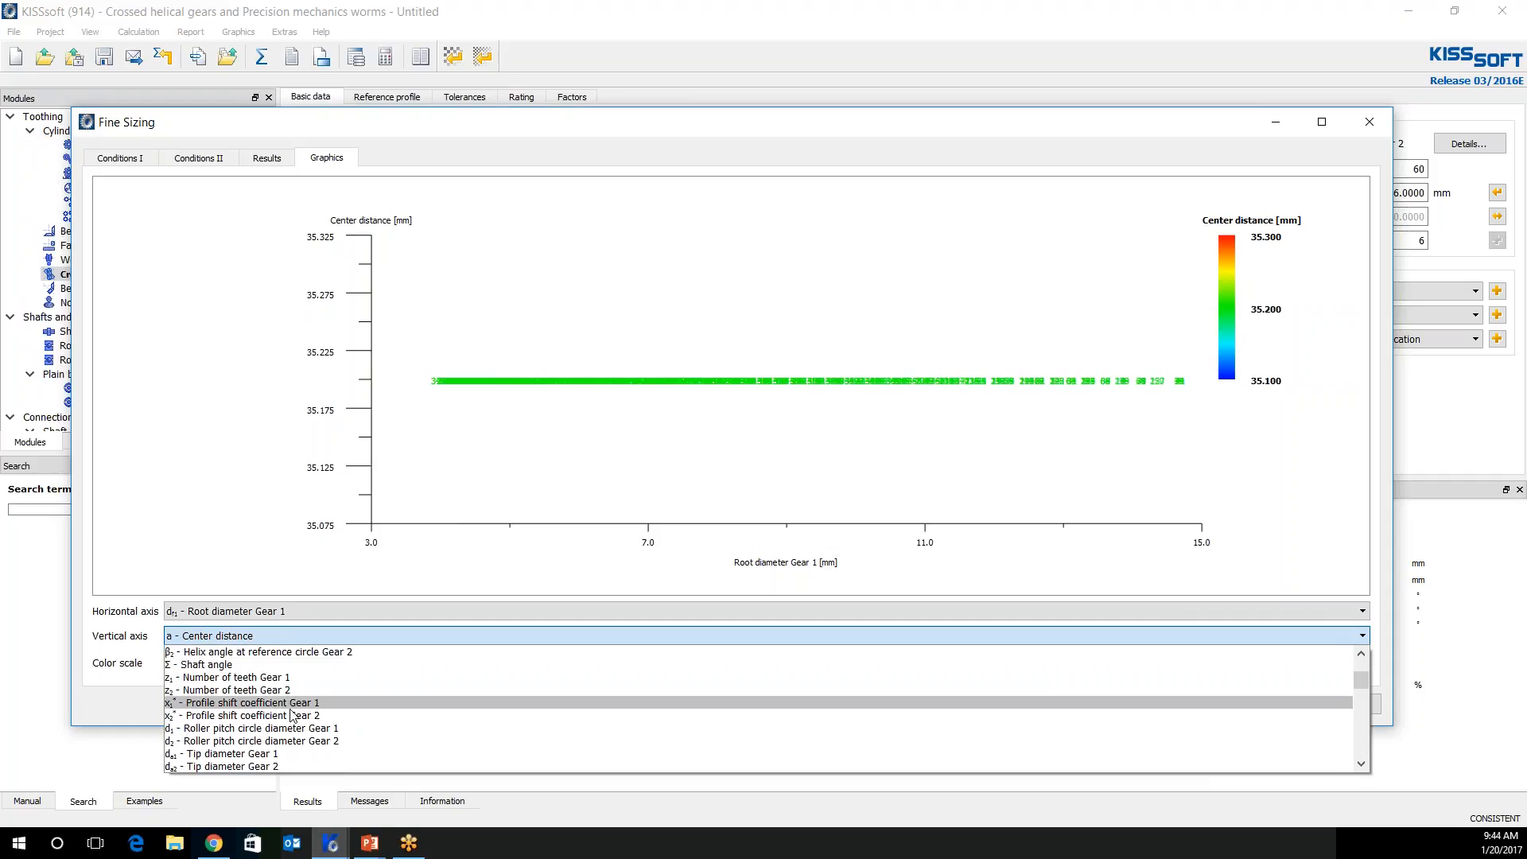
{"action": "scroll", "scroll_direction": "down", "scroll_amount": 3}
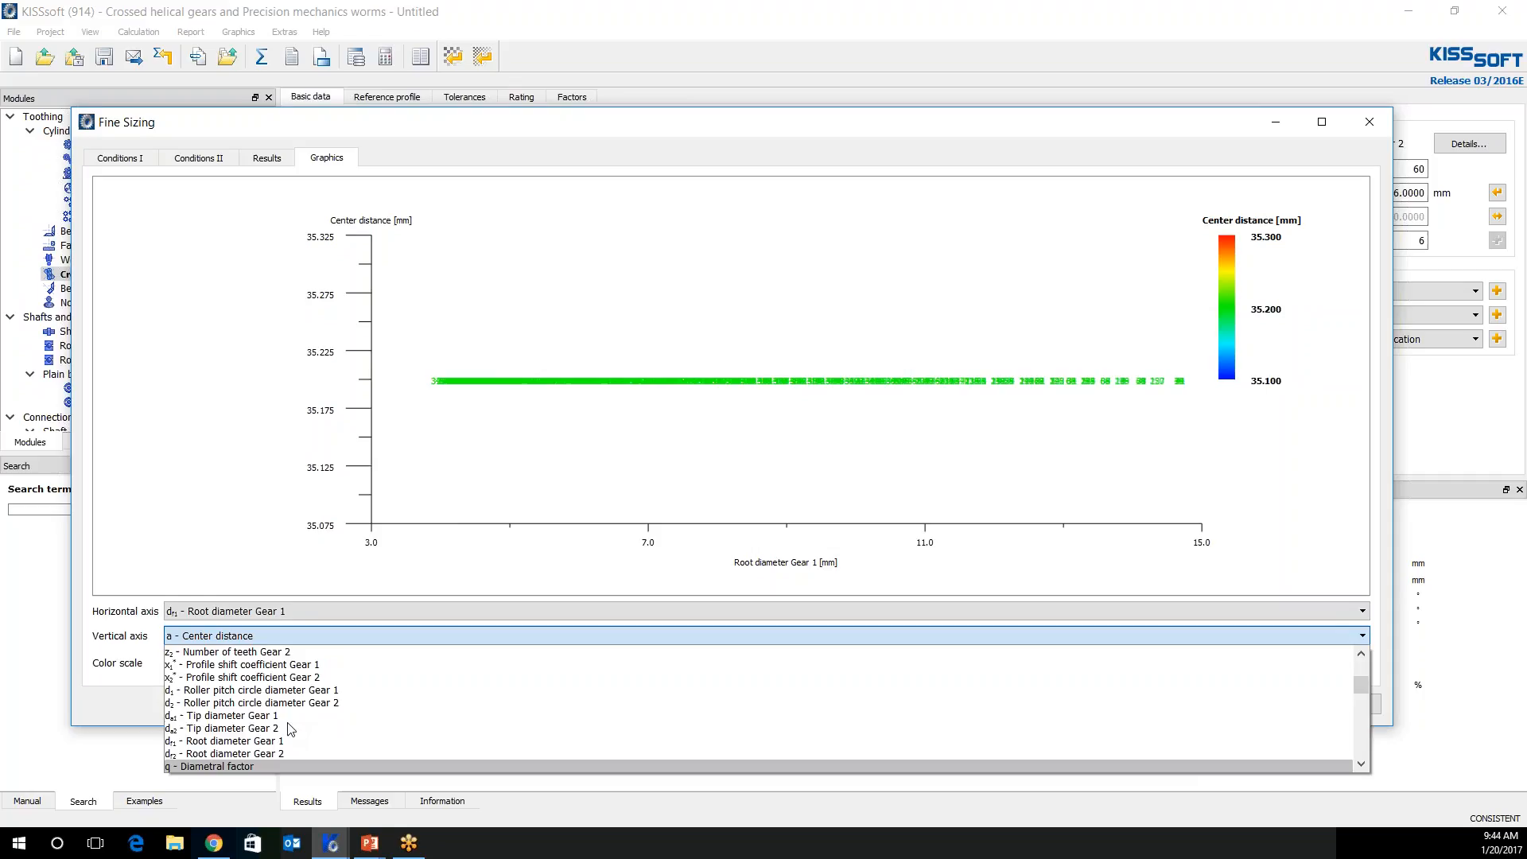
{"action": "scroll", "scroll_direction": "down", "scroll_amount": 3}
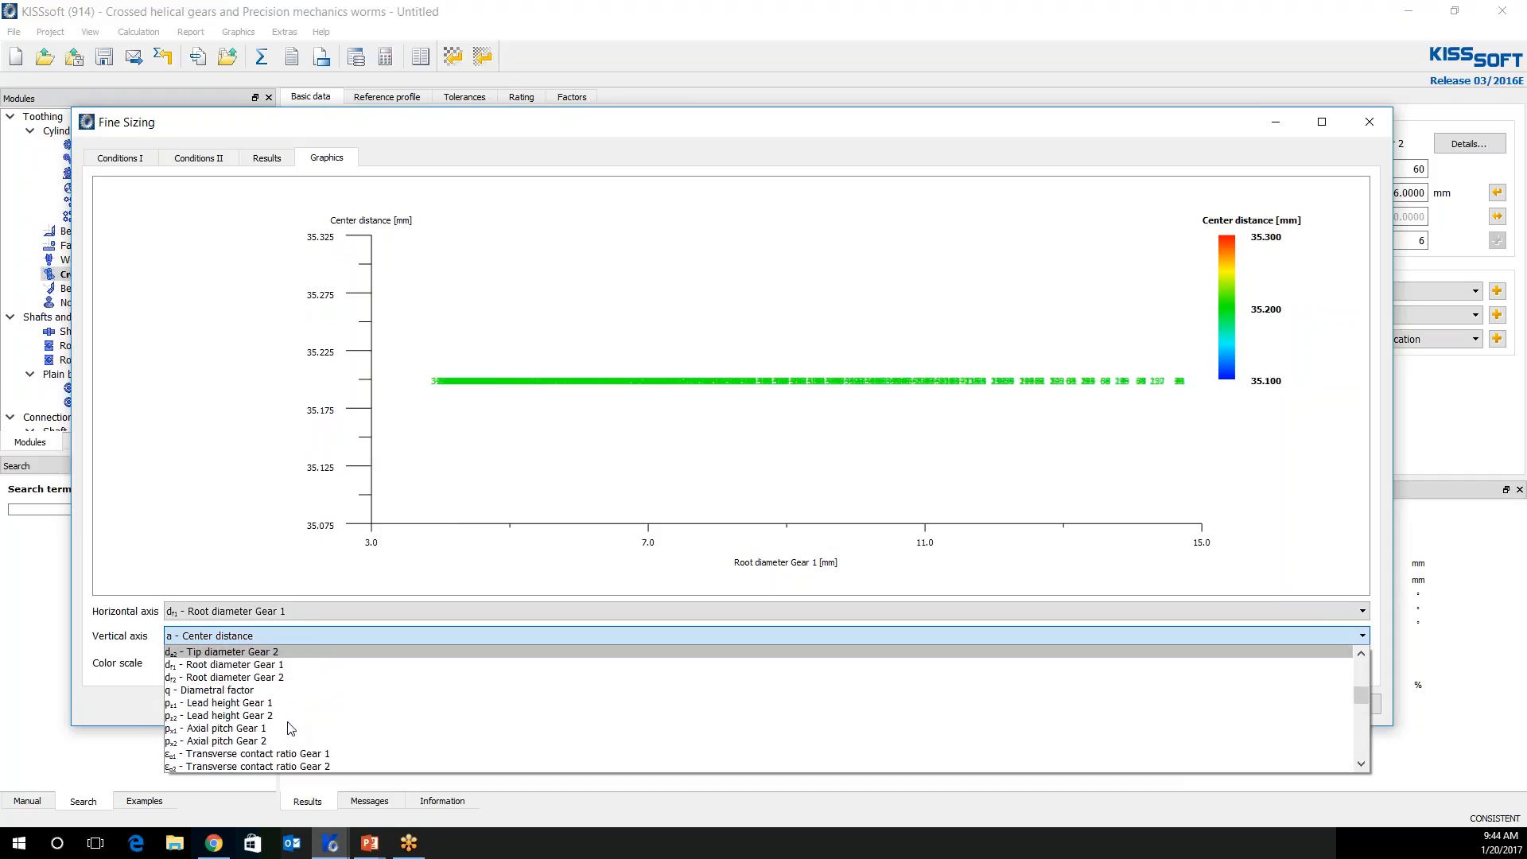
{"action": "scroll", "scroll_direction": "down", "scroll_amount": 3}
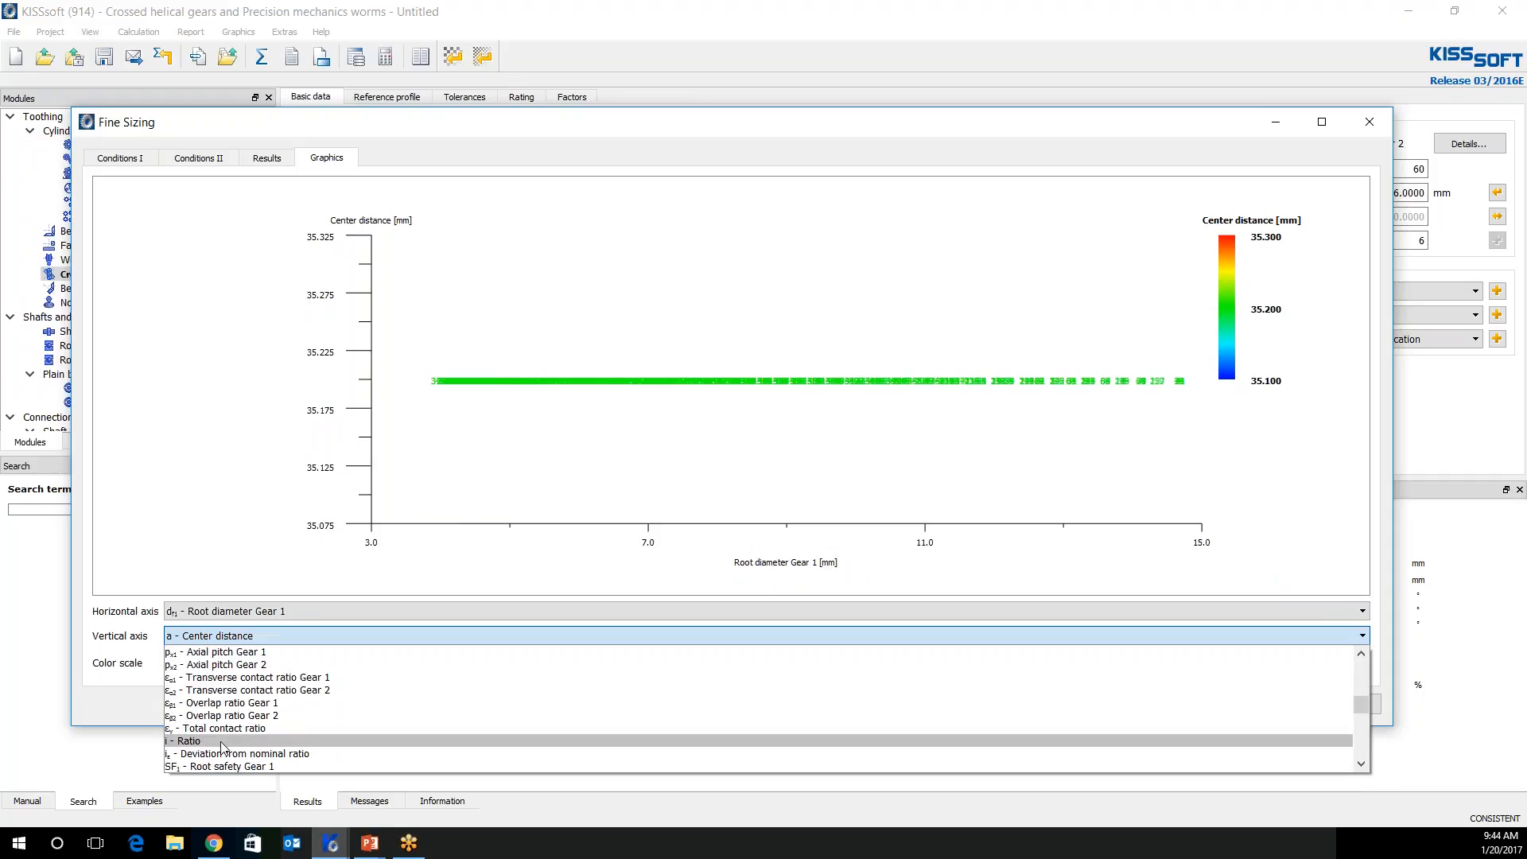
Plot ratio vertically, colour the points by total efficiency, and pan the chart into view
{"action": "left_click", "coordinate": [187, 739]}
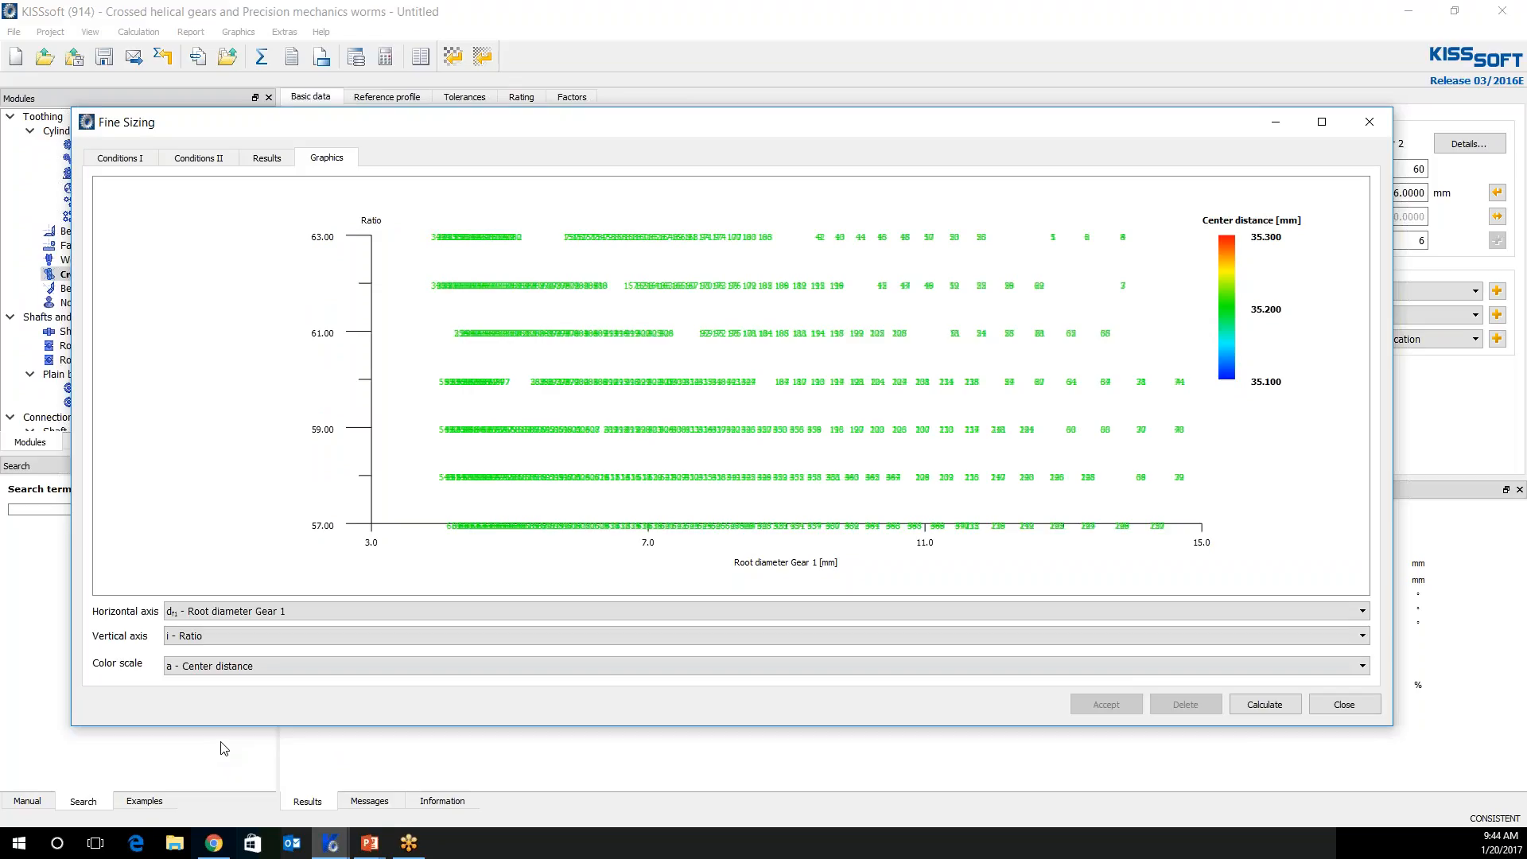
{"action": "mouse_move", "coordinate": [286, 707]}
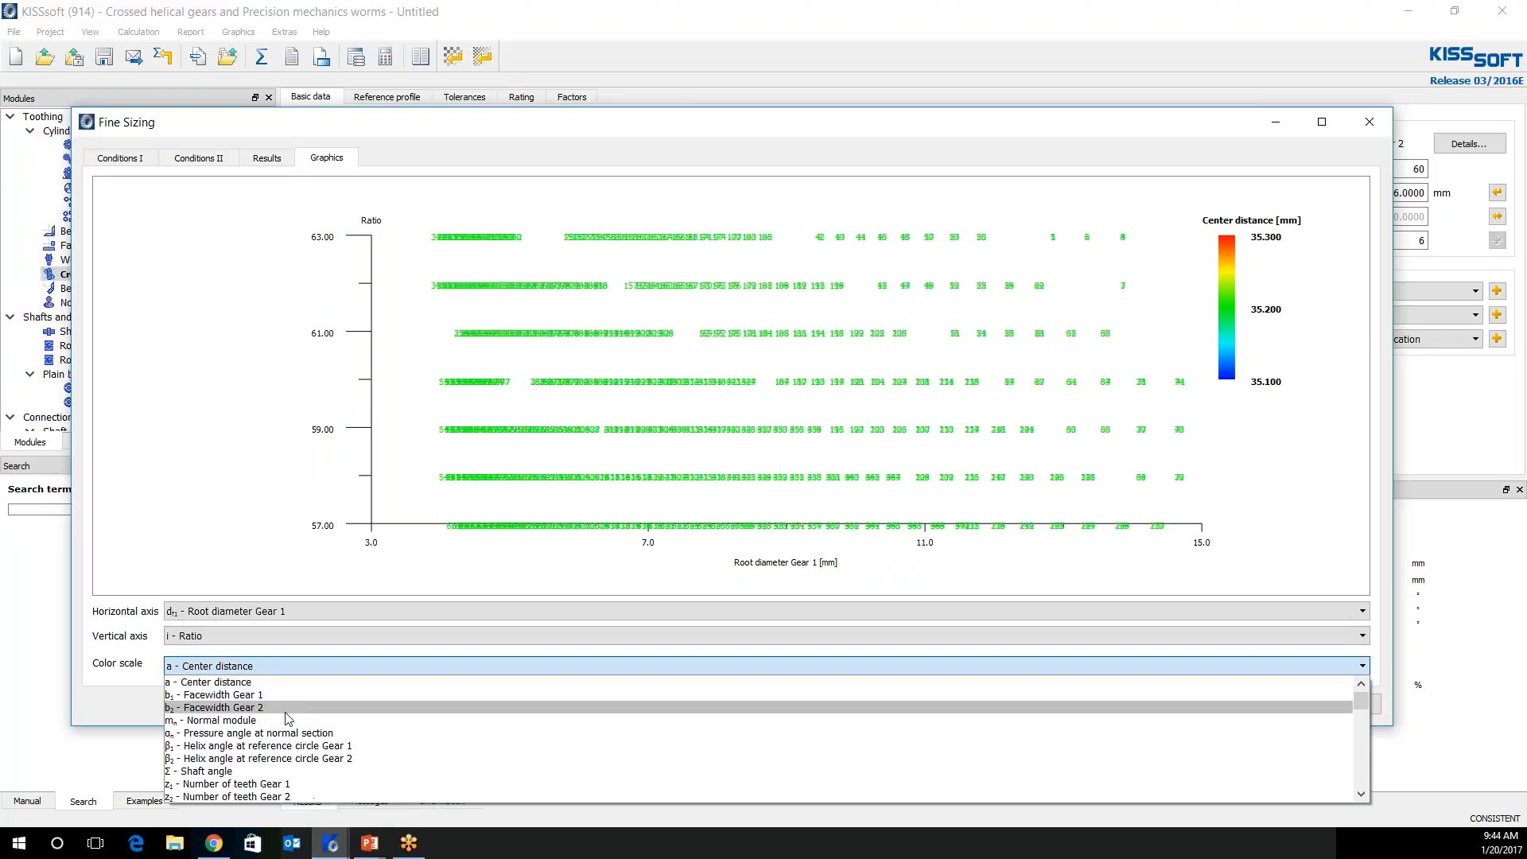
{"action": "scroll", "scroll_direction": "down", "scroll_amount": 3}
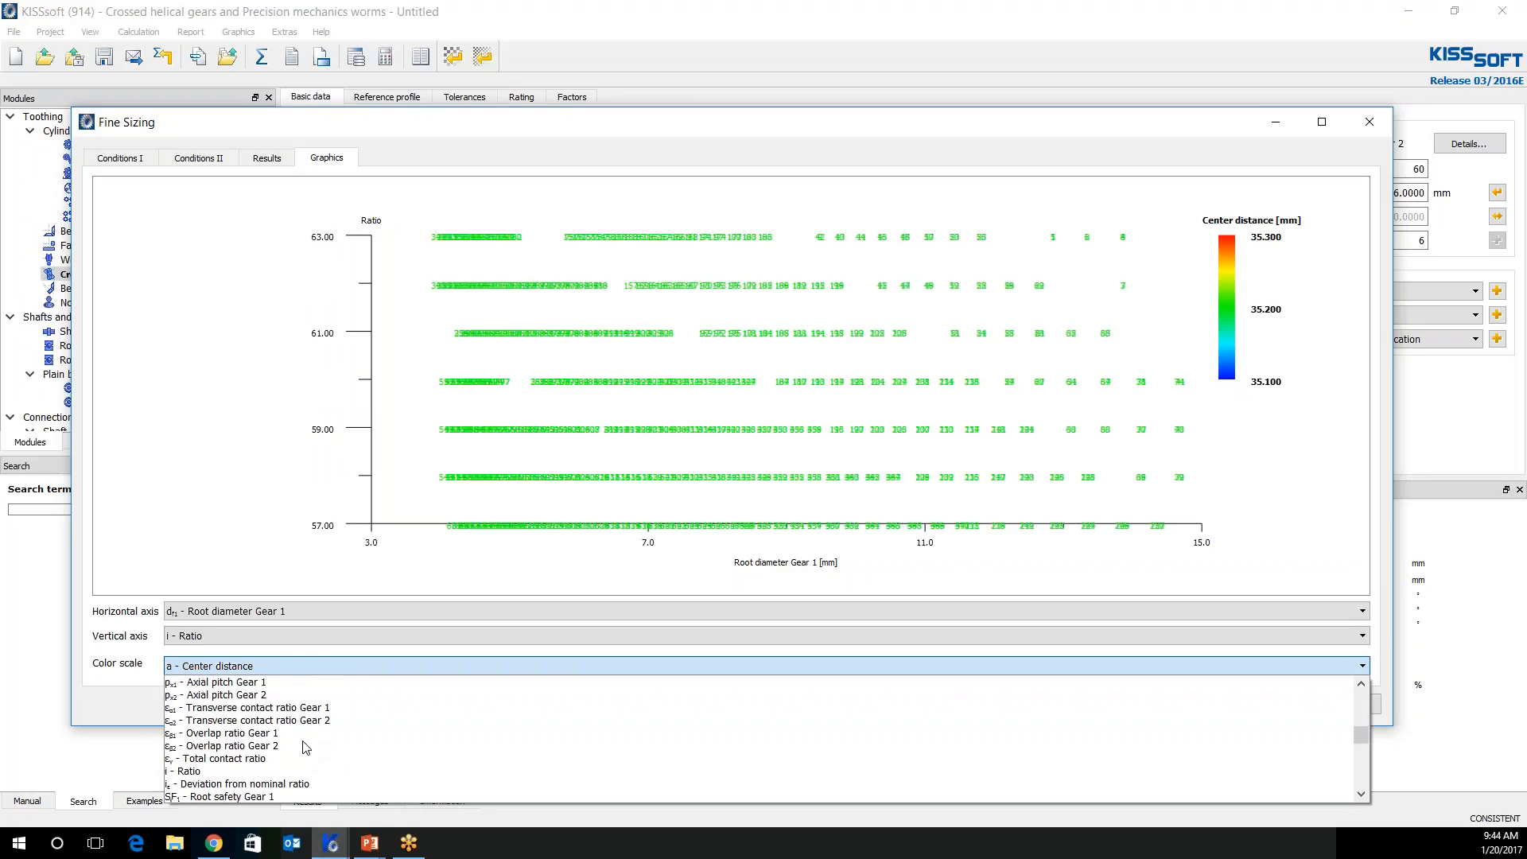
{"action": "scroll", "scroll_direction": "down", "scroll_amount": 3}
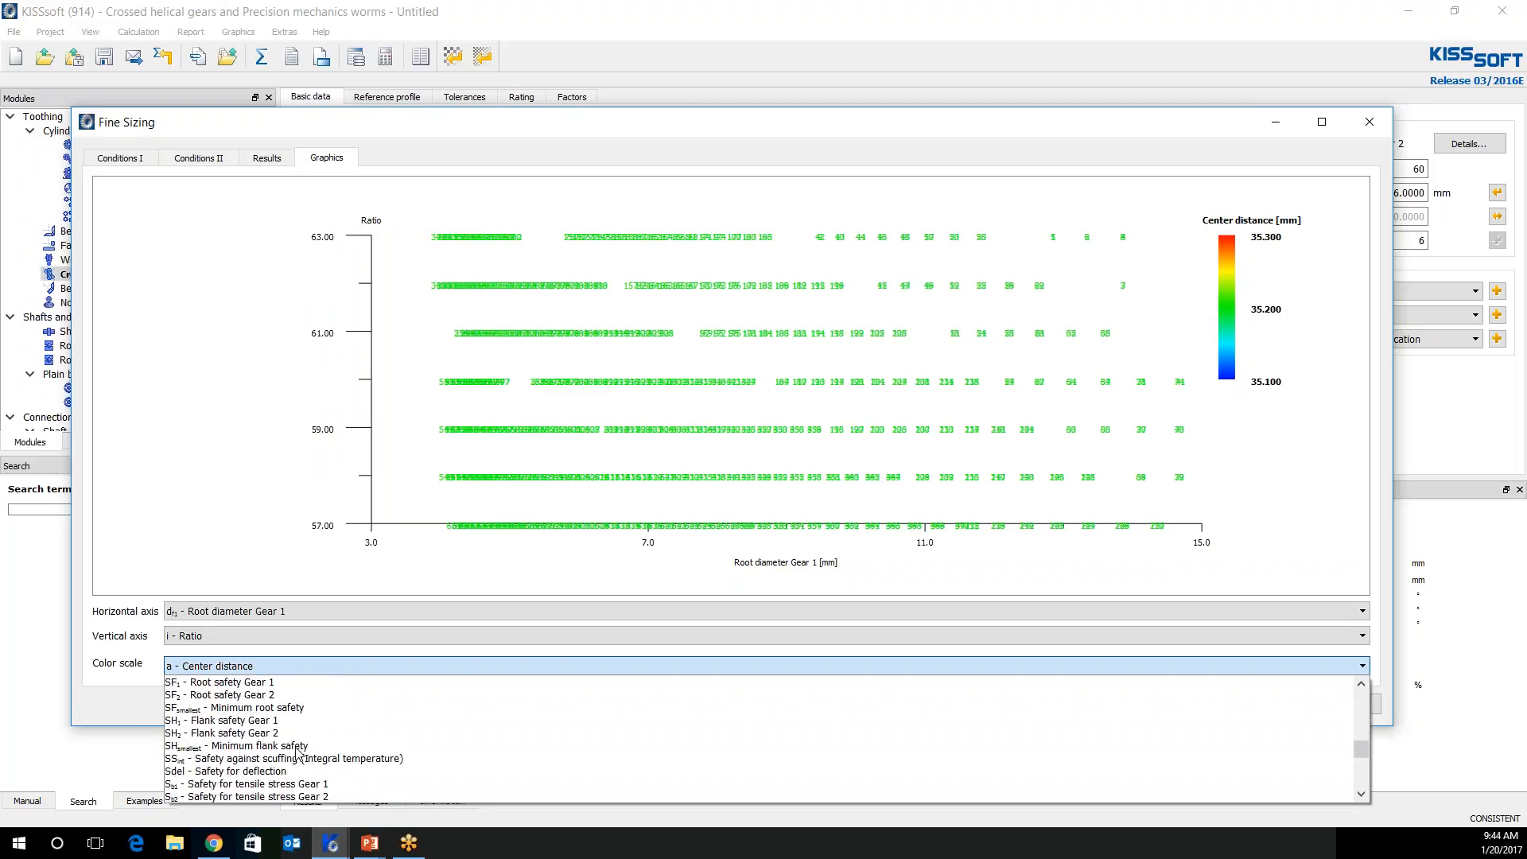
{"action": "scroll", "scroll_direction": "down", "scroll_amount": 3}
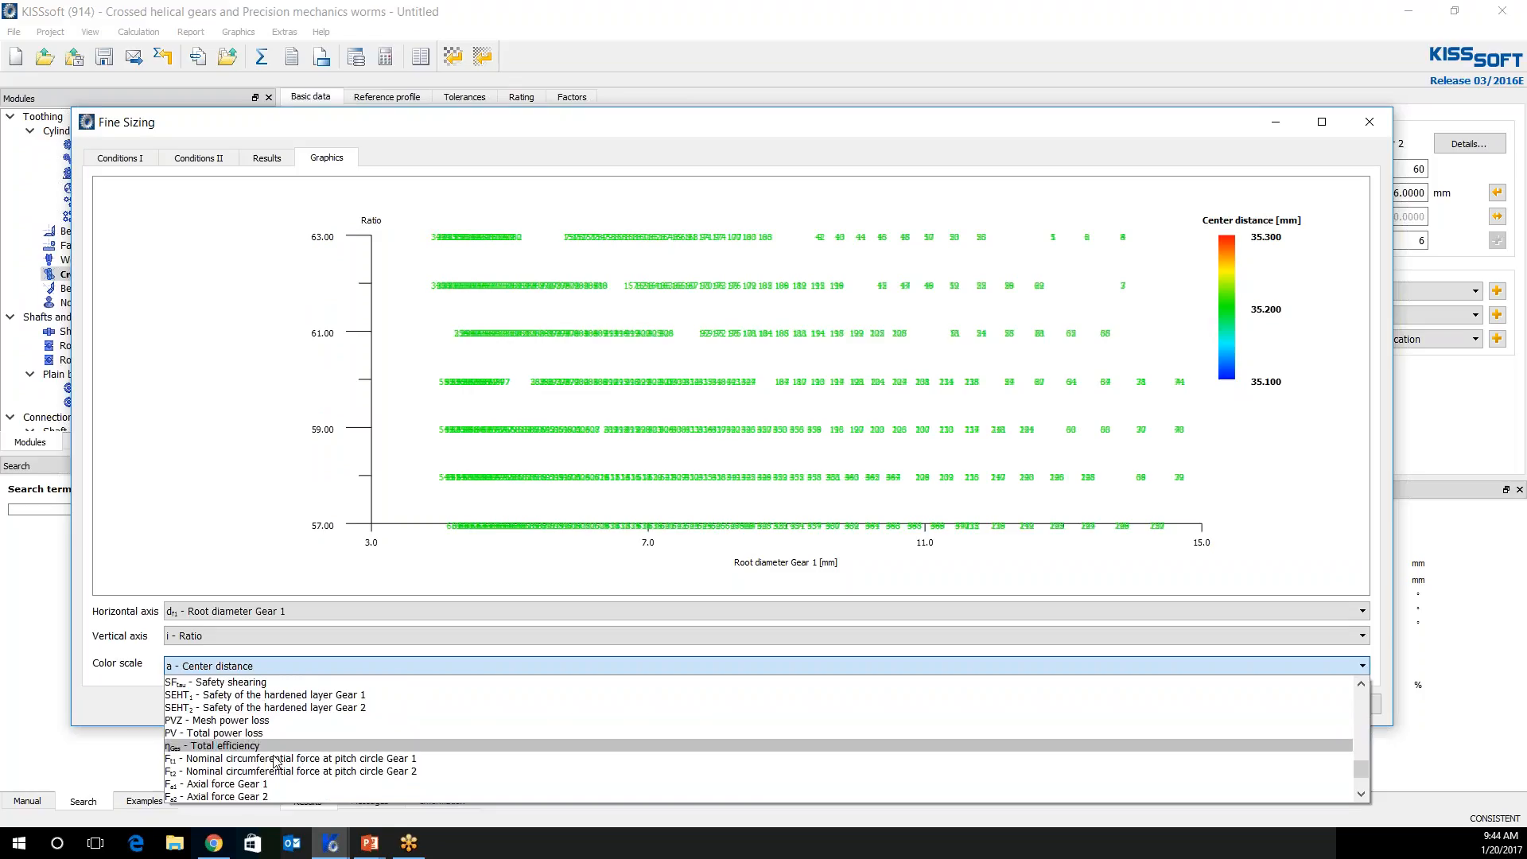
{"action": "left_click", "coordinate": [213, 744]}
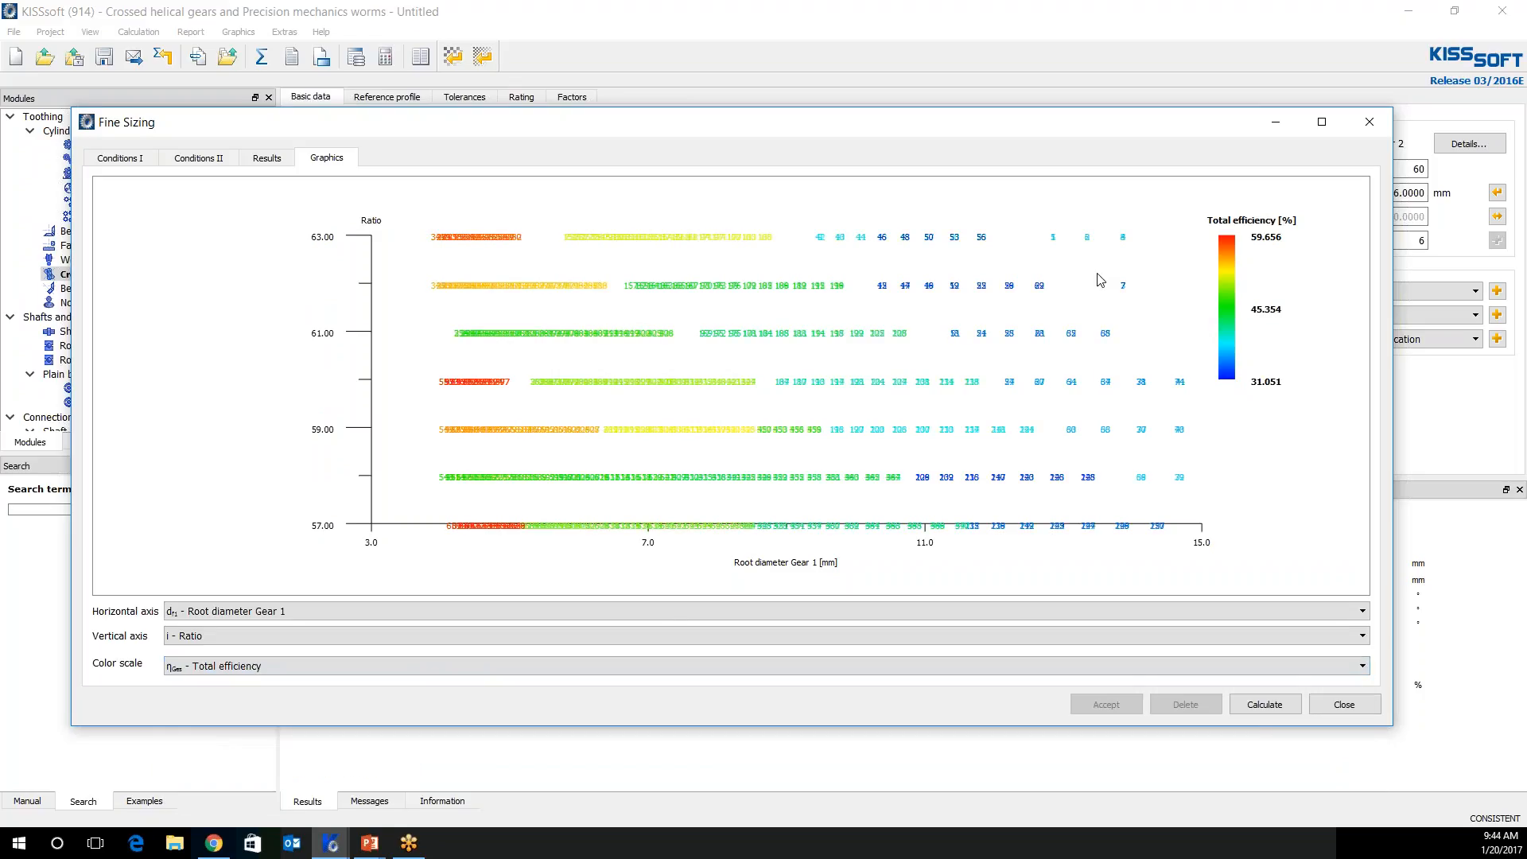
{"action": "mouse_move", "coordinate": [421, 243]}
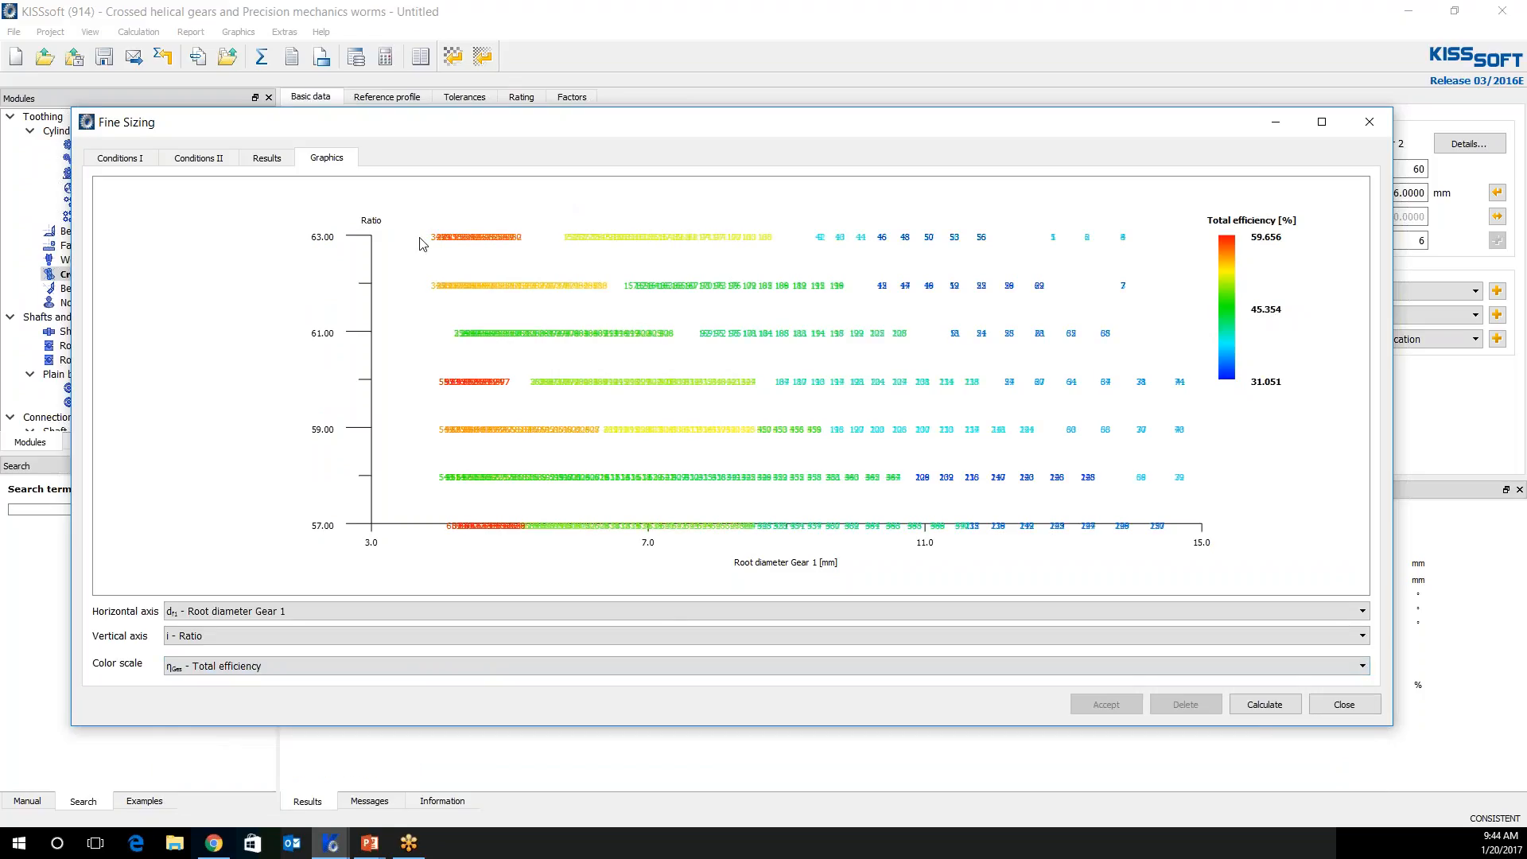
{"action": "mouse_move", "coordinate": [509, 558]}
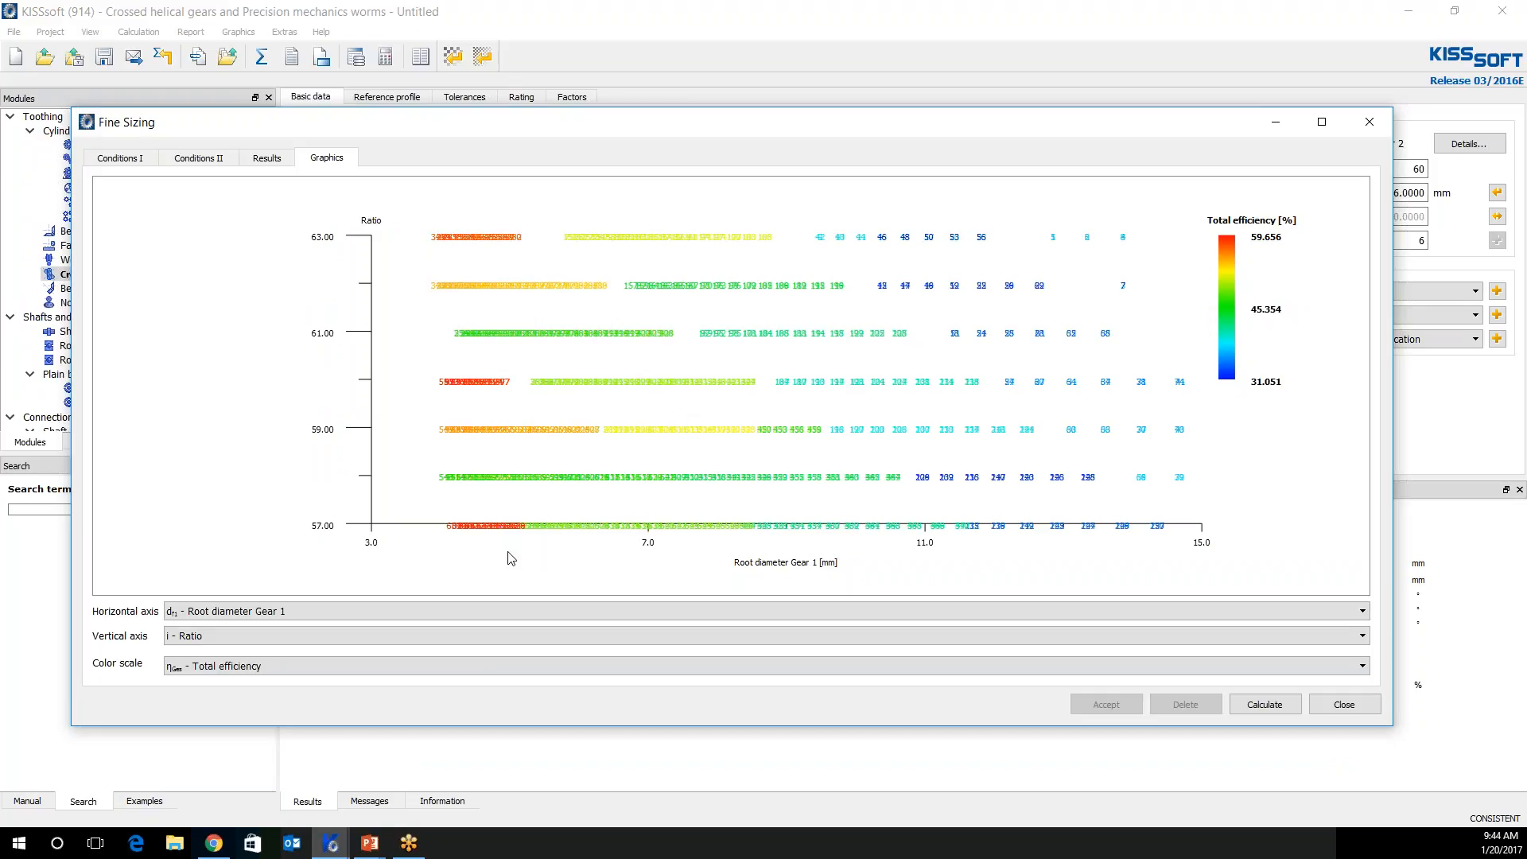
{"action": "mouse_move", "coordinate": [513, 274]}
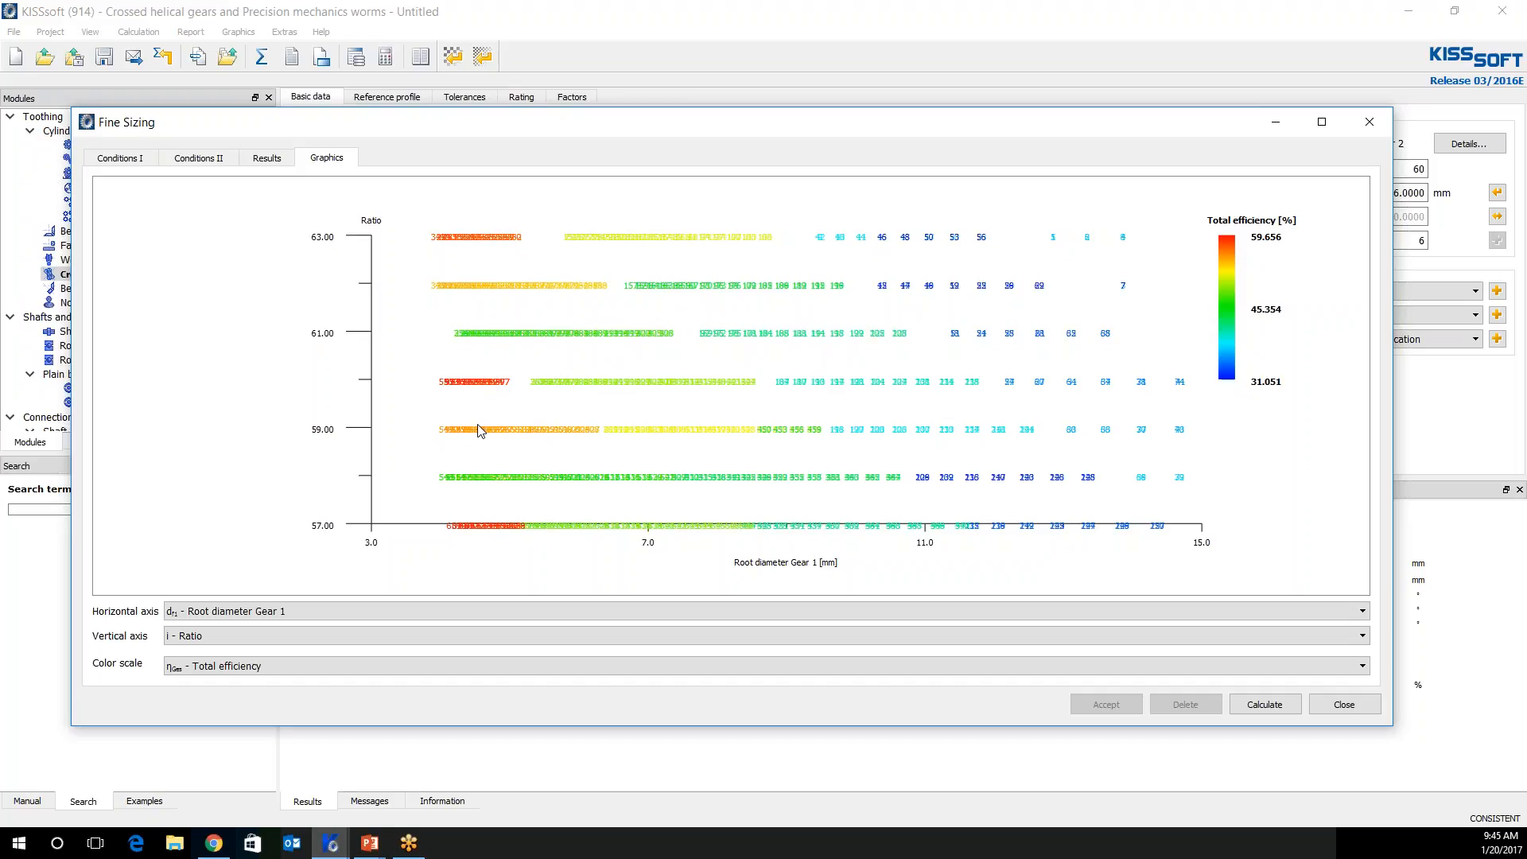
{"action": "mouse_move", "coordinate": [514, 392]}
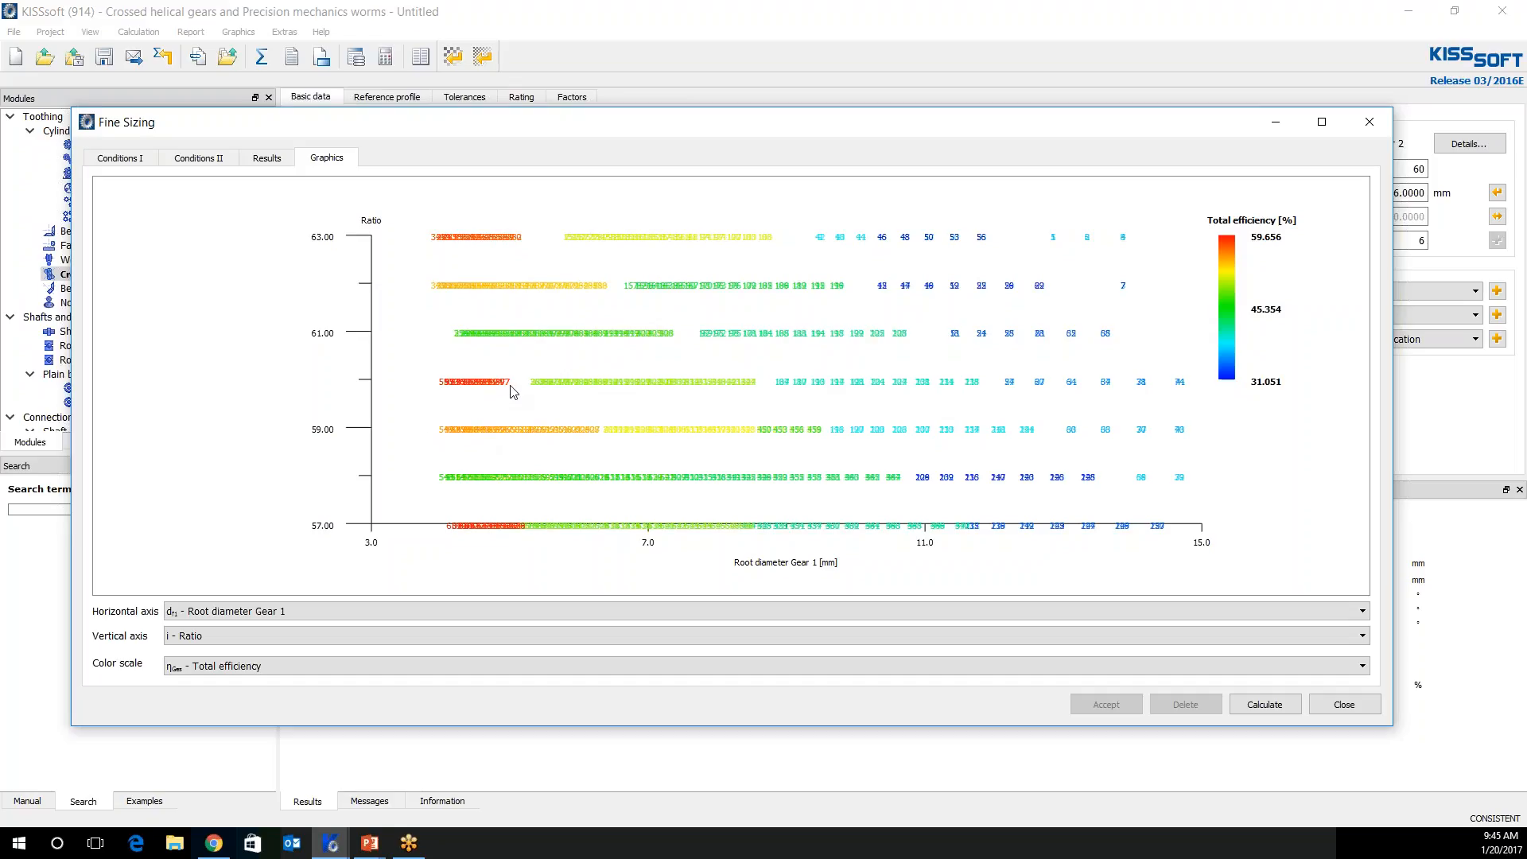
{"action": "mouse_move", "coordinate": [454, 395]}
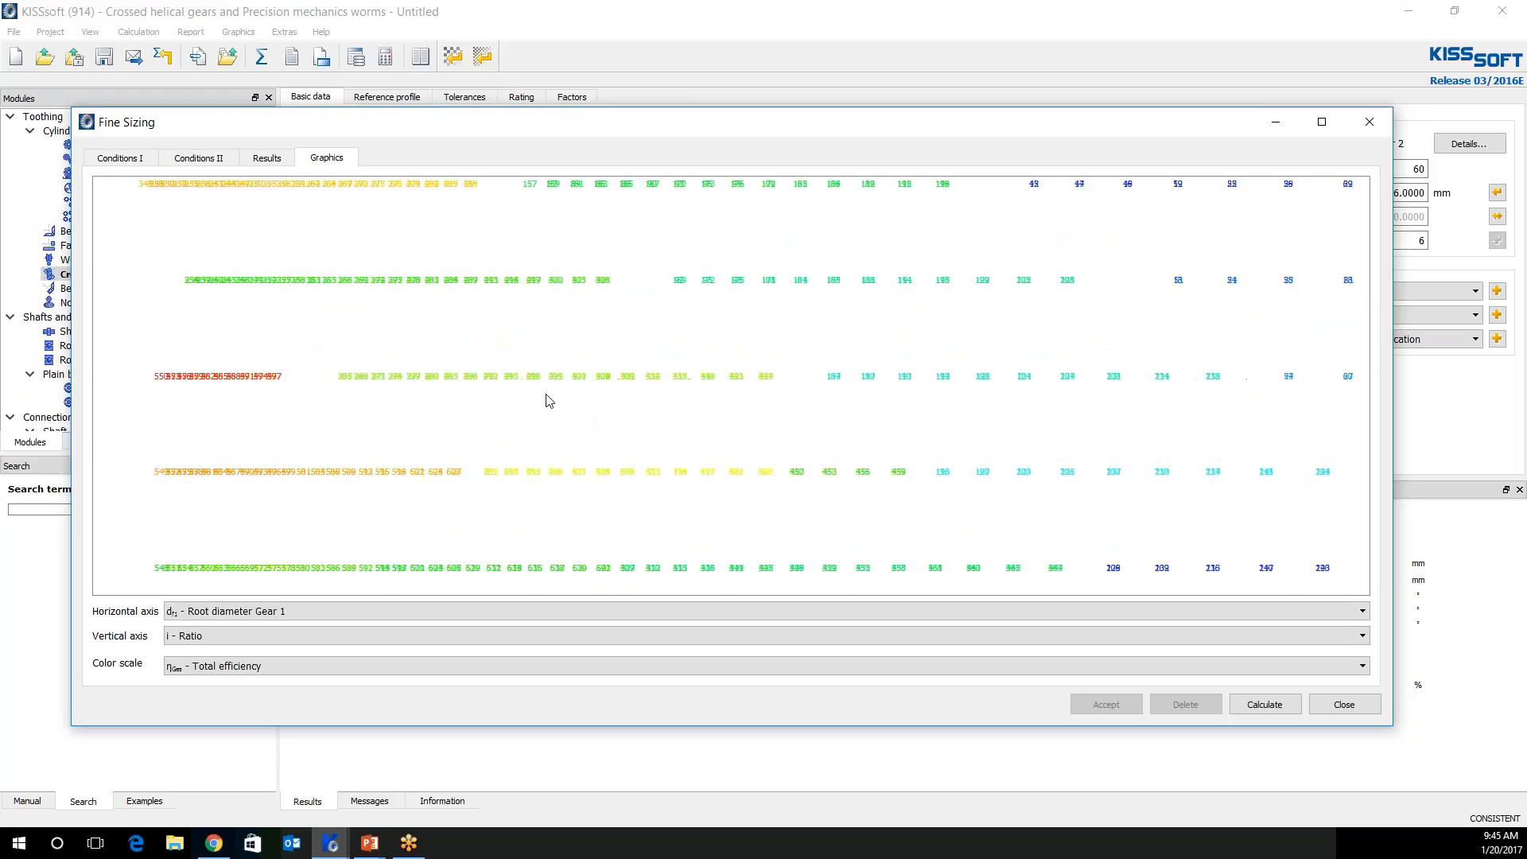
{"action": "right_click", "coordinate": [545, 400]}
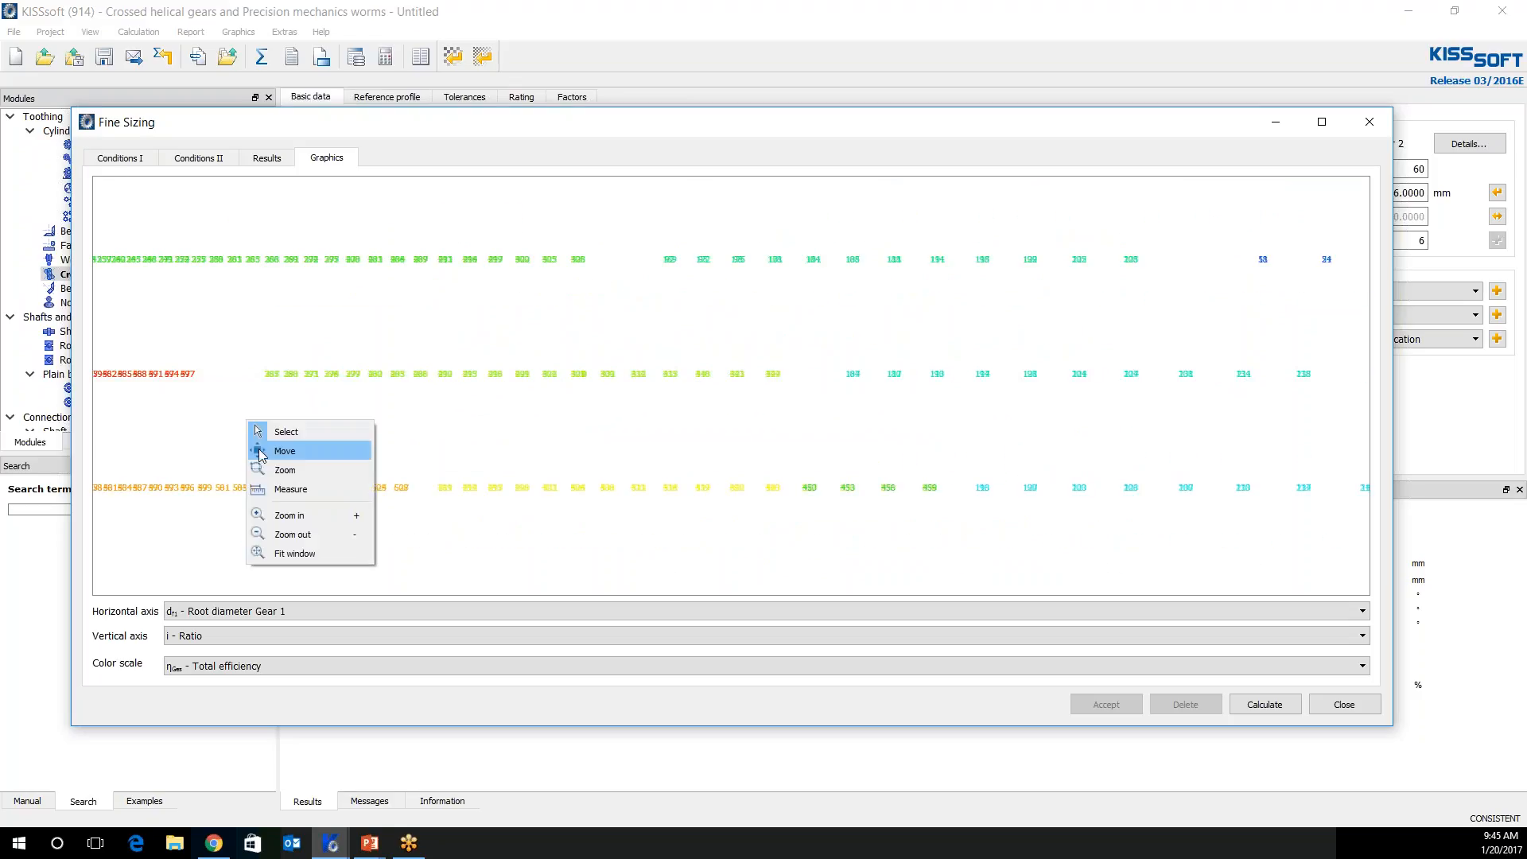
{"action": "left_click", "coordinate": [285, 450]}
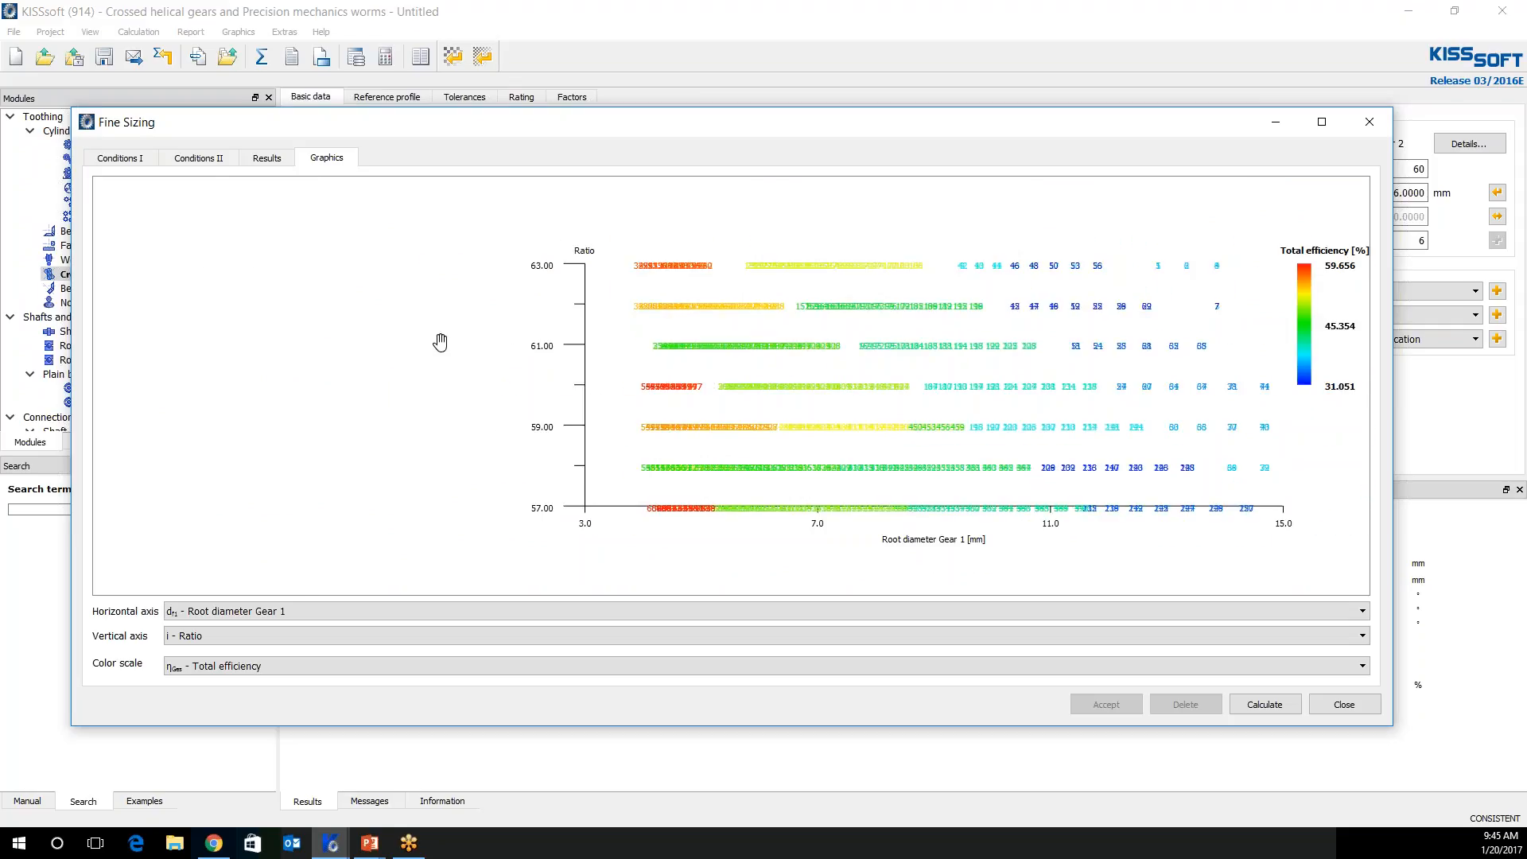
Scroll the results table and select variant 521 with 59 wheel teeth and 6.3 mm facewidth
{"action": "left_click", "coordinate": [266, 157]}
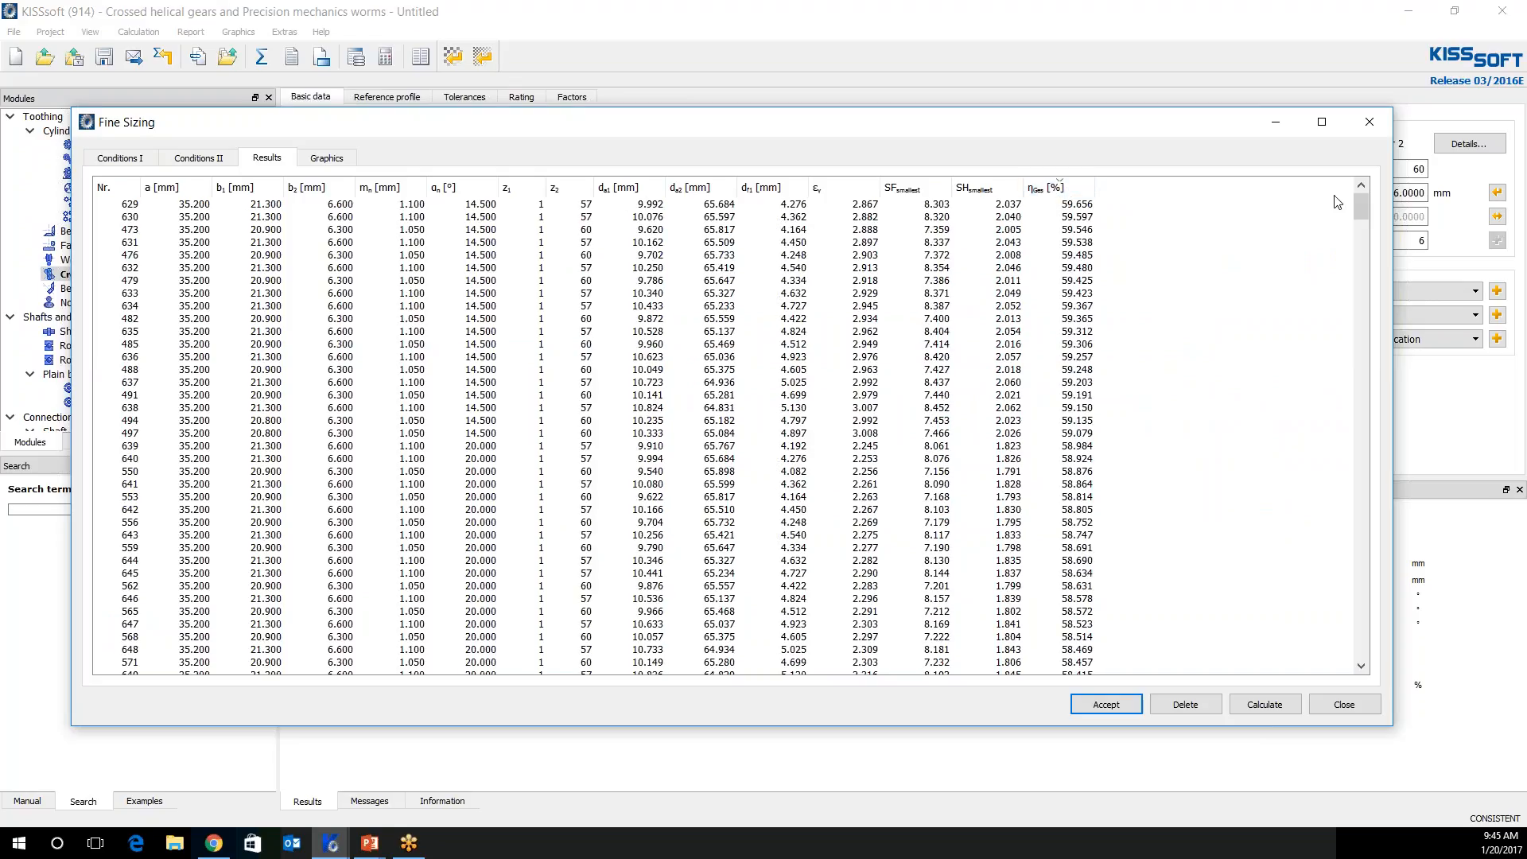
{"action": "scroll", "scroll_direction": "down", "scroll_amount": 3}
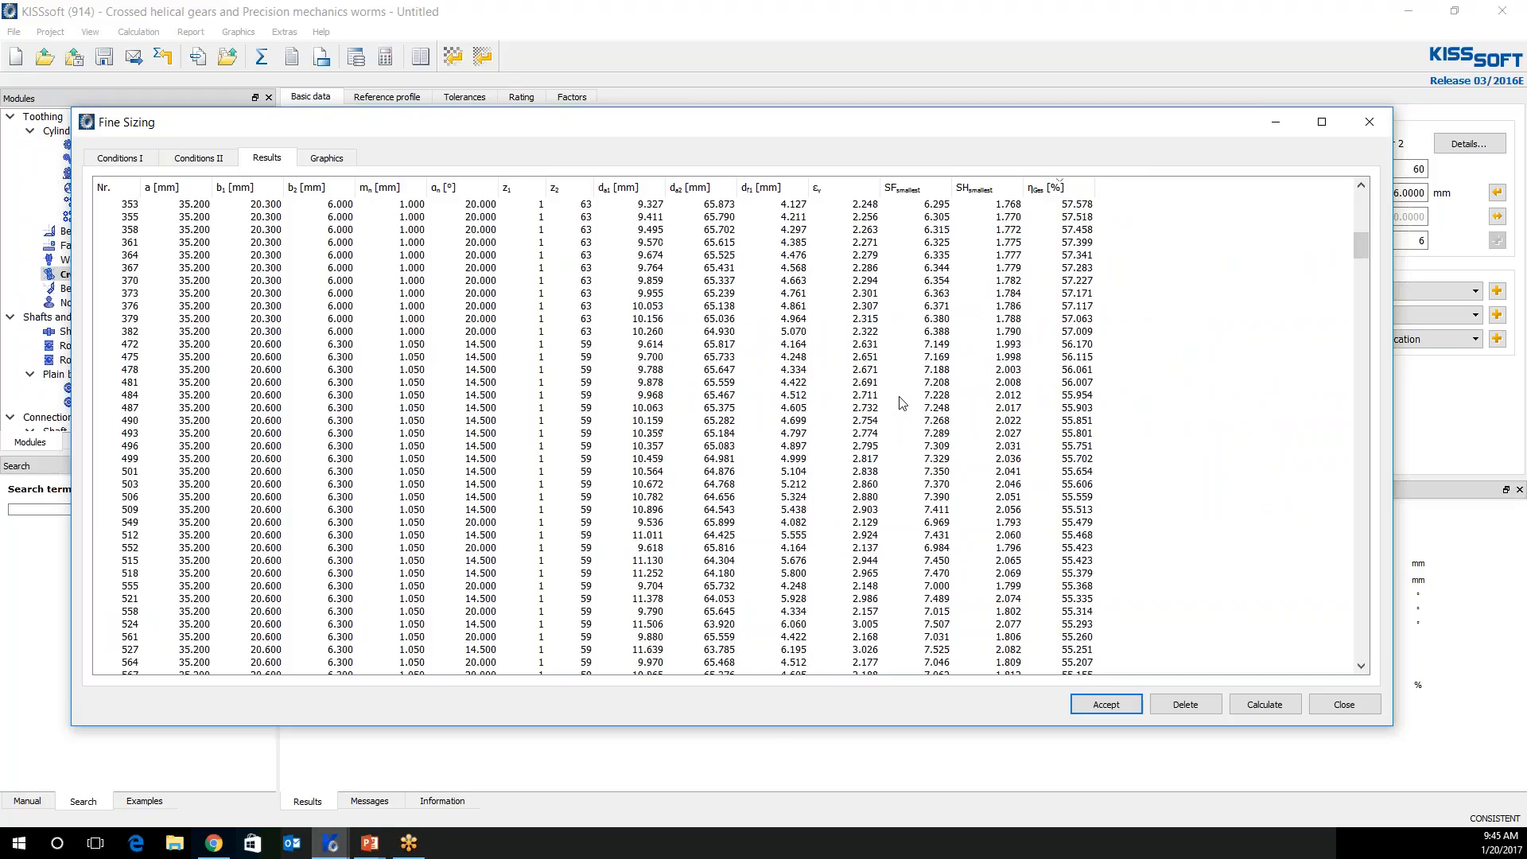
{"action": "scroll", "scroll_direction": "down", "scroll_amount": 3}
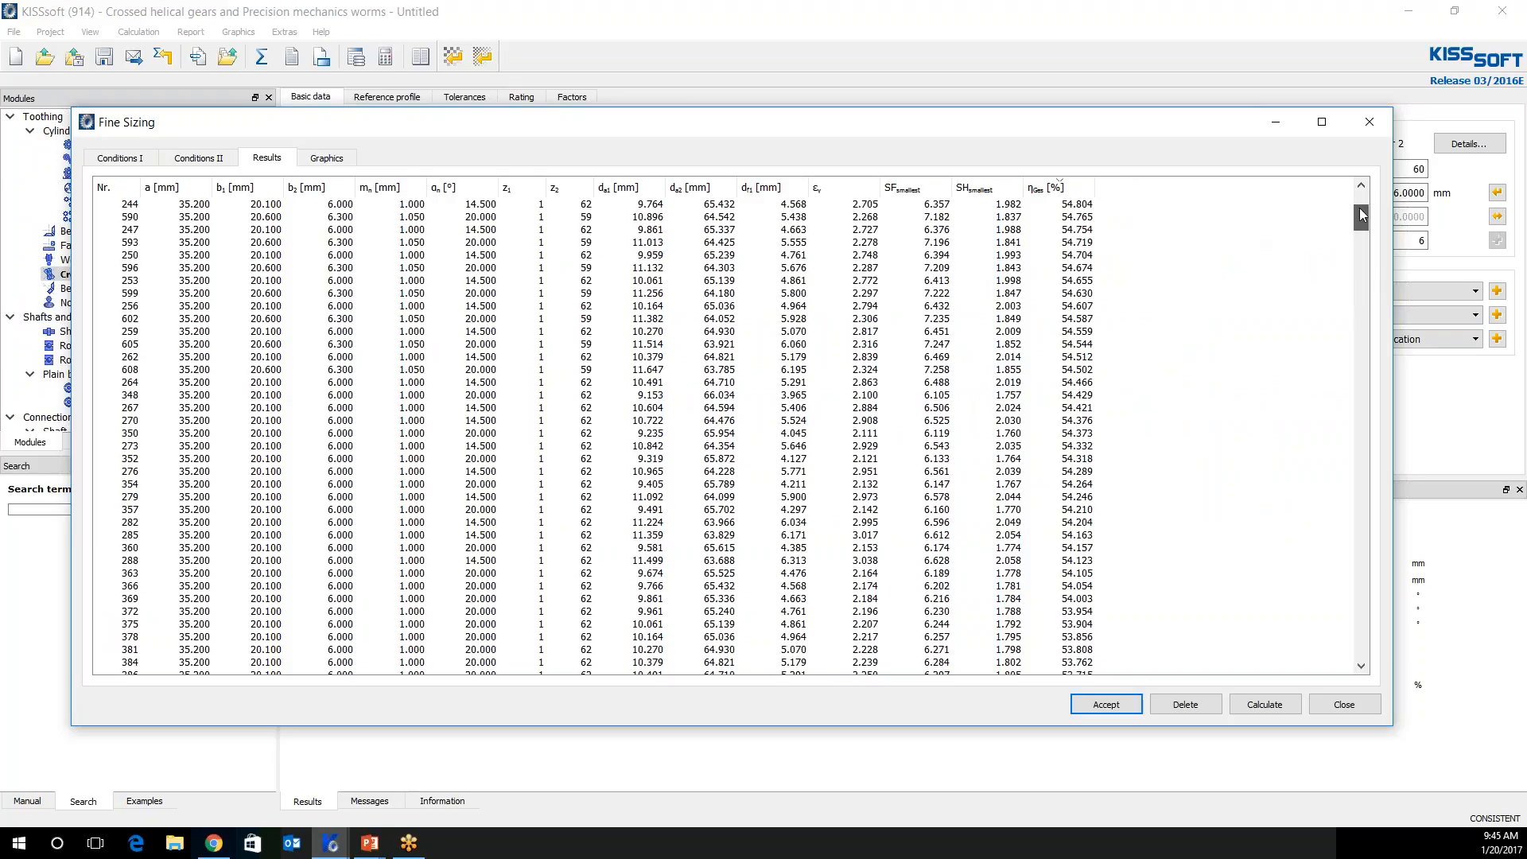
{"action": "scroll", "scroll_direction": "up", "scroll_amount": 3}
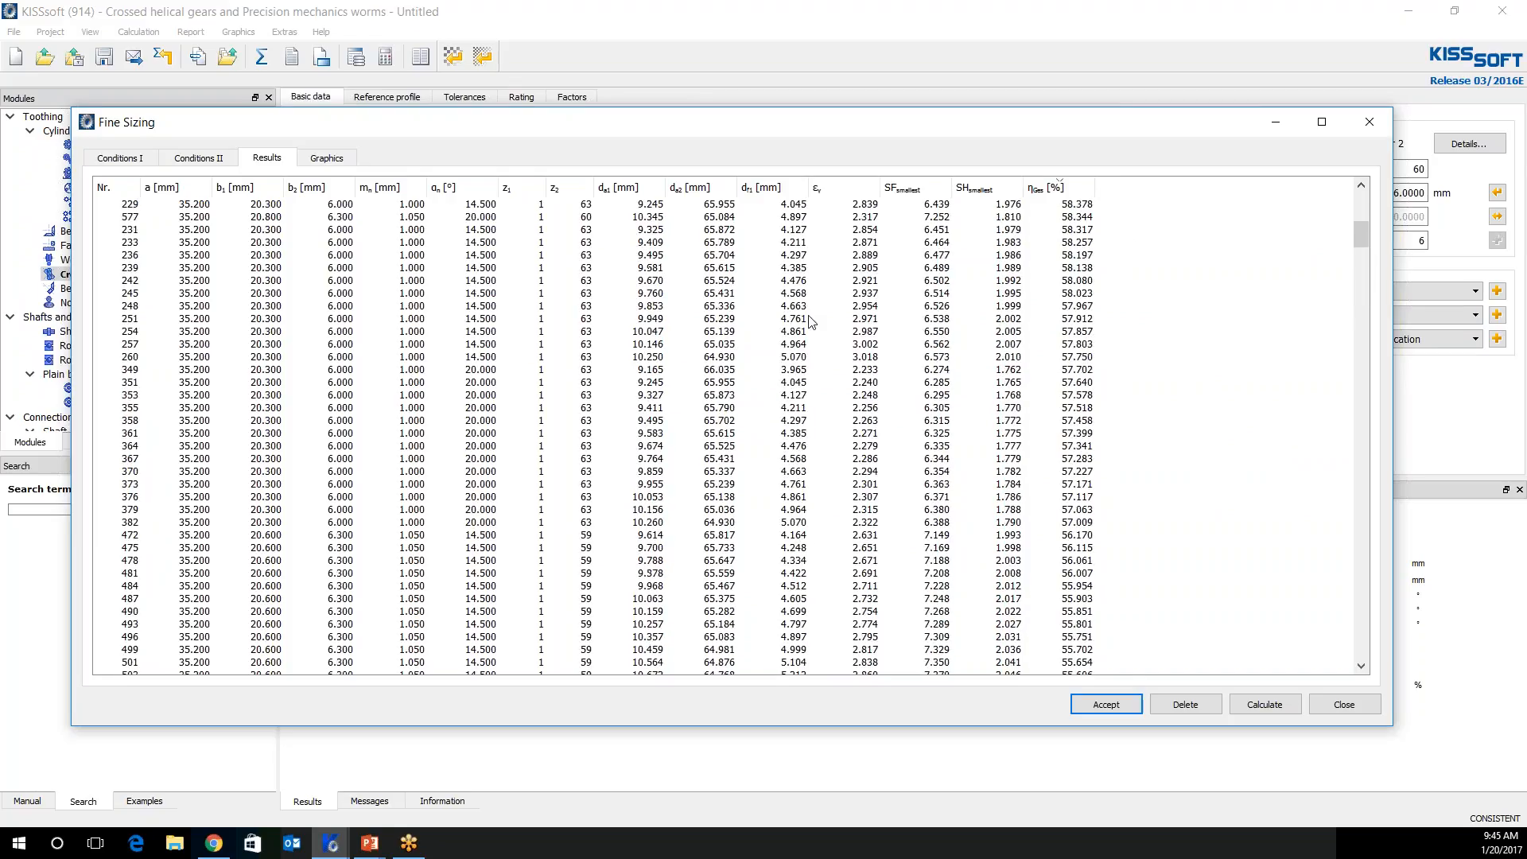
{"action": "scroll", "scroll_direction": "down", "scroll_amount": 3}
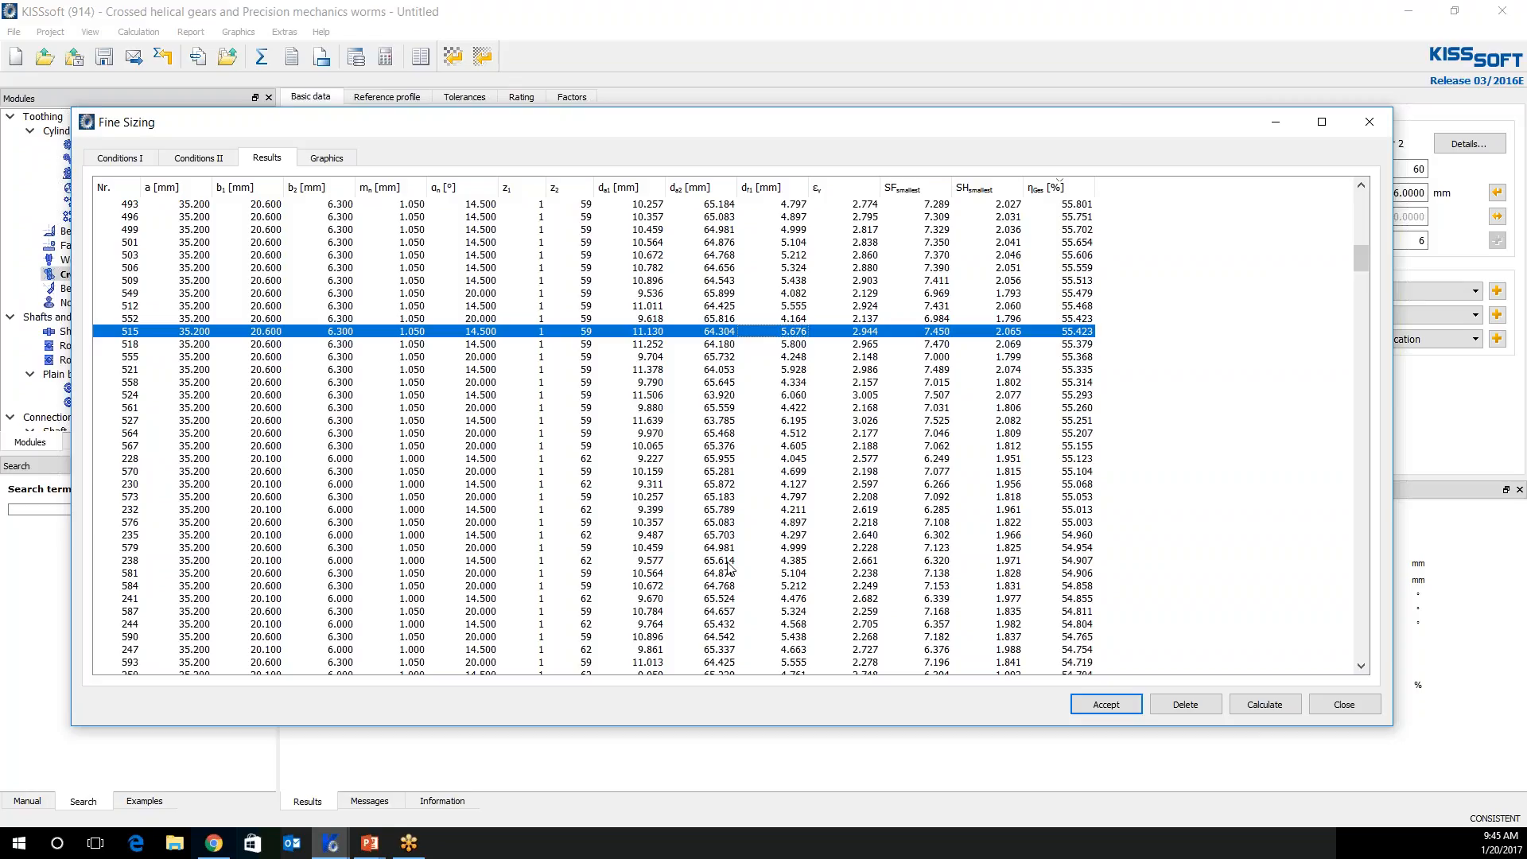
{"action": "left_click", "coordinate": [793, 369]}
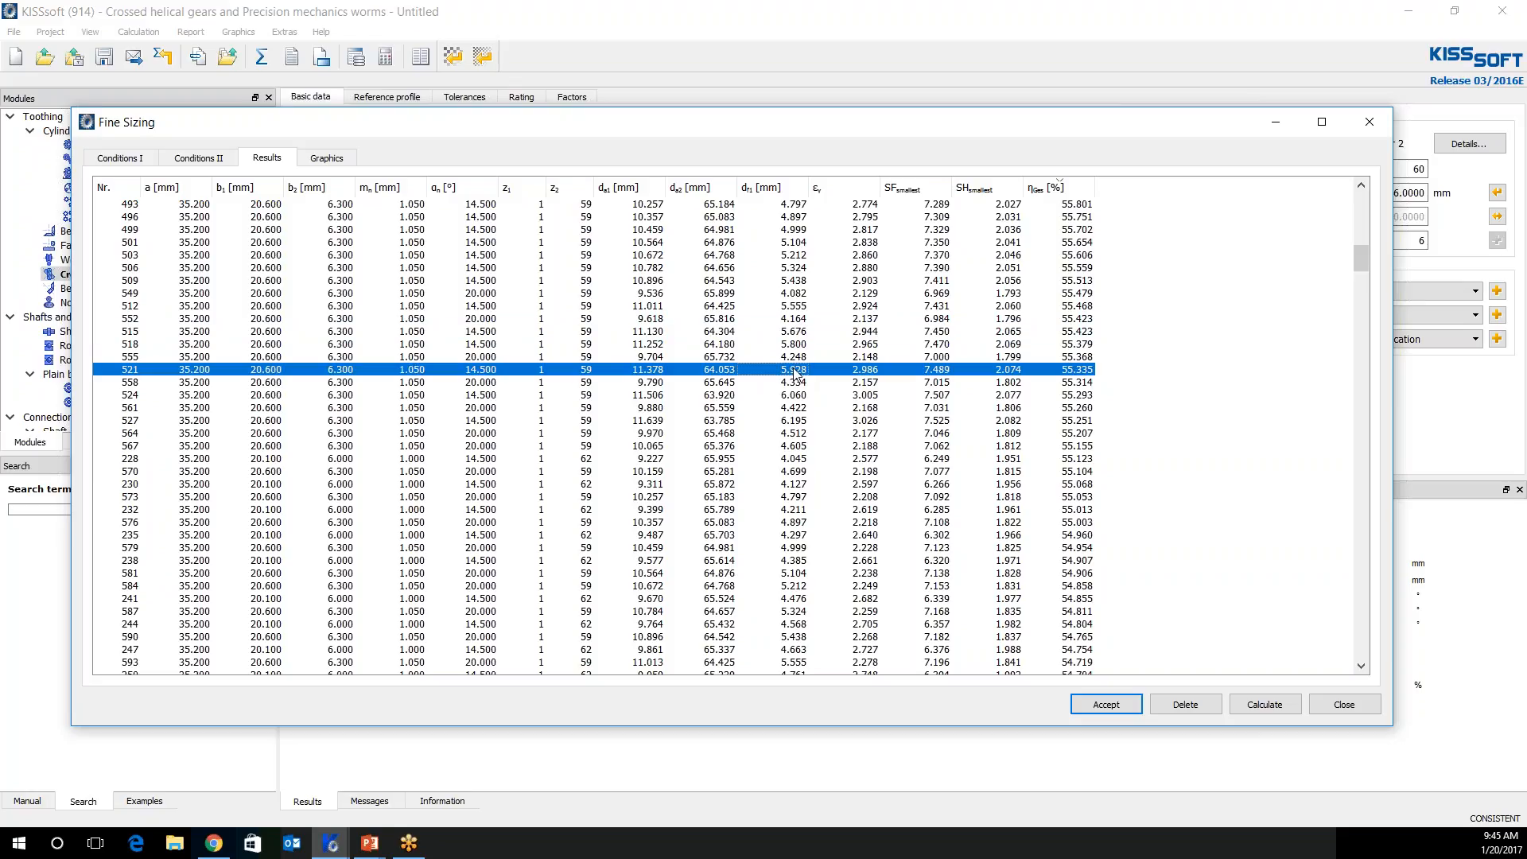
{"action": "mouse_move", "coordinate": [797, 289]}
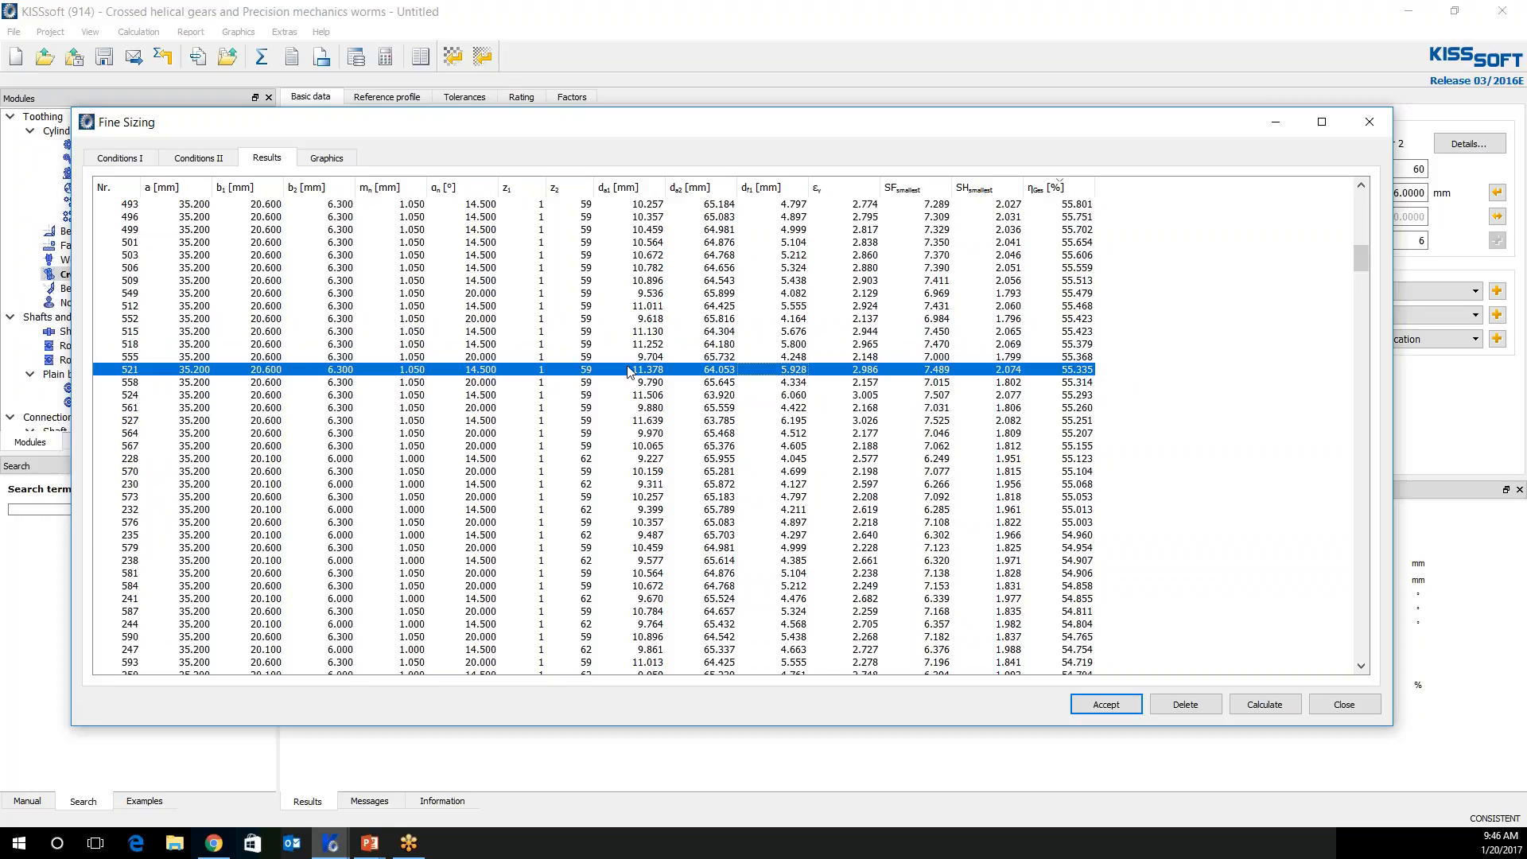
{"action": "mouse_move", "coordinate": [1014, 386]}
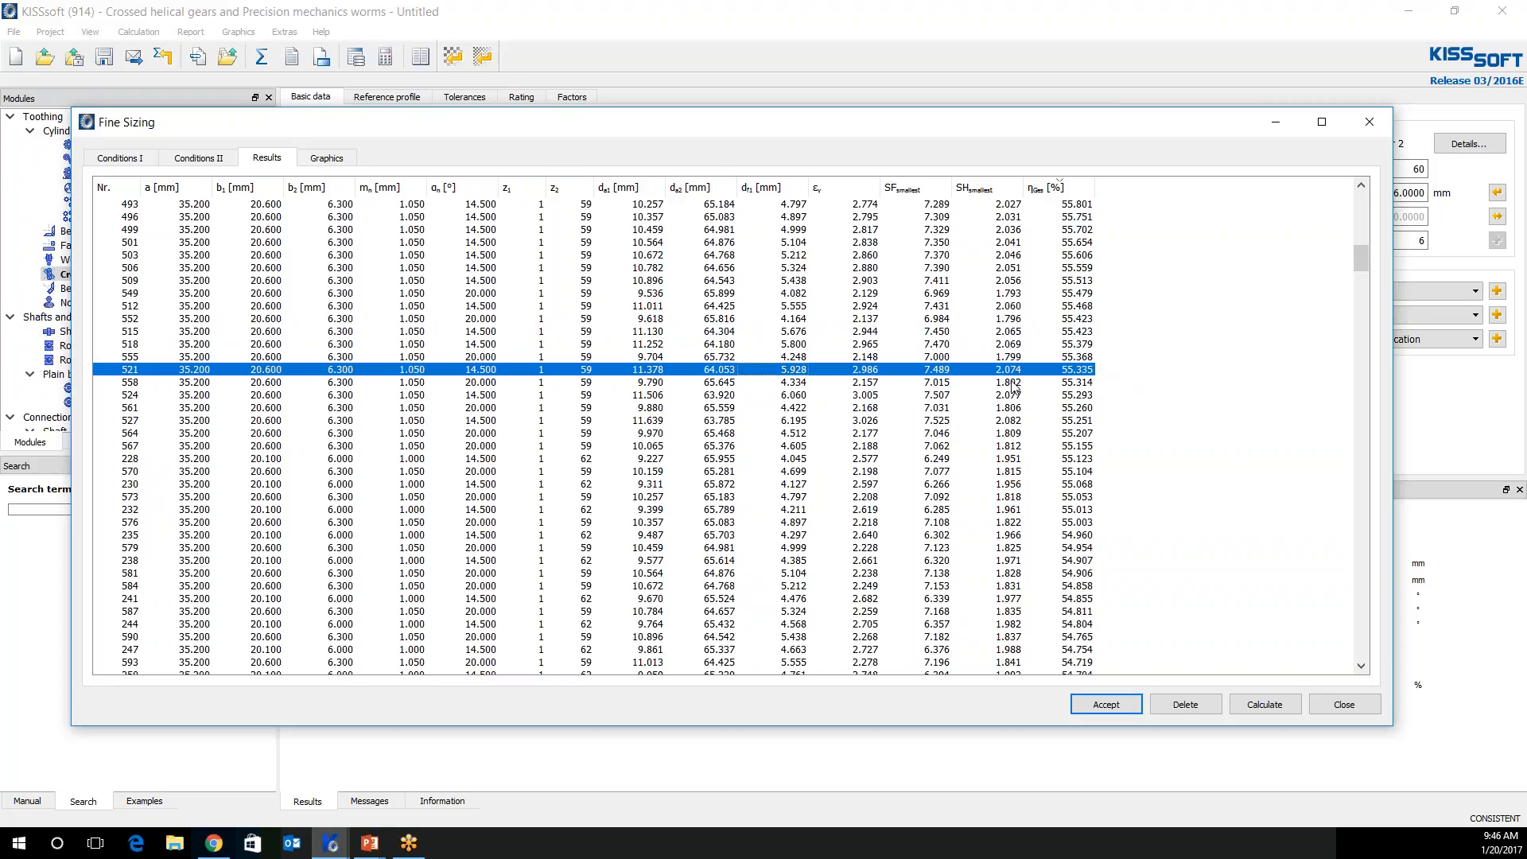
{"action": "mouse_move", "coordinate": [798, 371]}
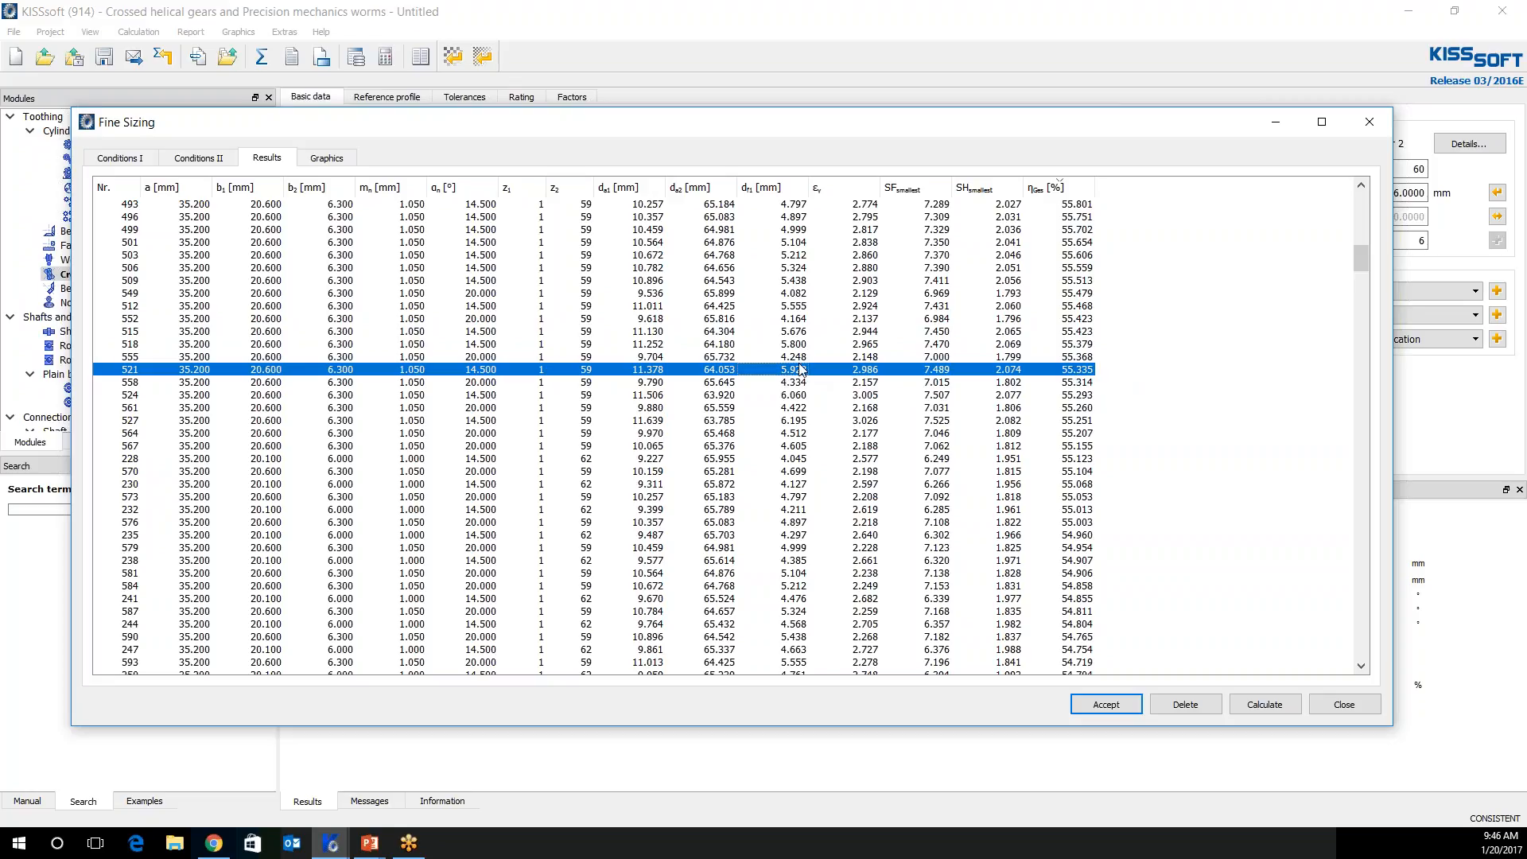
{"action": "mouse_move", "coordinate": [719, 380]}
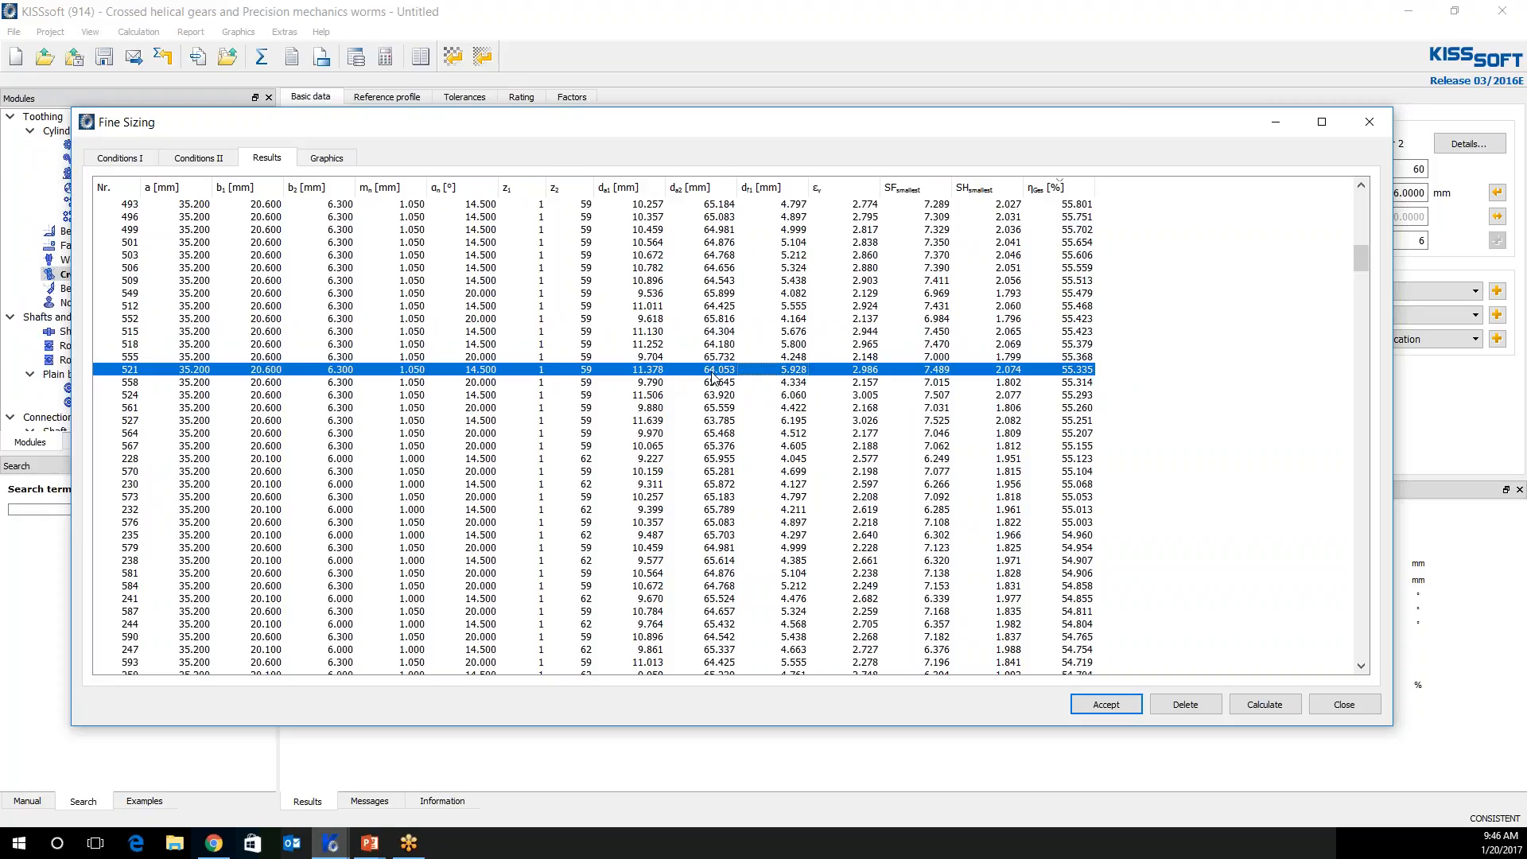
{"action": "mouse_move", "coordinate": [697, 513]}
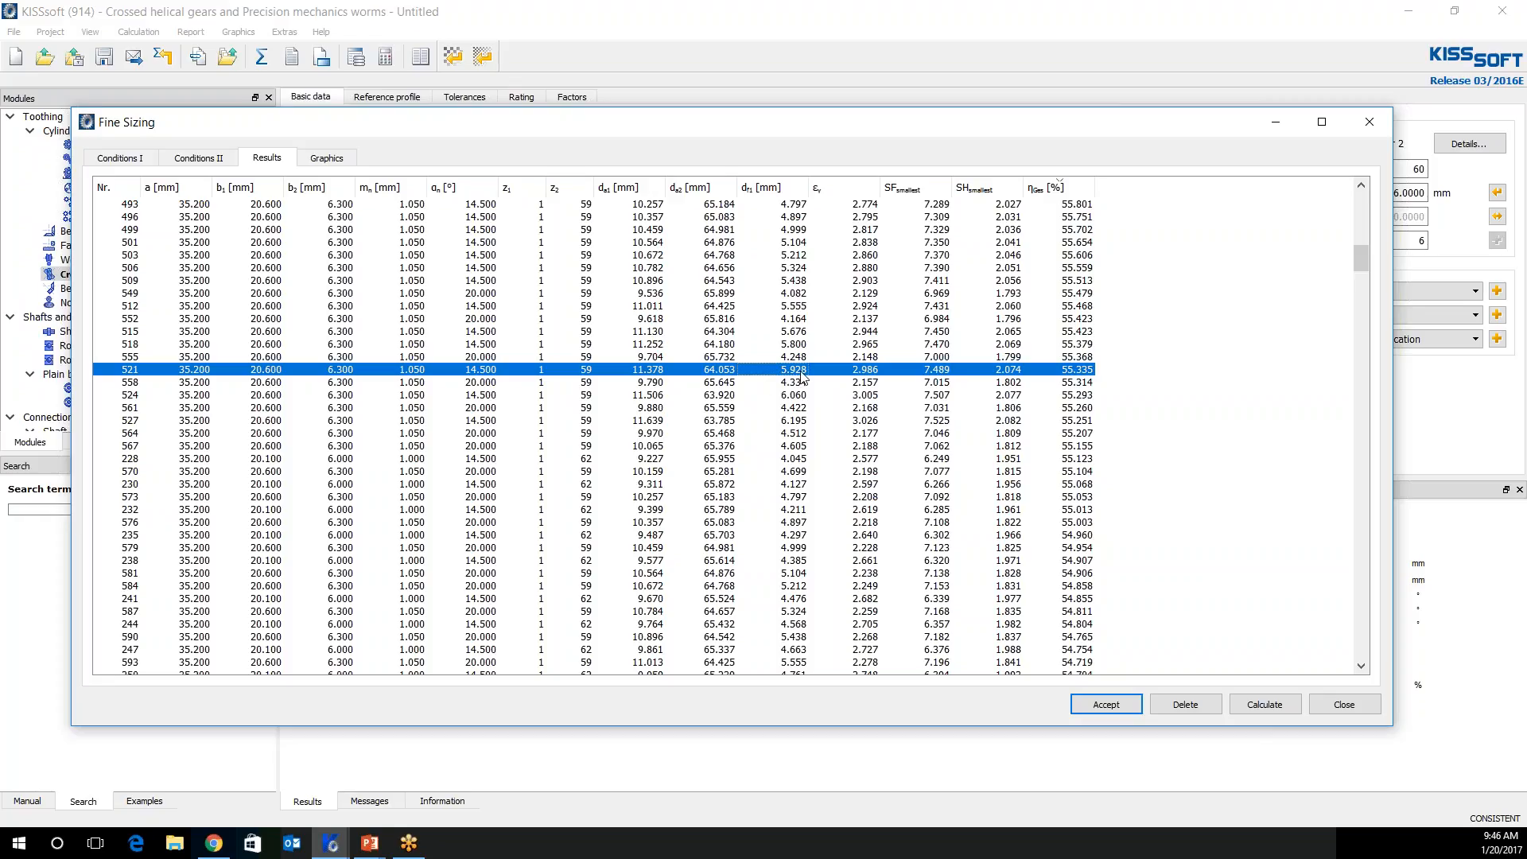
{"action": "mouse_move", "coordinate": [799, 402]}
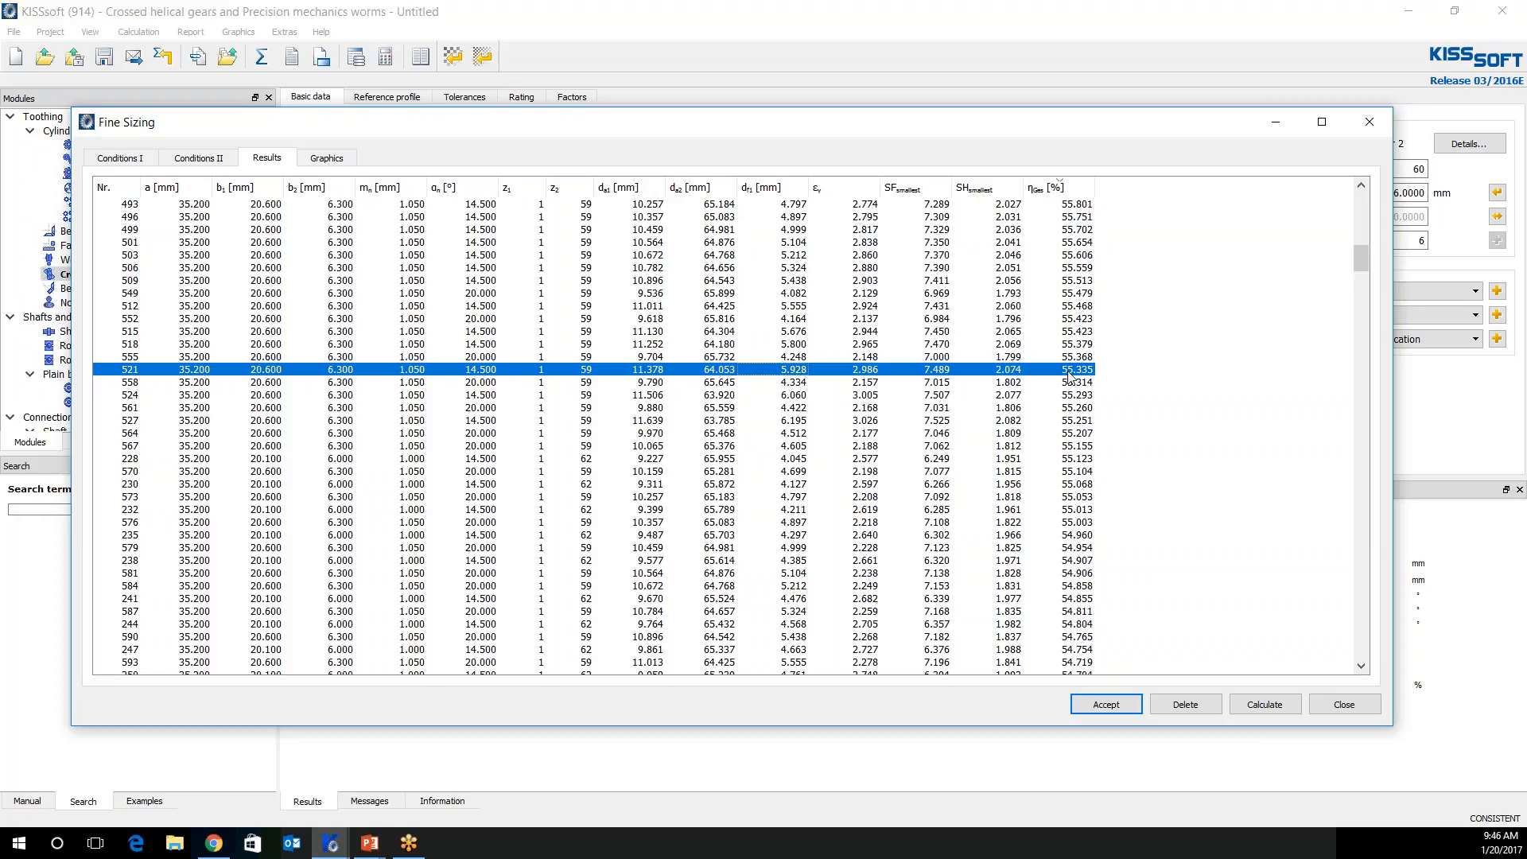
{"action": "mouse_move", "coordinate": [889, 385]}
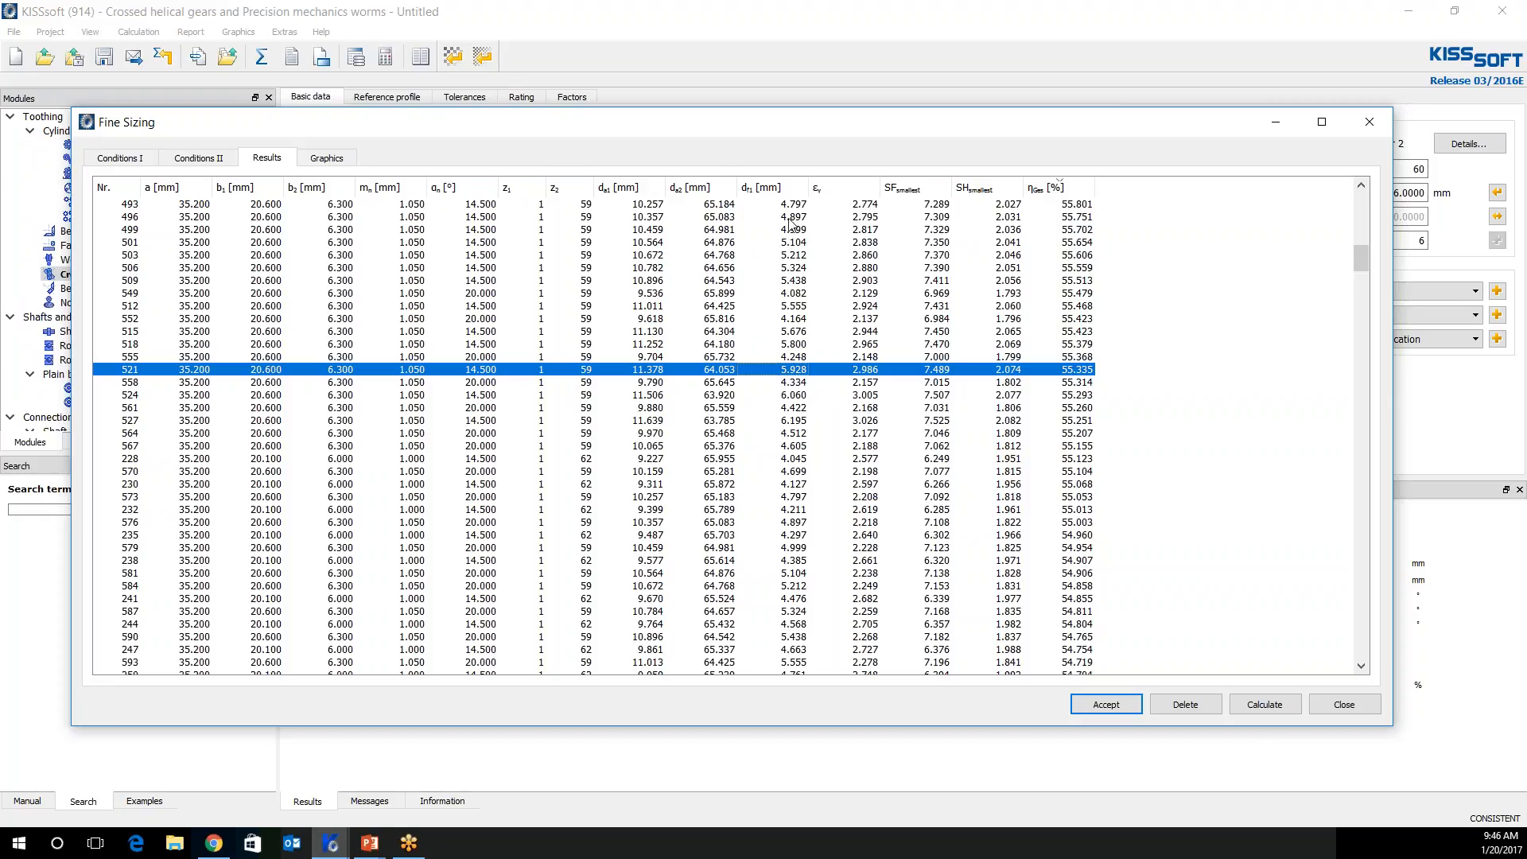
{"action": "mouse_move", "coordinate": [806, 379]}
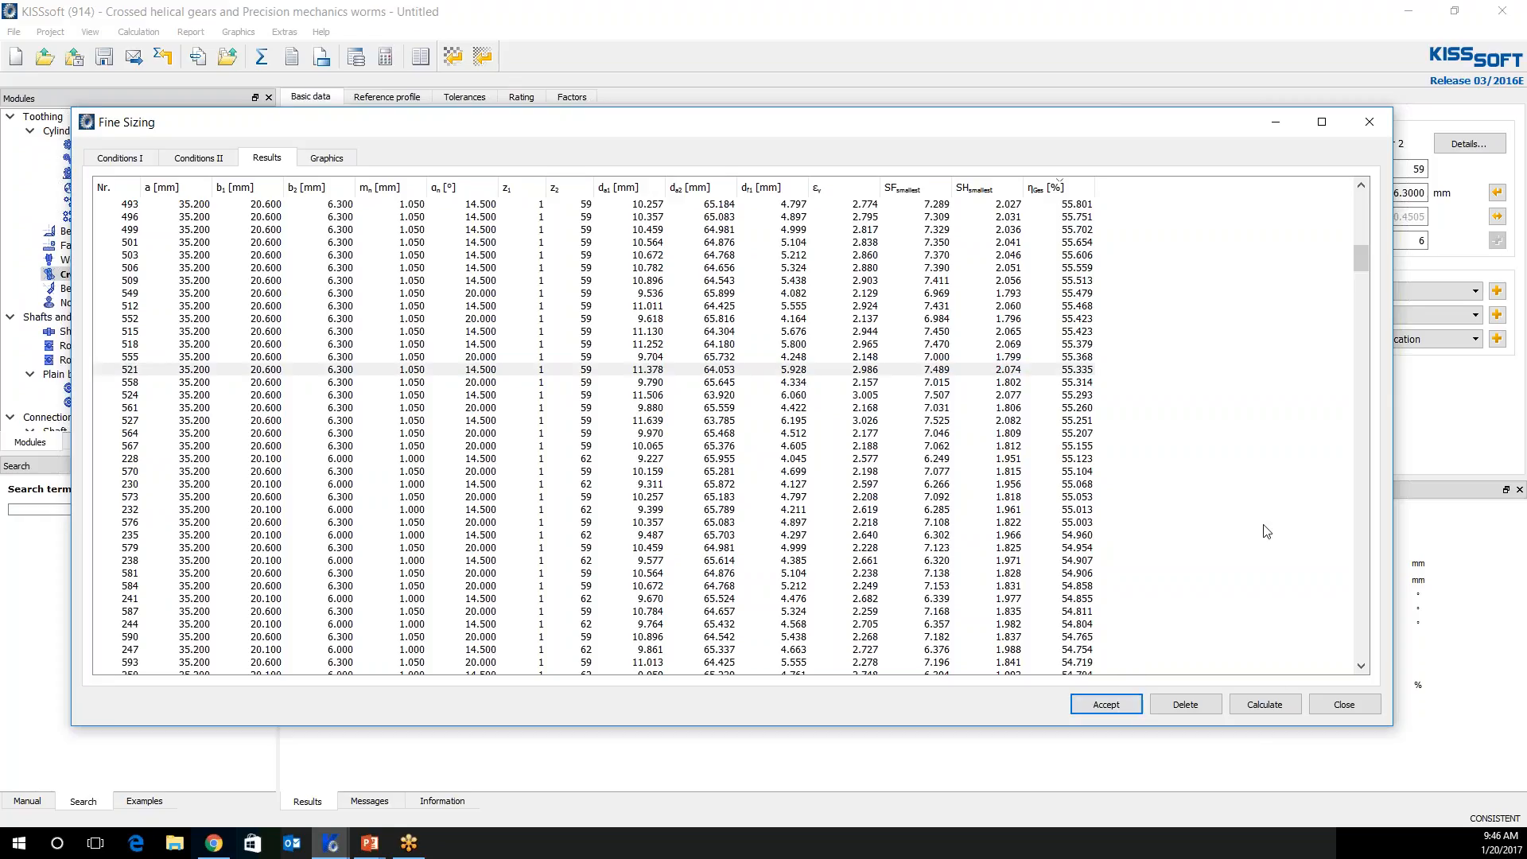
{"action": "mouse_move", "coordinate": [1274, 122]}
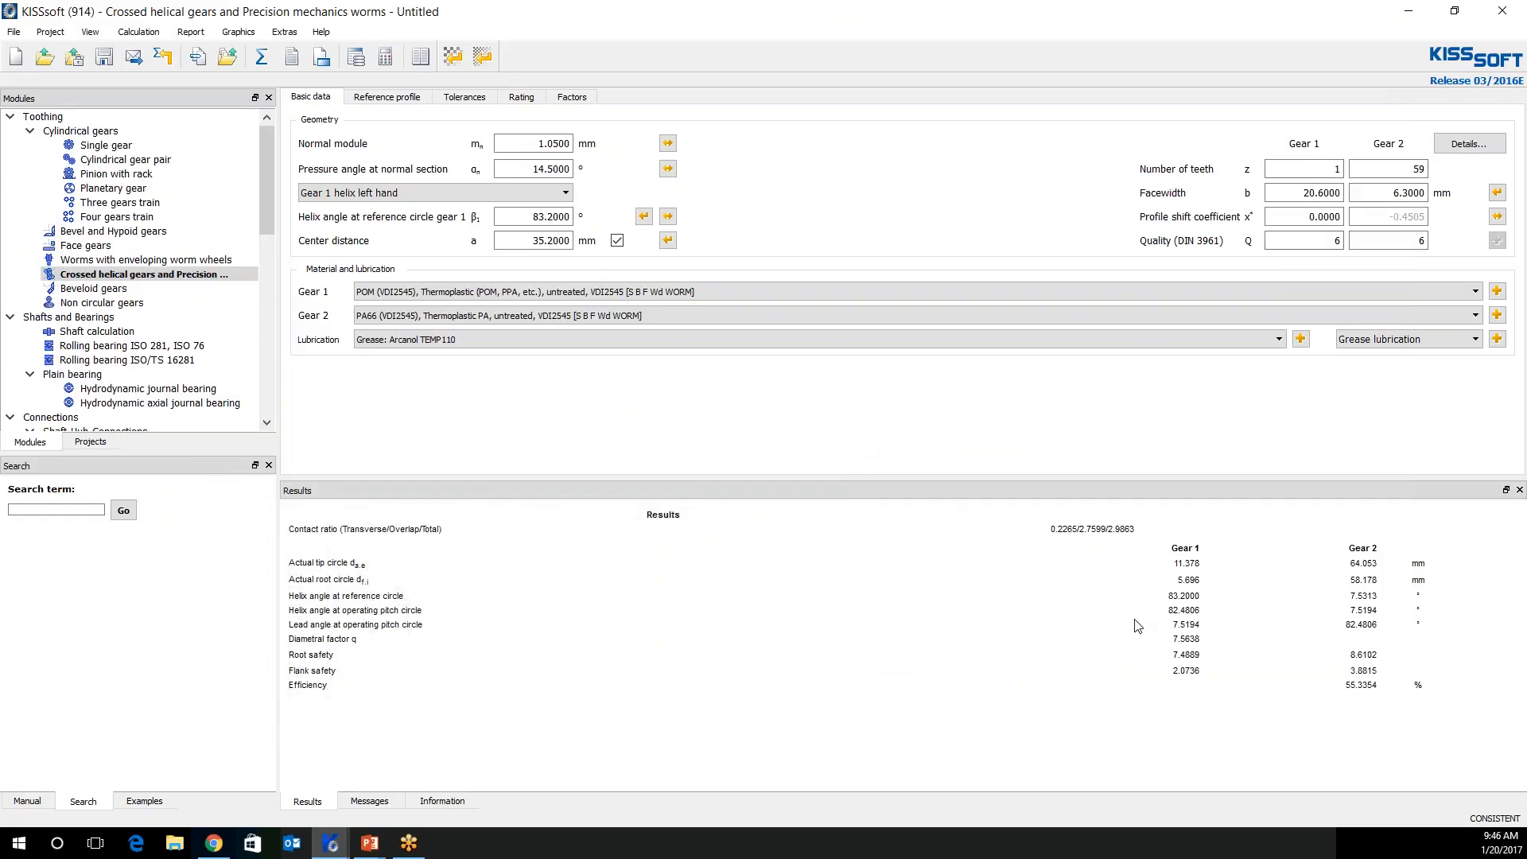
{"action": "mouse_move", "coordinate": [261, 56]}
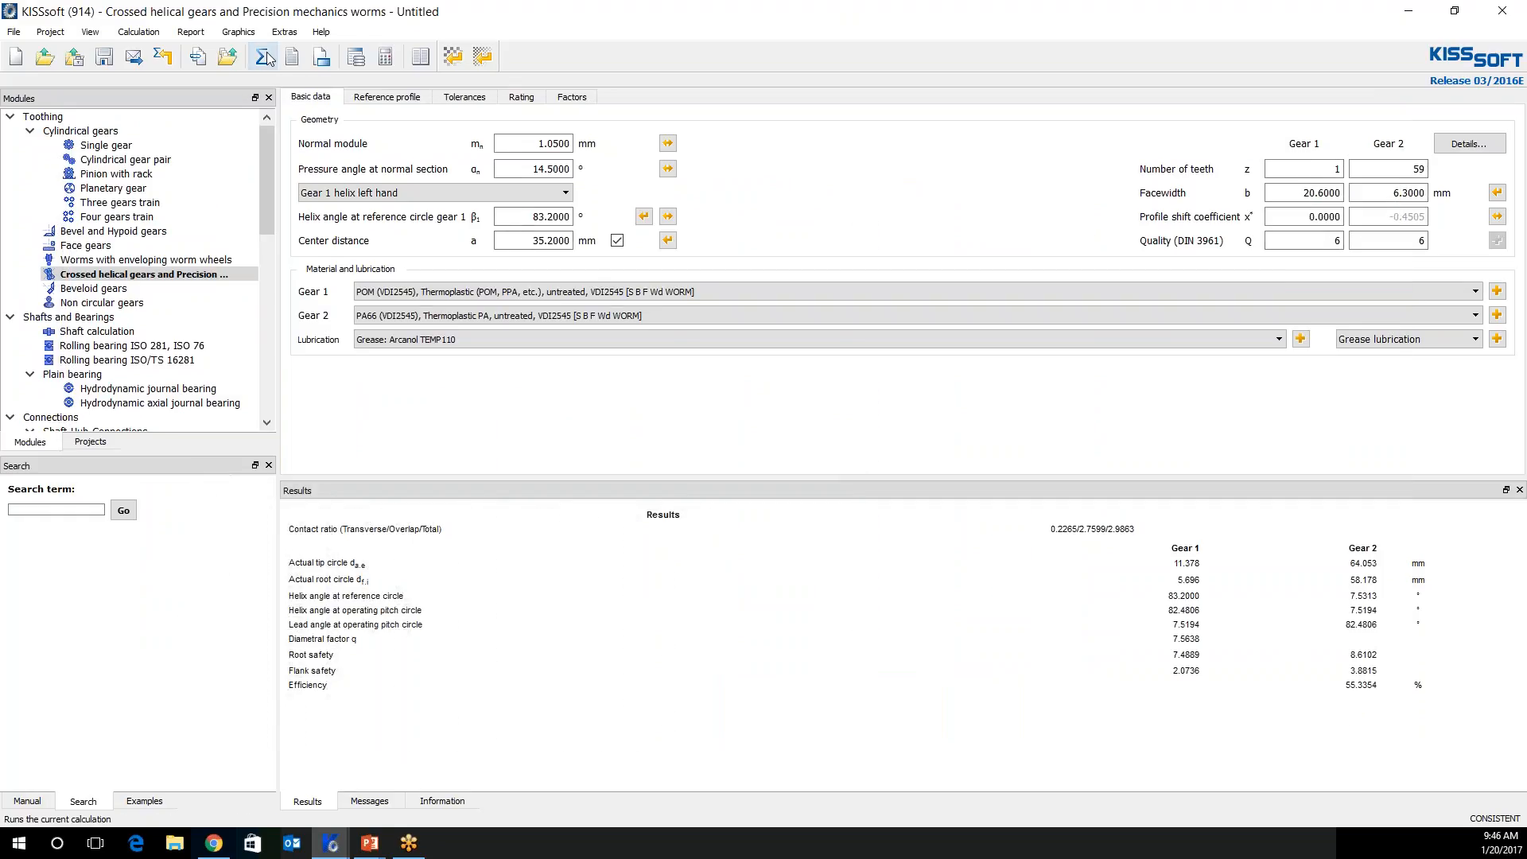
{"action": "left_click", "coordinate": [1468, 143]}
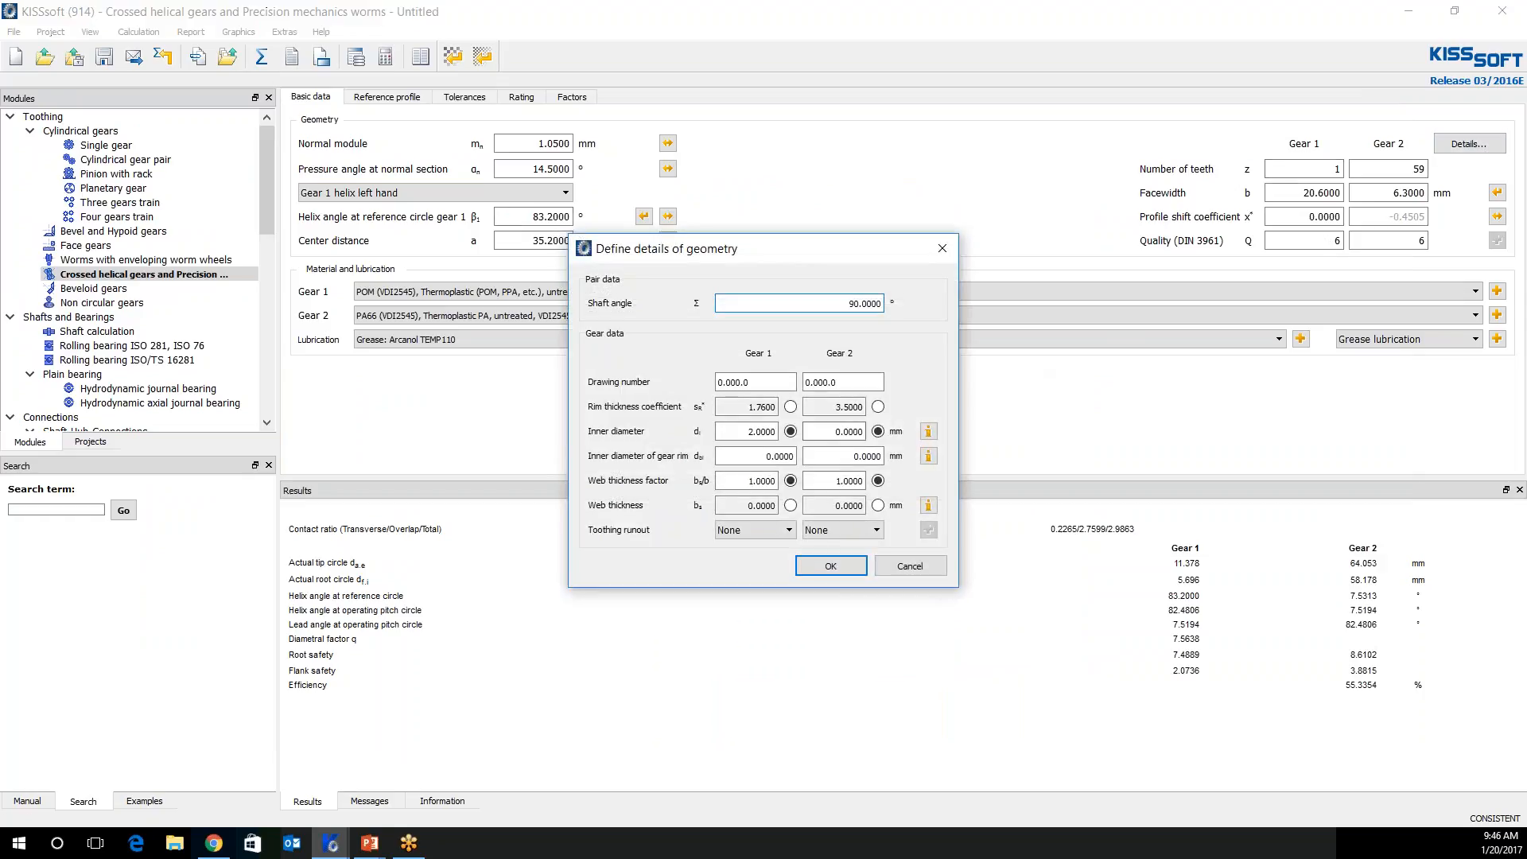
{"action": "left_click", "coordinate": [829, 565]}
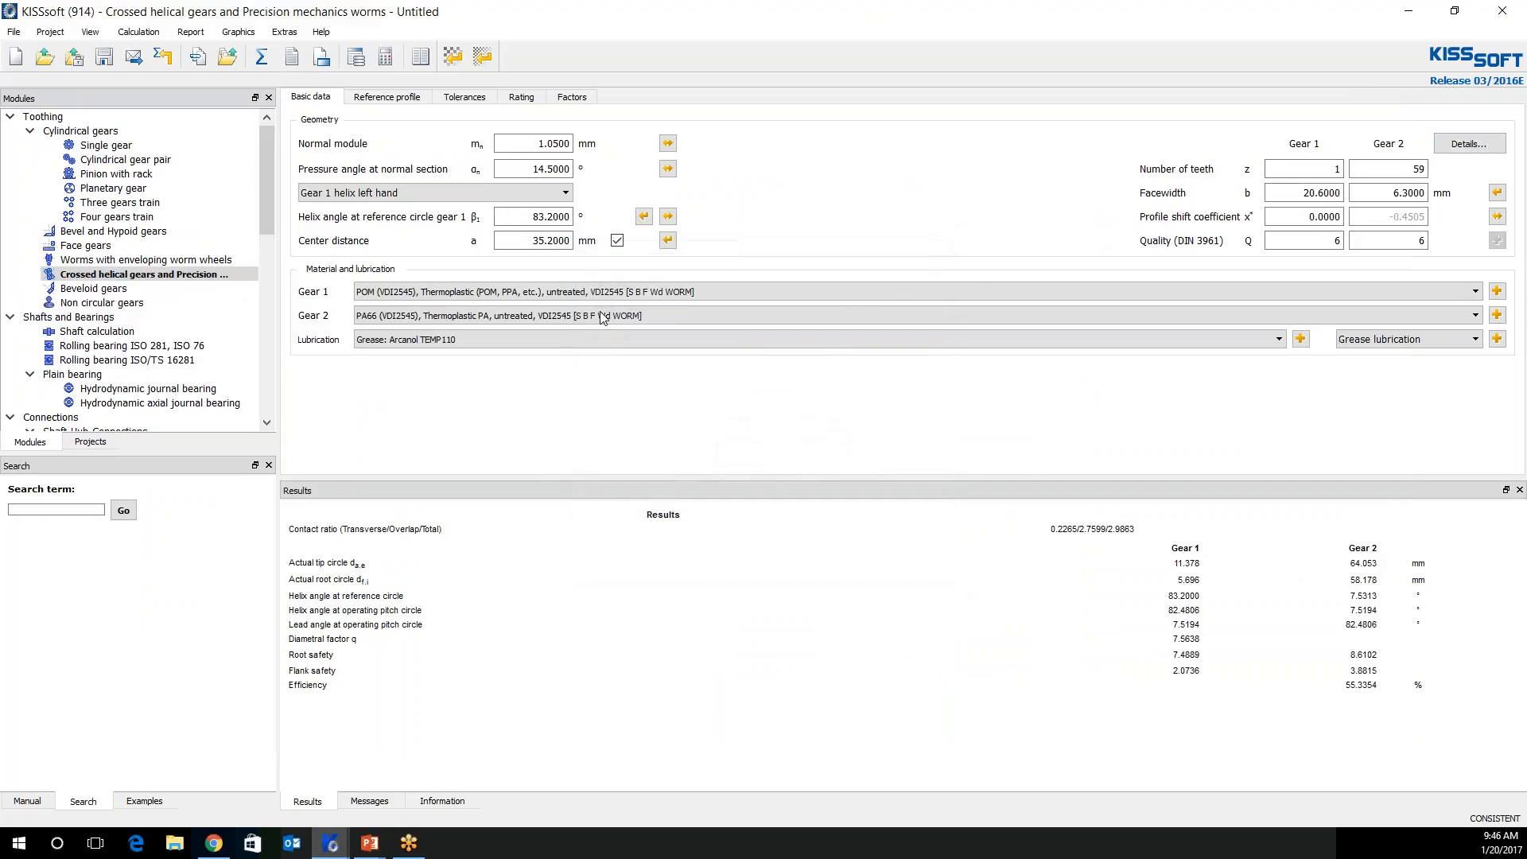
{"action": "mouse_move", "coordinate": [261, 56]}
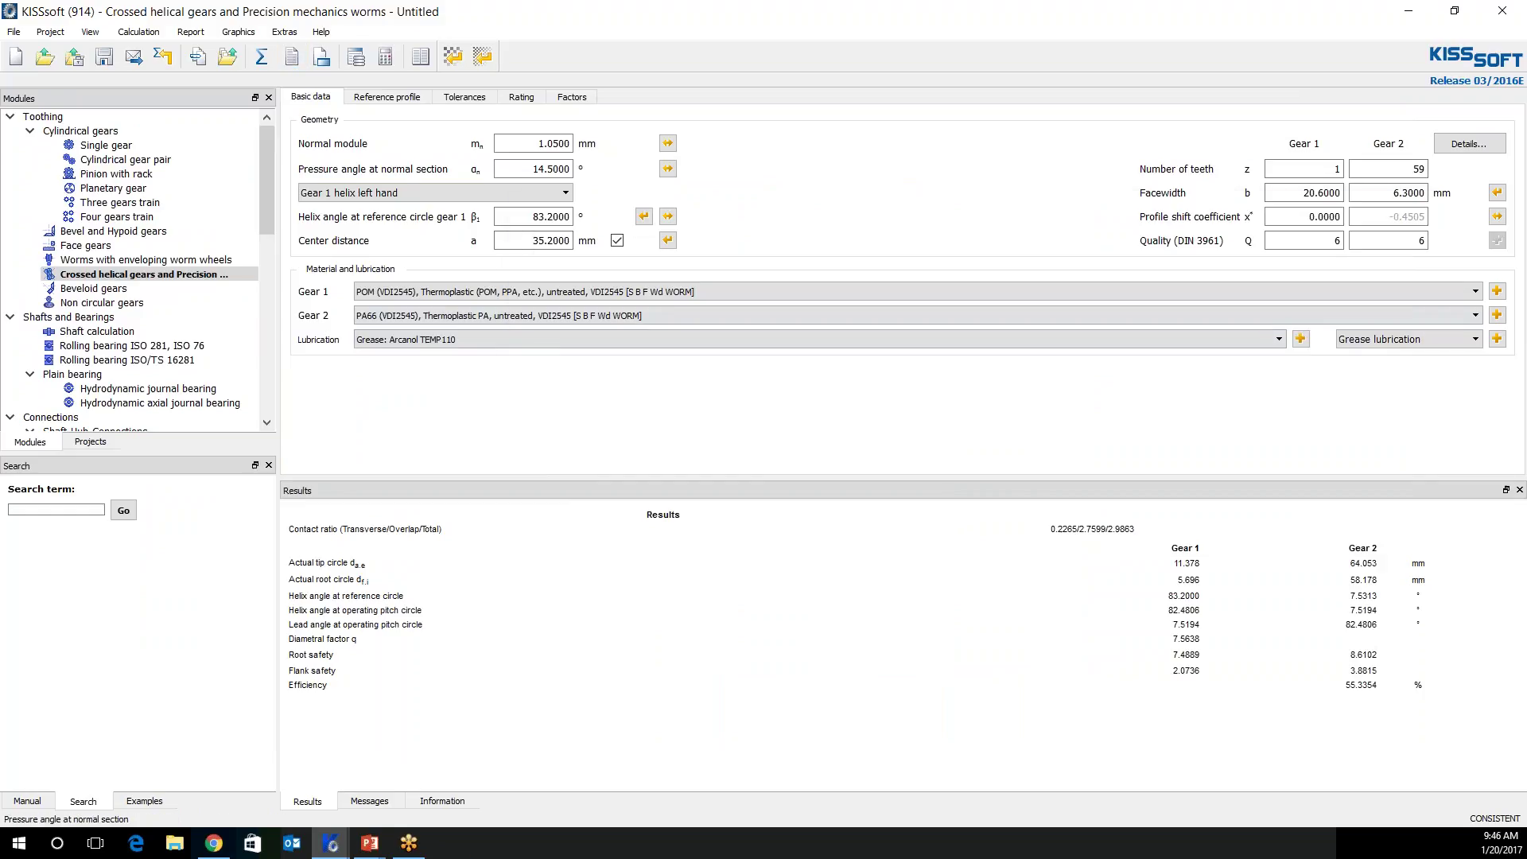
Read through the Z170.rtf worm analysis report for variant 521, then return to KISSsoft
{"action": "left_click", "coordinate": [189, 31]}
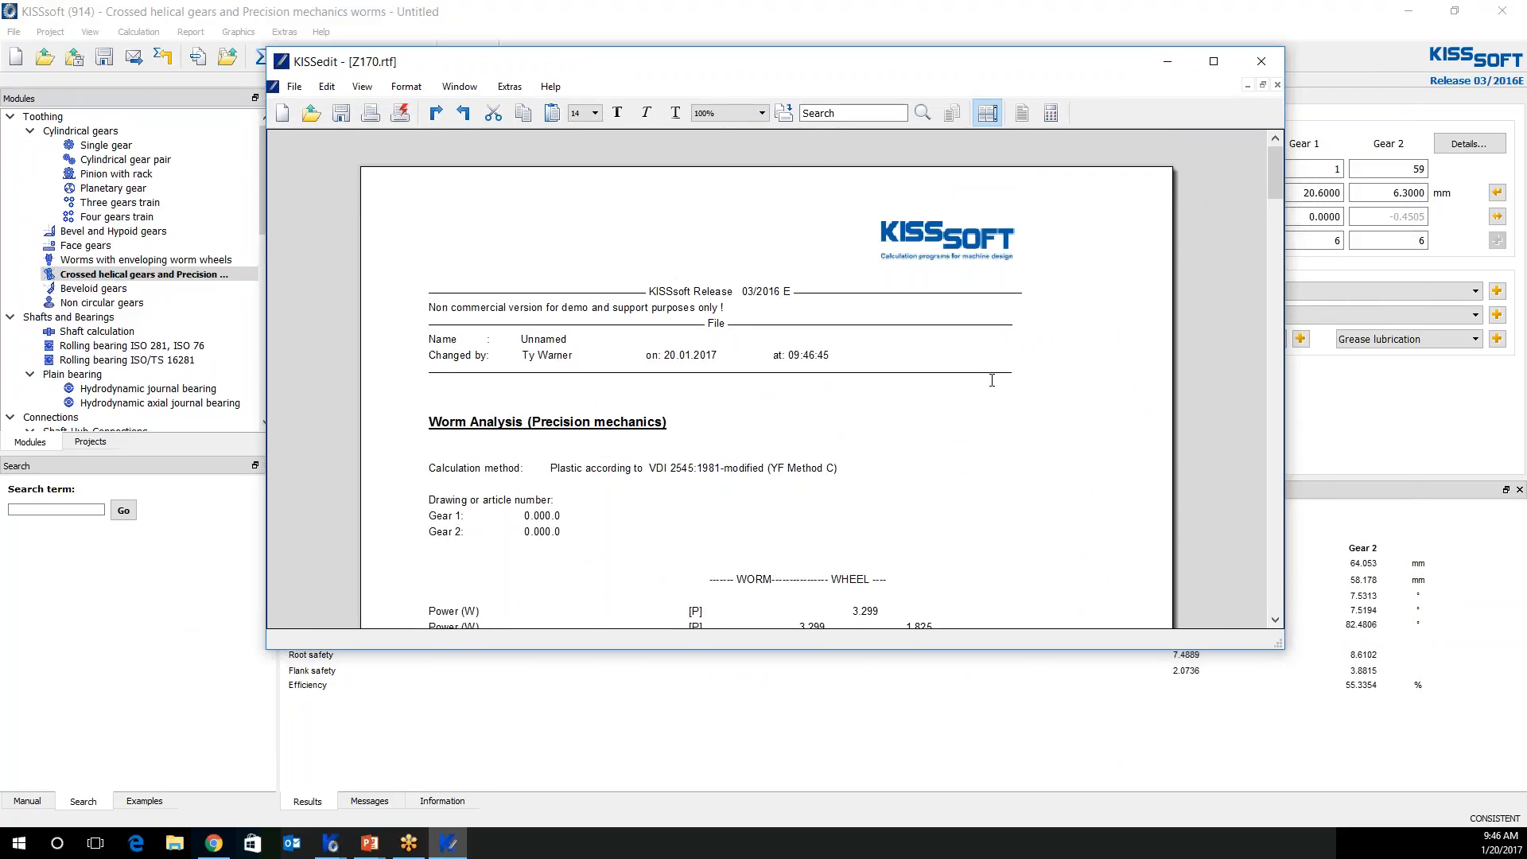
{"action": "scroll", "scroll_direction": "down", "scroll_amount": 3}
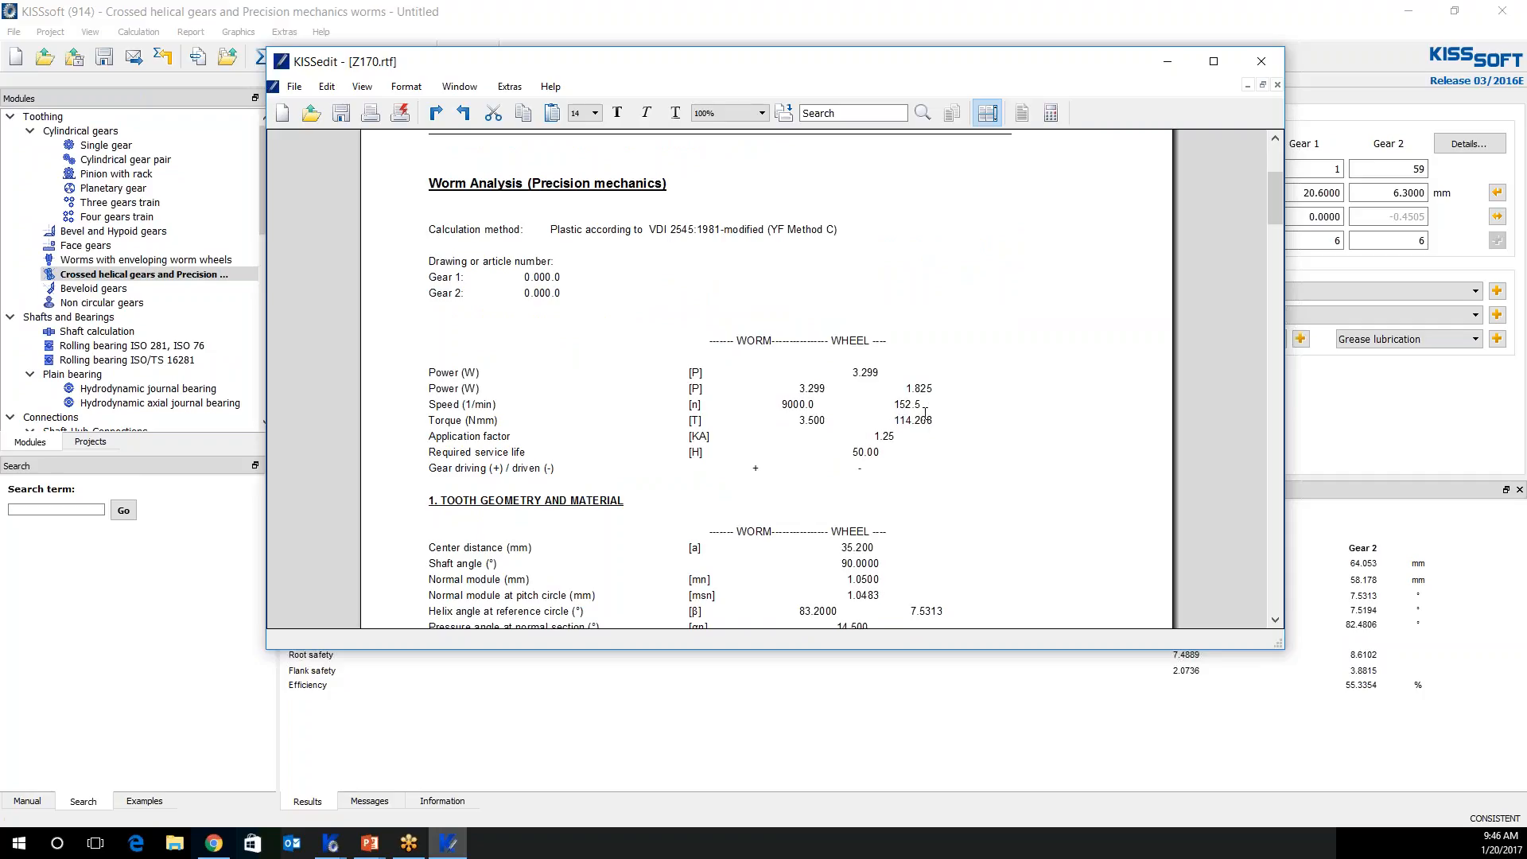
{"action": "left_click", "coordinate": [1260, 60]}
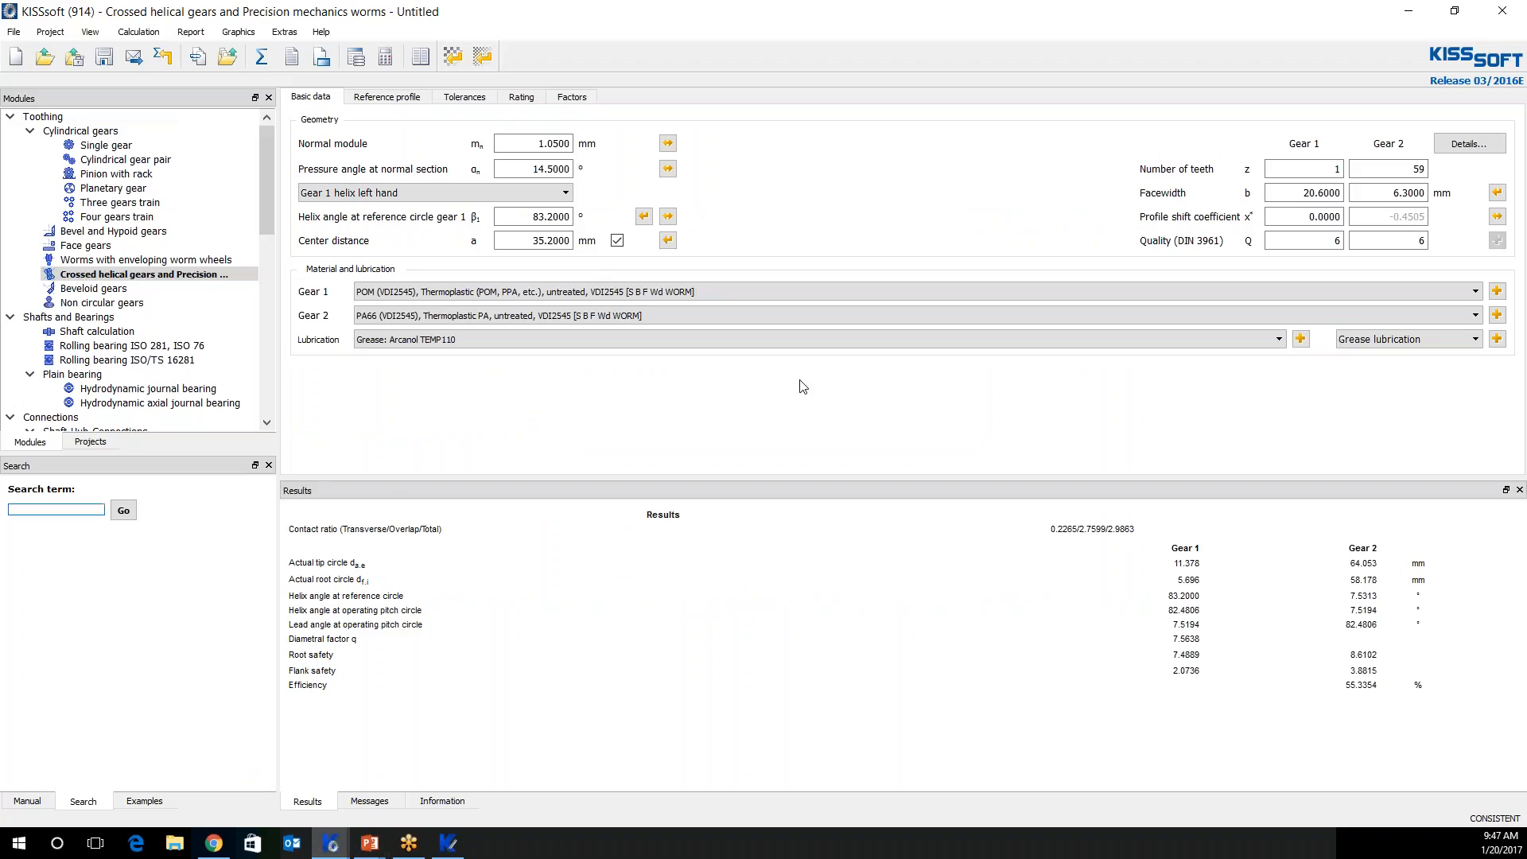
{"action": "mouse_move", "coordinate": [840, 401]}
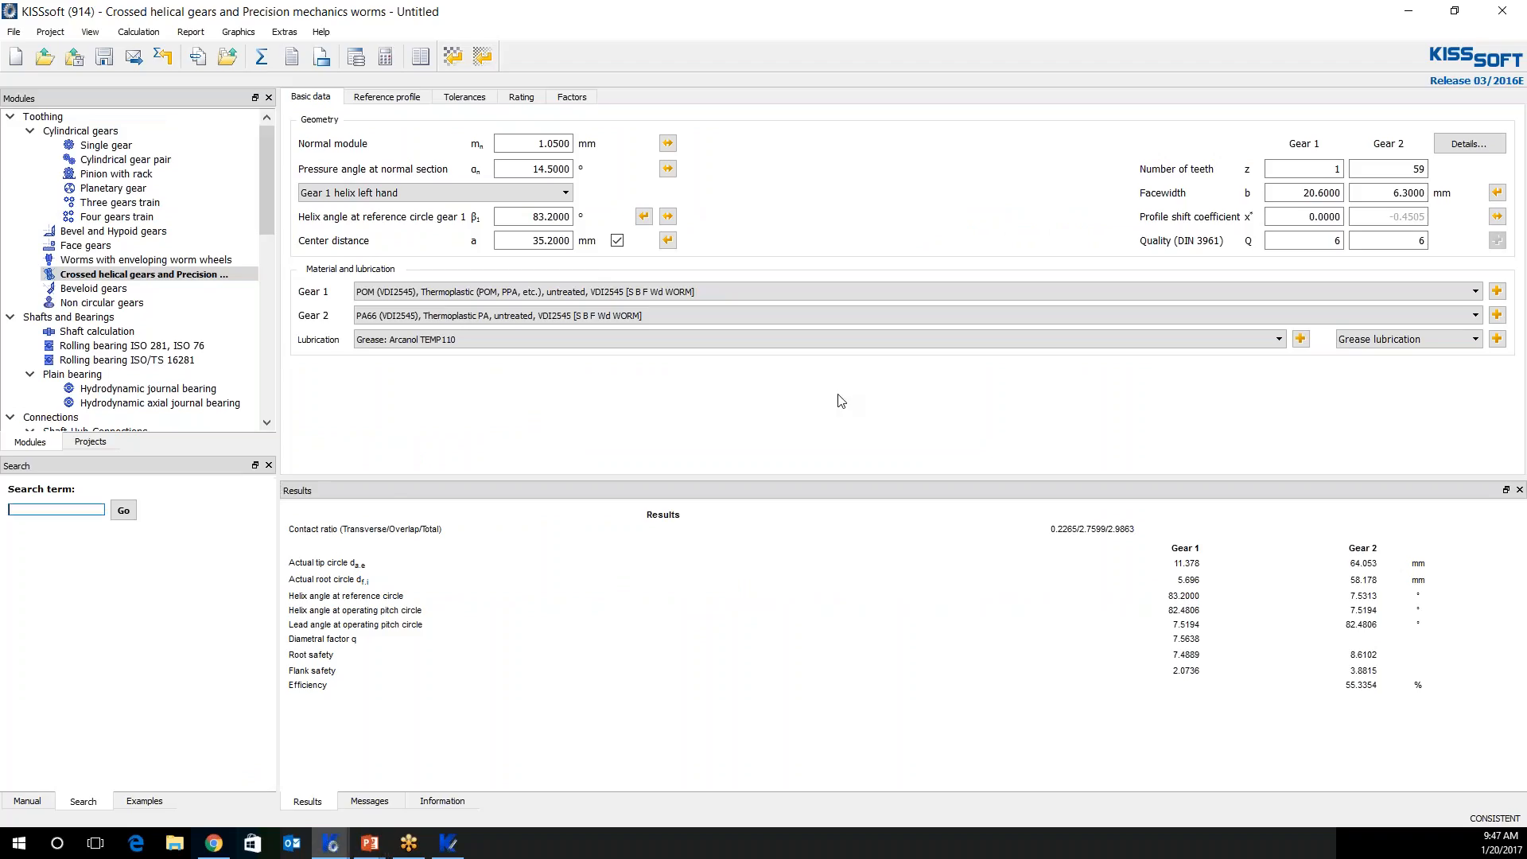
{"action": "mouse_move", "coordinate": [1018, 580]}
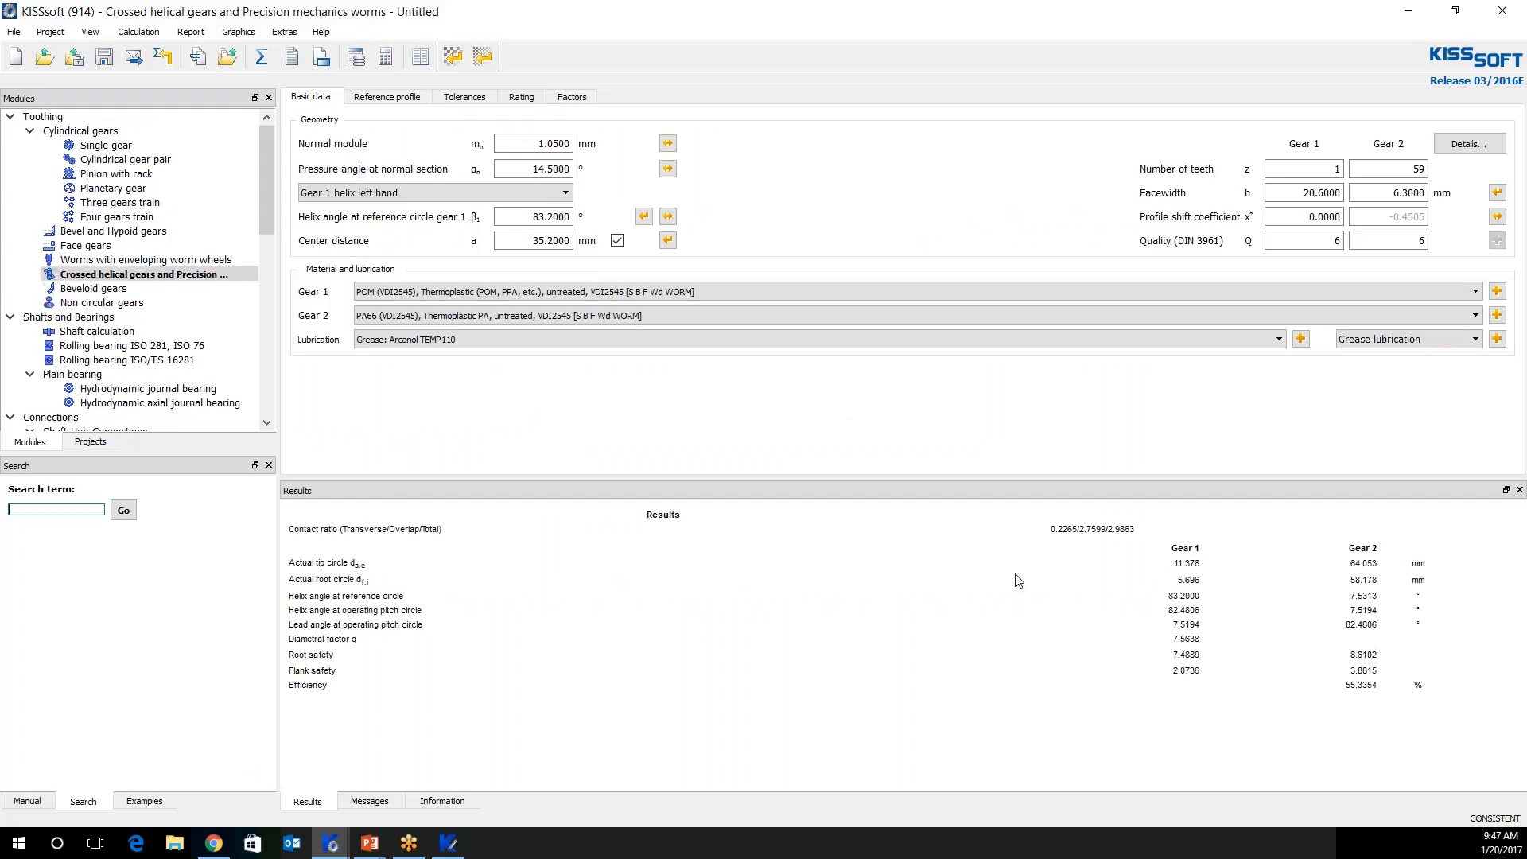
{"action": "mouse_move", "coordinate": [1381, 701]}
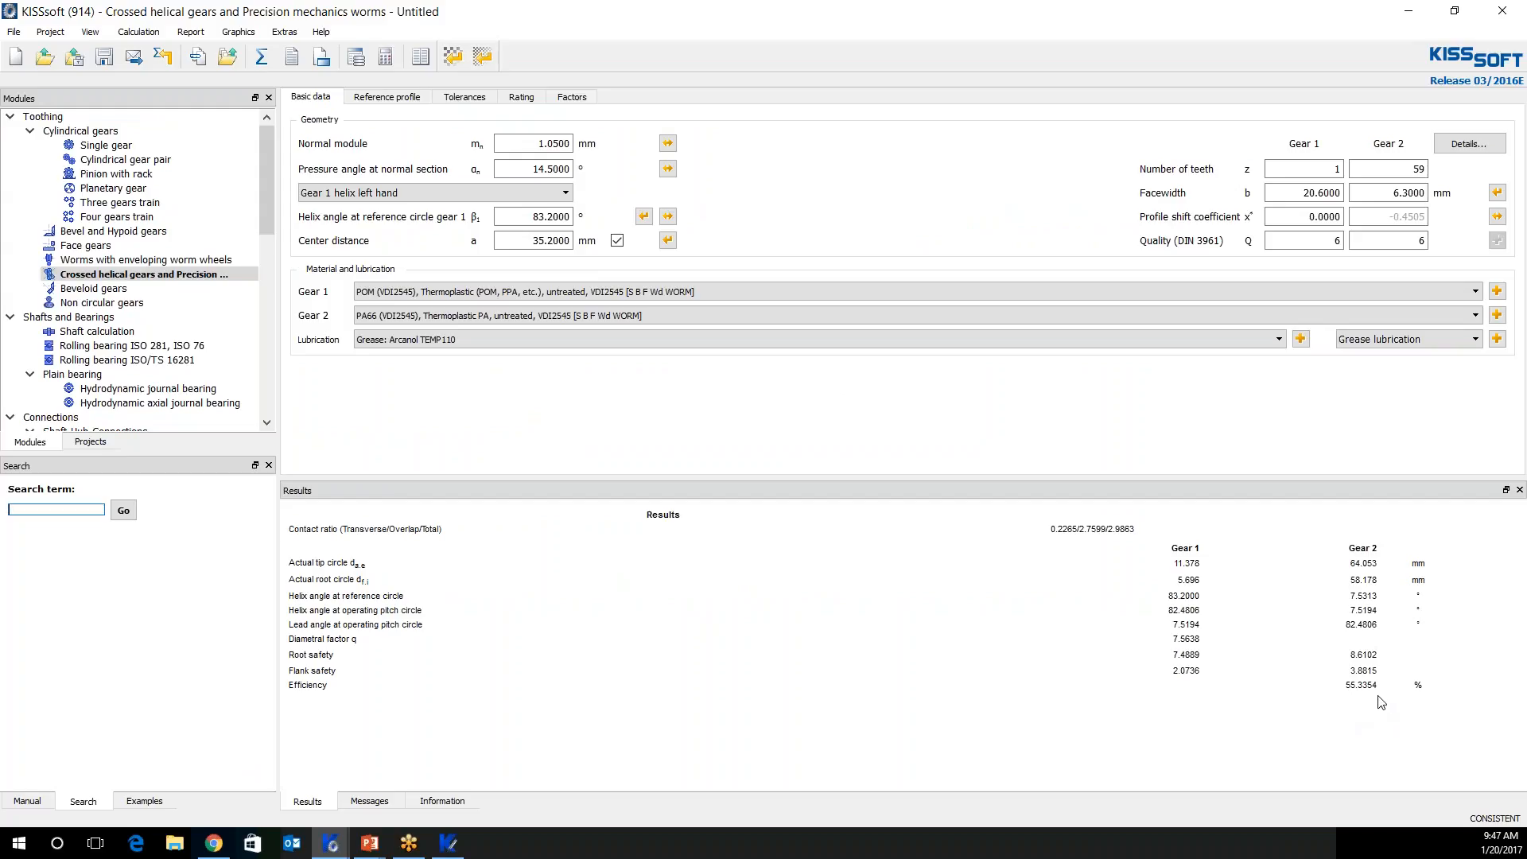
{"action": "mouse_move", "coordinate": [1016, 410]}
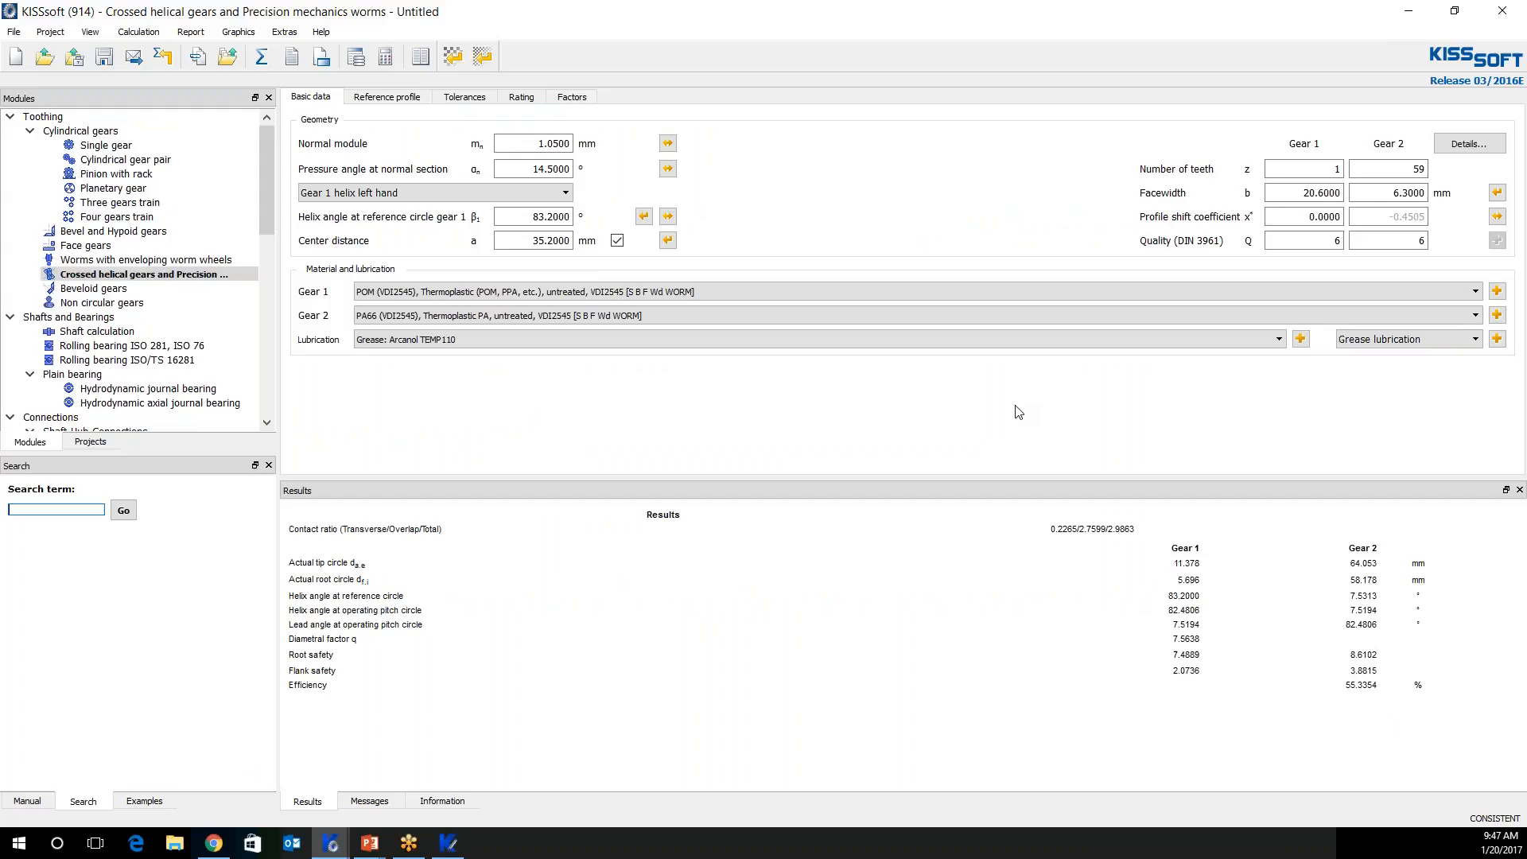
{"action": "mouse_move", "coordinate": [189, 31]}
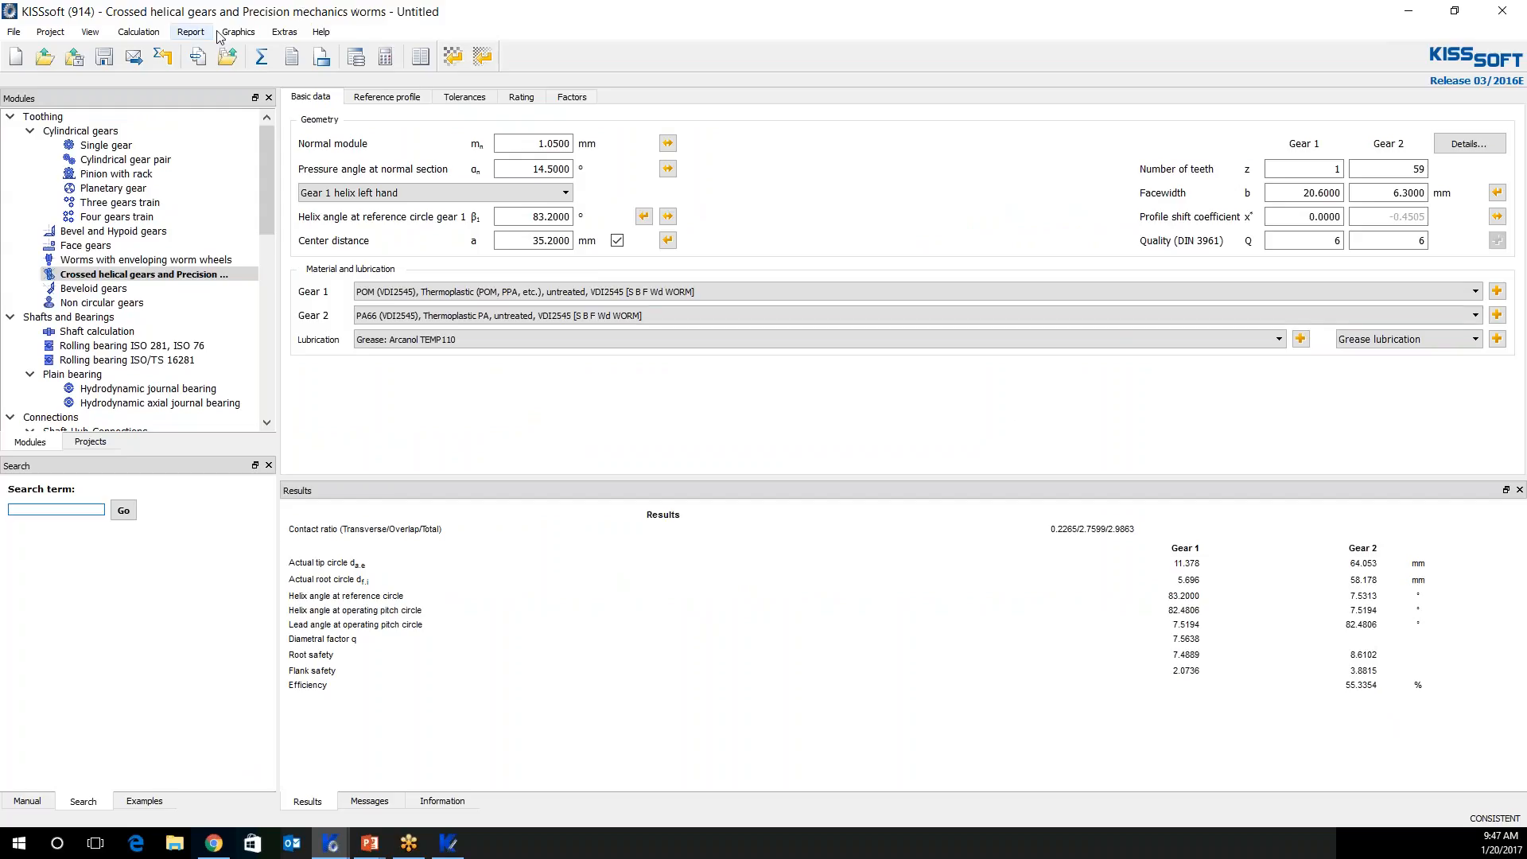
Display the worm and wheel as 3D tooth geometry and bring up the geometry details
{"action": "left_click", "coordinate": [237, 31]}
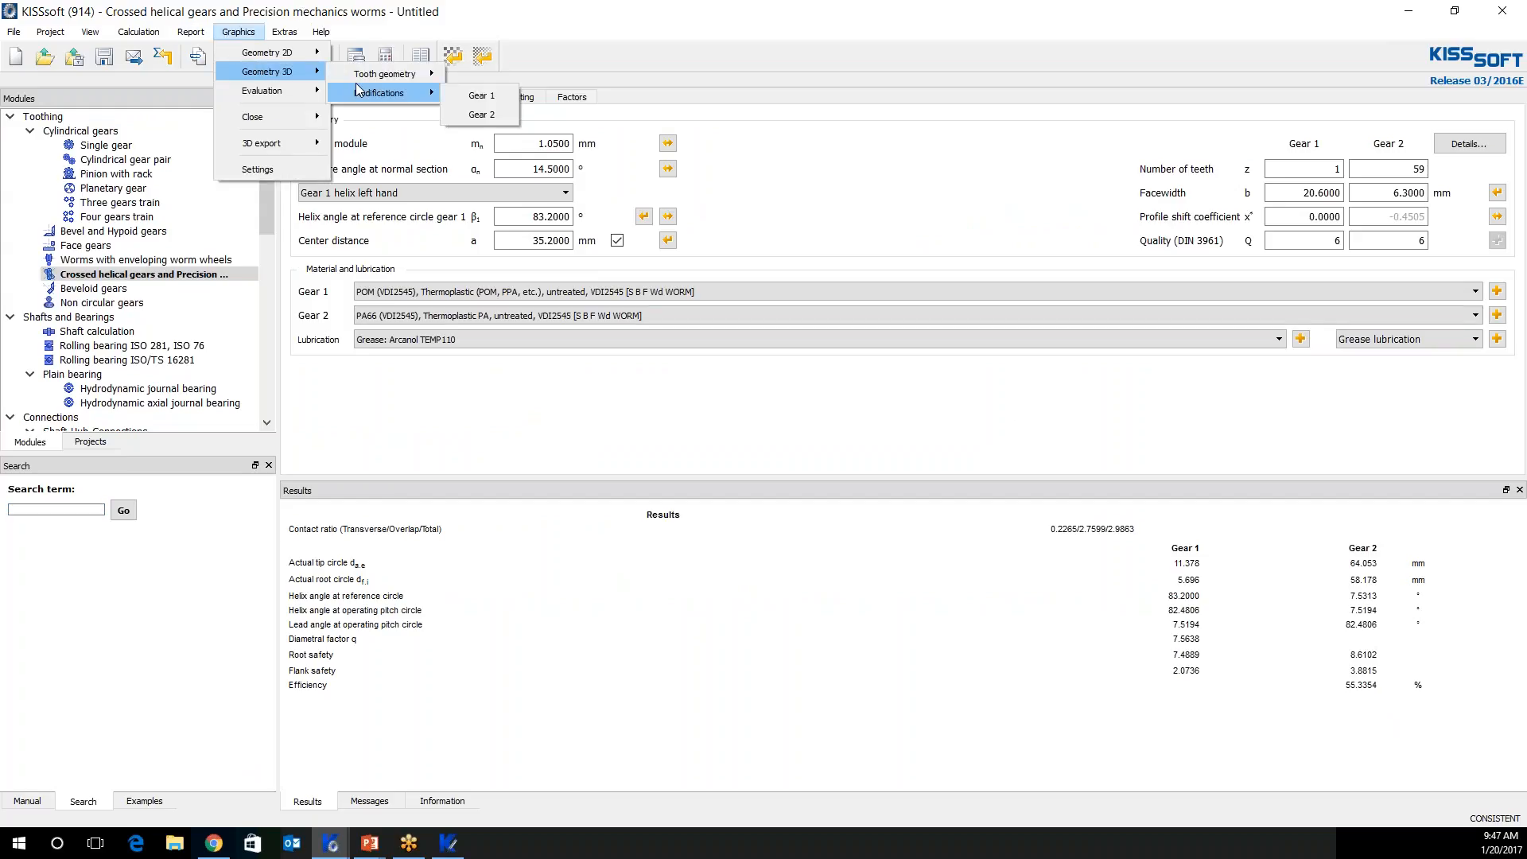
{"action": "left_click", "coordinate": [479, 95]}
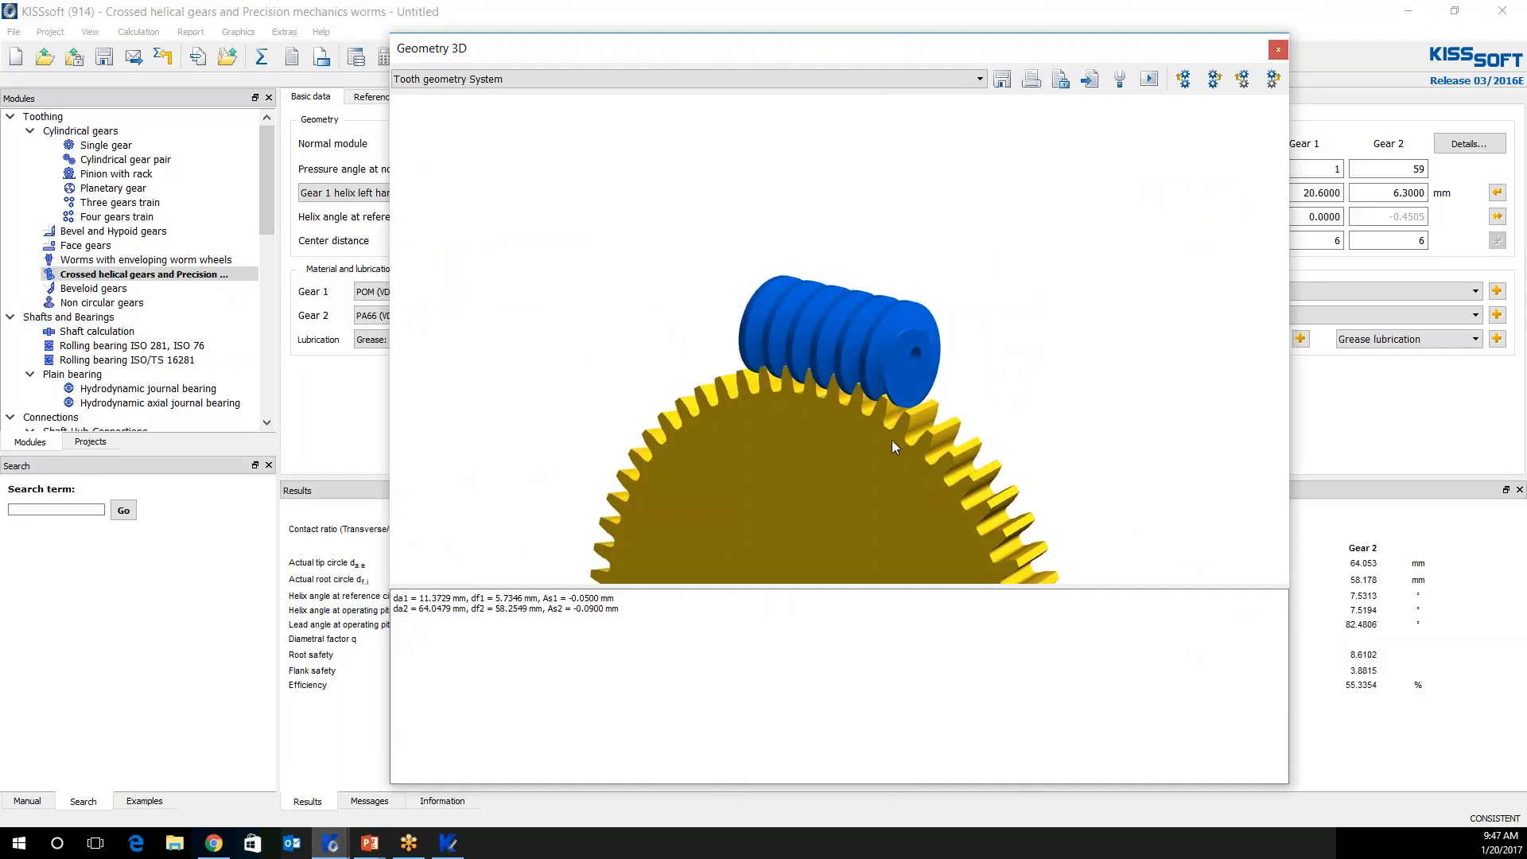
{"action": "mouse_move", "coordinate": [1459, 162]}
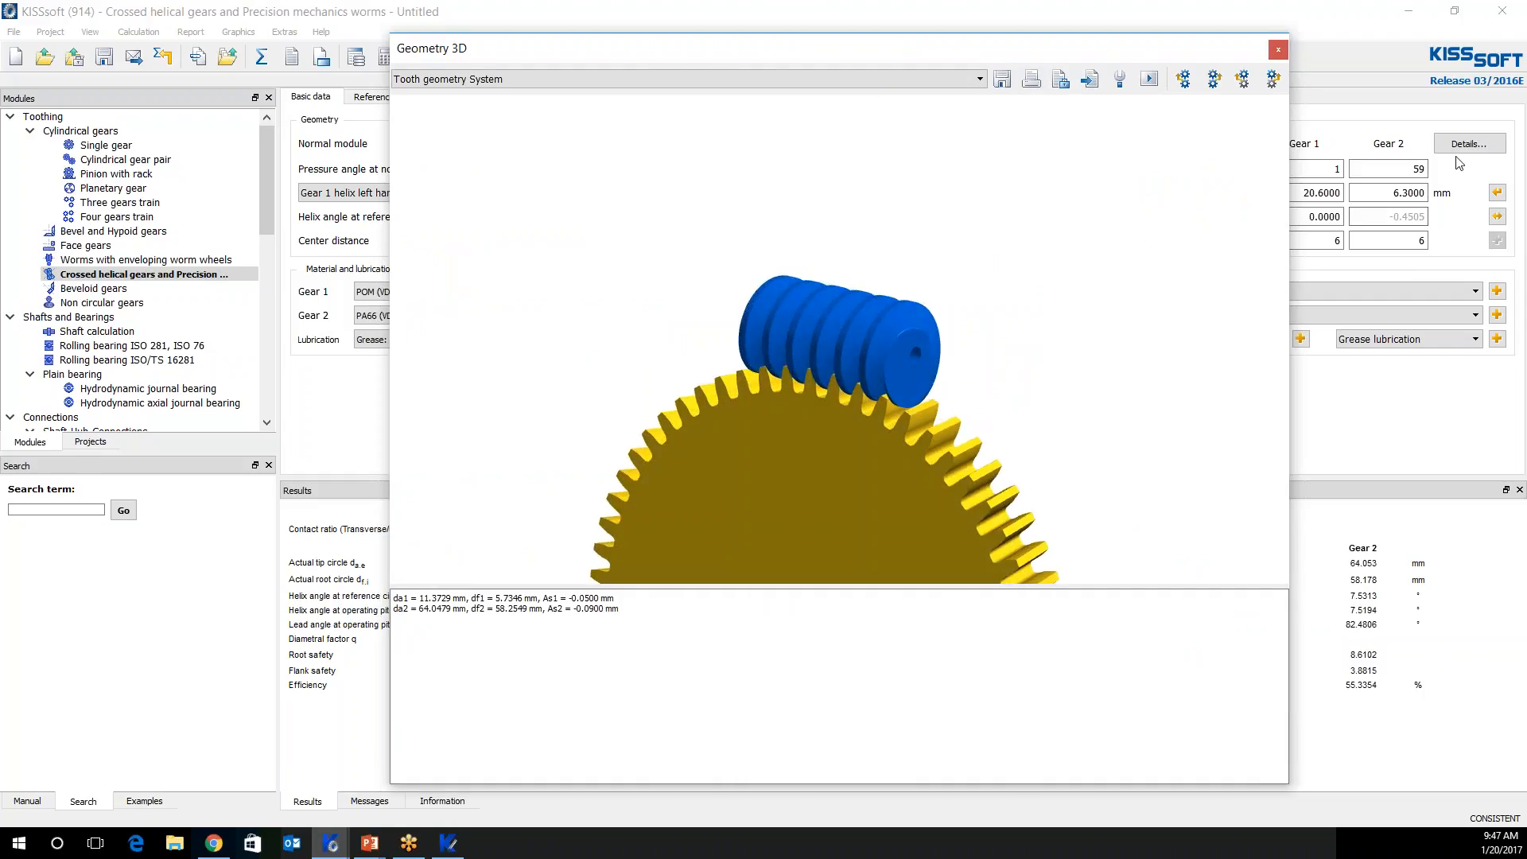
{"action": "left_click", "coordinate": [1469, 143]}
{"action": "type", "text": "30"}
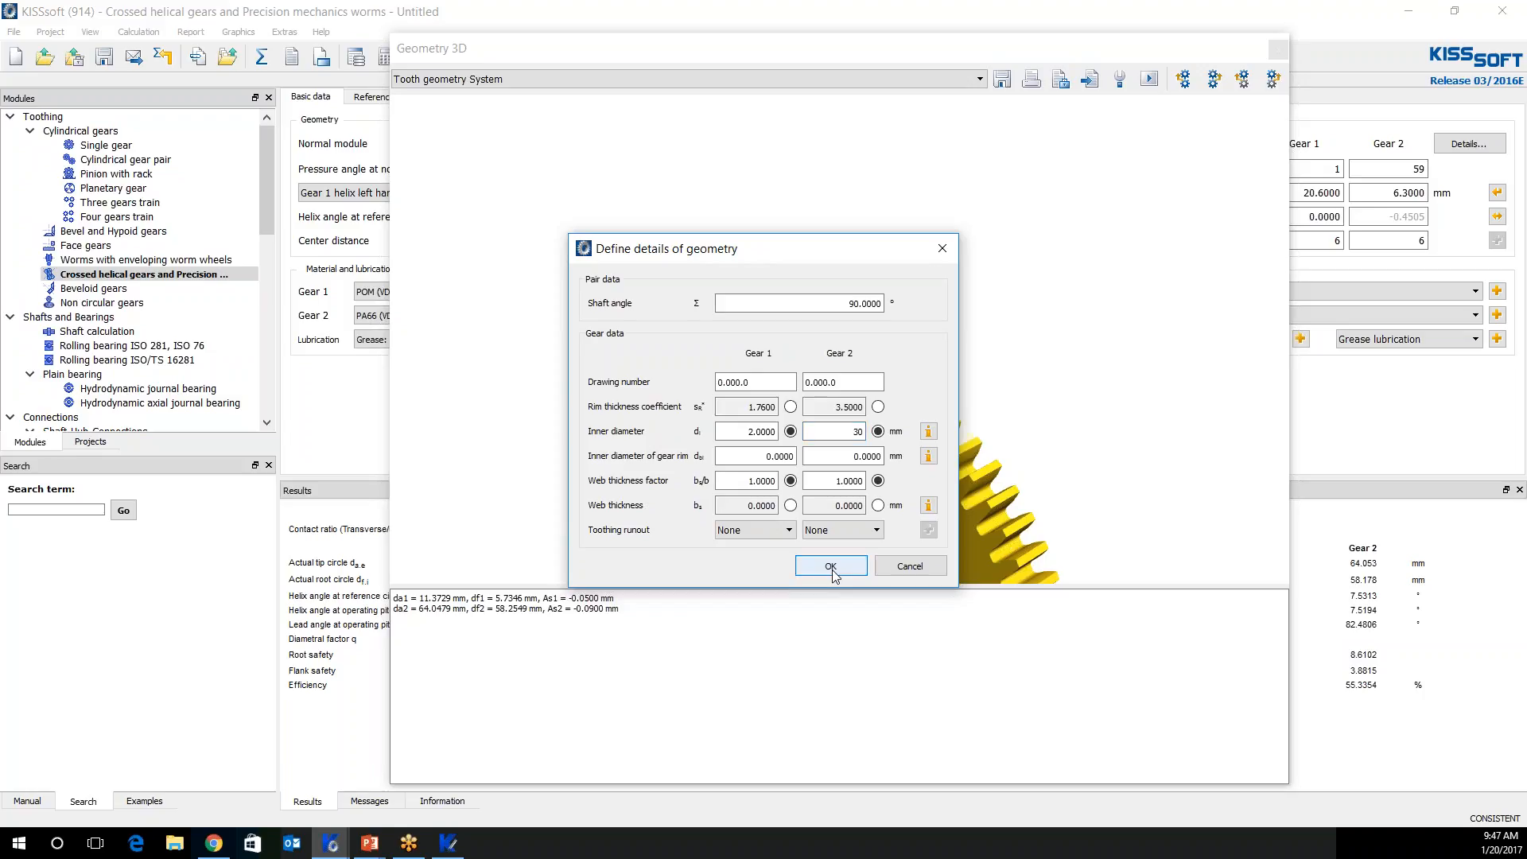
Apply the 30 mm wheel inner diameter, inspect the bore in 3D, then close the 3D view
{"action": "left_click", "coordinate": [828, 566]}
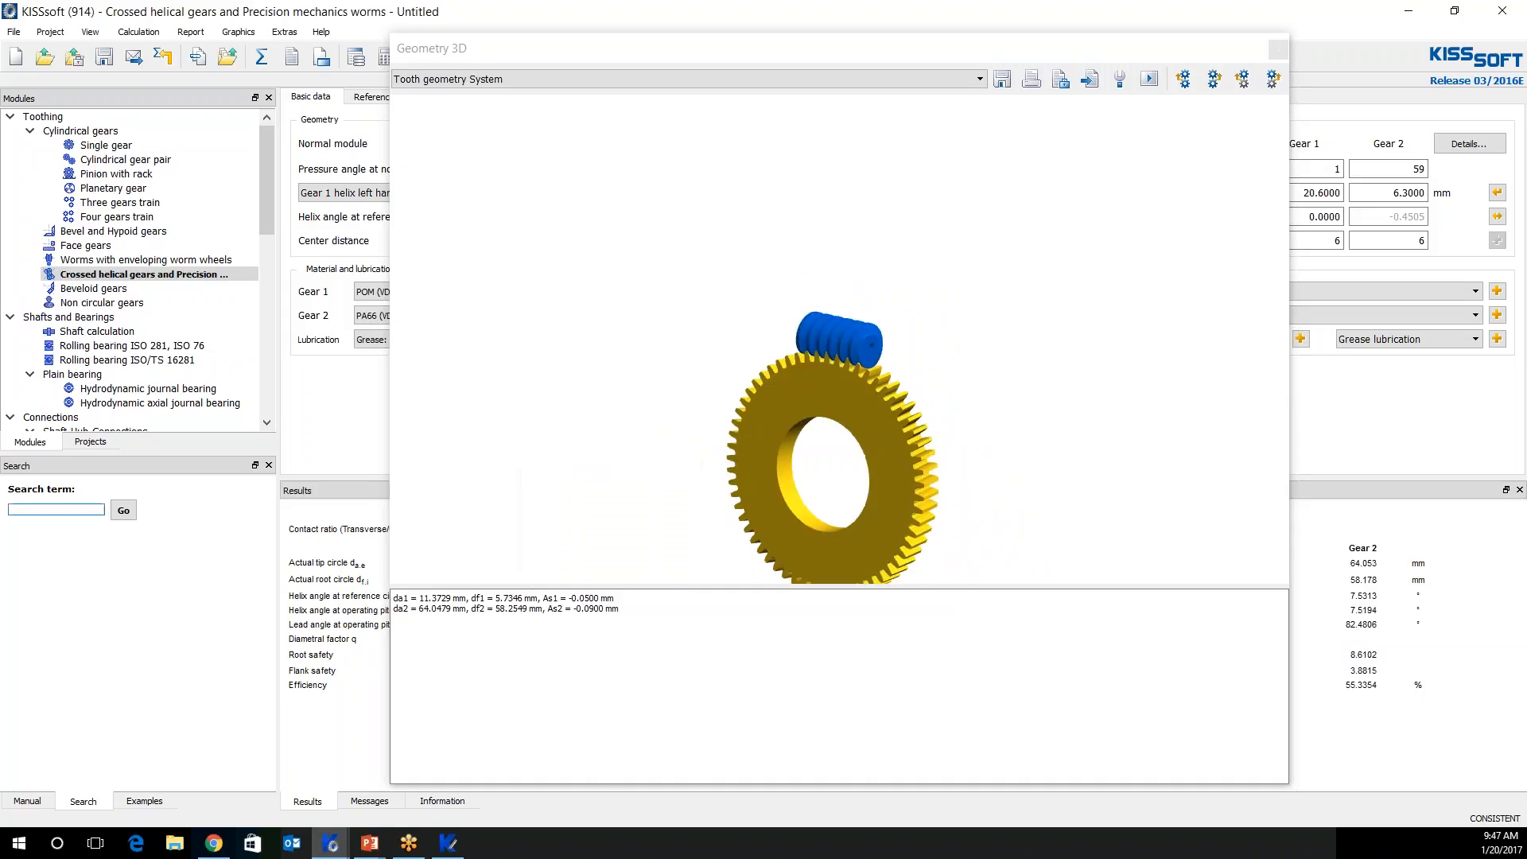
{"action": "right_click", "coordinate": [674, 510]}
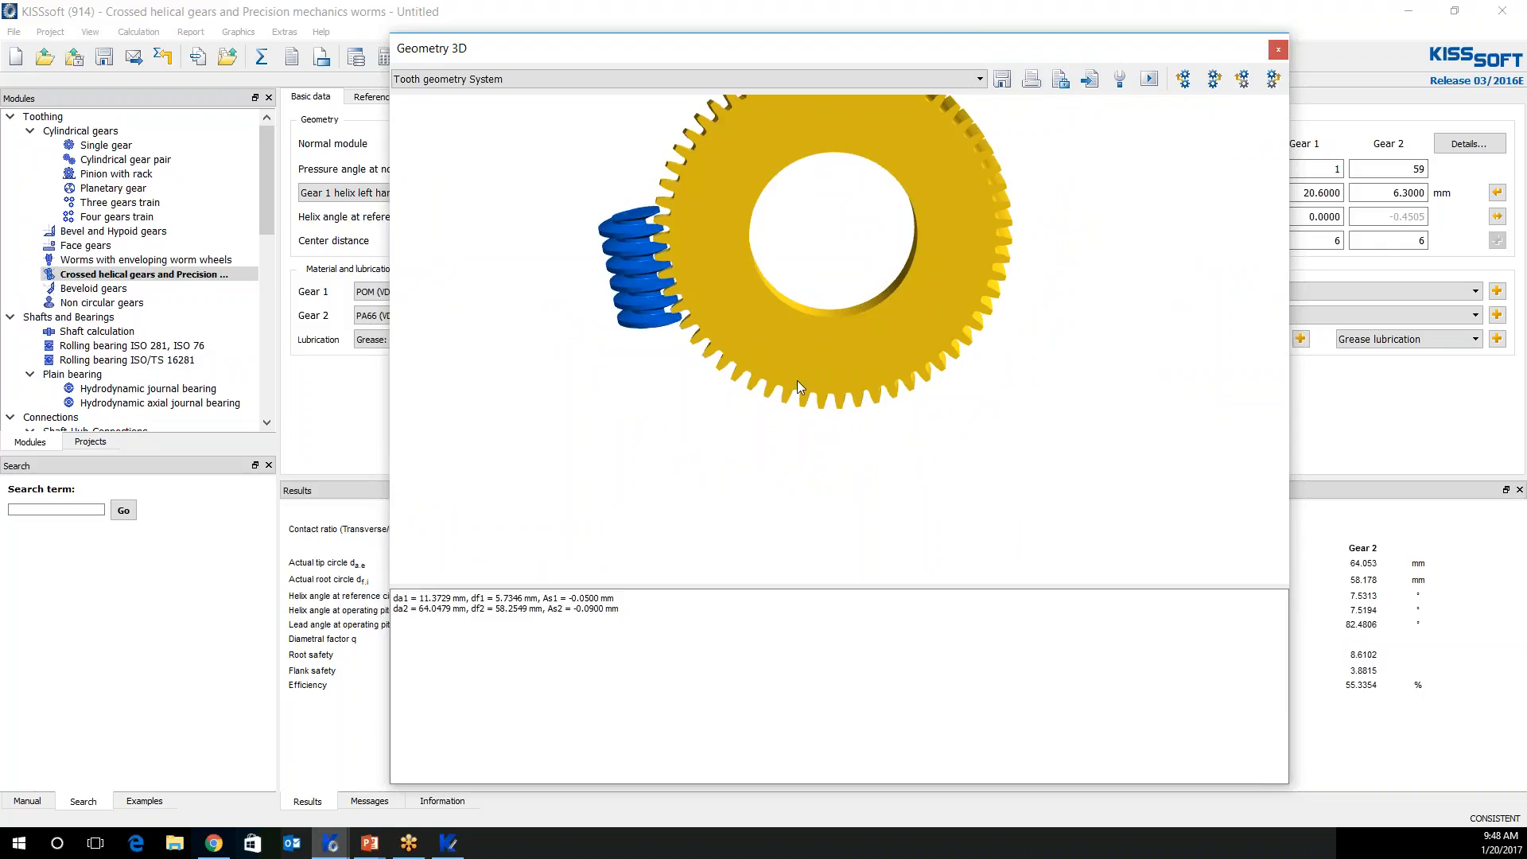
{"action": "mouse_move", "coordinate": [1208, 210]}
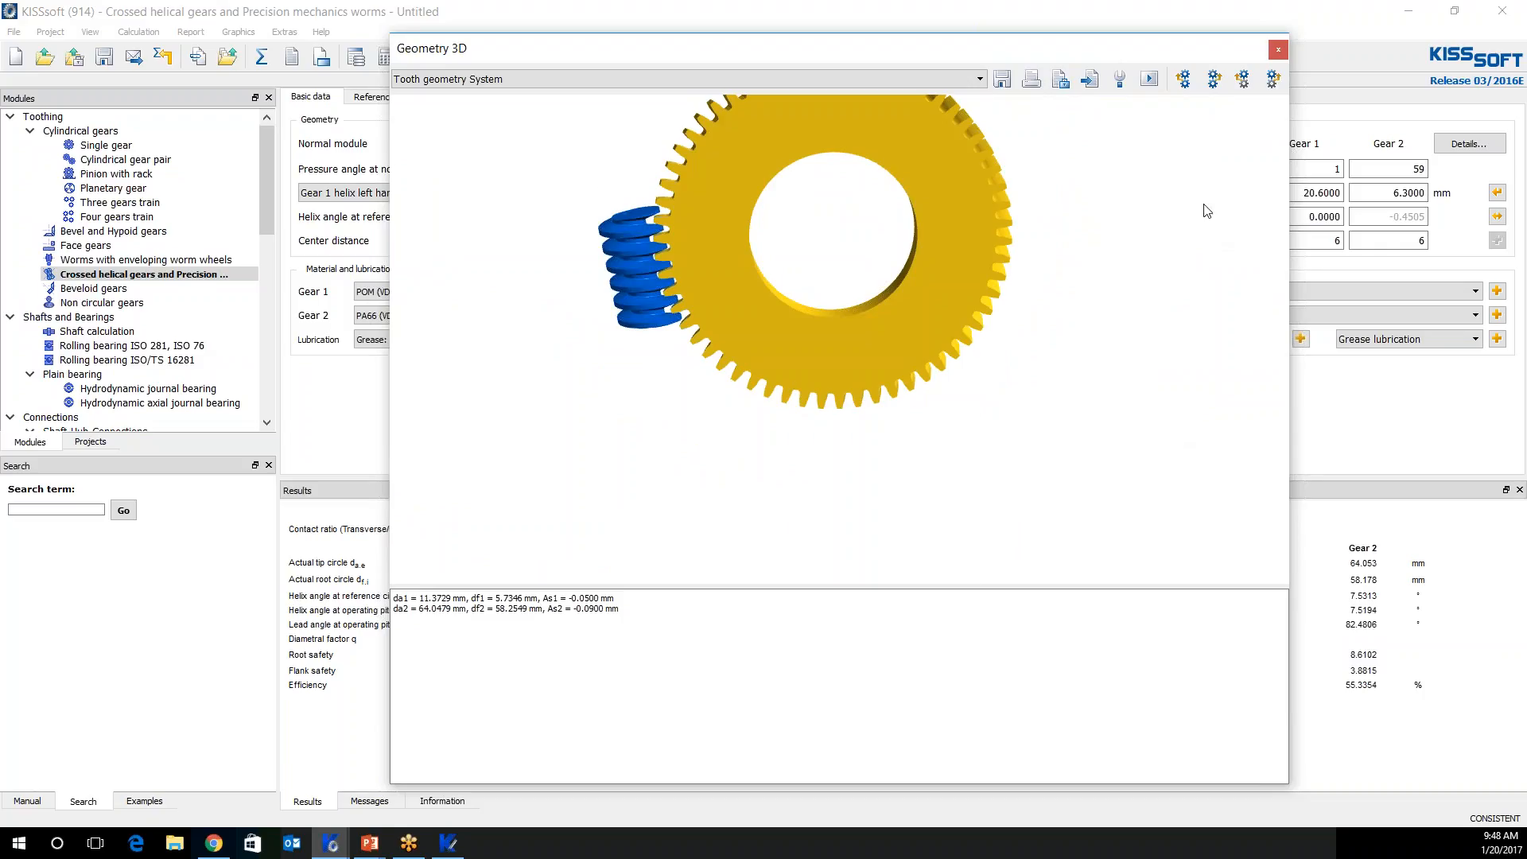
{"action": "left_click", "coordinate": [1277, 49]}
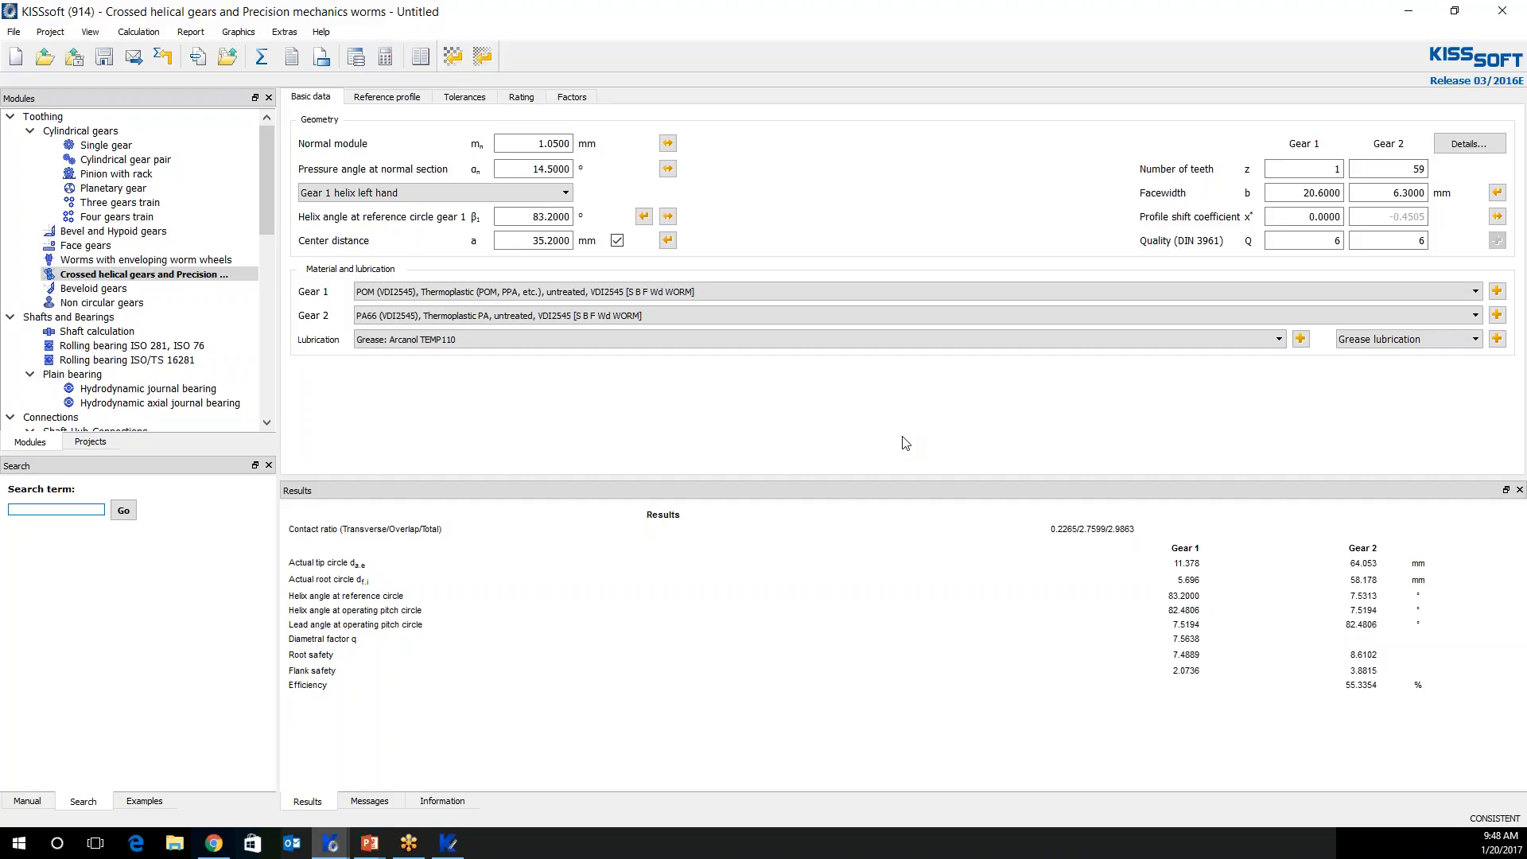
{"action": "mouse_move", "coordinate": [522, 97]}
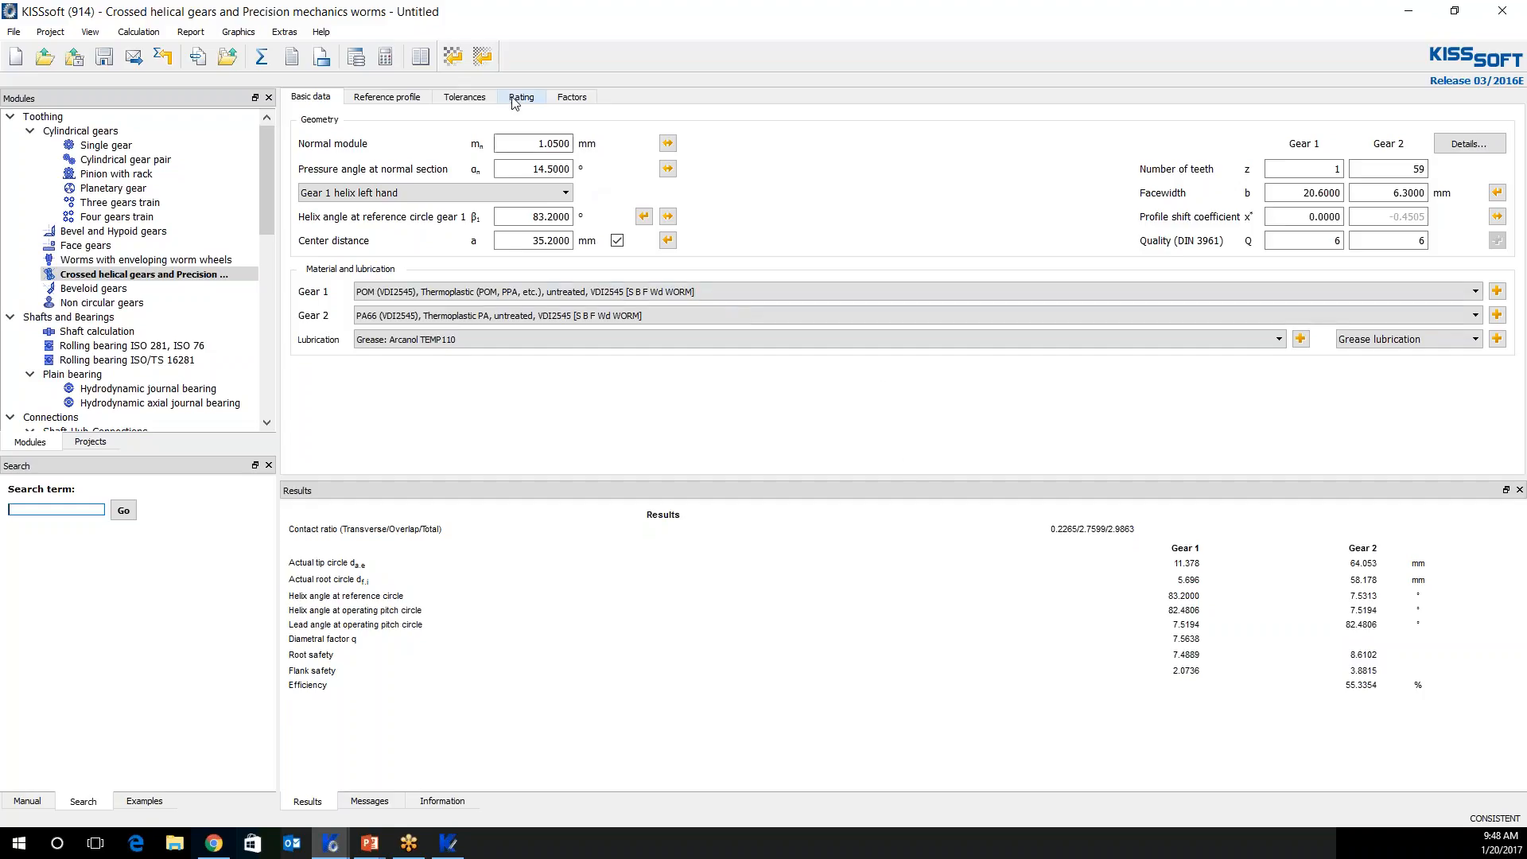
Show the strength rating inputs with the VDI 2545 method, 3.5 Nmm torque and 9000 1/min
{"action": "left_click", "coordinate": [522, 97]}
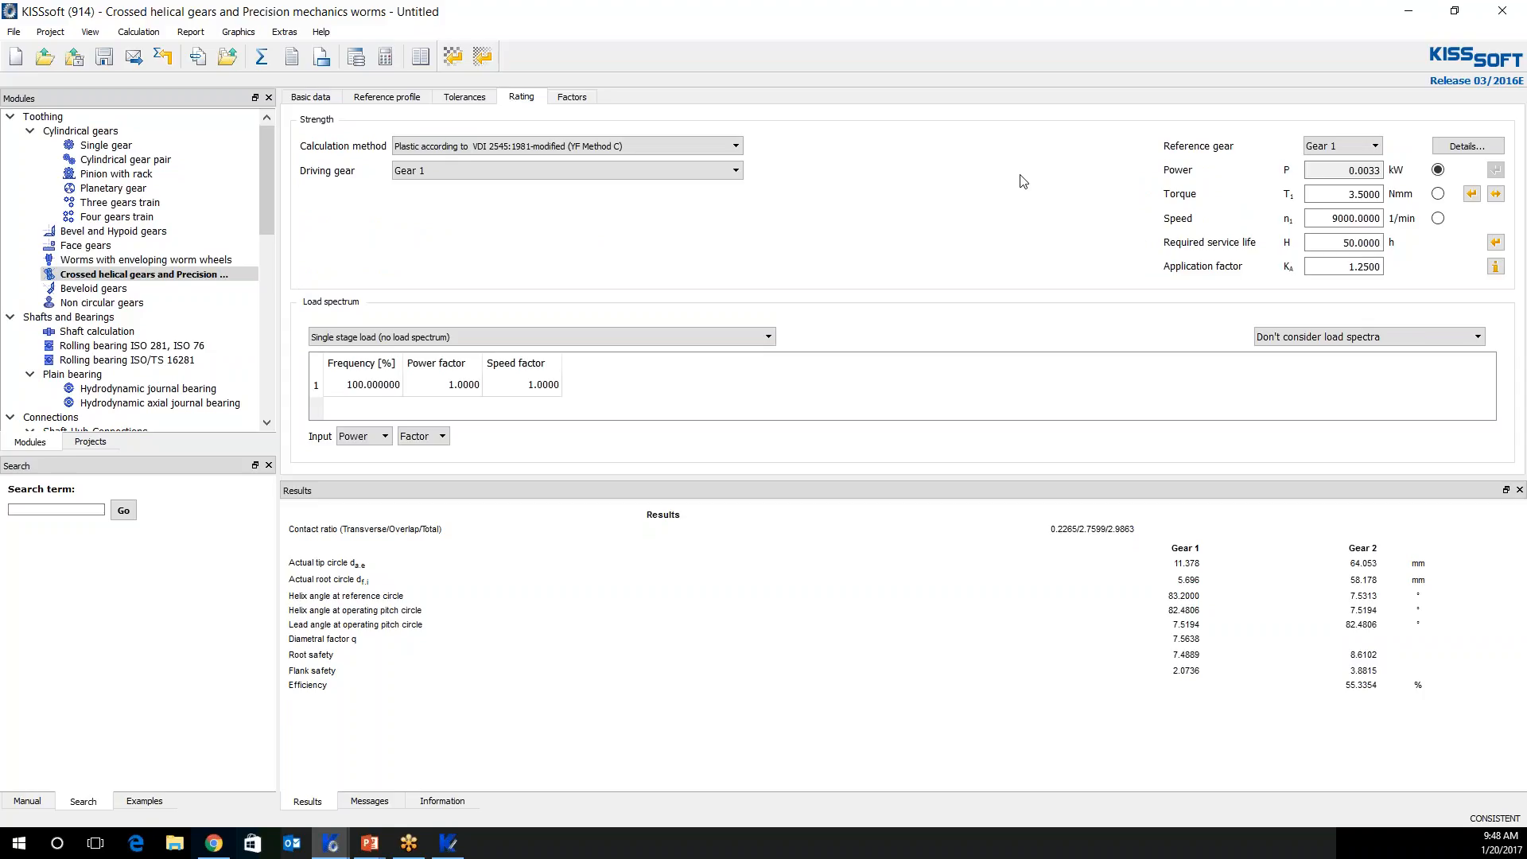
{"action": "mouse_move", "coordinate": [752, 159]}
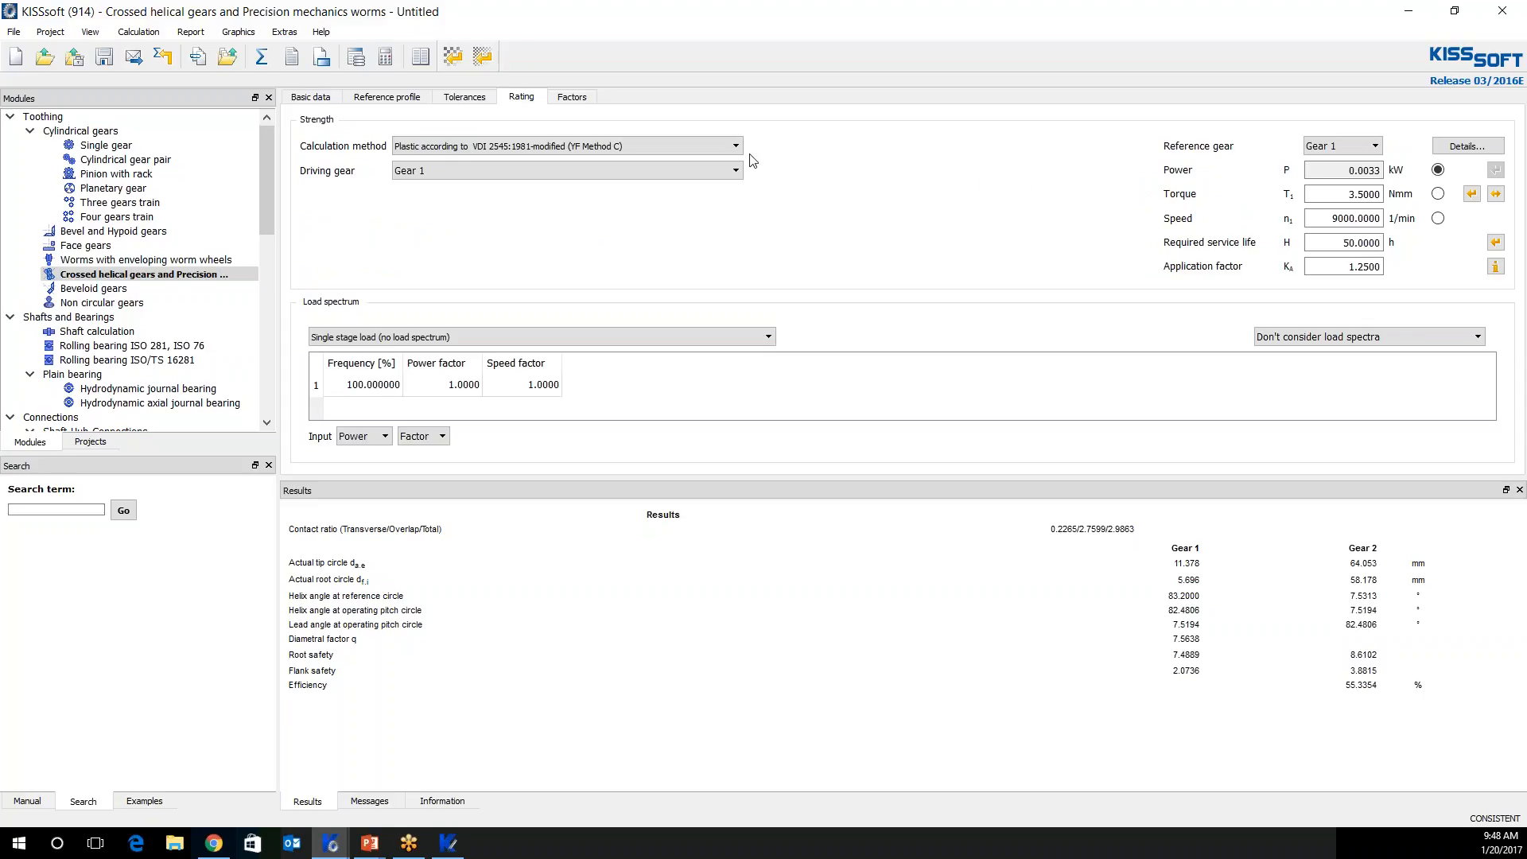
{"action": "mouse_move", "coordinate": [821, 249]}
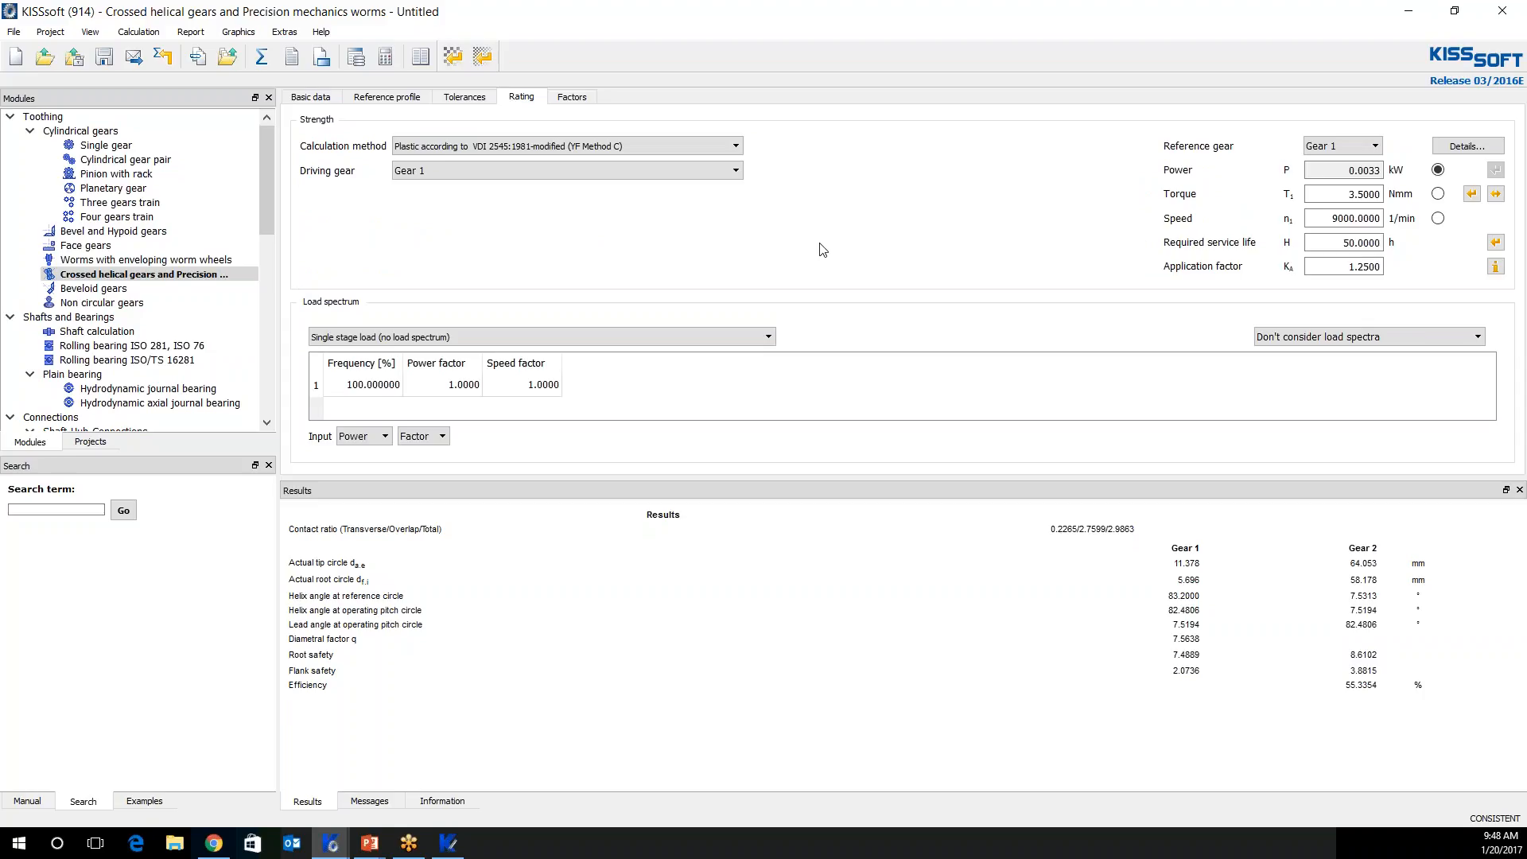
{"action": "mouse_move", "coordinate": [514, 631]}
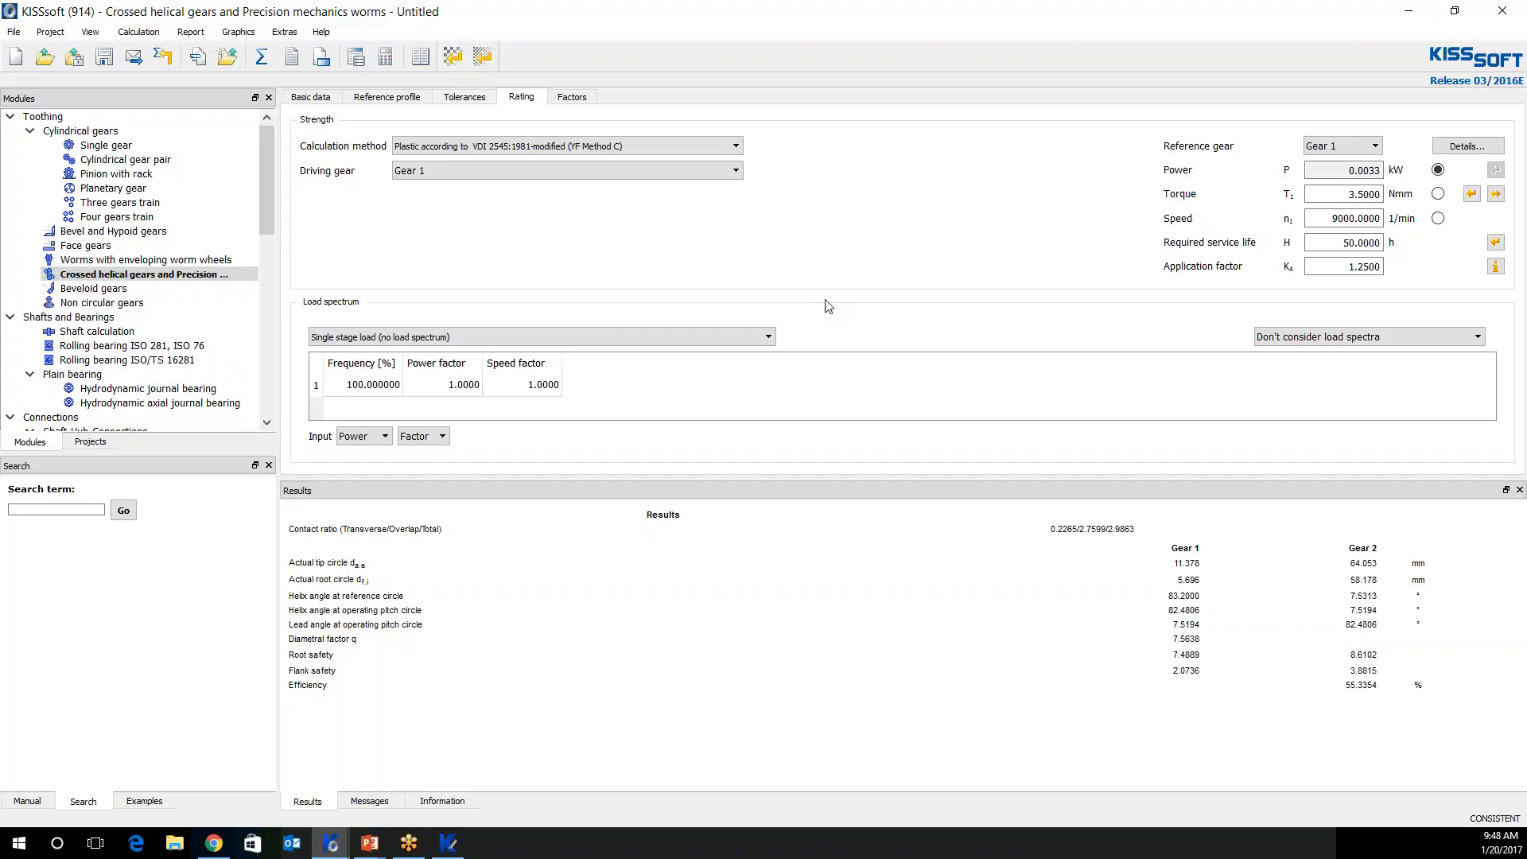
{"action": "mouse_move", "coordinate": [213, 843]}
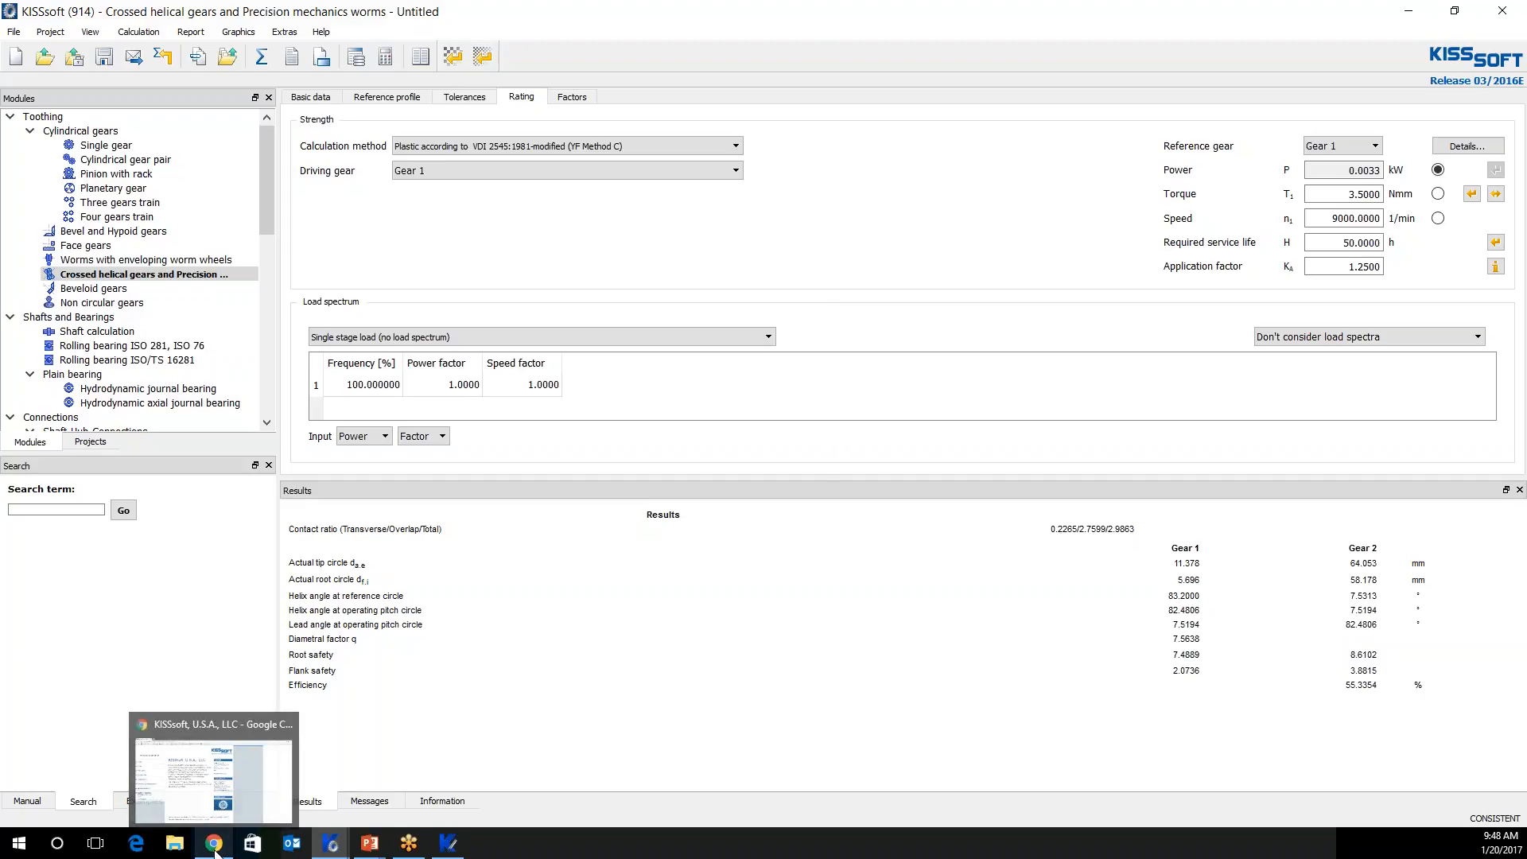
Switch to the browser showing the KISSsoft USA YouTube channel page
{"action": "left_click", "coordinate": [211, 769]}
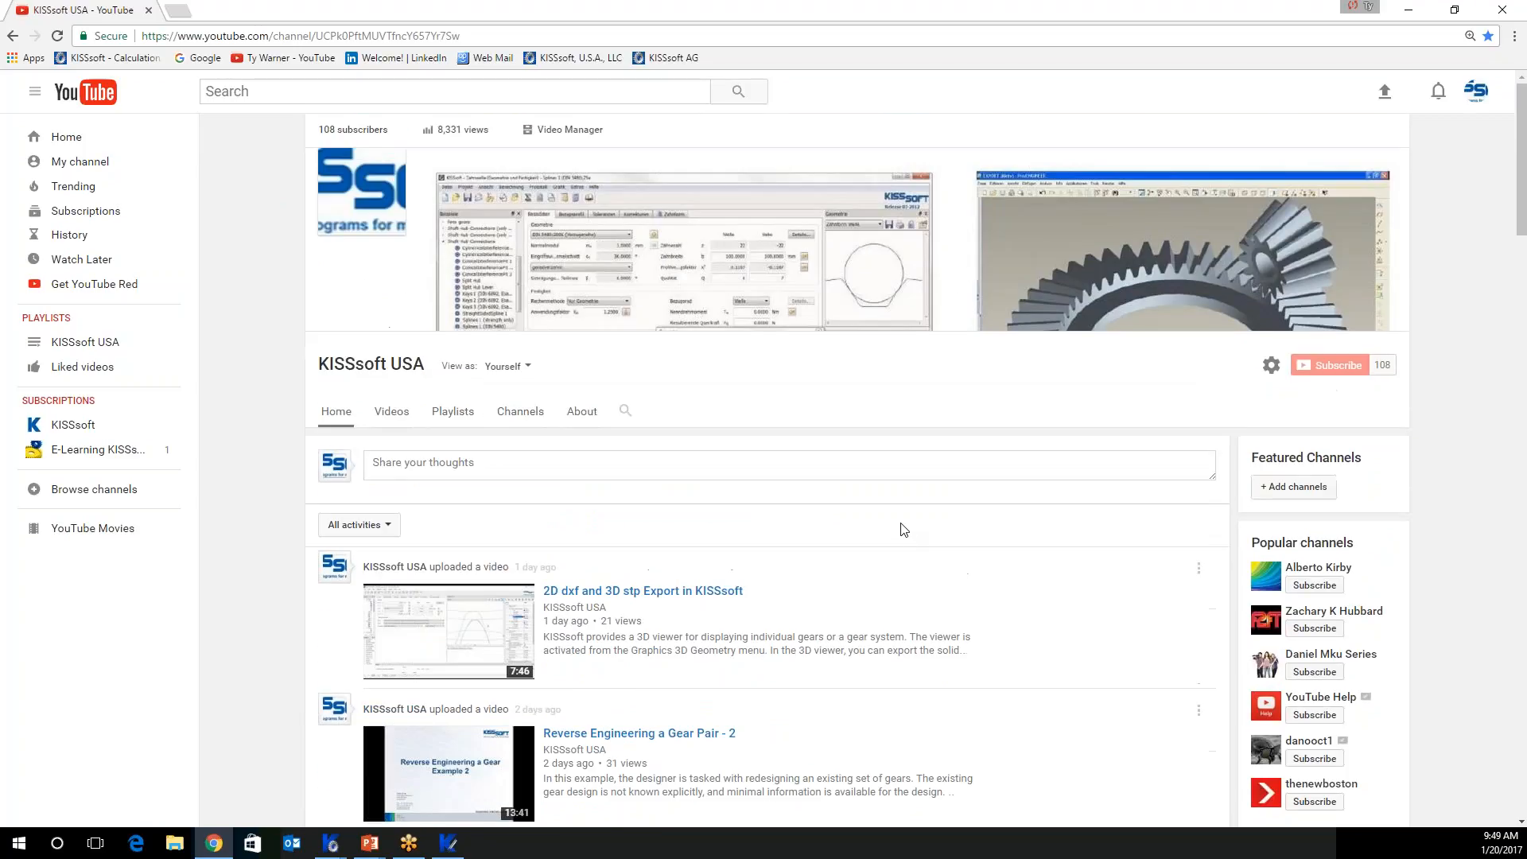
{"action": "mouse_move", "coordinate": [232, 337]}
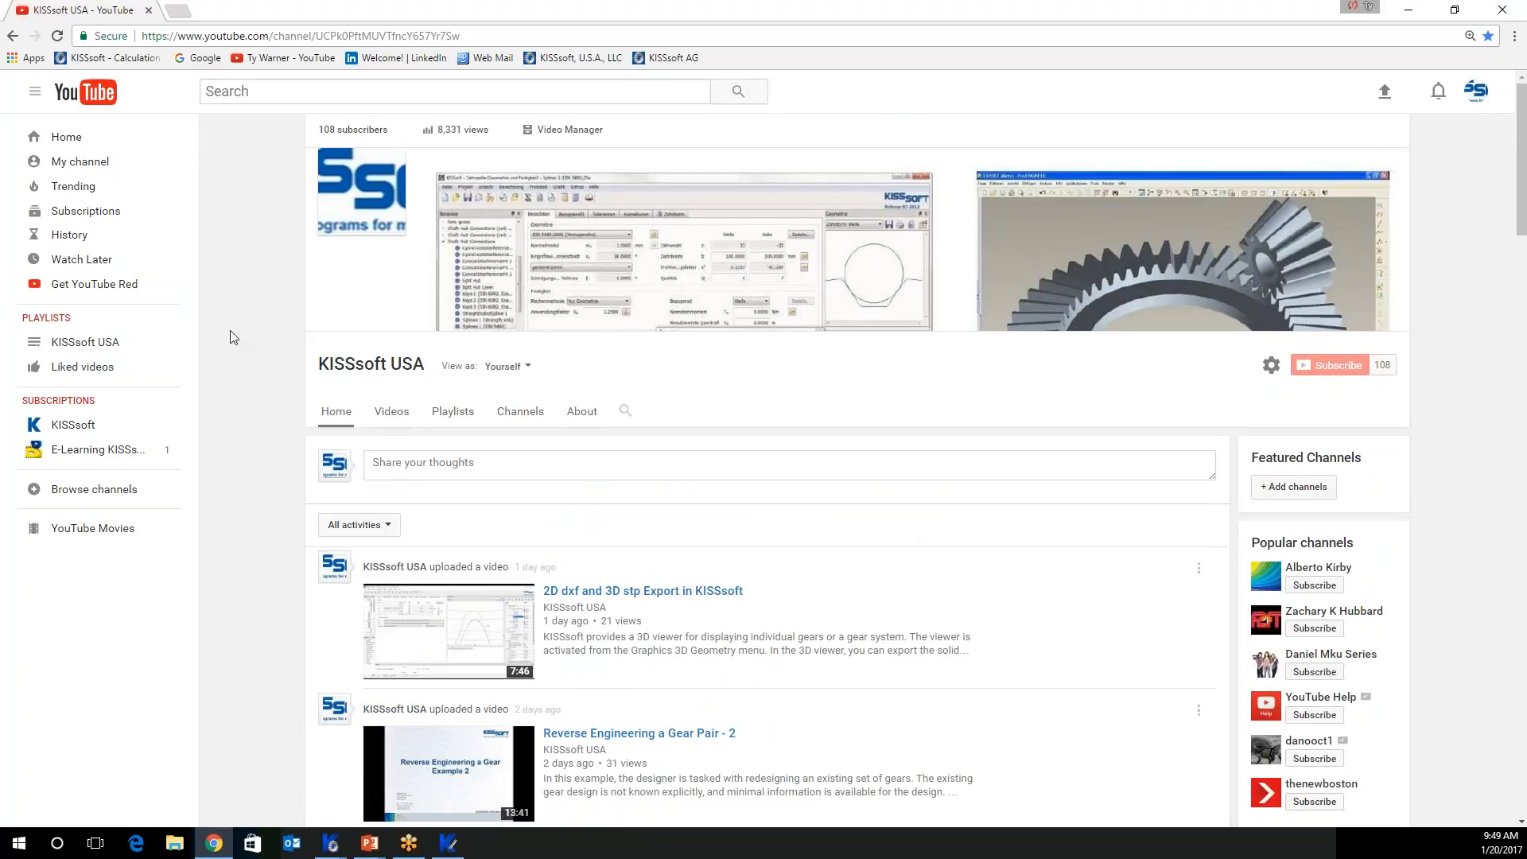
{"action": "mouse_move", "coordinate": [302, 438]}
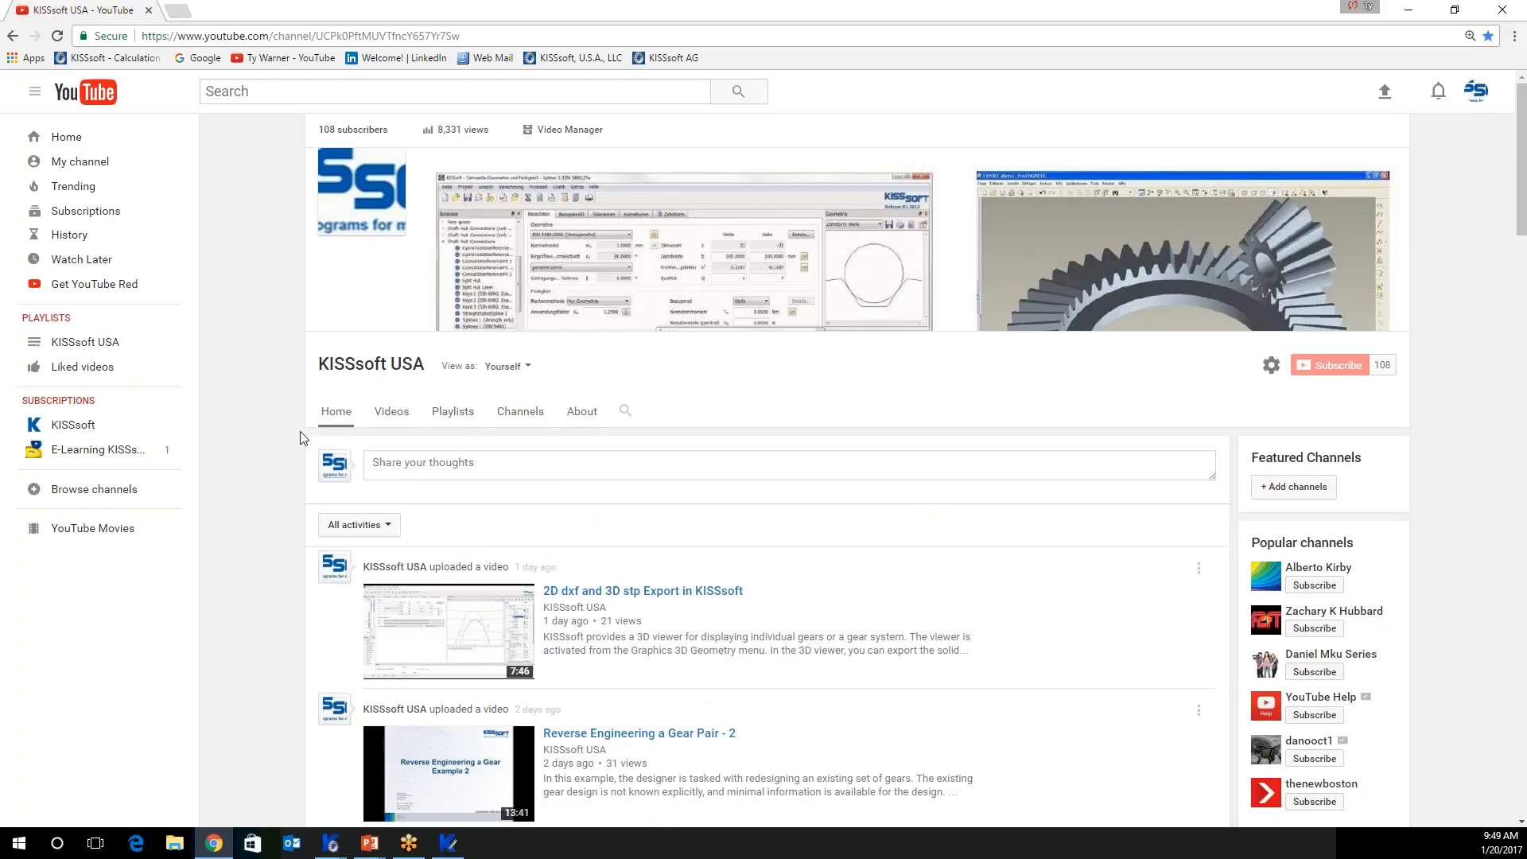